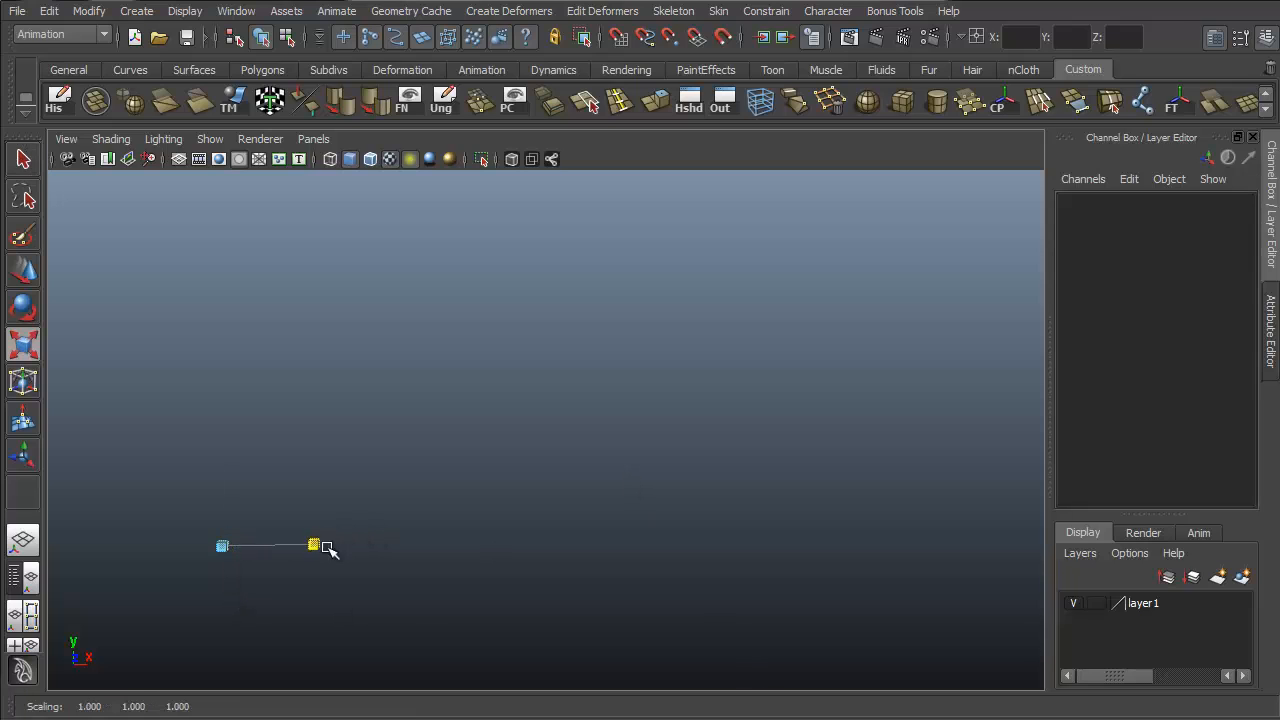
Adjust the view, then bring up the menu-set list to confirm Surfaces is chosen.
left_click_drag(330, 550, 460, 582)
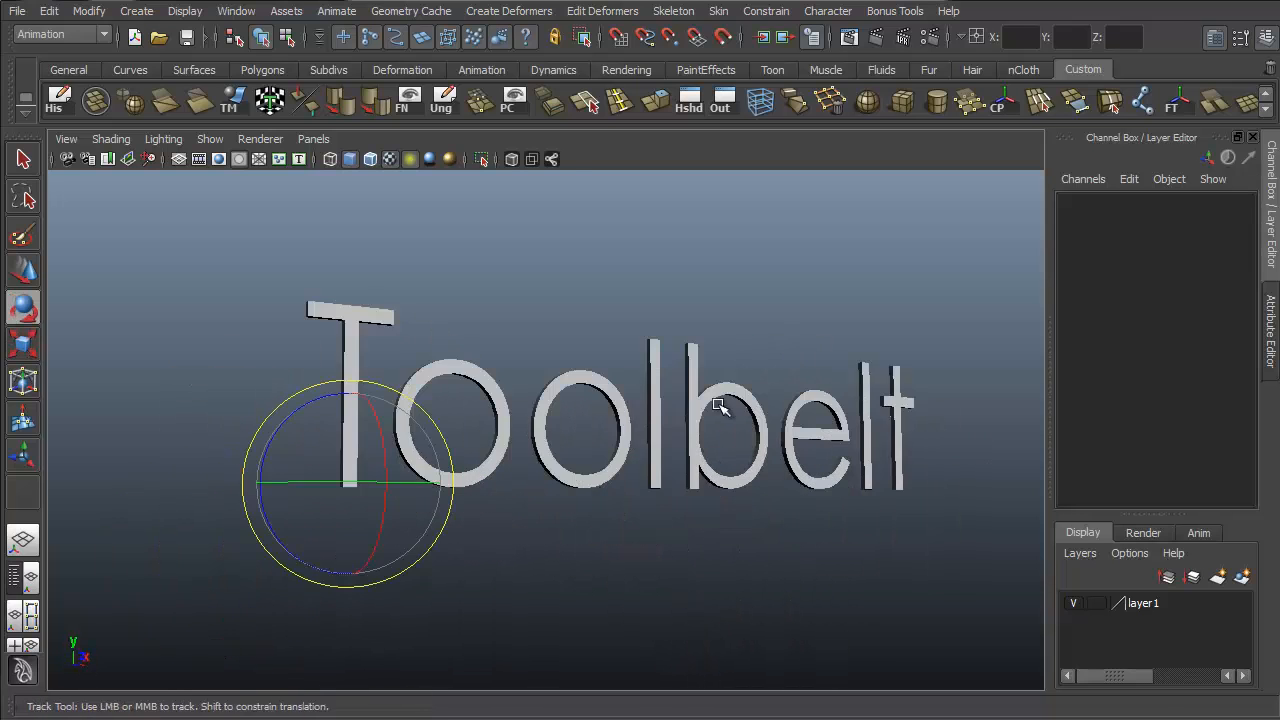
left_click_drag(720, 404, 658, 356)
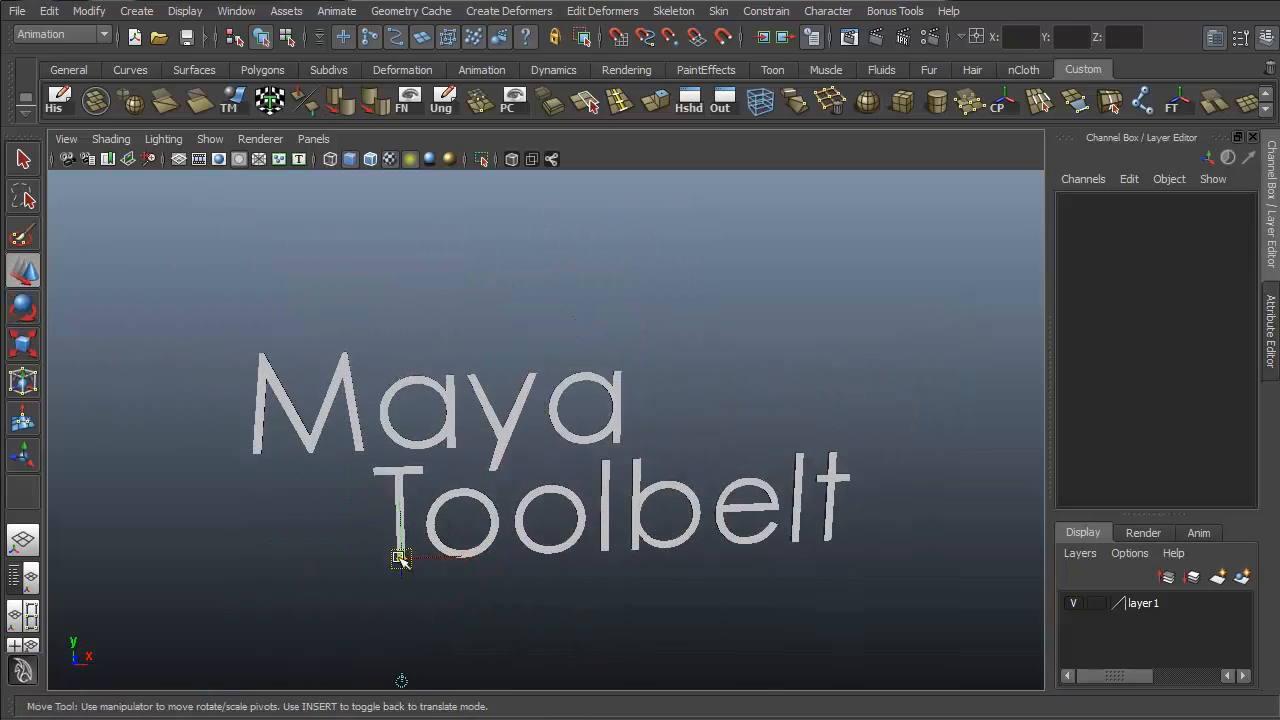
left_click_drag(400, 560, 762, 462)
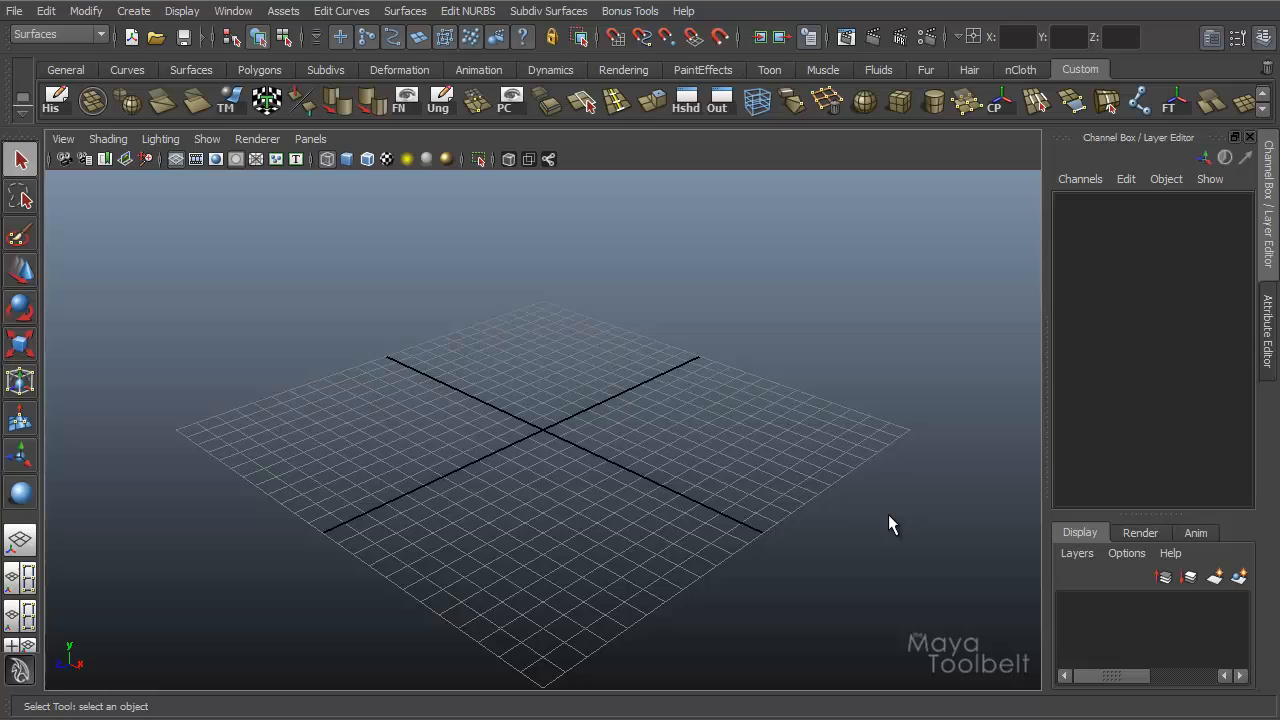
mouse_move(708, 398)
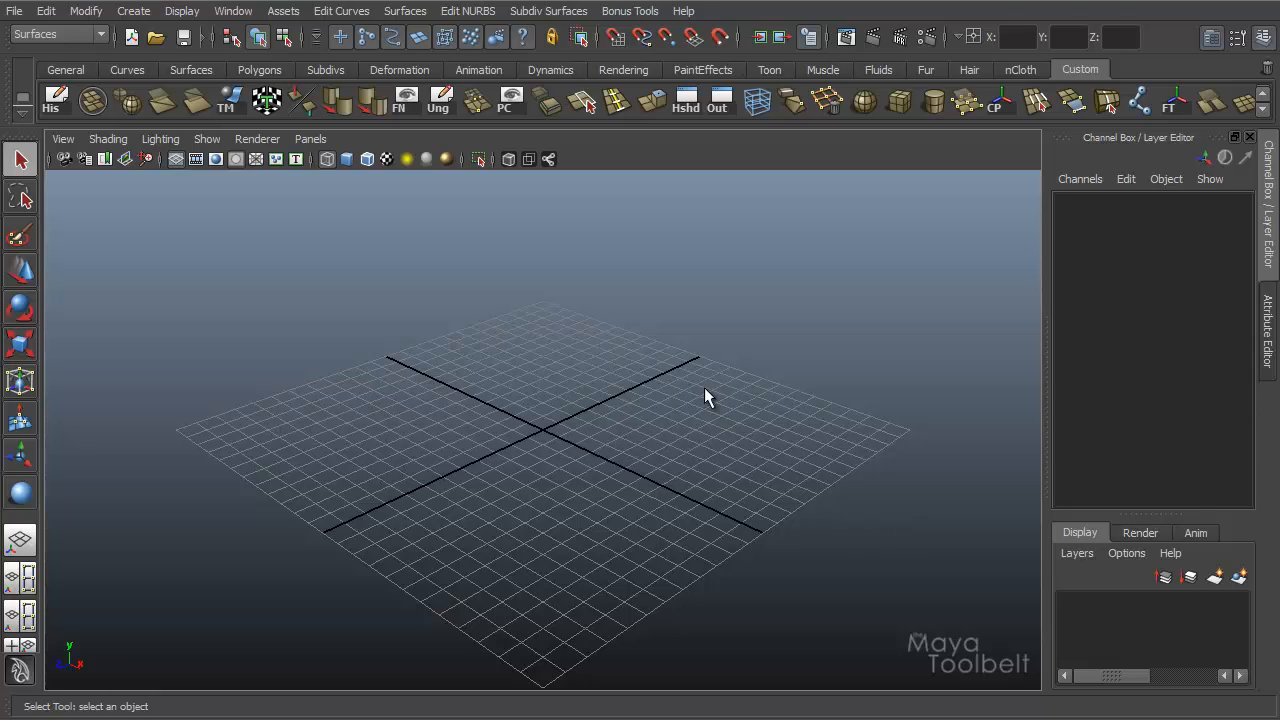
mouse_move(628, 382)
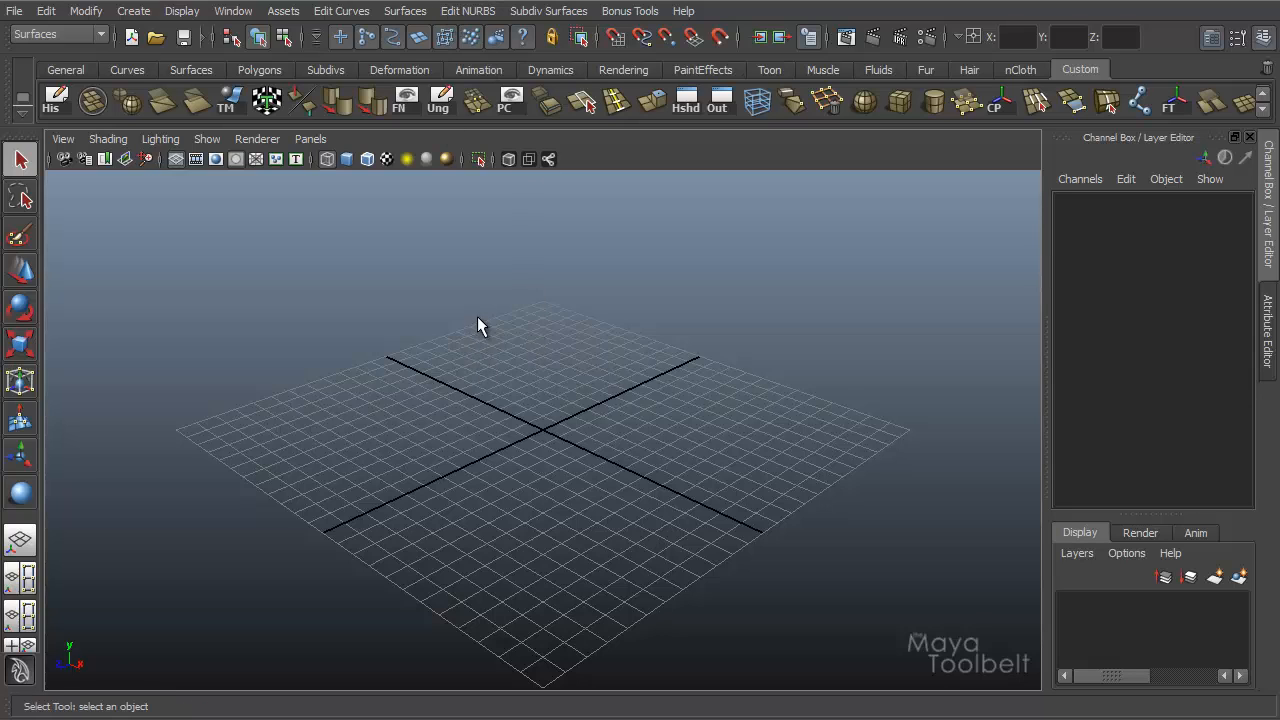
left_click(444, 12)
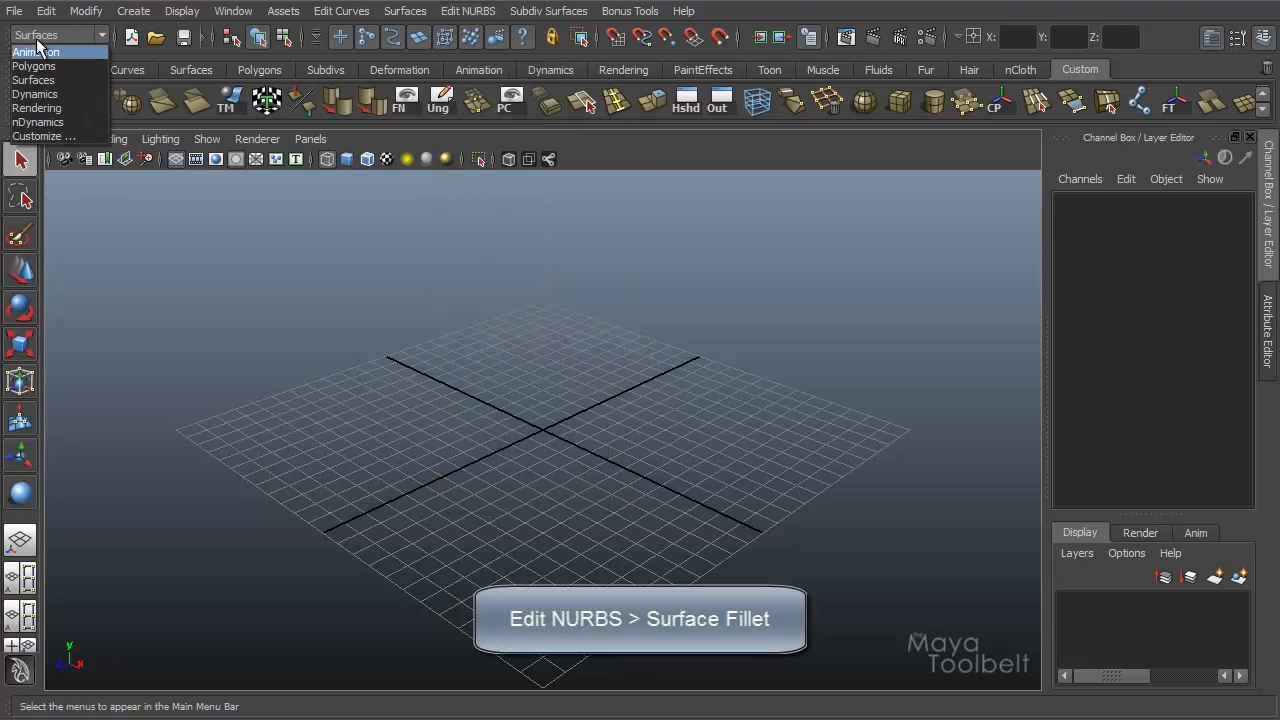
left_click(468, 12)
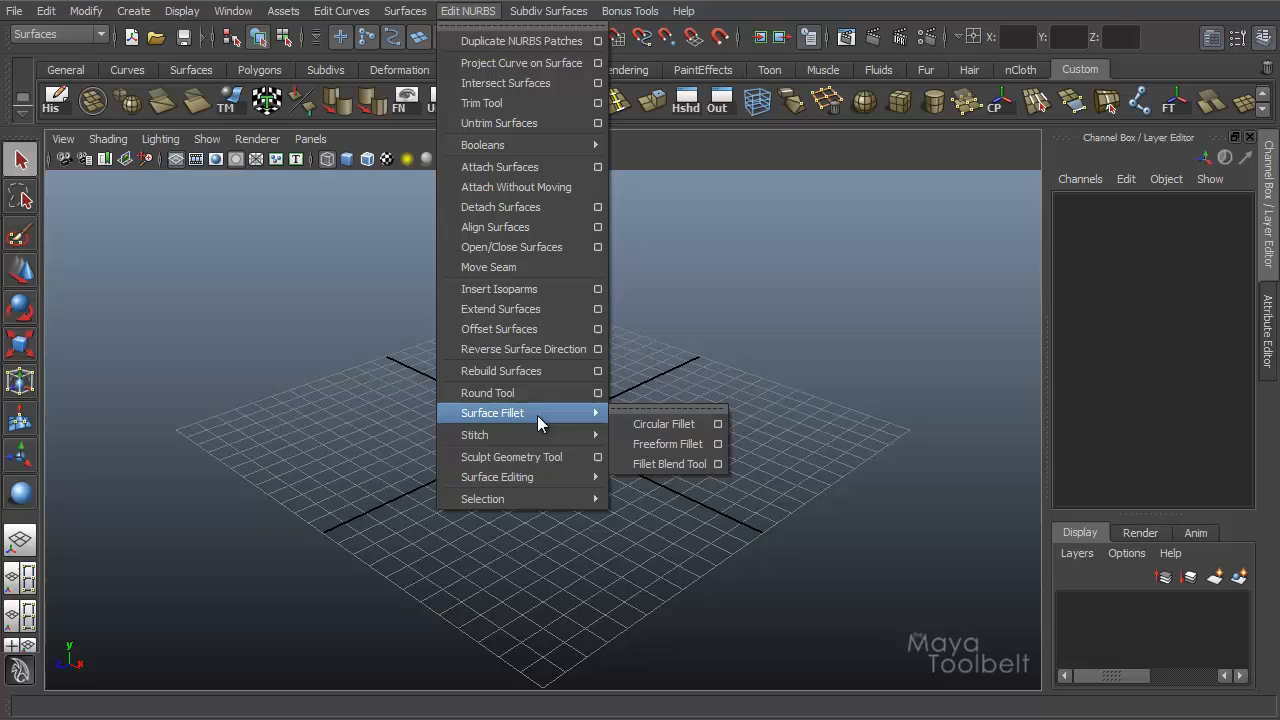
mouse_move(556, 418)
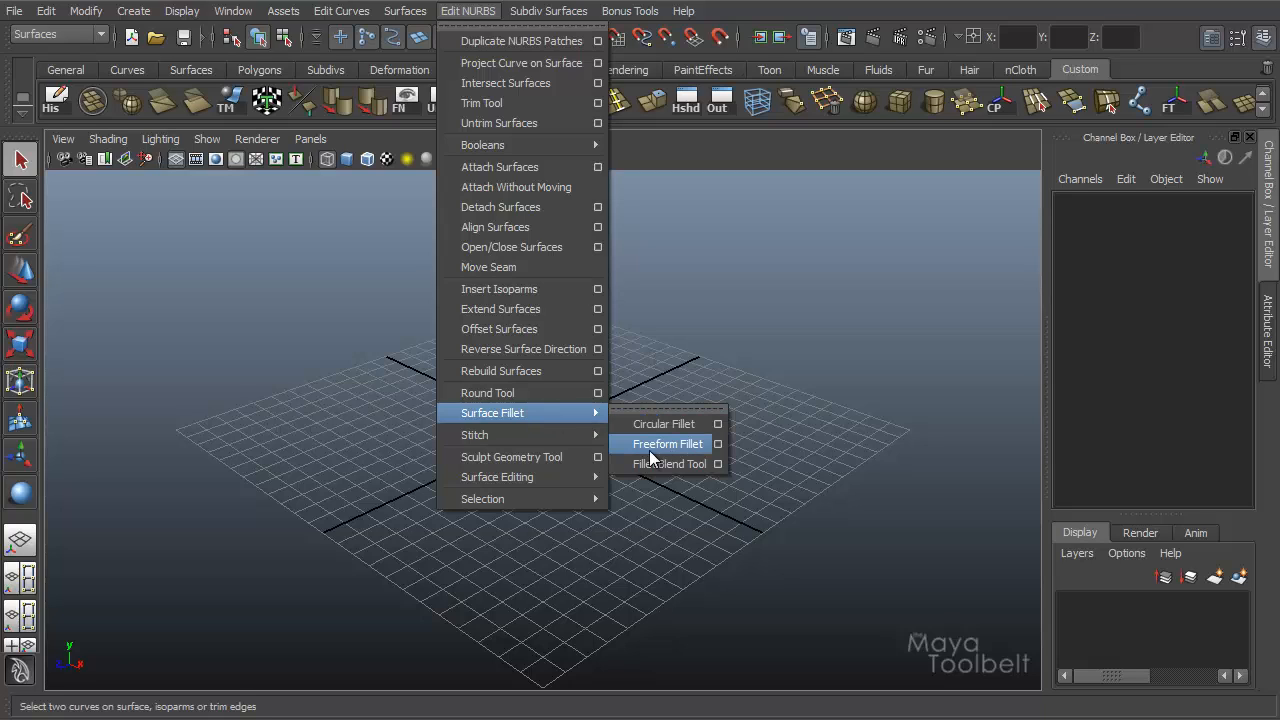
mouse_move(658, 464)
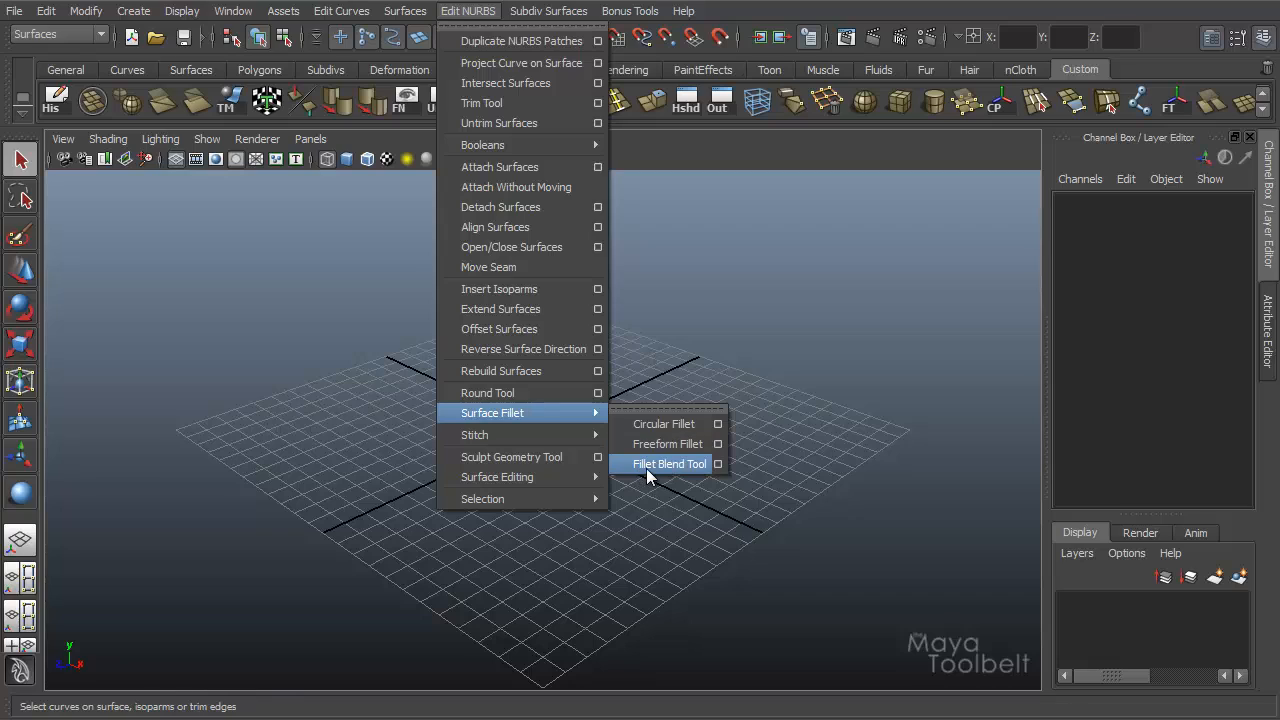
mouse_move(674, 472)
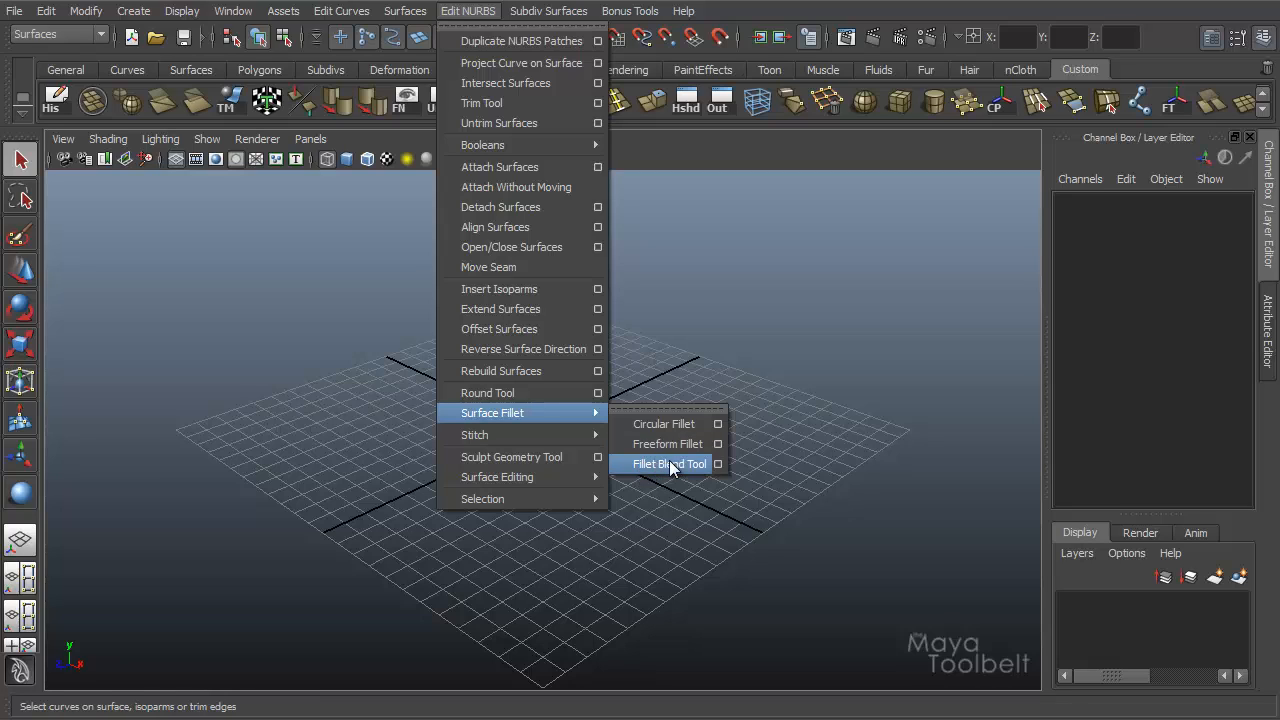
mouse_move(666, 476)
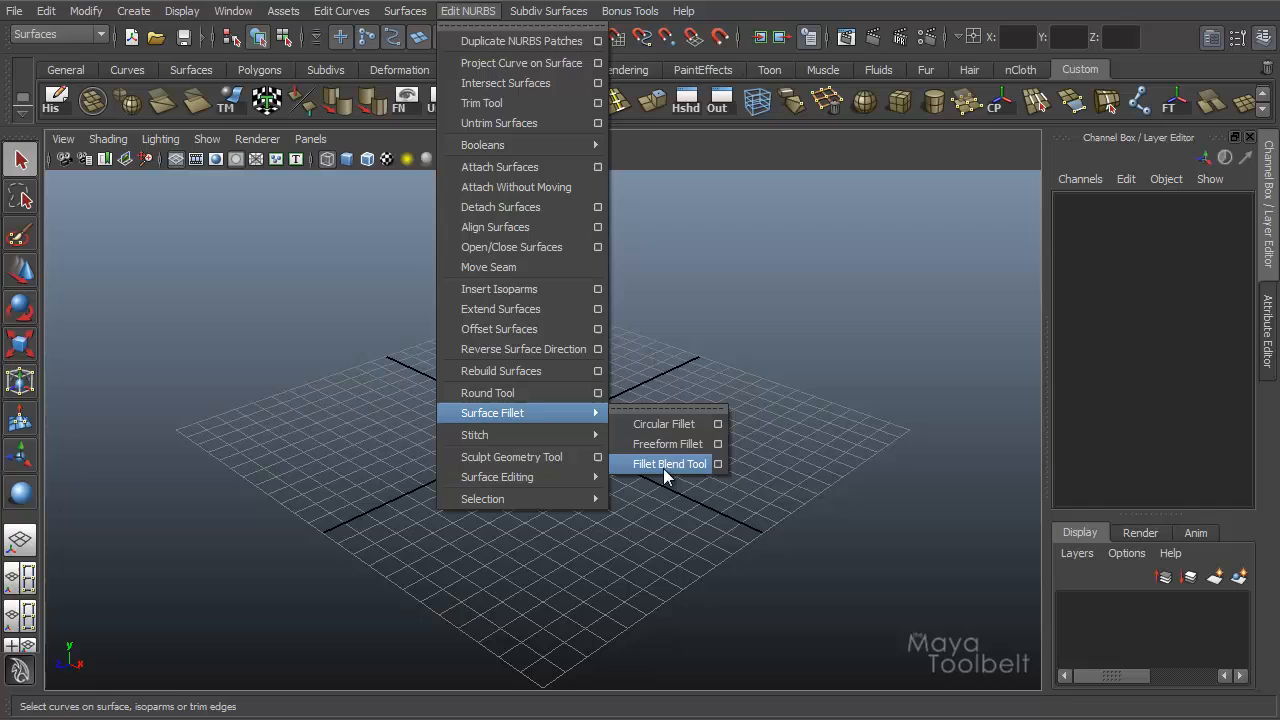
mouse_move(664, 424)
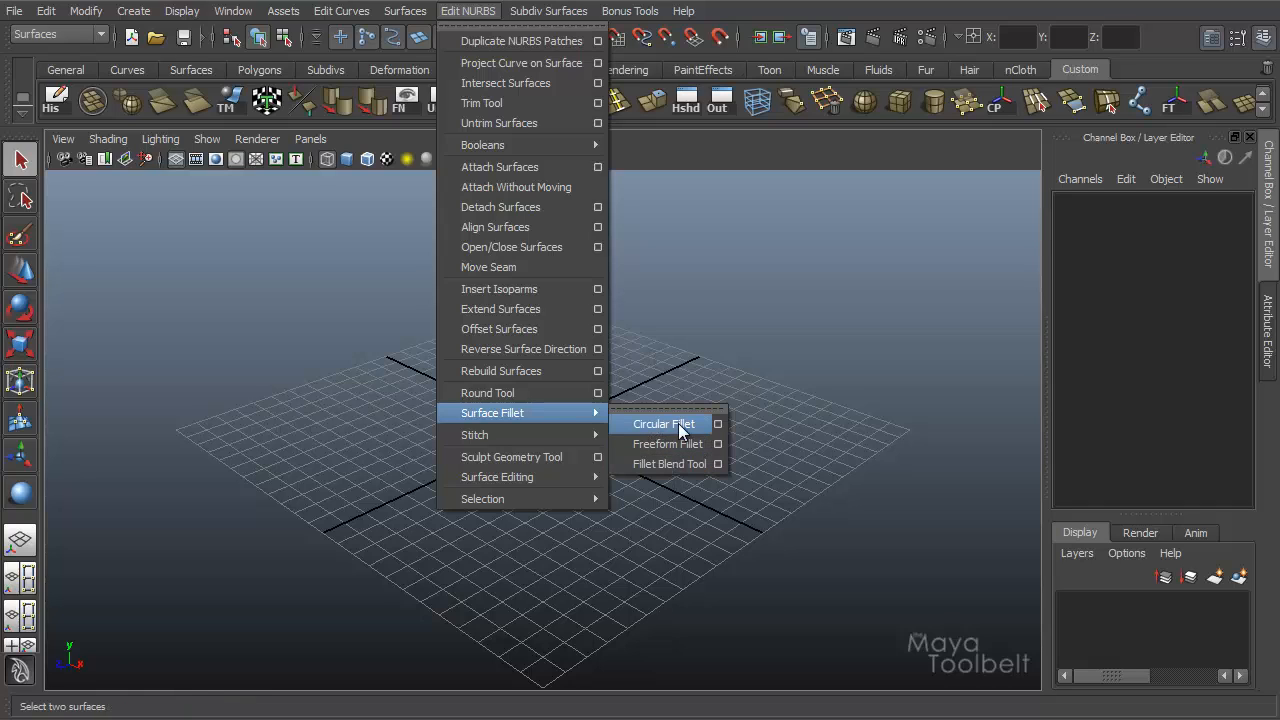
mouse_move(676, 424)
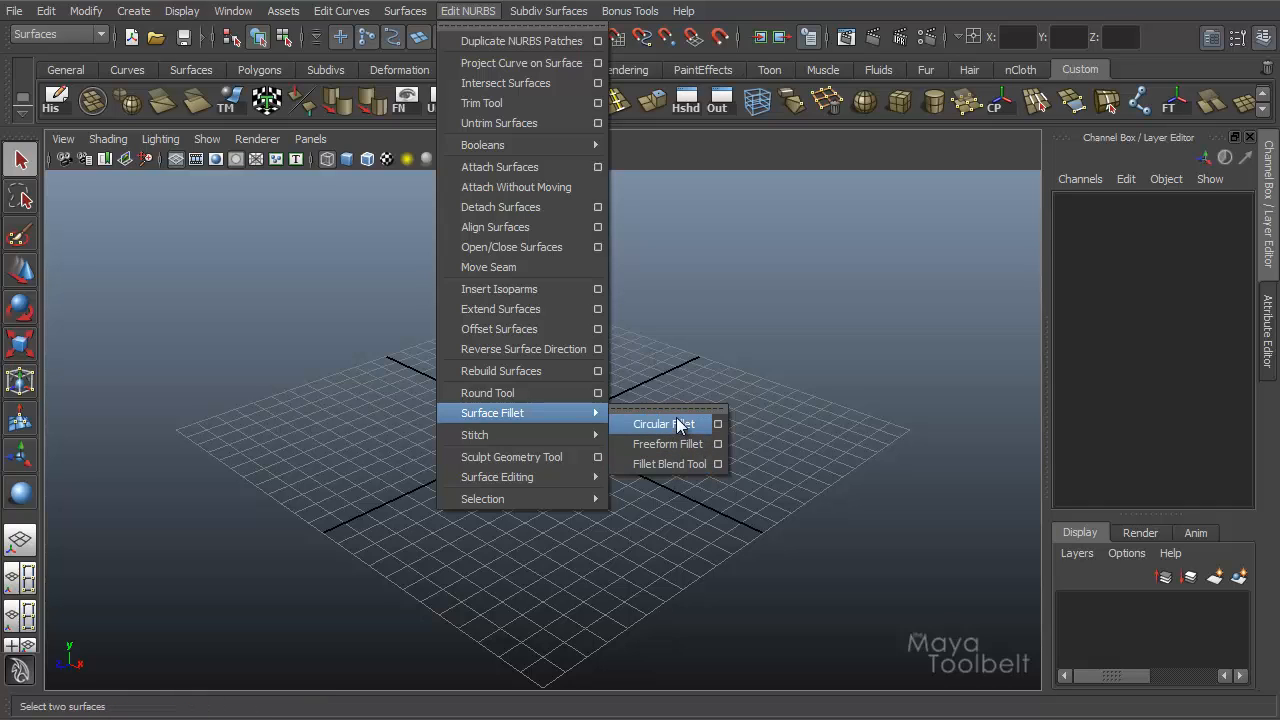
mouse_move(678, 430)
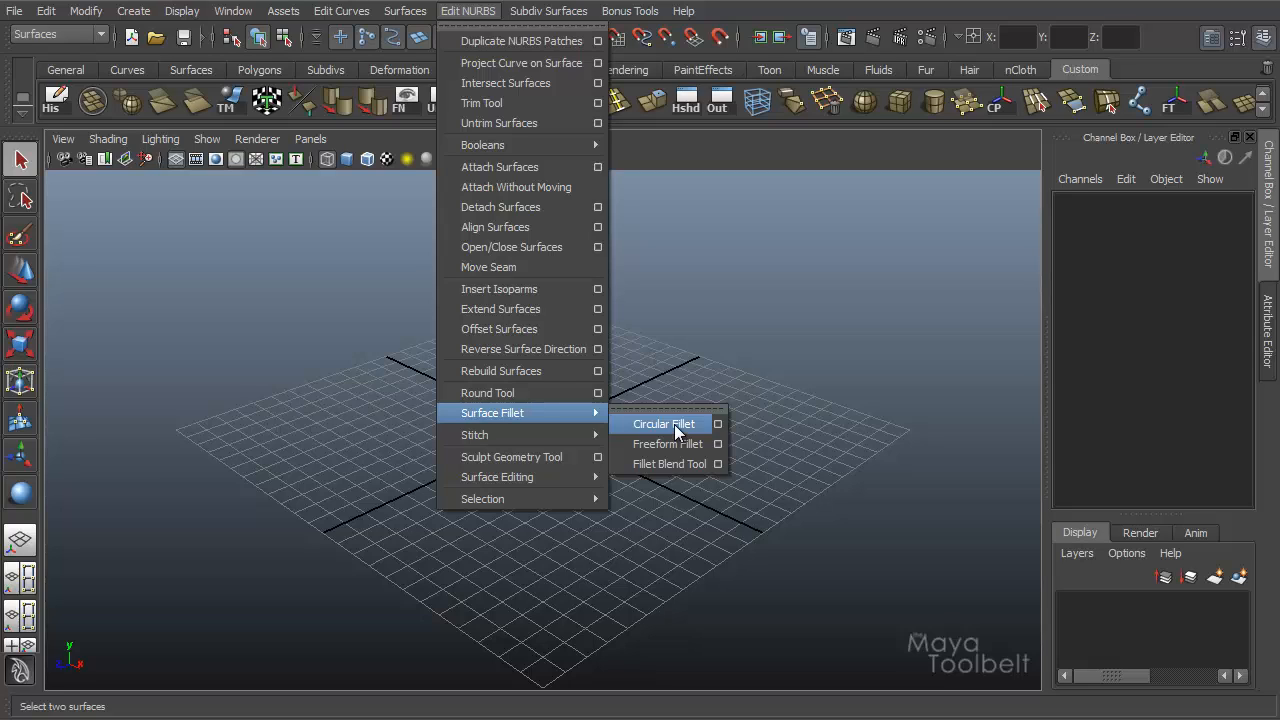
mouse_move(672, 430)
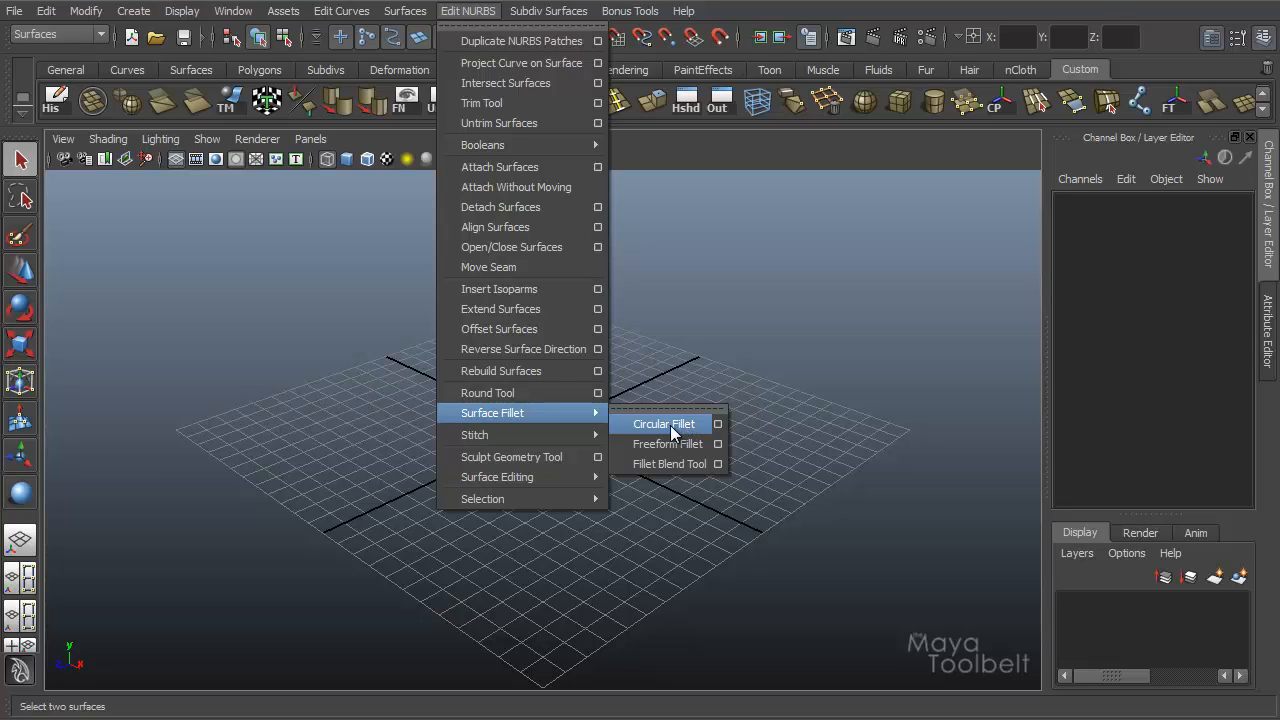
left_click(664, 424)
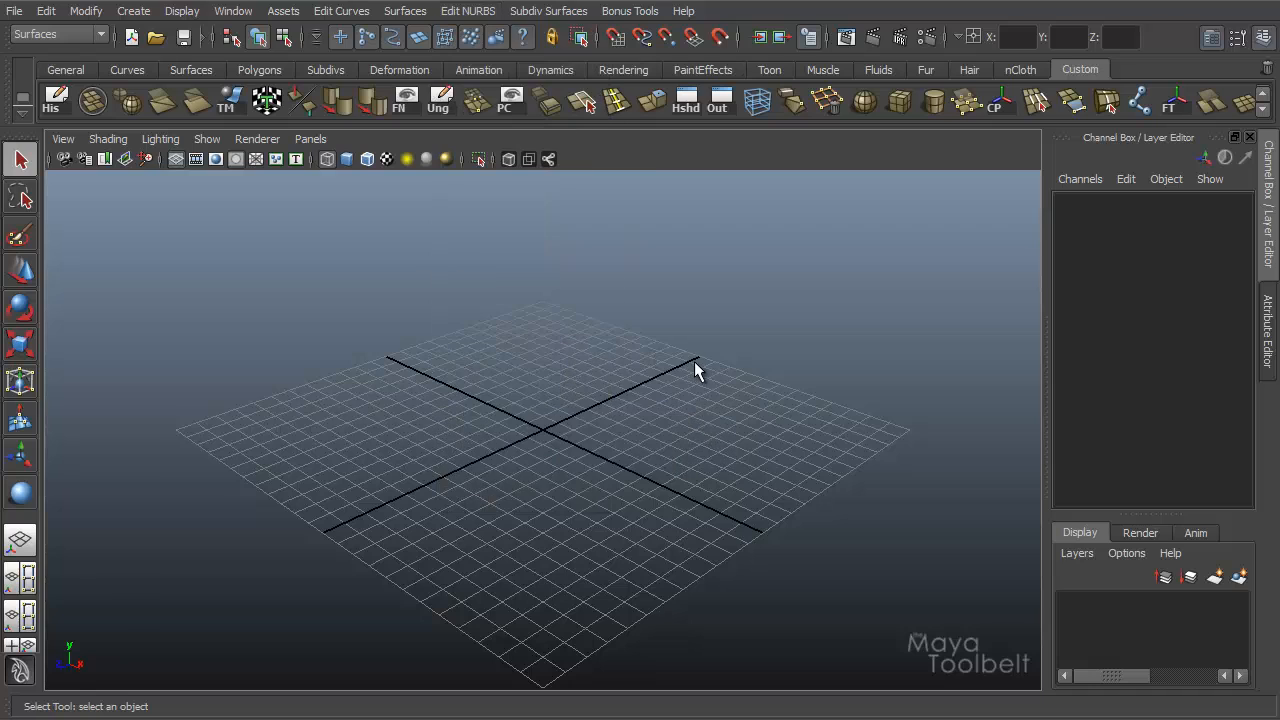
mouse_move(676, 388)
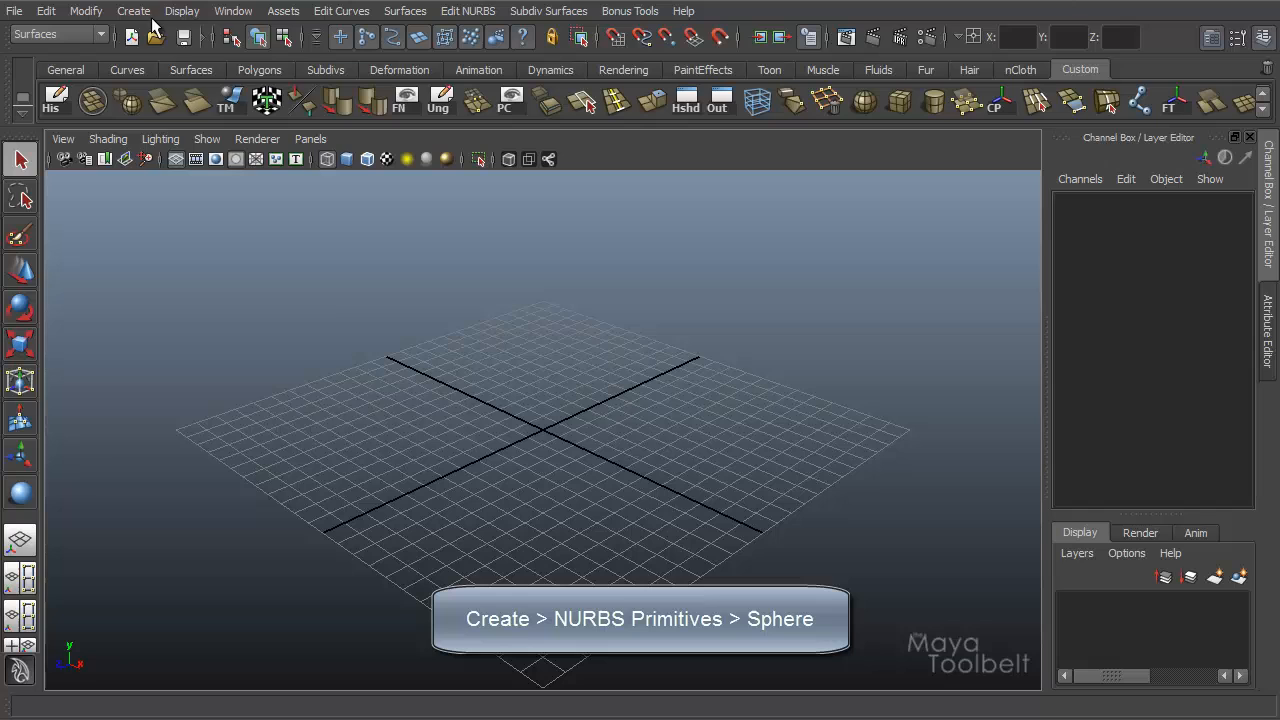
Create a NURBS sphere at the grid centre, shade it with 5, and scale it tall in Y.
left_click(132, 12)
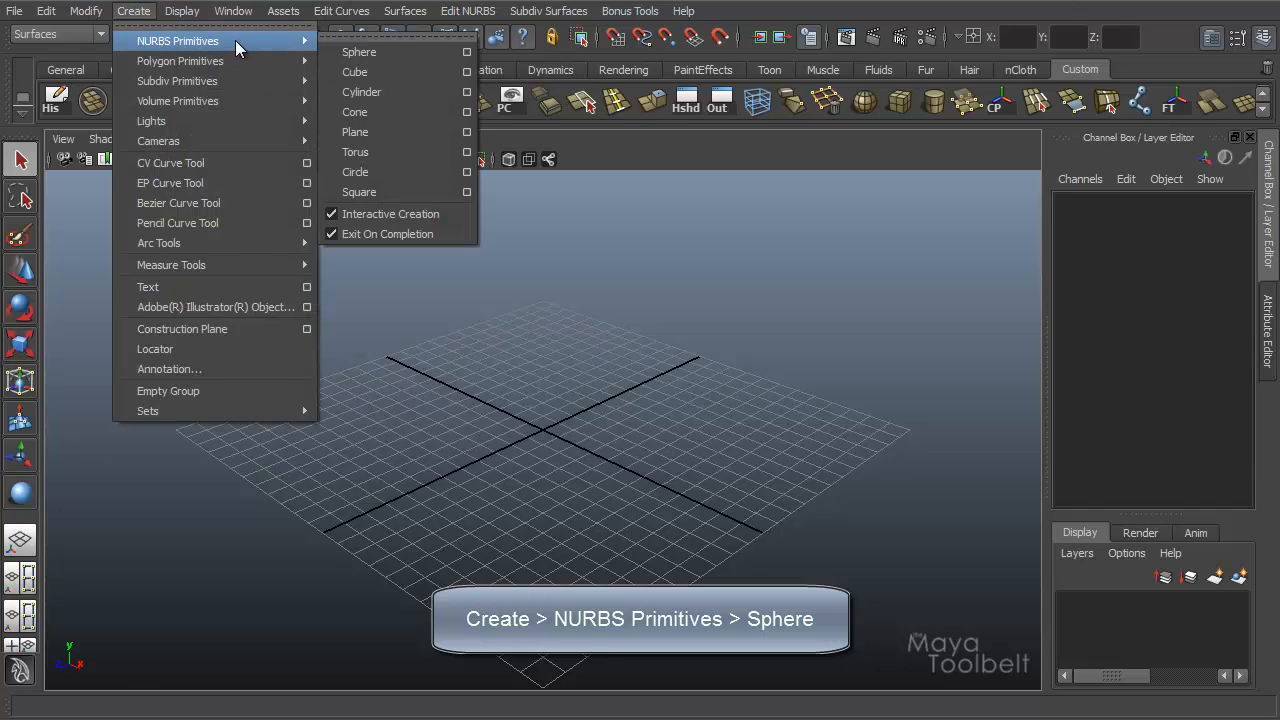
left_click(358, 52)
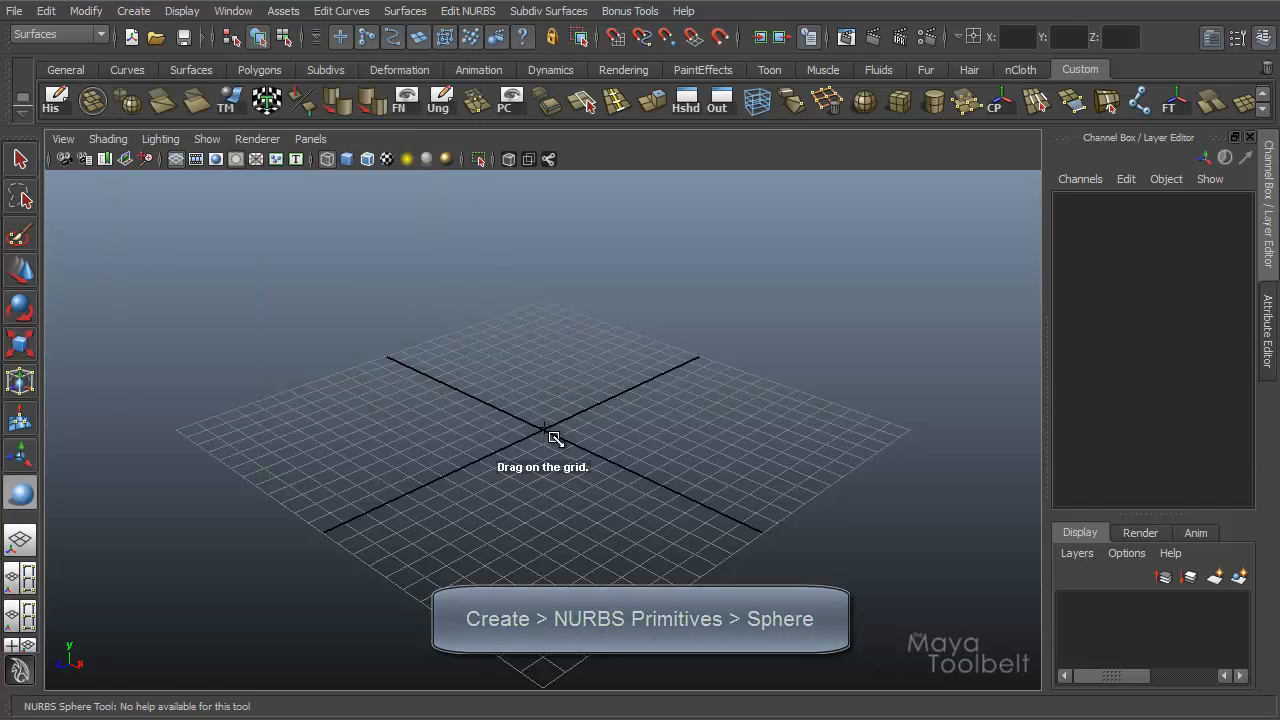
left_click_drag(556, 438, 596, 444)
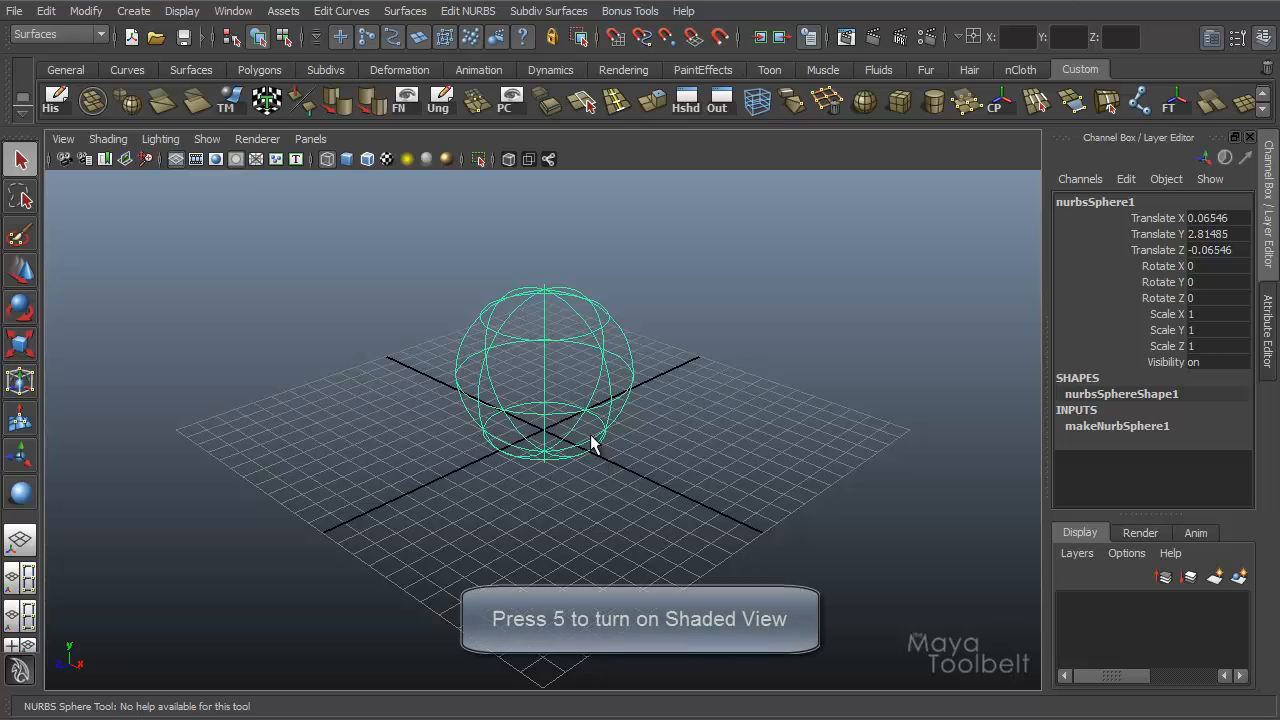
key("5")
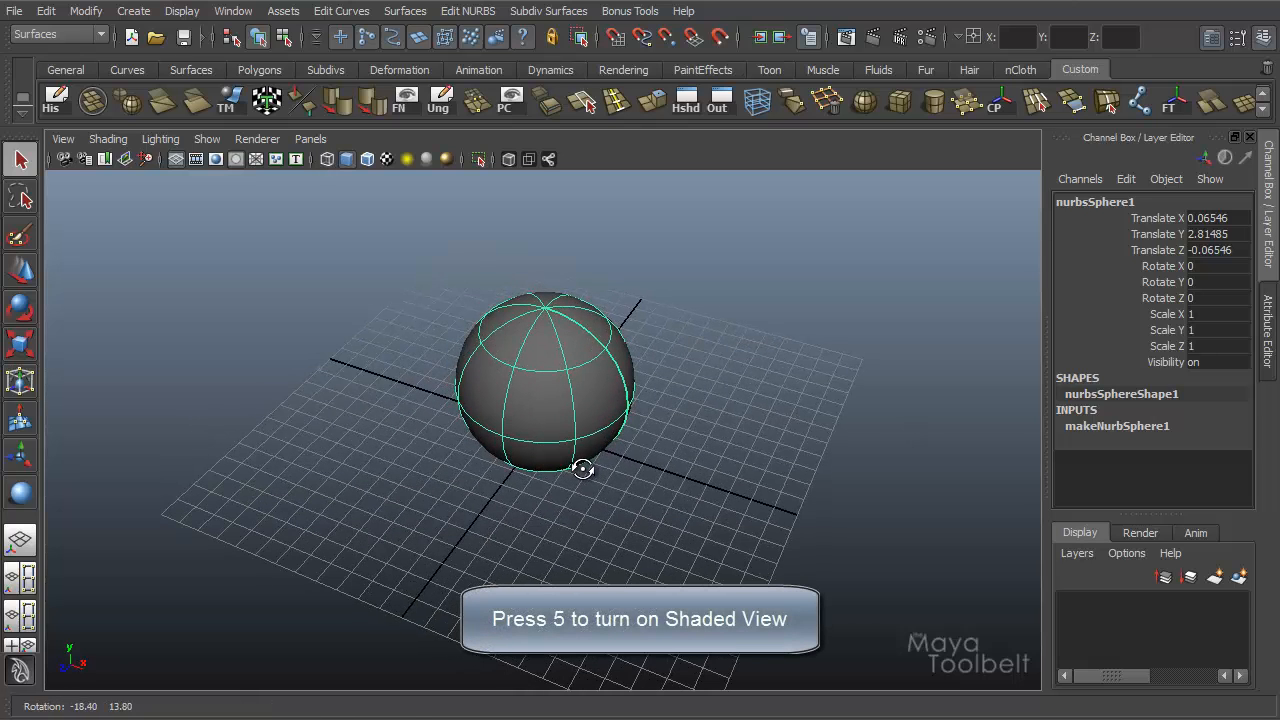
left_click_drag(584, 468, 544, 196)
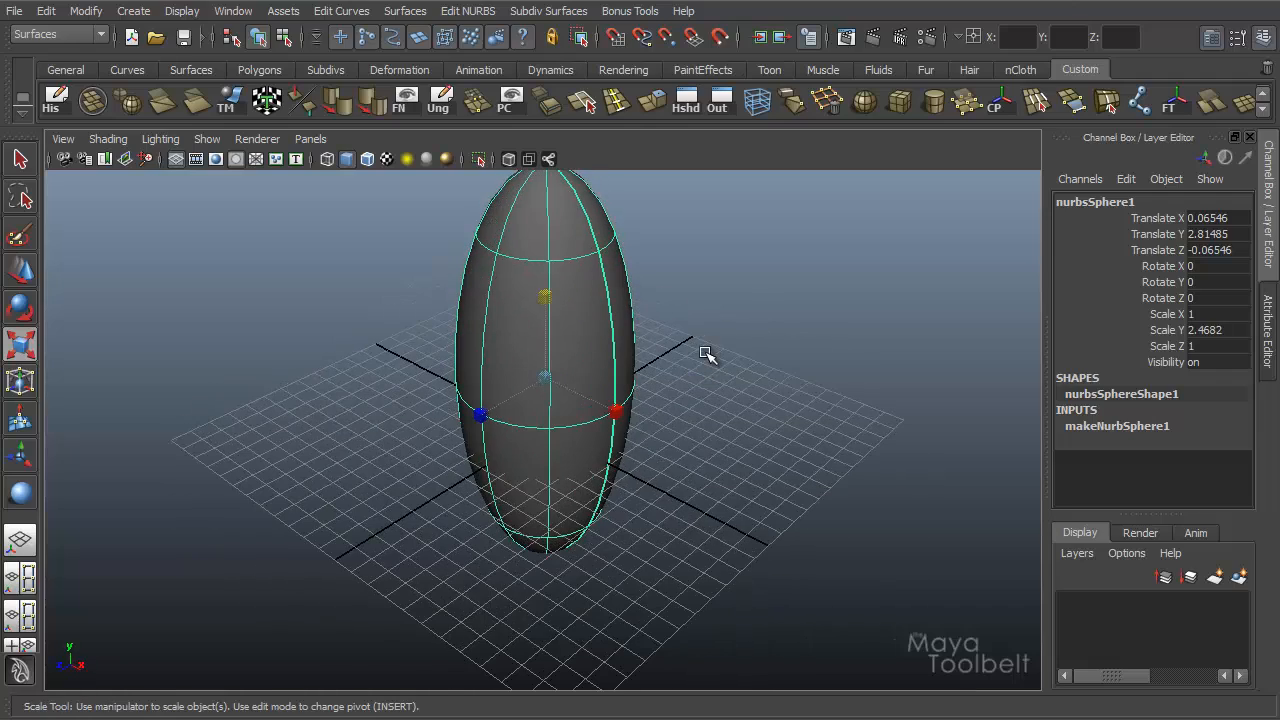
Duplicate the tall sphere with Ctrl+D, scale the sideways copy slightly smaller, and face the cross.
key("ctrl+d")
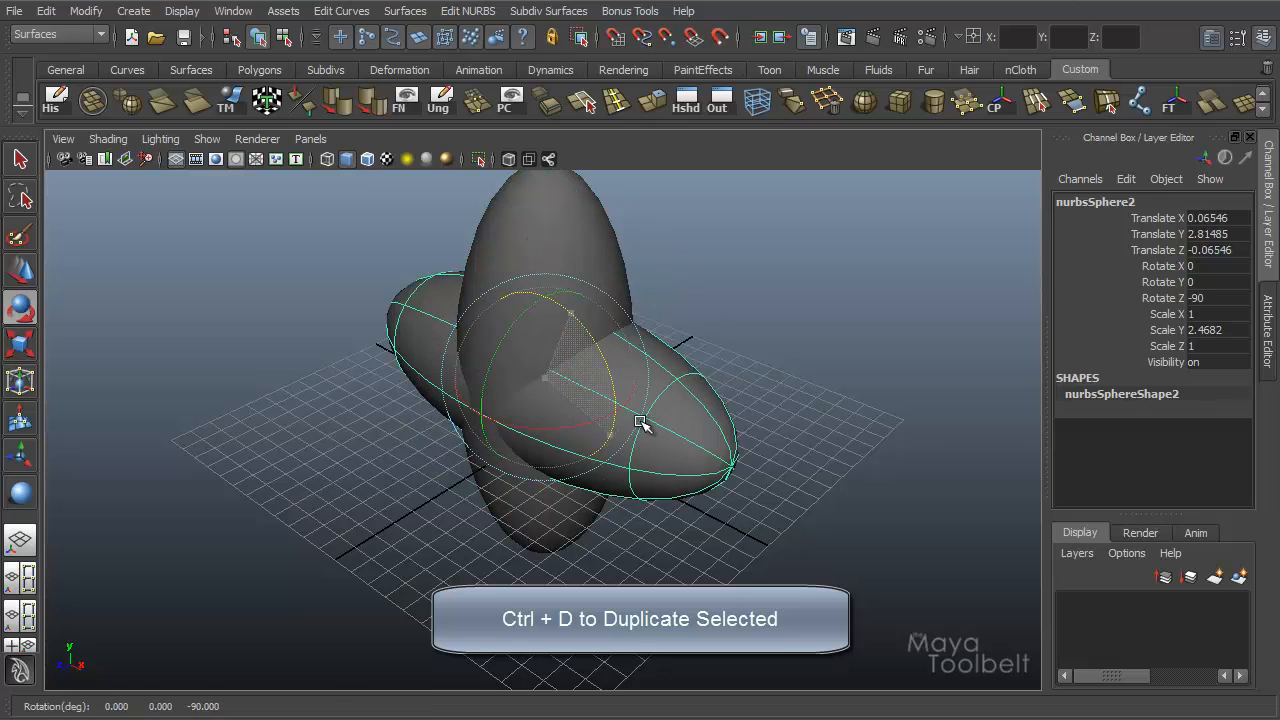
key("r")
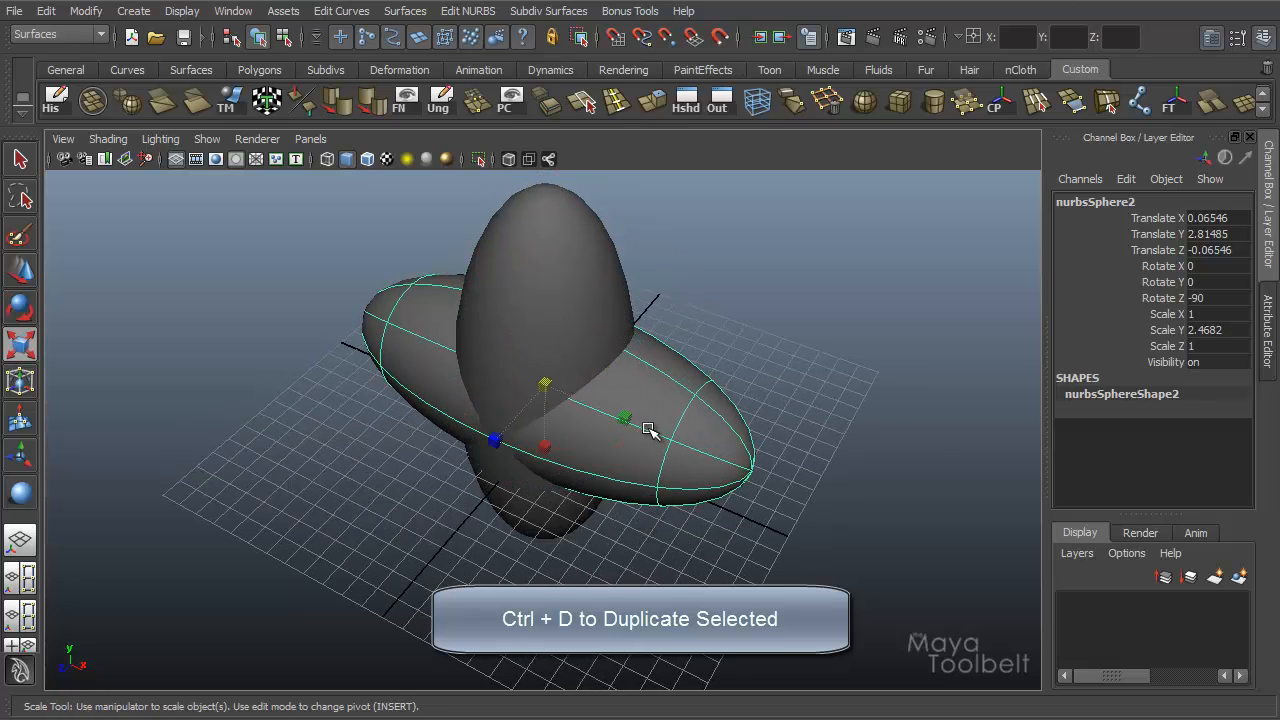
left_click_drag(648, 430, 692, 408)
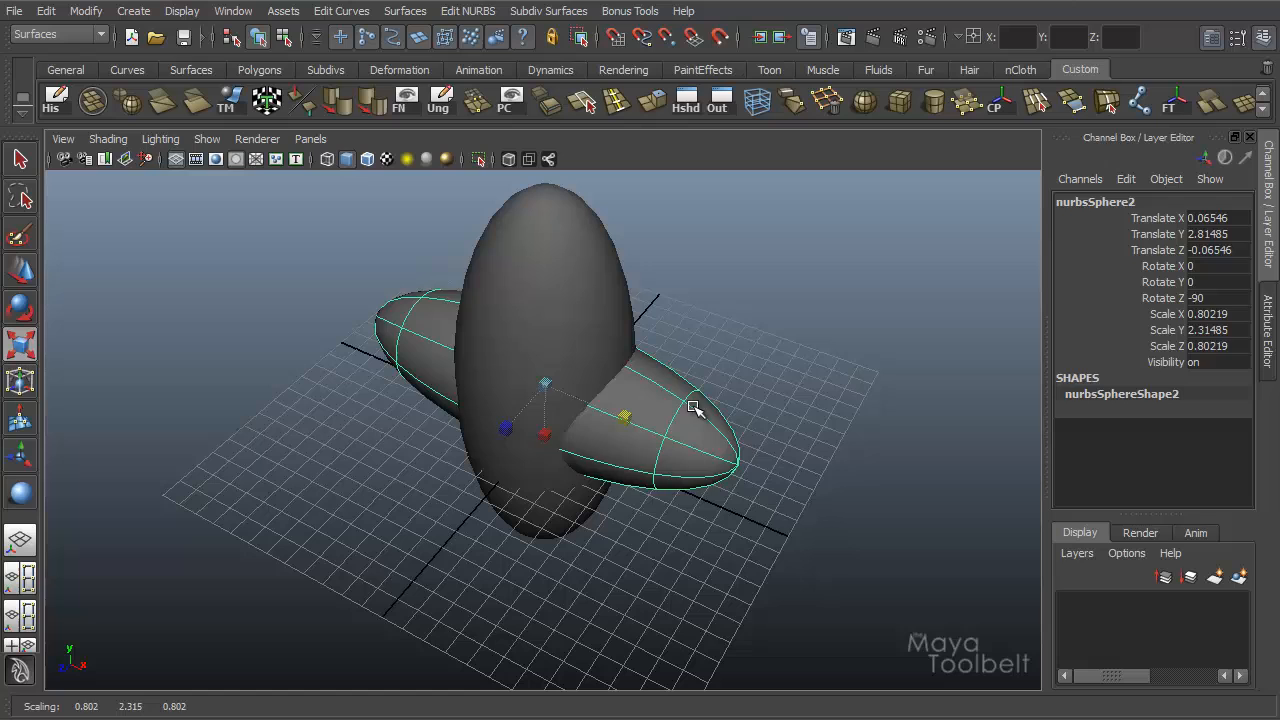
left_click_drag(696, 408, 650, 420)
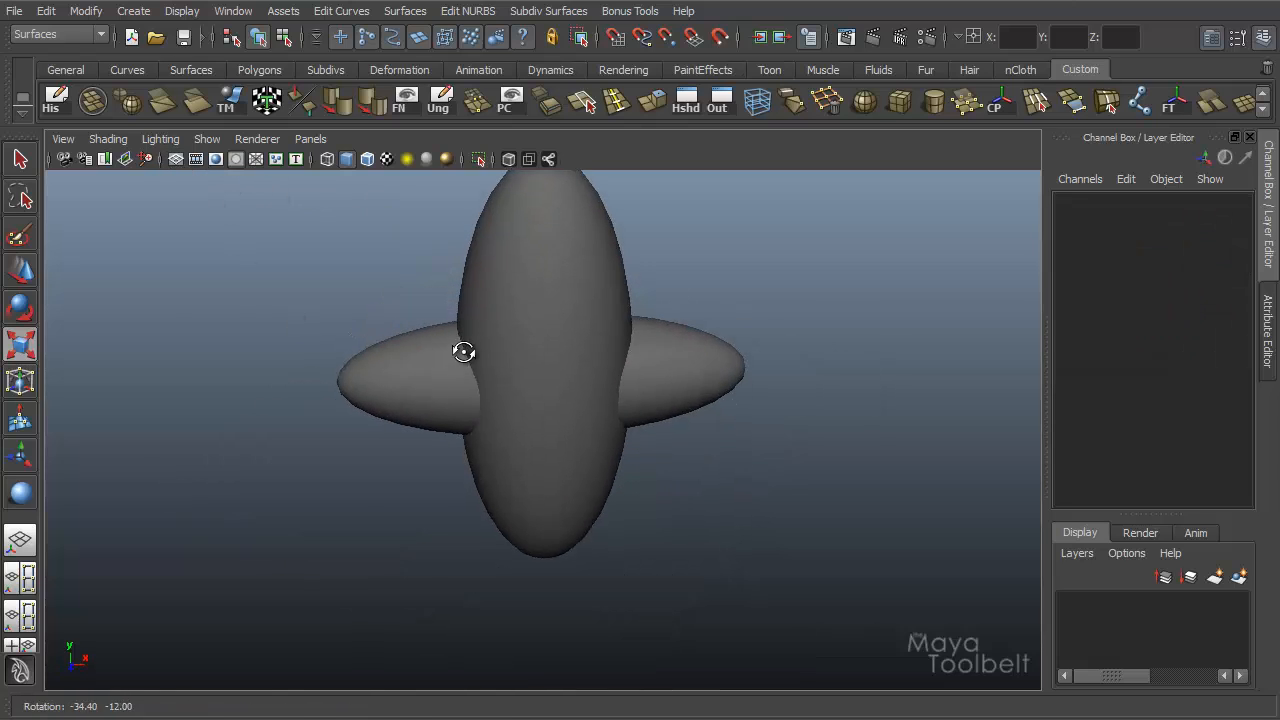
Shrink the horizontal sphere a bit more, select the upright one, and orbit around the crossing pair.
left_click_drag(464, 352, 716, 436)
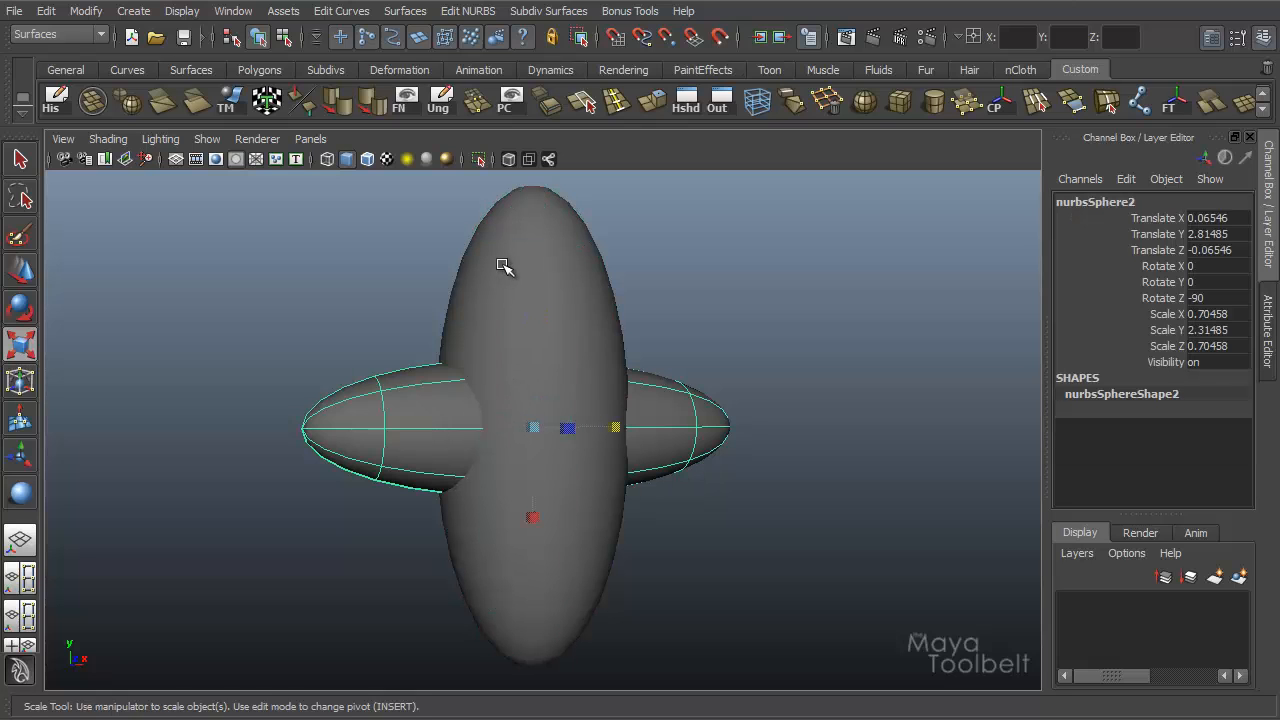
mouse_move(356, 552)
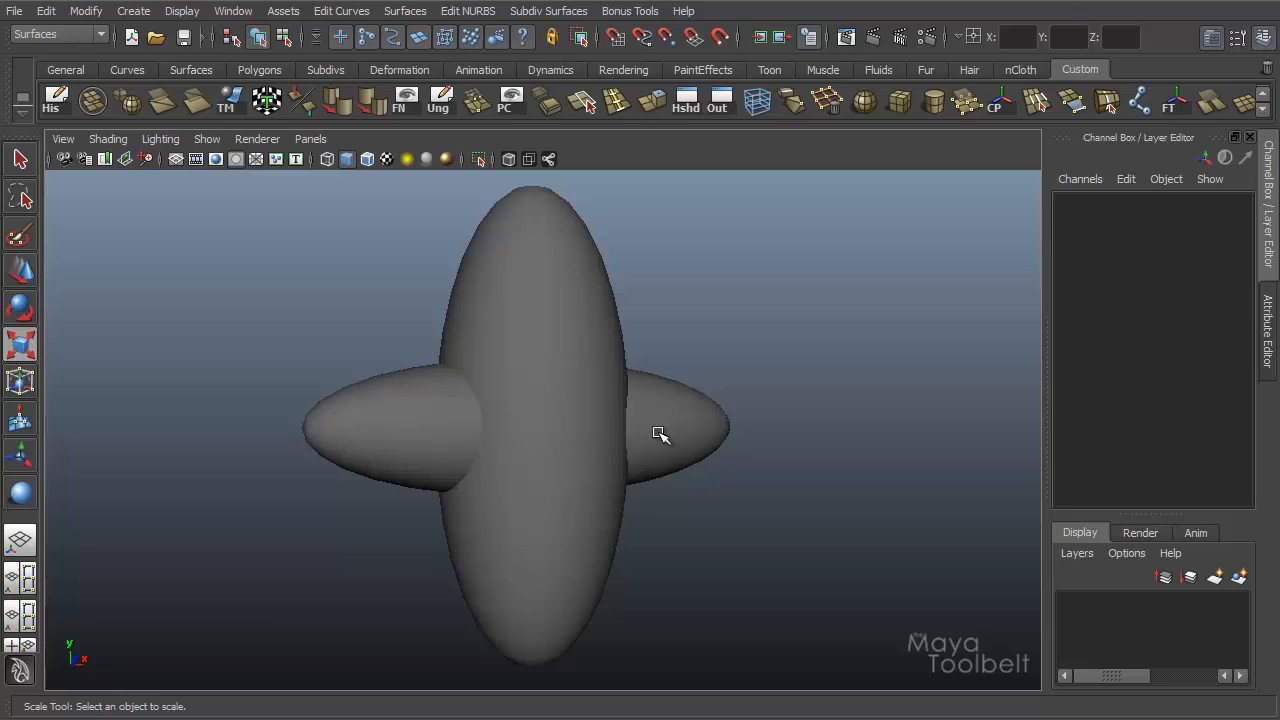
mouse_move(686, 380)
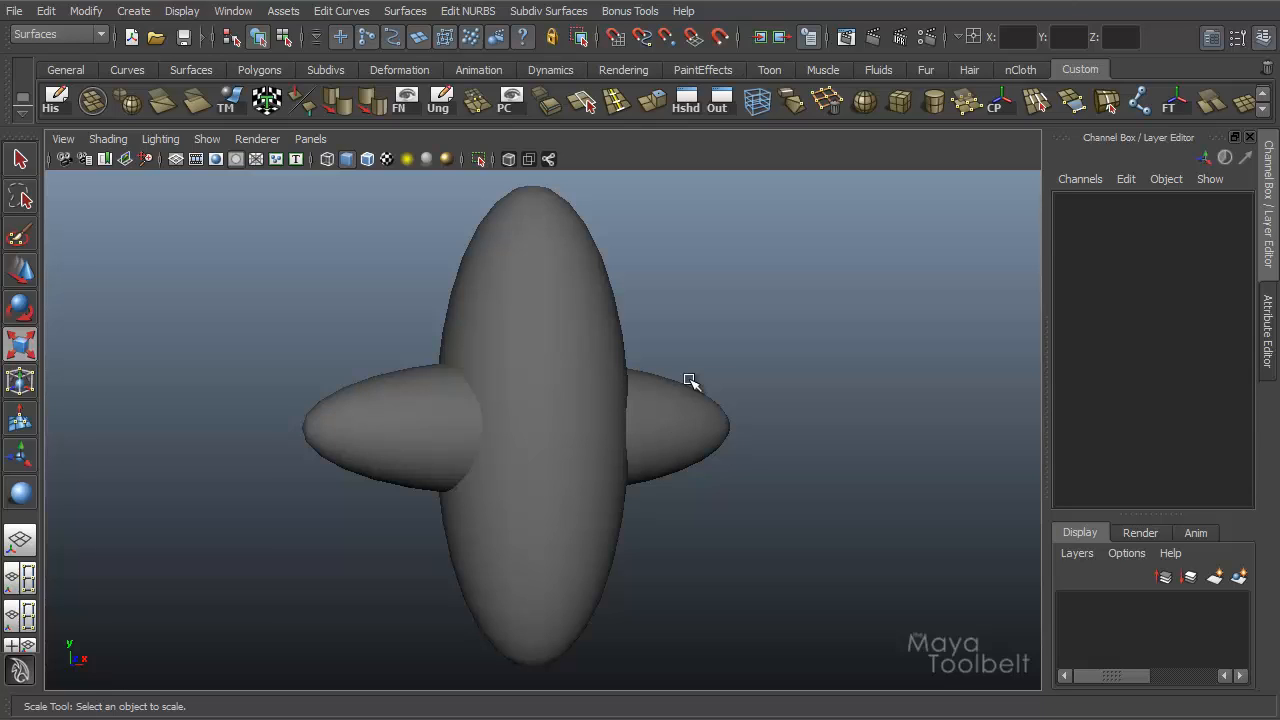
mouse_move(620, 322)
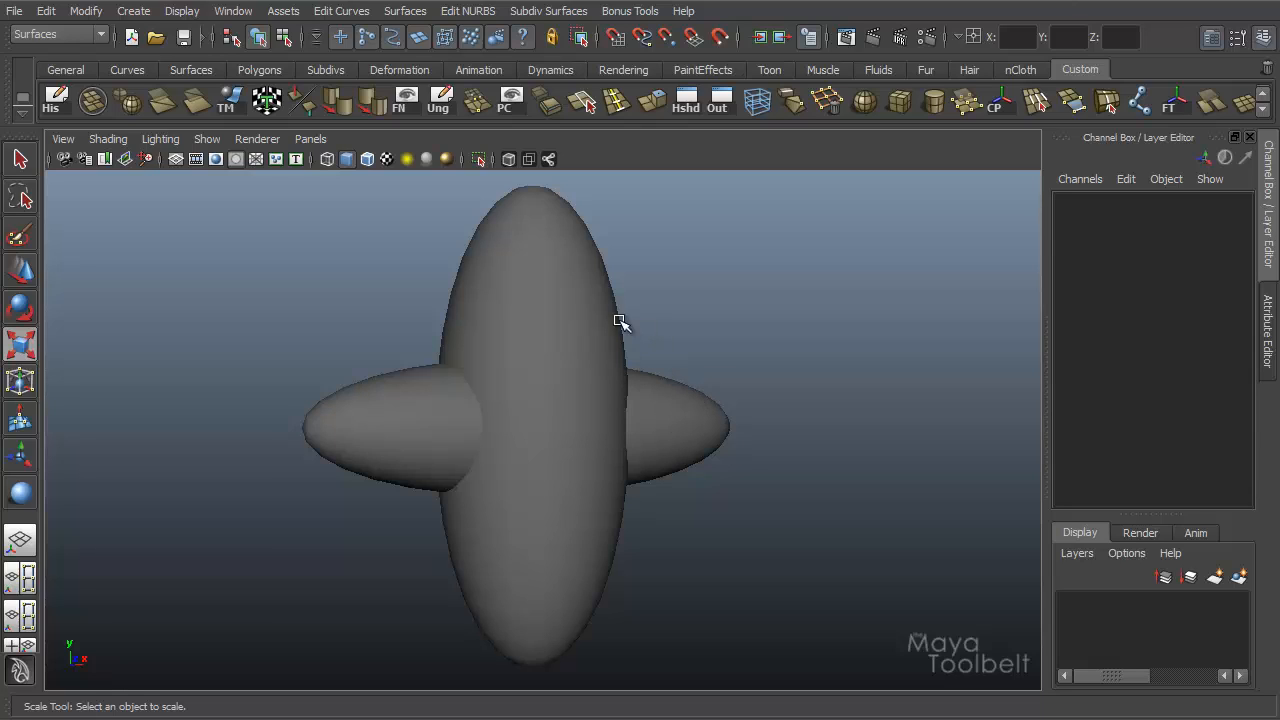
mouse_move(562, 352)
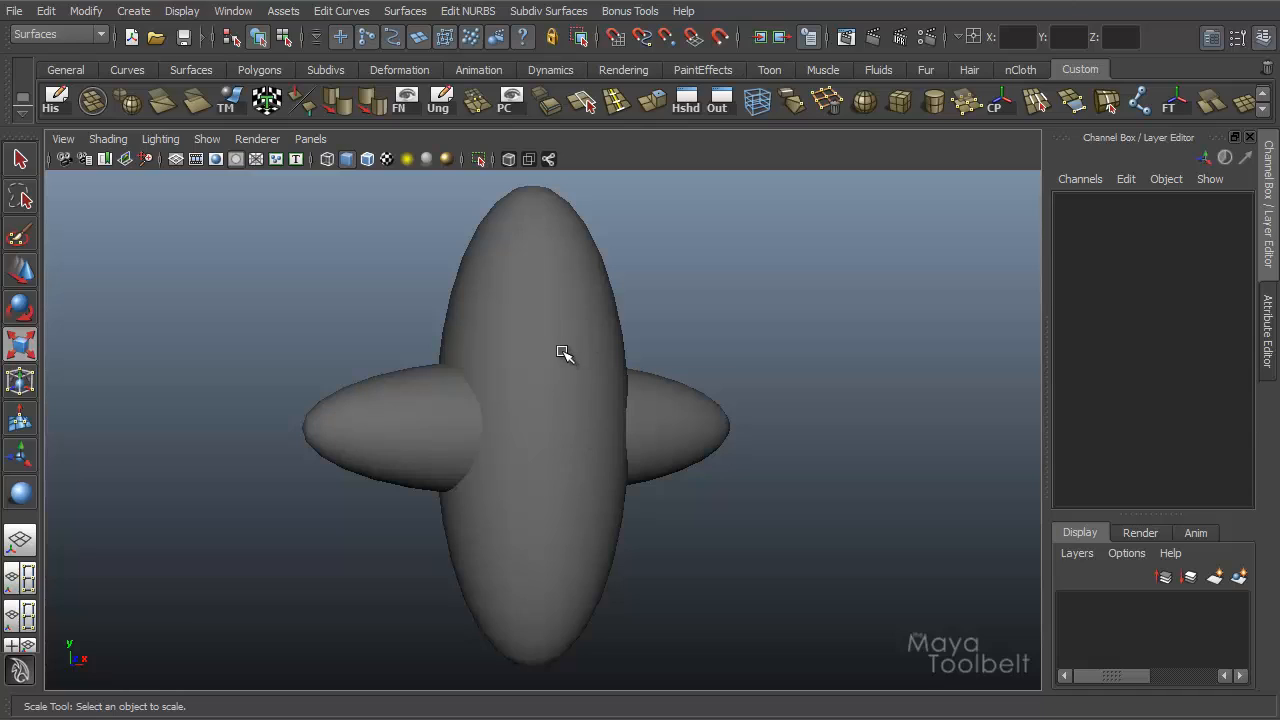
mouse_move(552, 284)
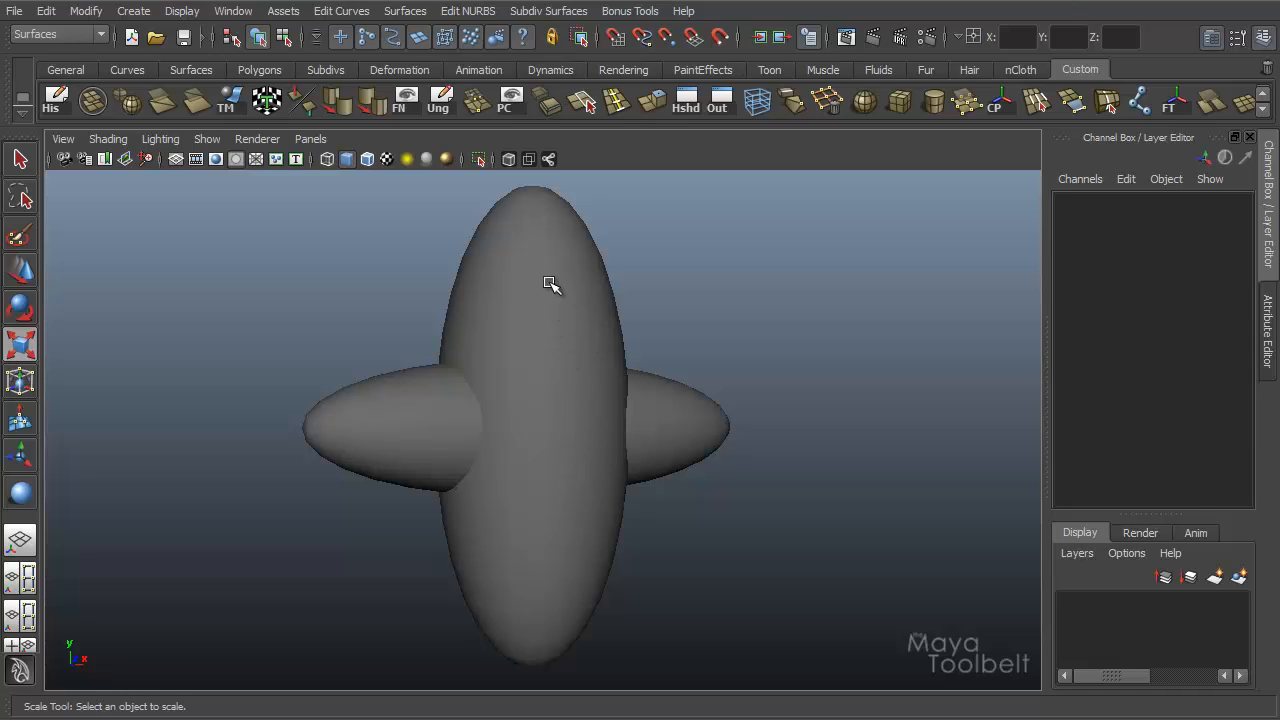
left_click(552, 284)
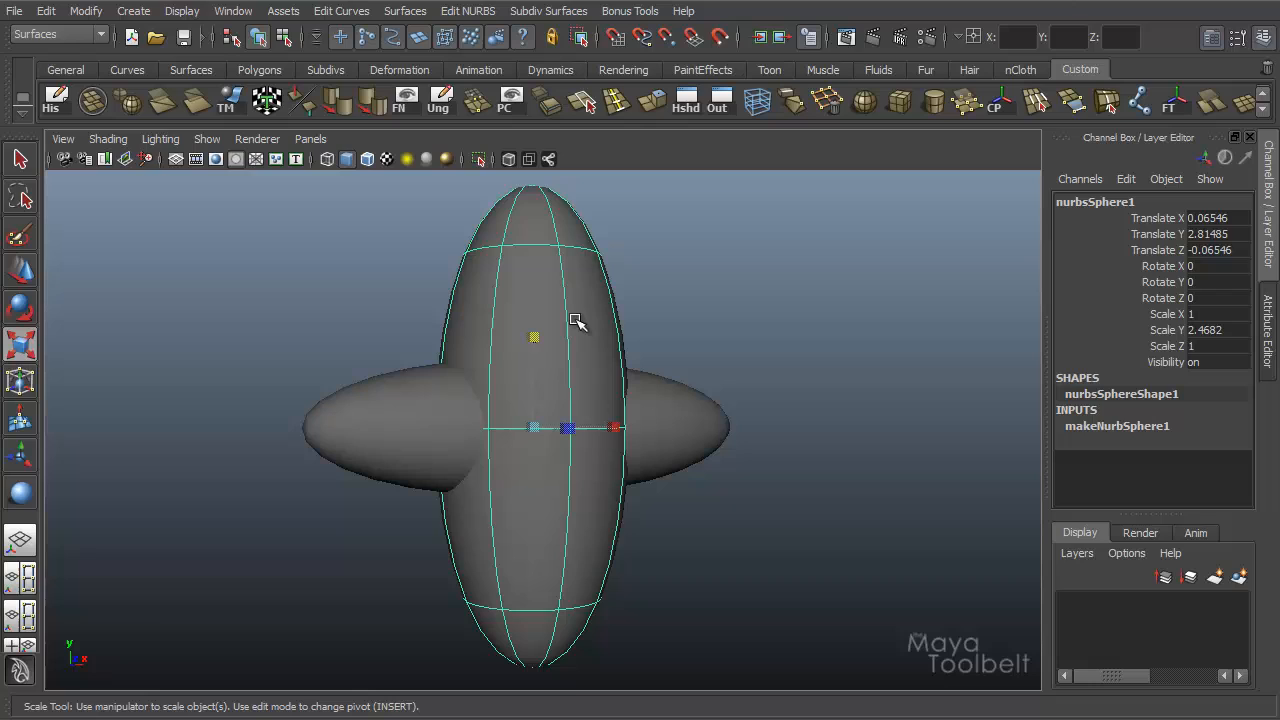
mouse_move(530, 244)
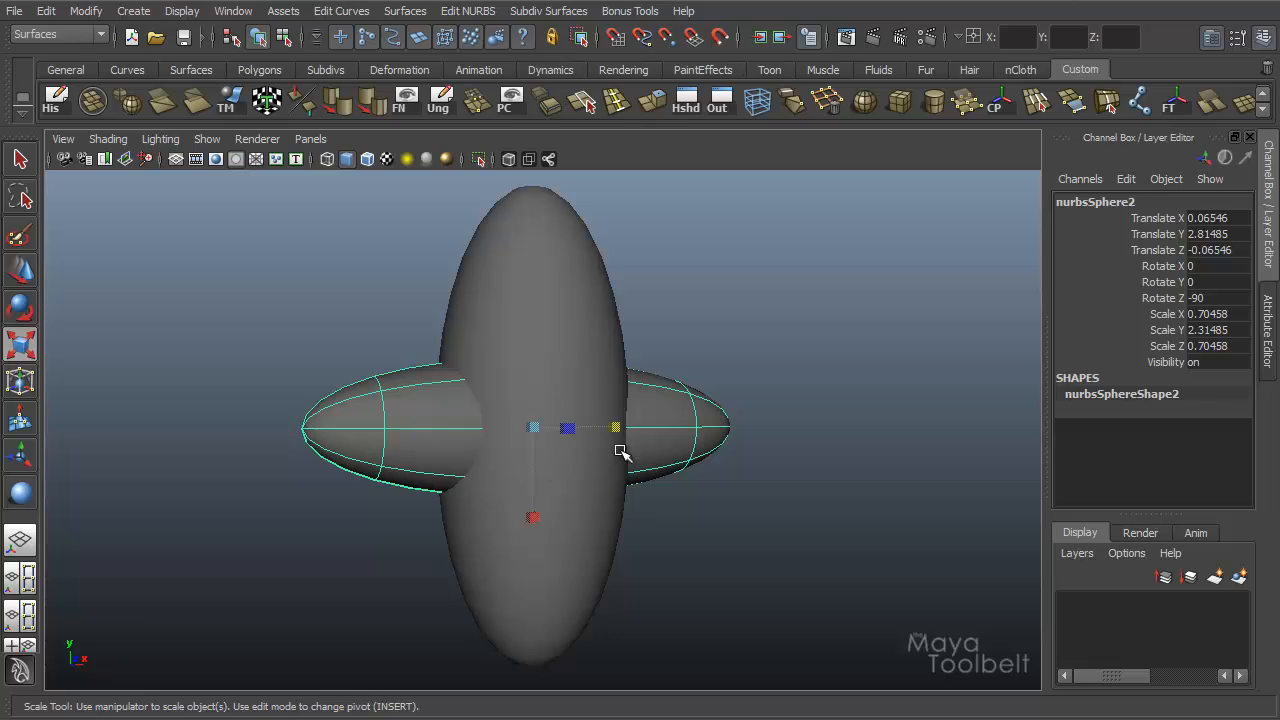
mouse_move(684, 376)
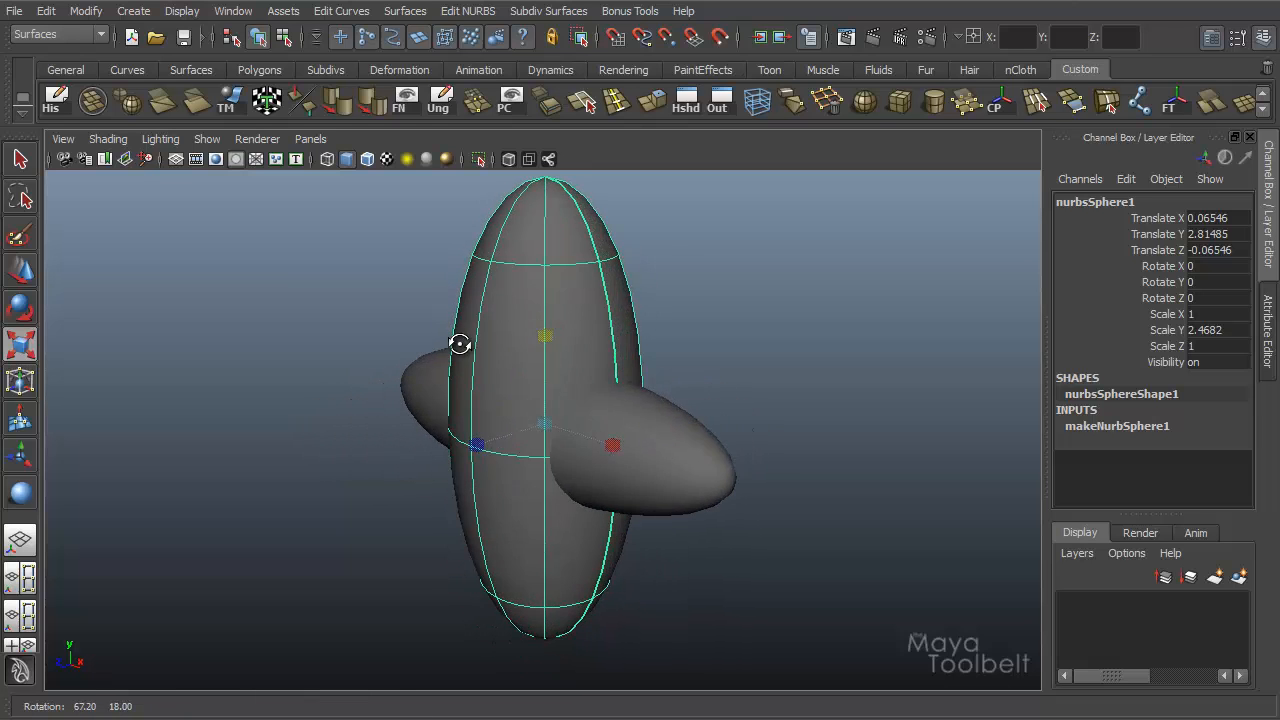
left_click_drag(460, 344, 752, 312)
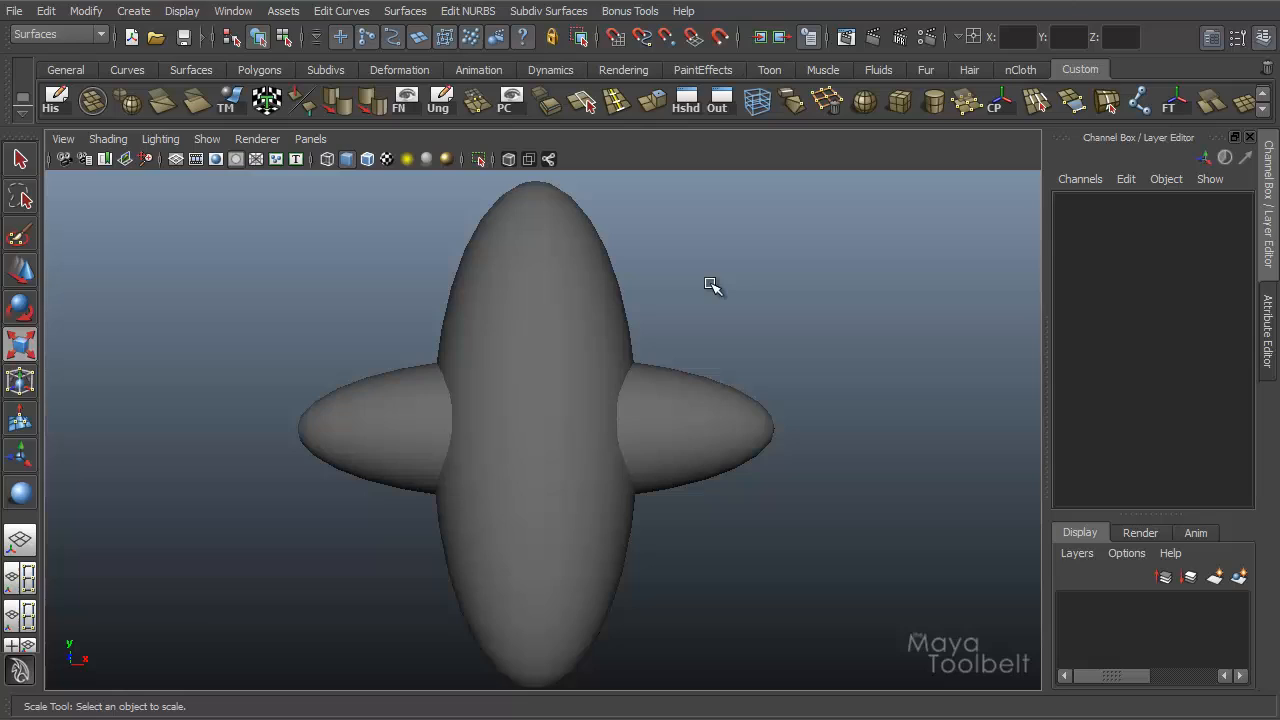
mouse_move(708, 332)
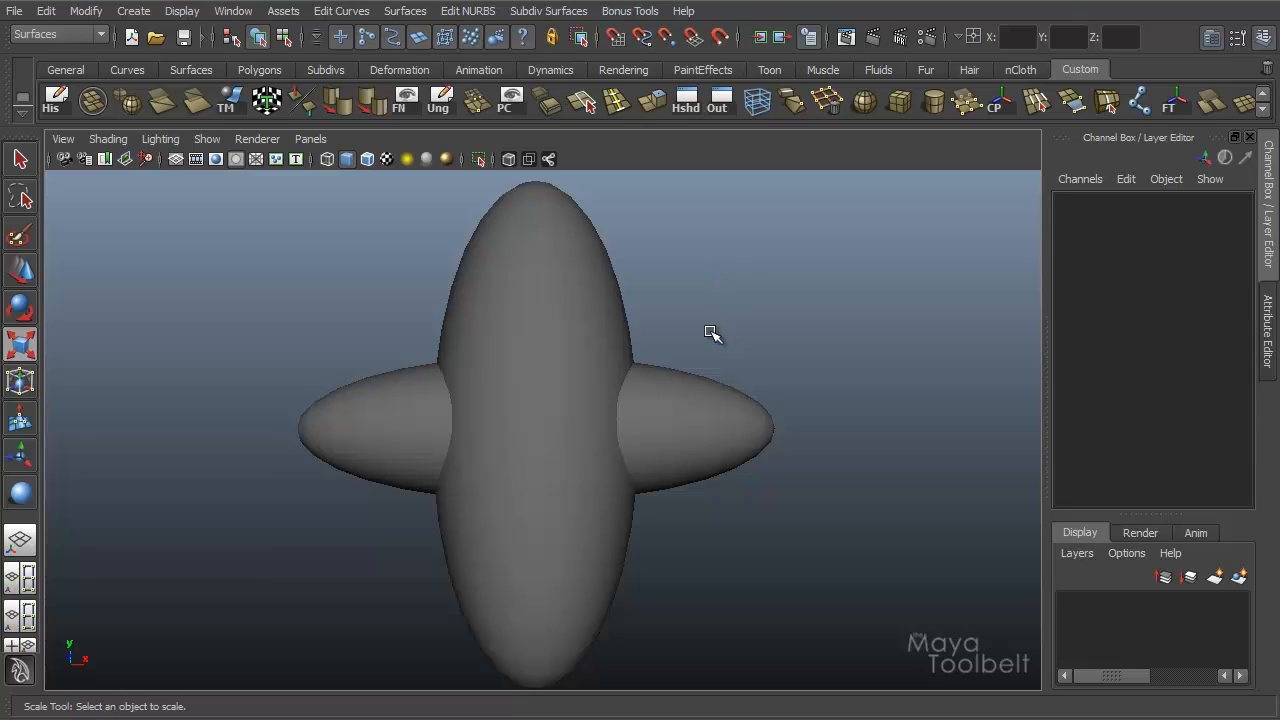
mouse_move(714, 322)
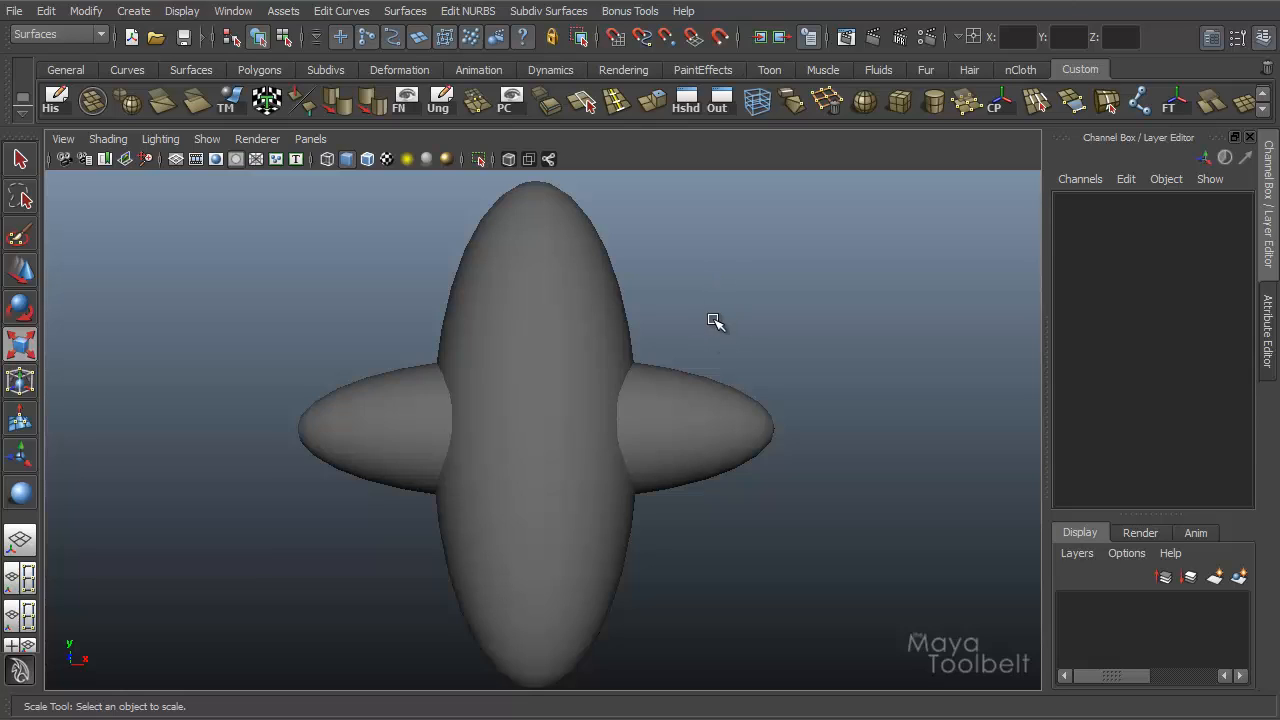
mouse_move(722, 348)
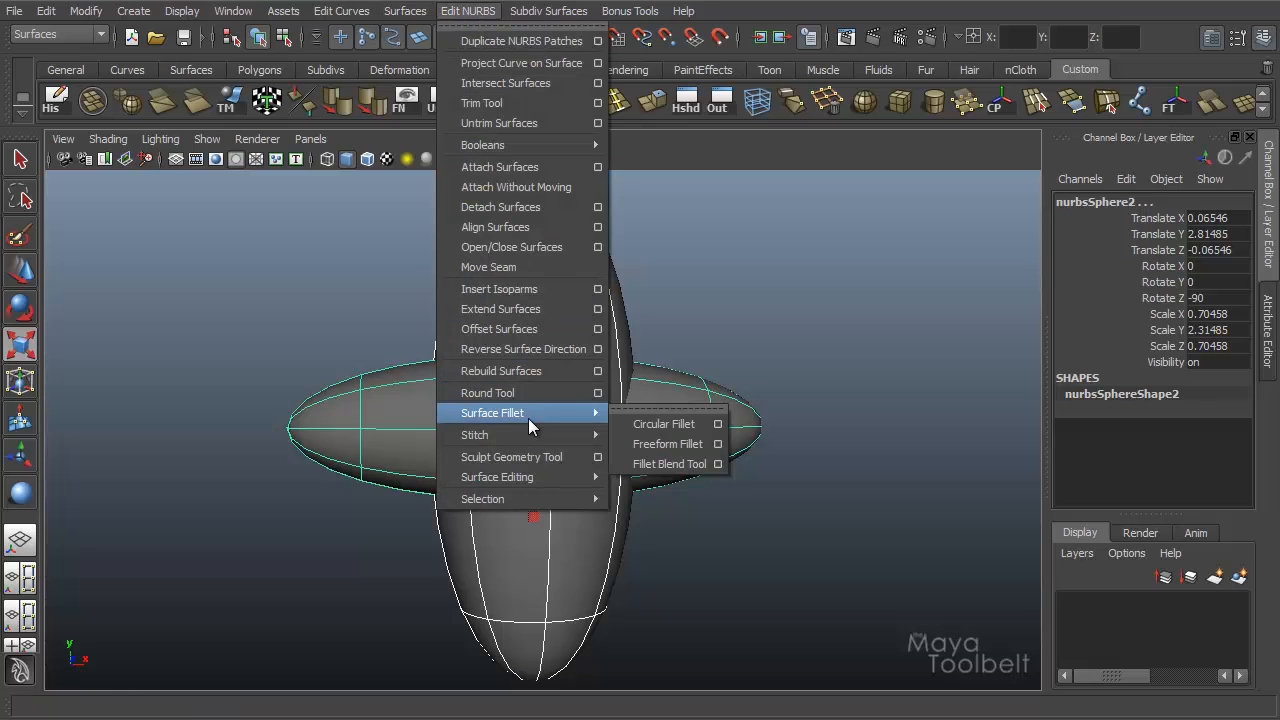
mouse_move(664, 424)
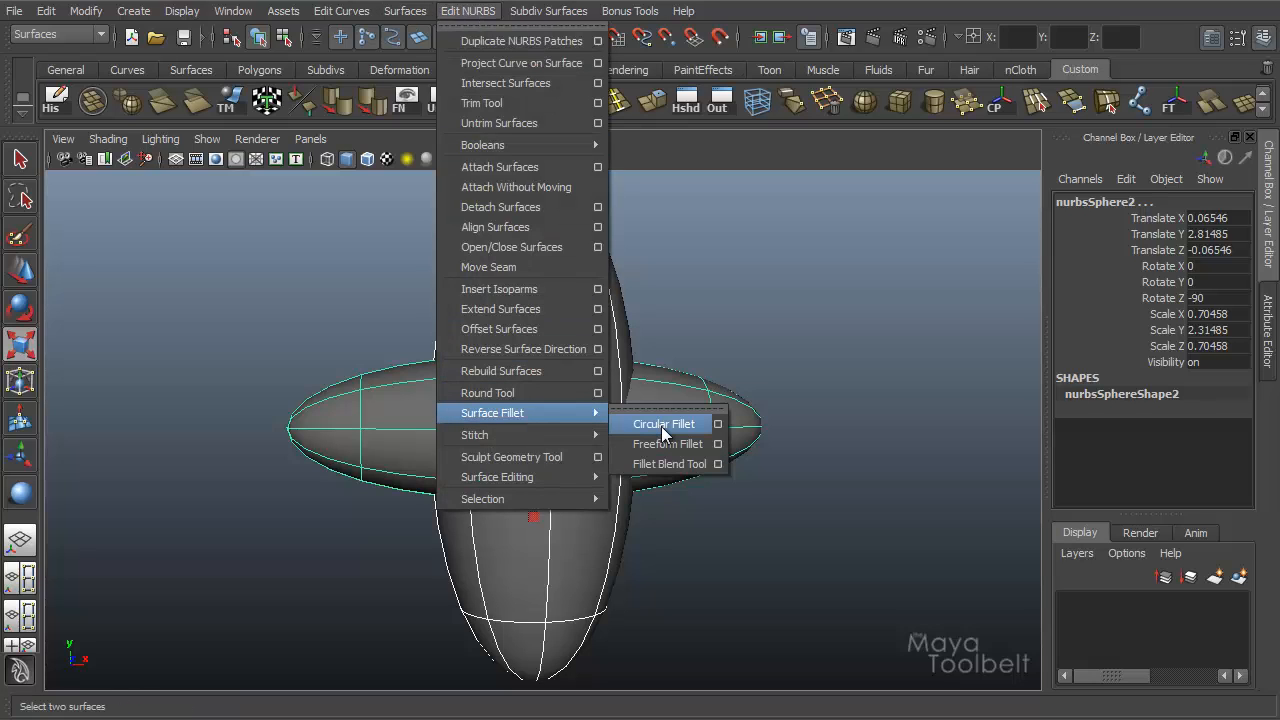
Create circular fillets between the two spheres and inspect the blended junctions from all sides, deselected.
left_click(664, 424)
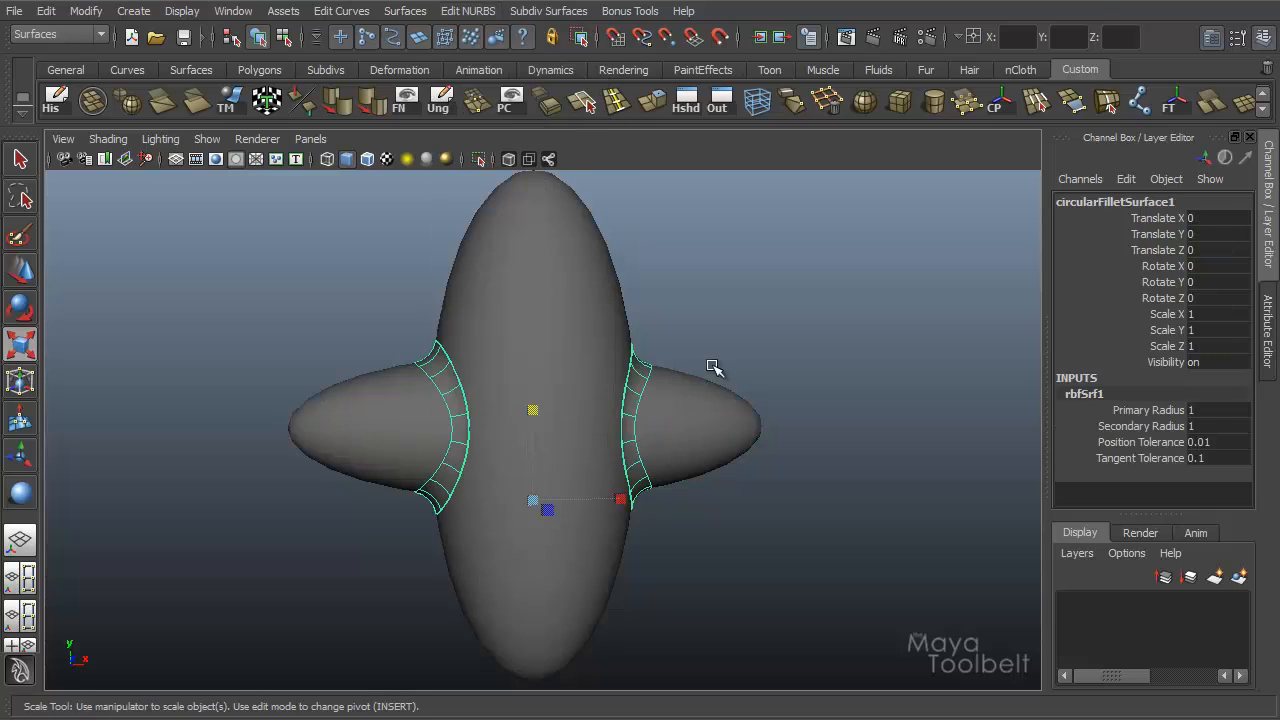
left_click_drag(712, 368, 736, 444)
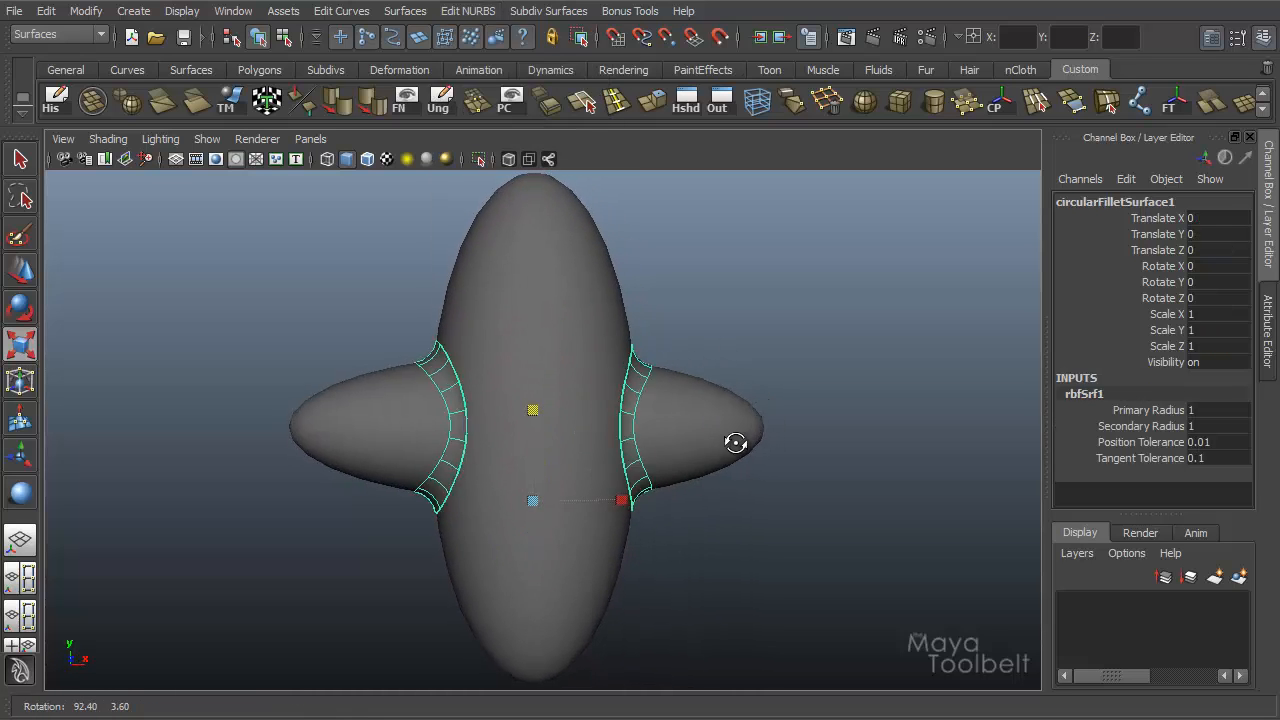
left_click_drag(736, 444, 688, 442)
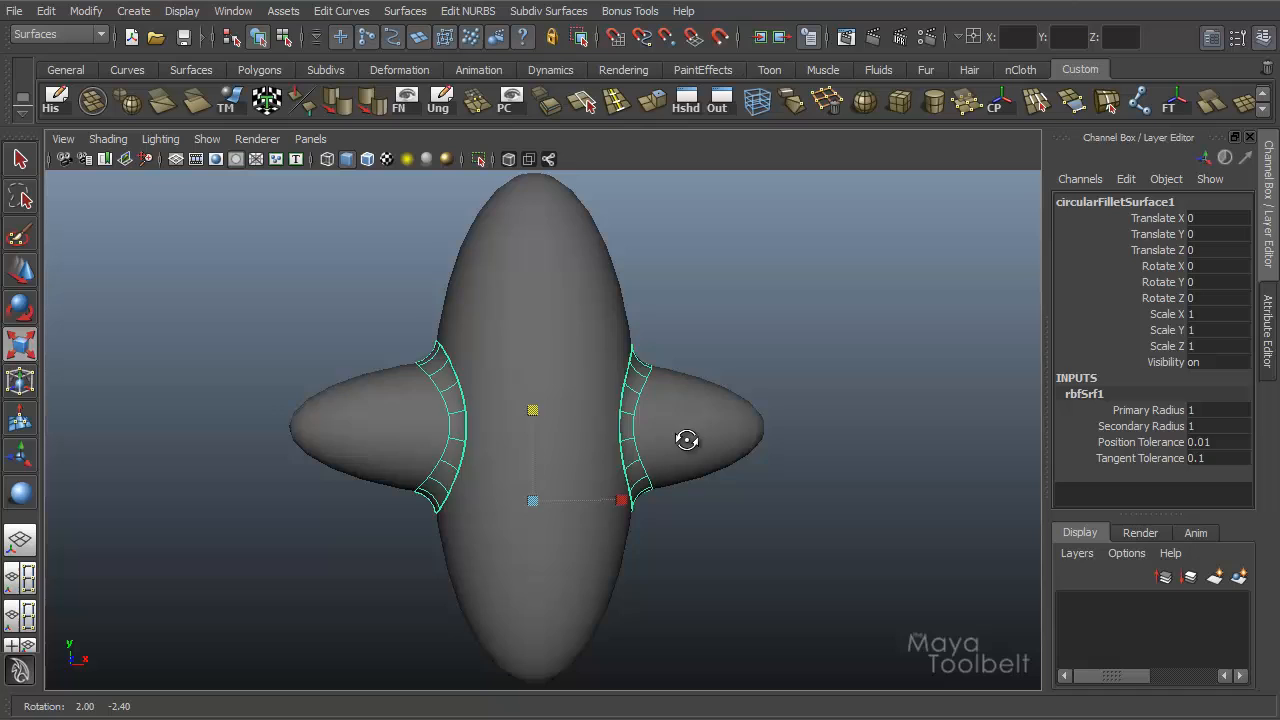
left_click_drag(688, 442, 536, 486)
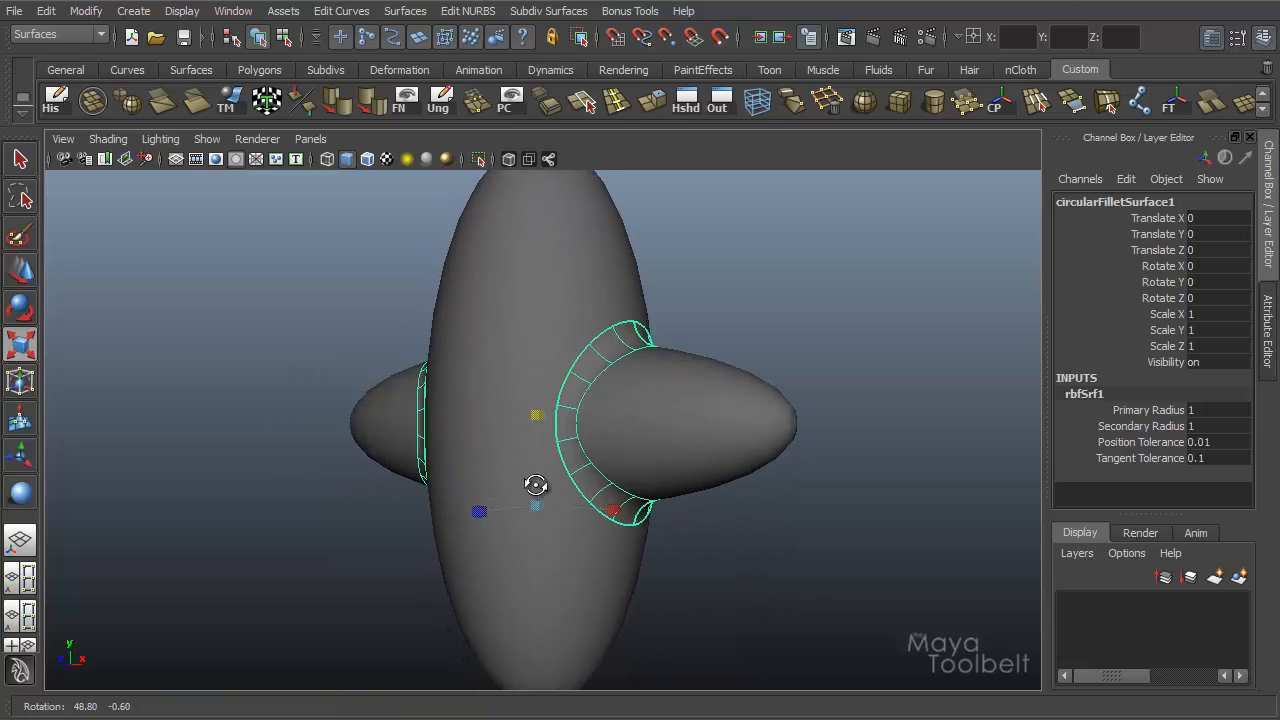
left_click_drag(536, 486, 540, 572)
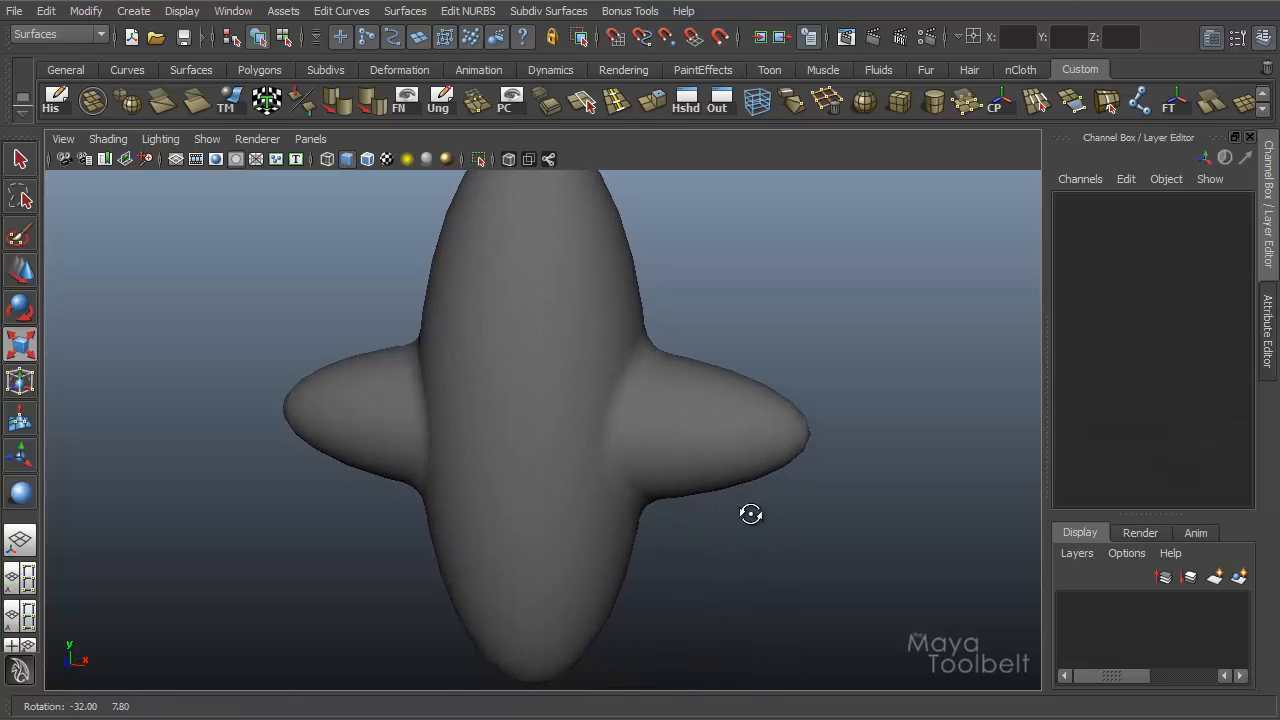
left_click_drag(752, 514, 792, 536)
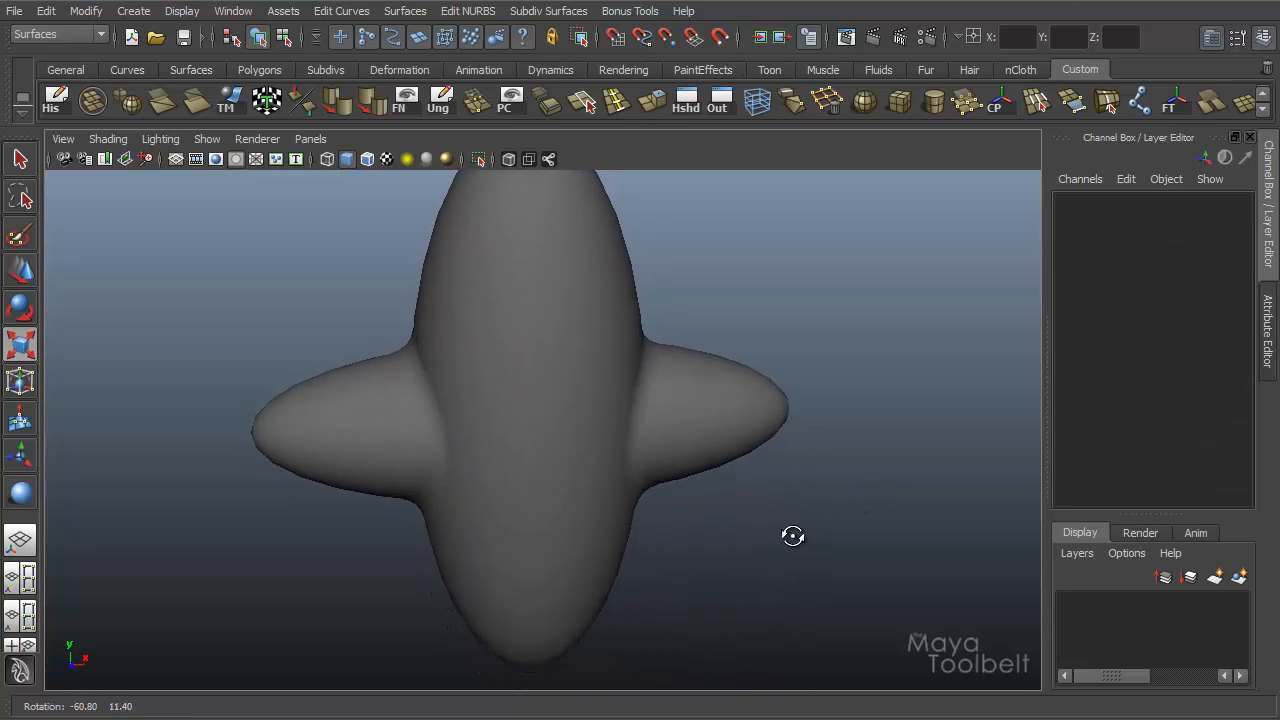
left_click_drag(792, 536, 772, 500)
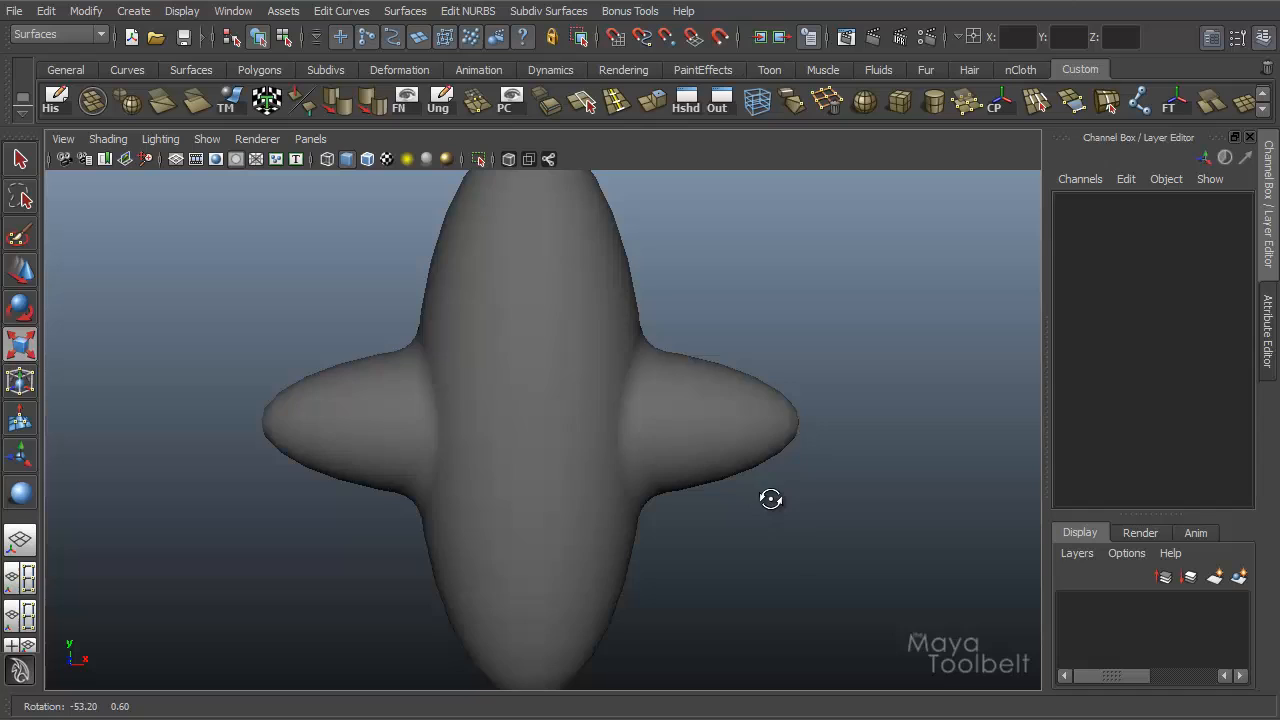
left_click_drag(772, 500, 442, 364)
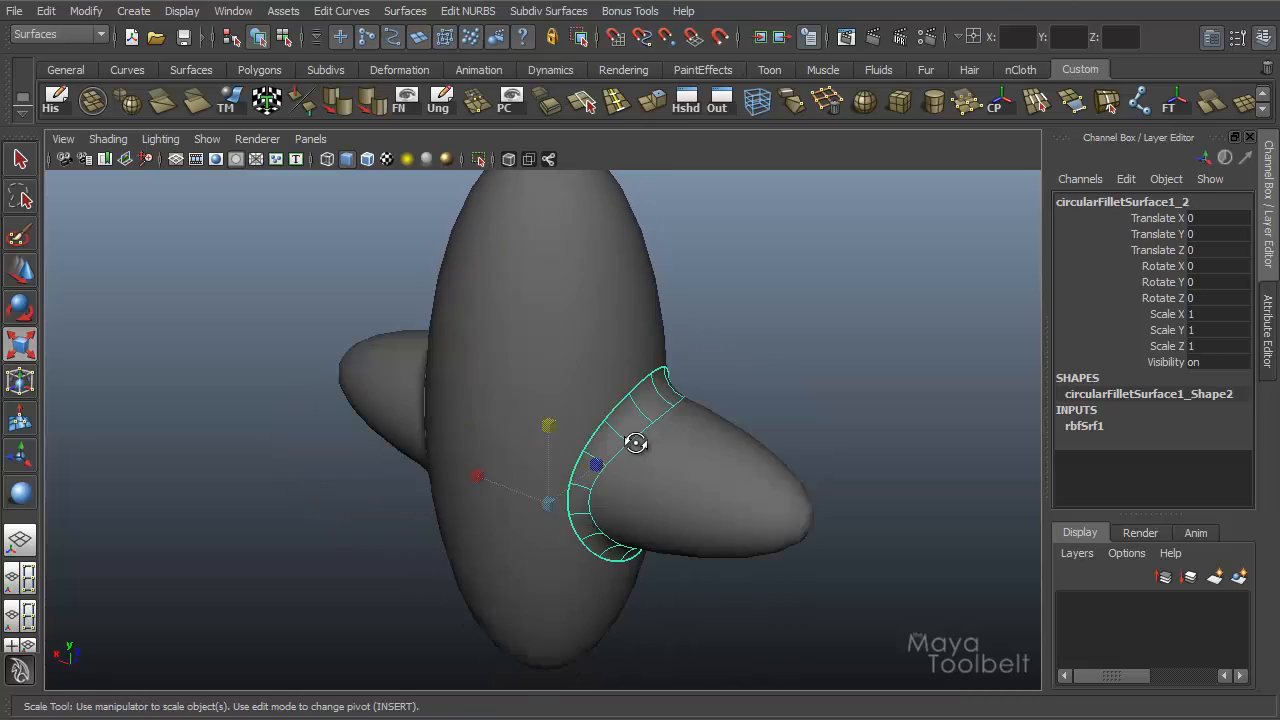
left_click_drag(636, 442, 408, 412)
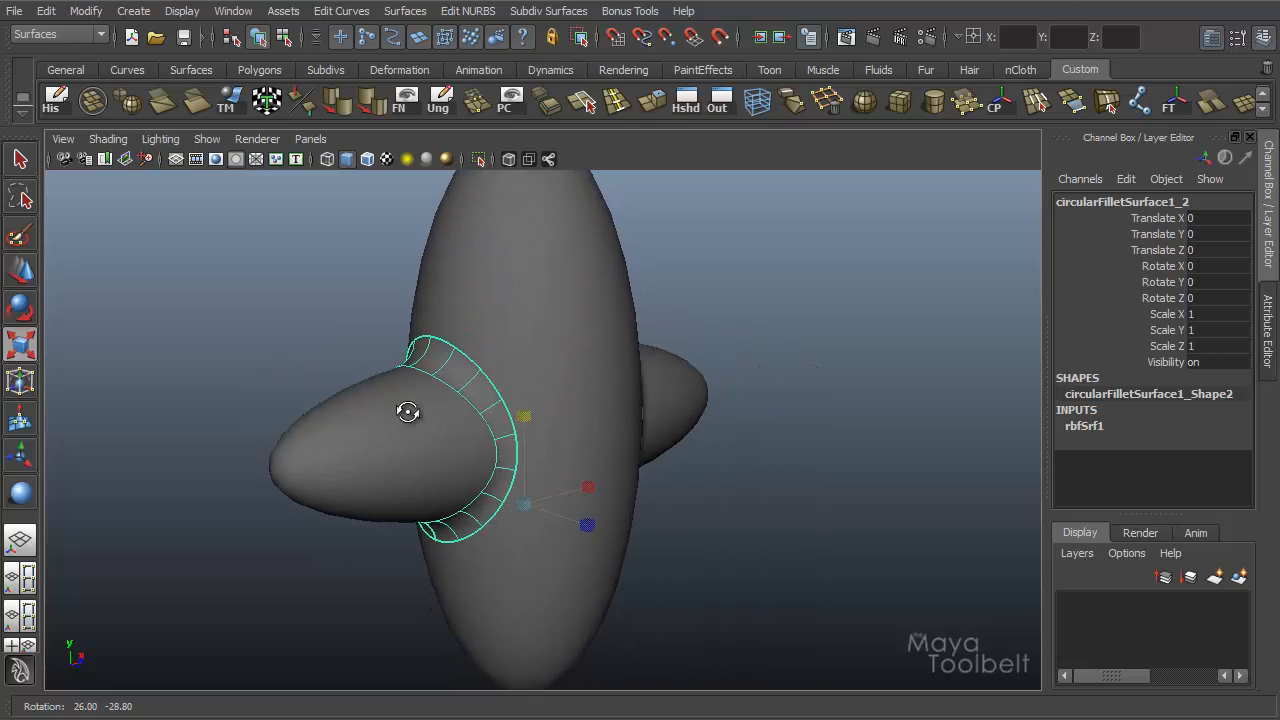
left_click(428, 464)
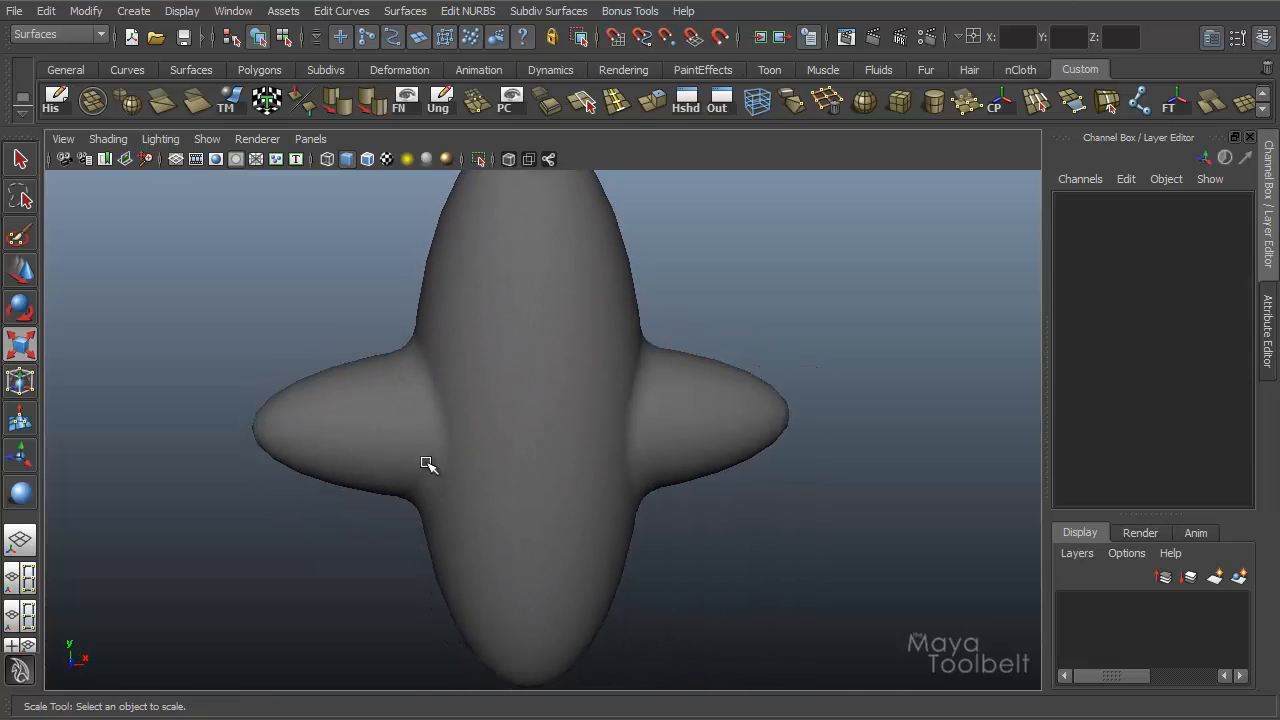
left_click_drag(430, 464, 676, 508)
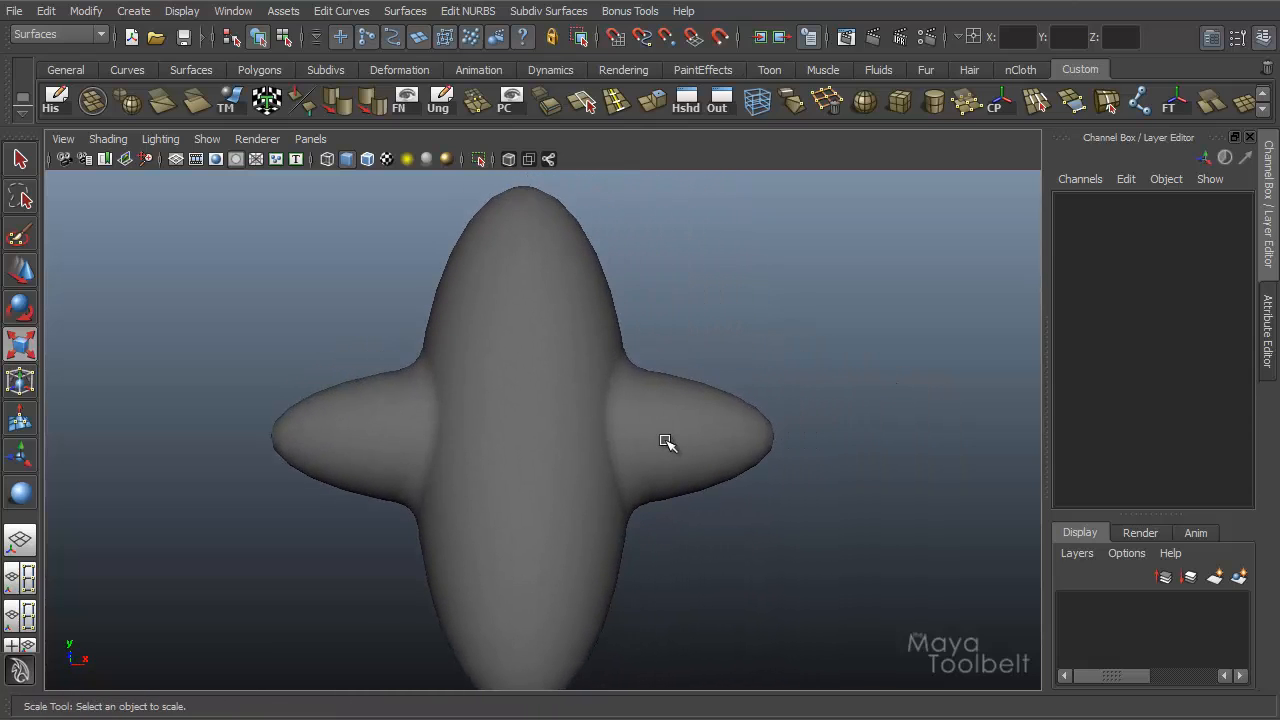
left_click_drag(668, 444, 460, 460)
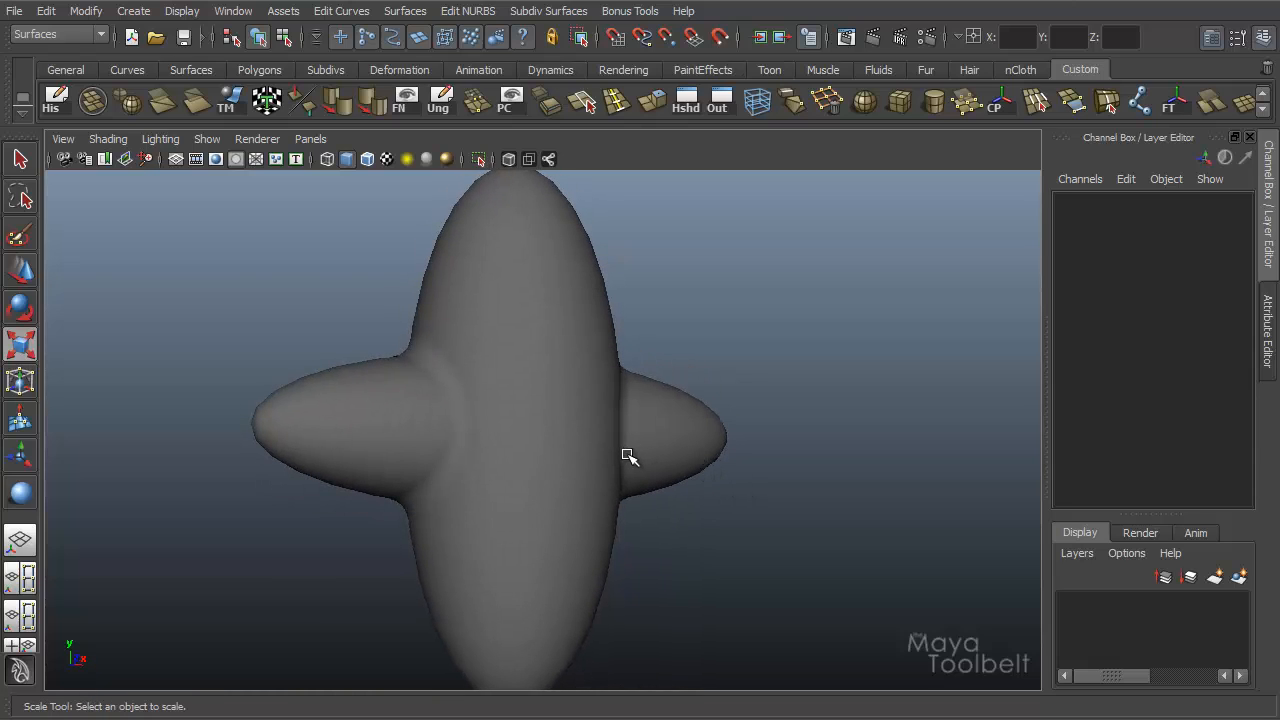
mouse_move(524, 136)
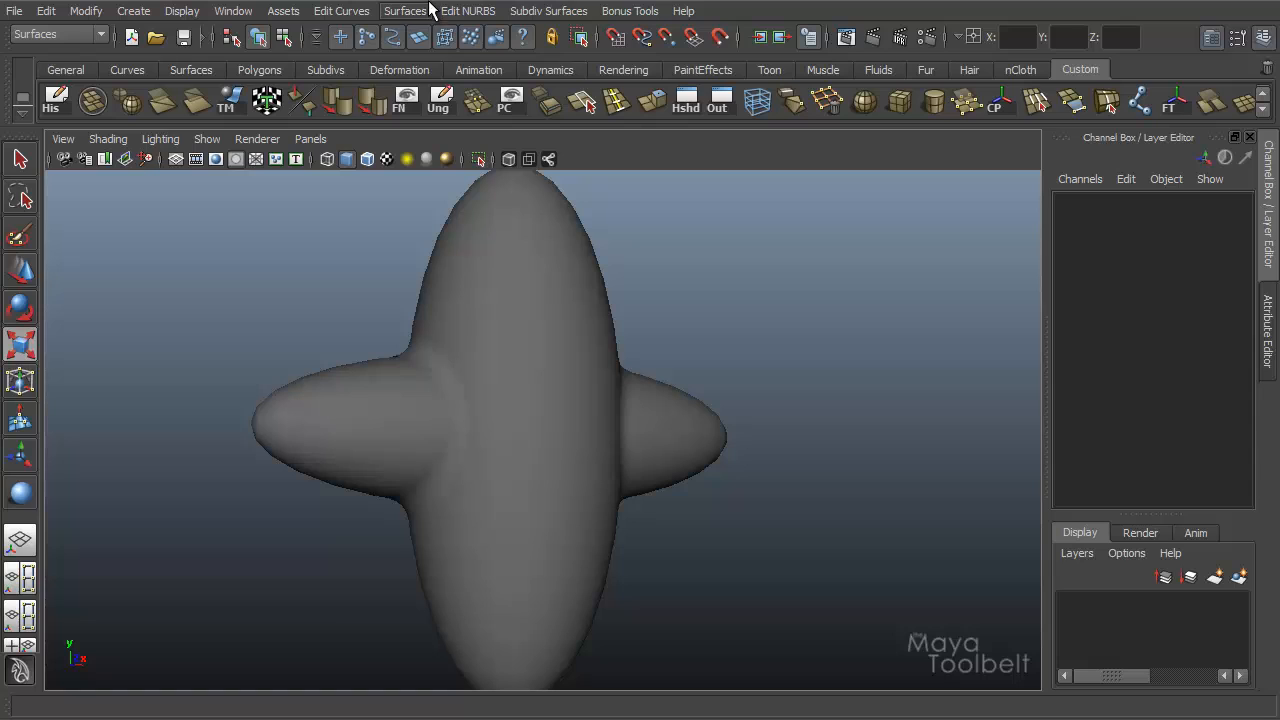
In the Circular Fillet option box, switch Use Tolerance from Local to Global.
left_click(456, 12)
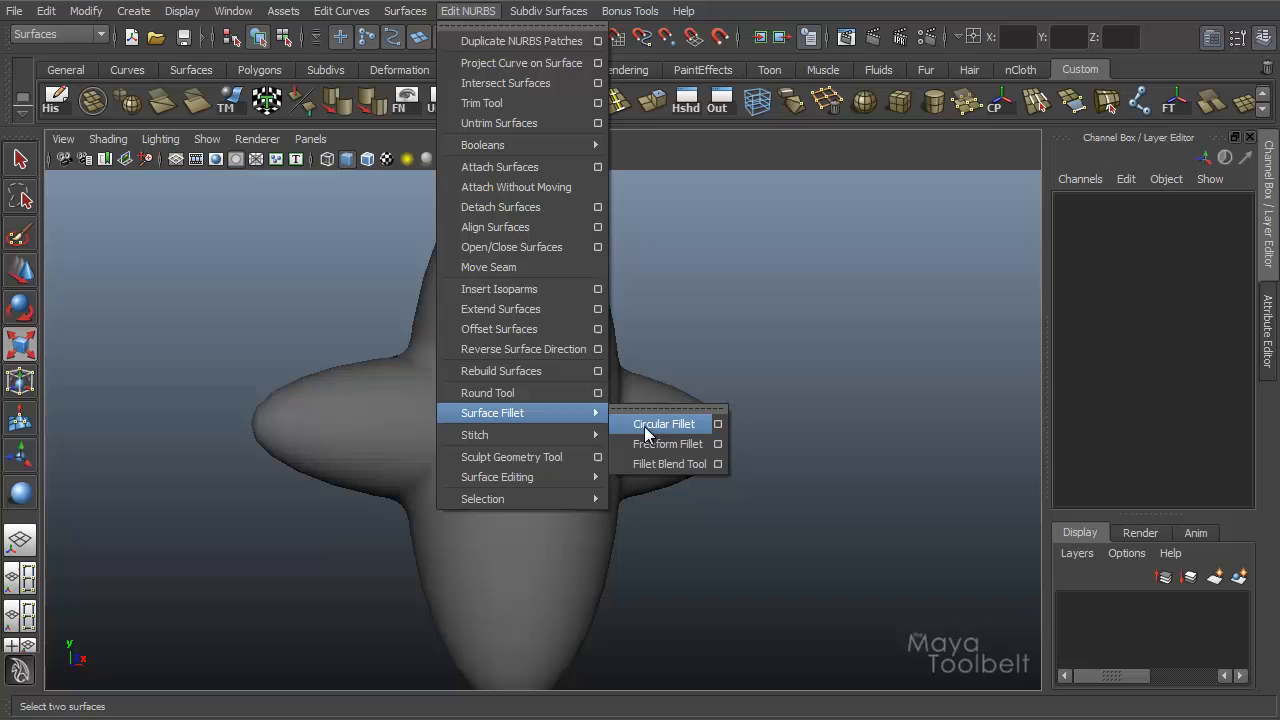
left_click(716, 424)
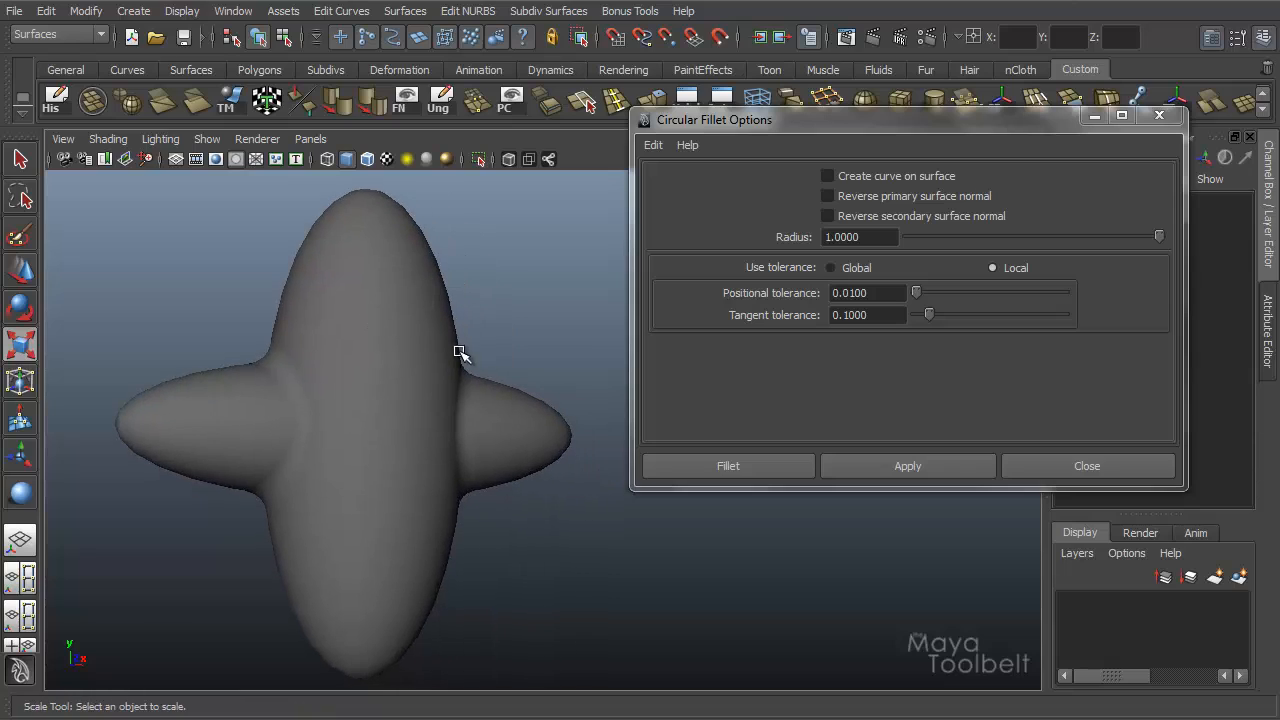
mouse_move(456, 368)
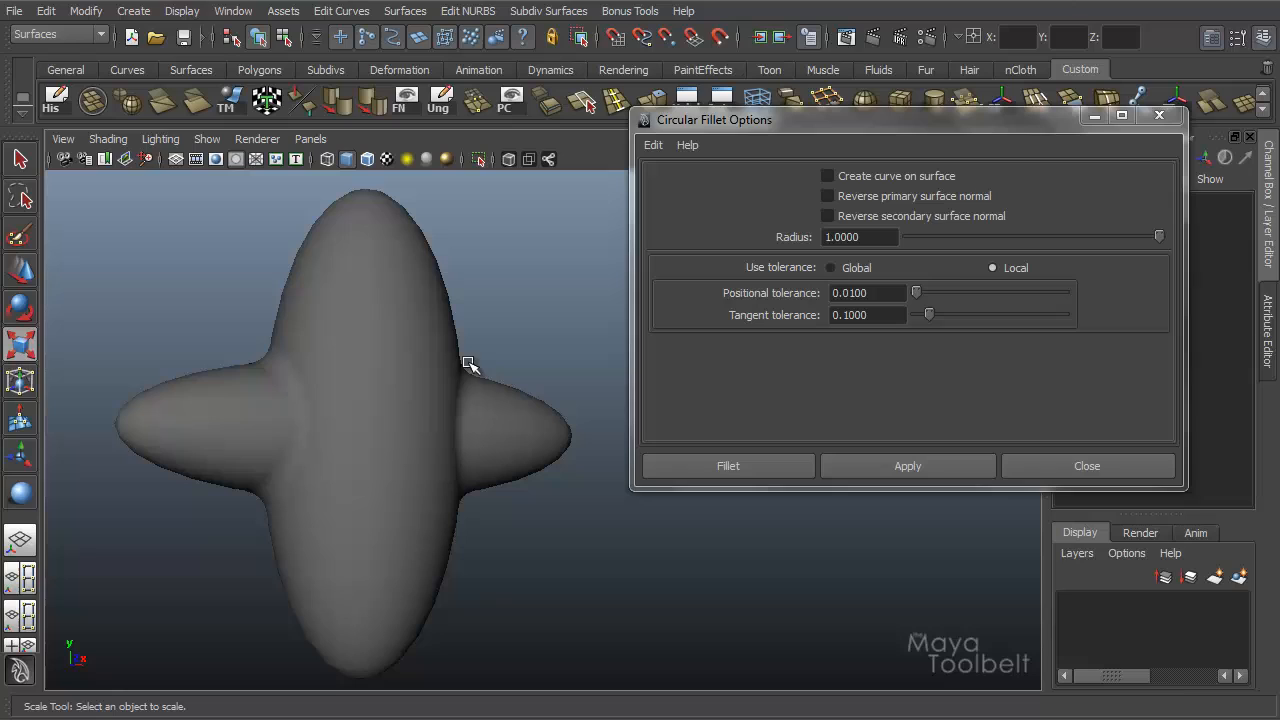
left_click(860, 236)
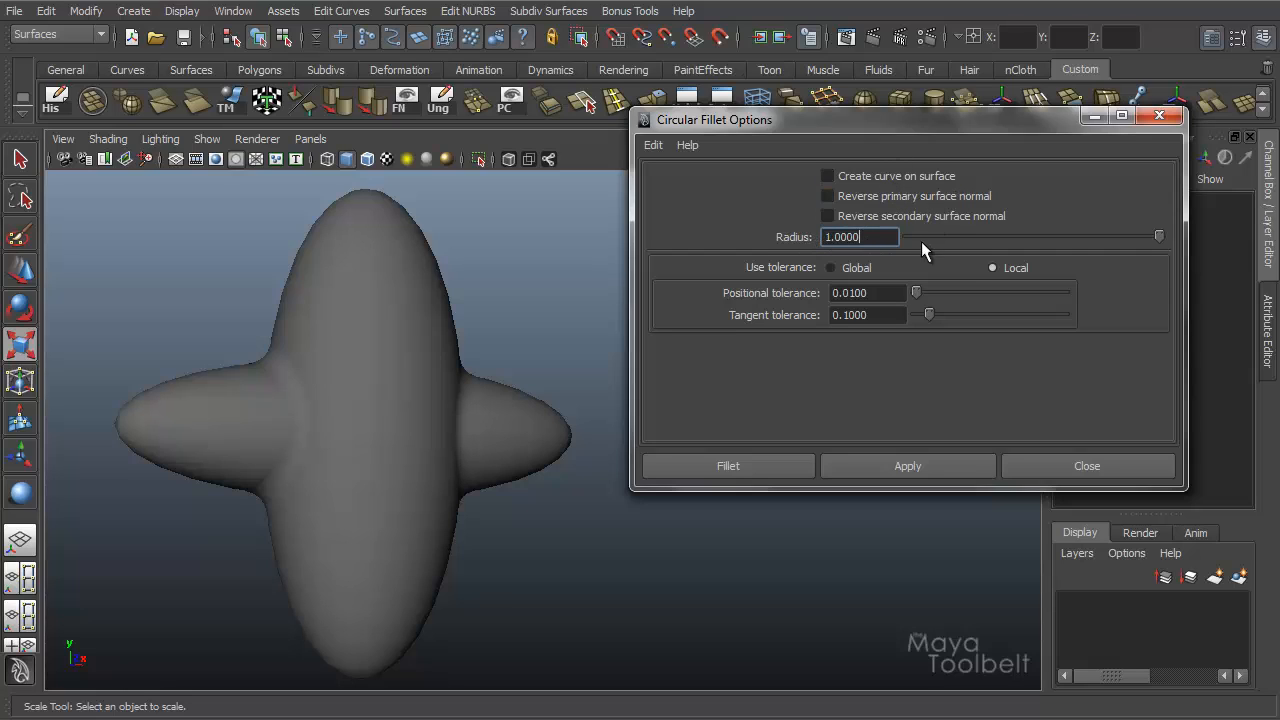
mouse_move(926, 268)
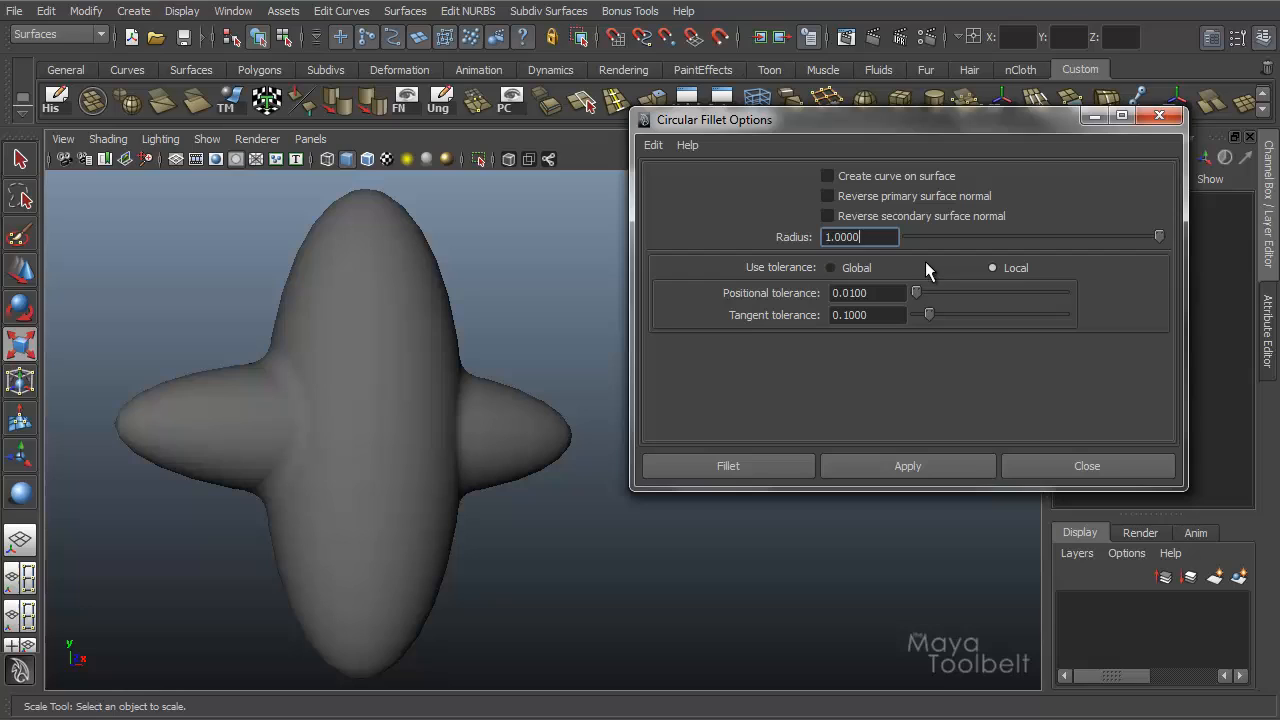
mouse_move(764, 308)
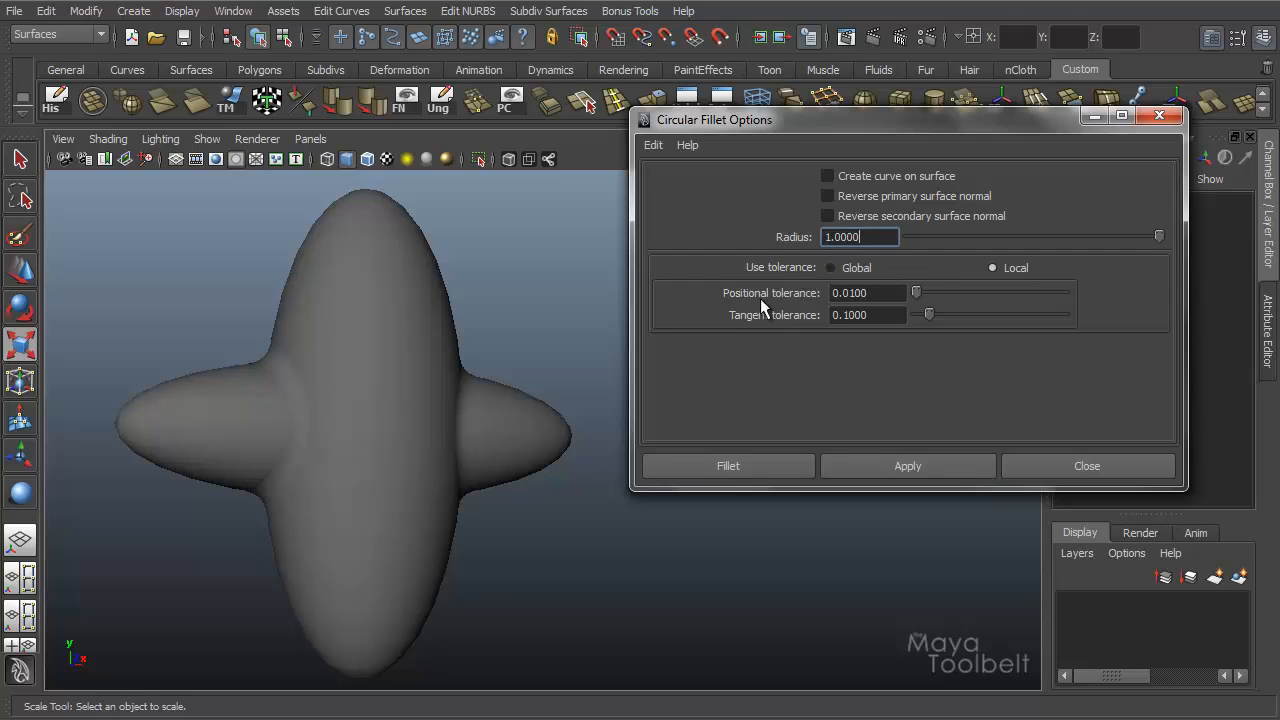
mouse_move(812, 310)
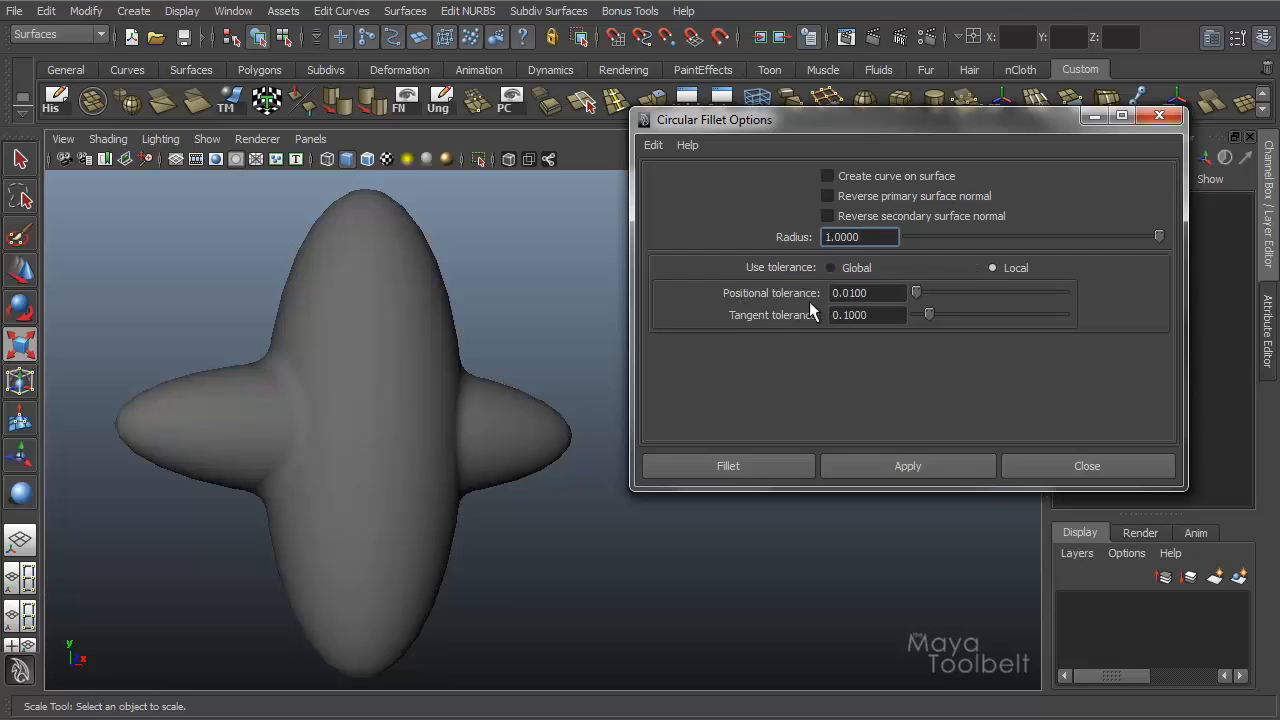
mouse_move(942, 296)
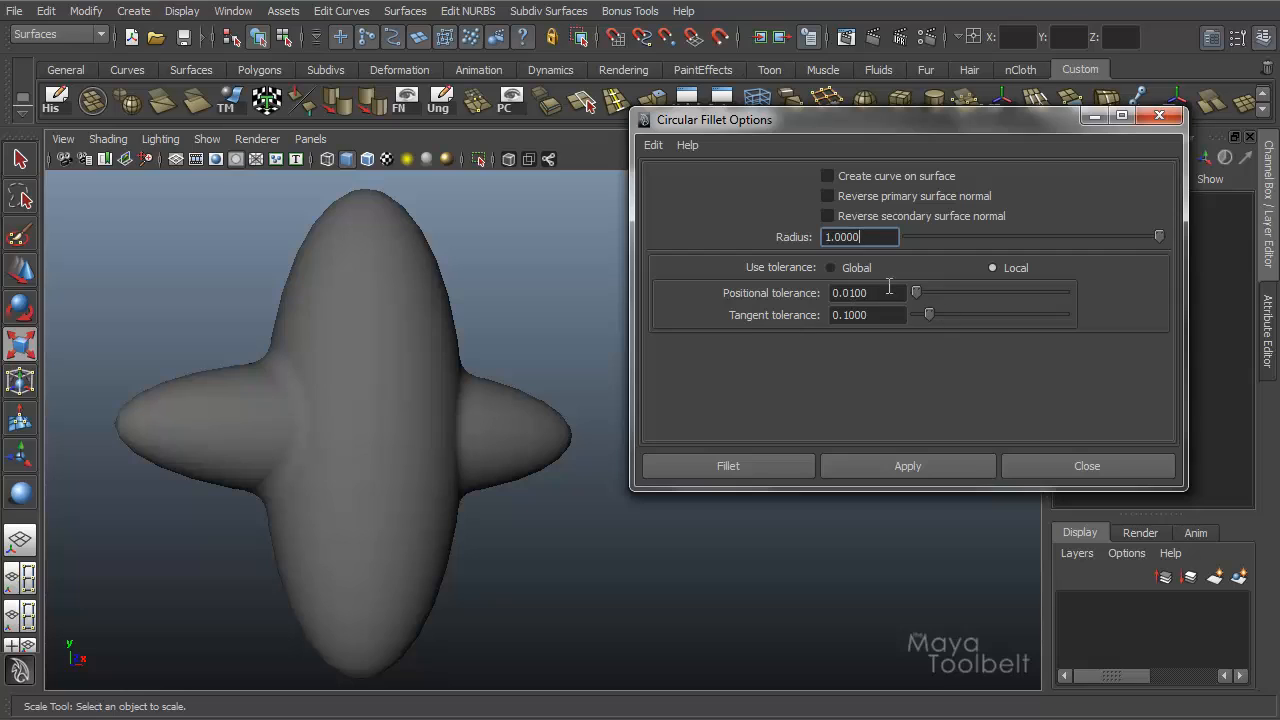
mouse_move(922, 312)
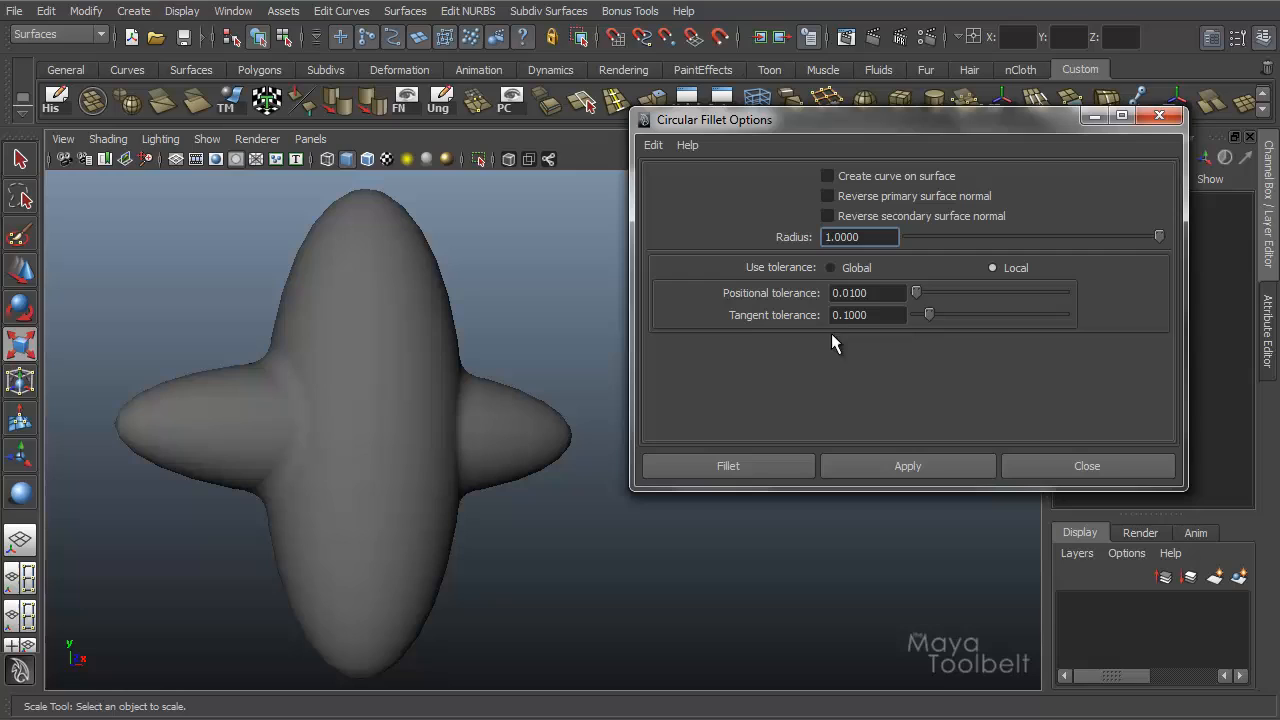
left_click(830, 268)
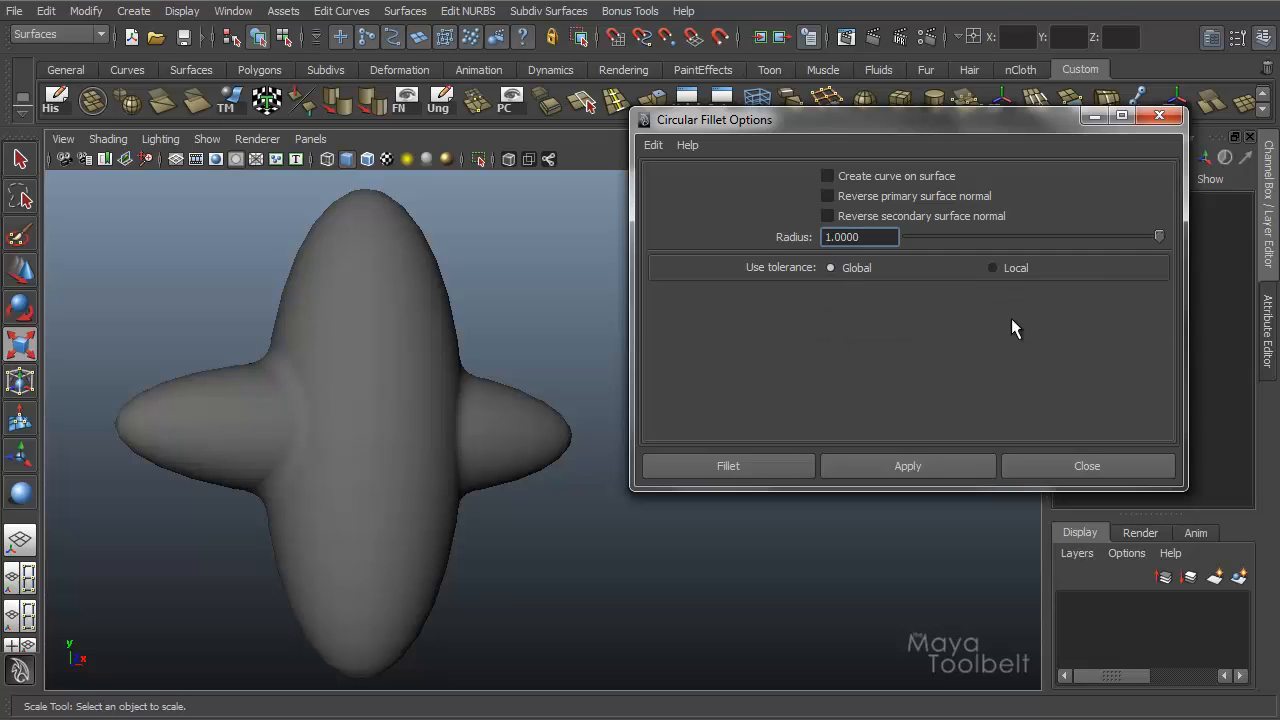
mouse_move(860, 272)
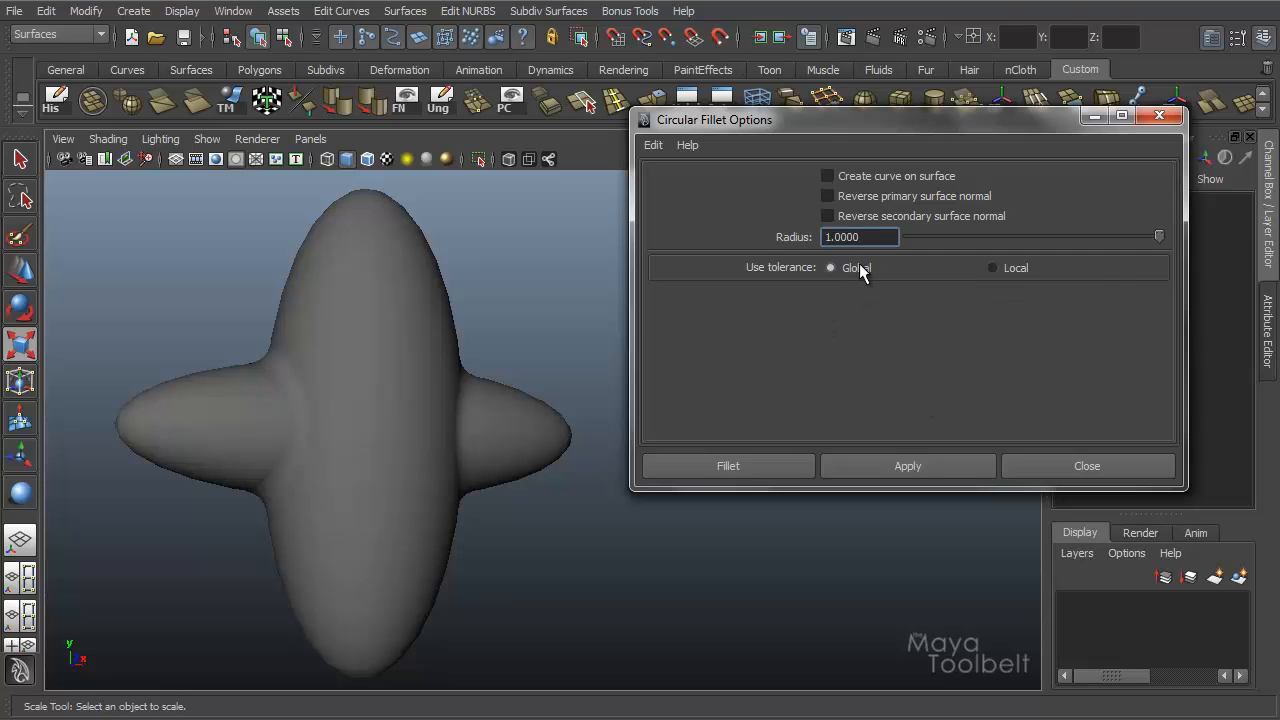
mouse_move(842, 280)
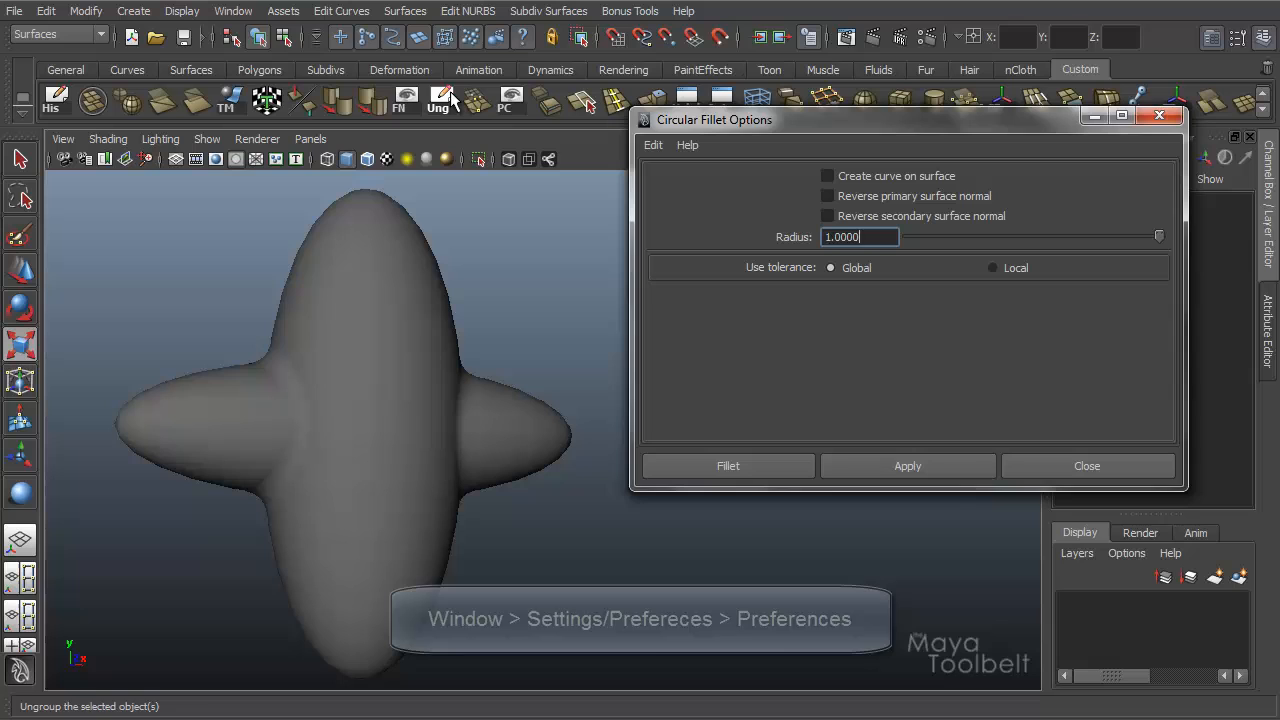
Check the global tolerance values in Preferences > Settings, then set the fillet back to Local tolerance (0.01, 0.1).
left_click(232, 12)
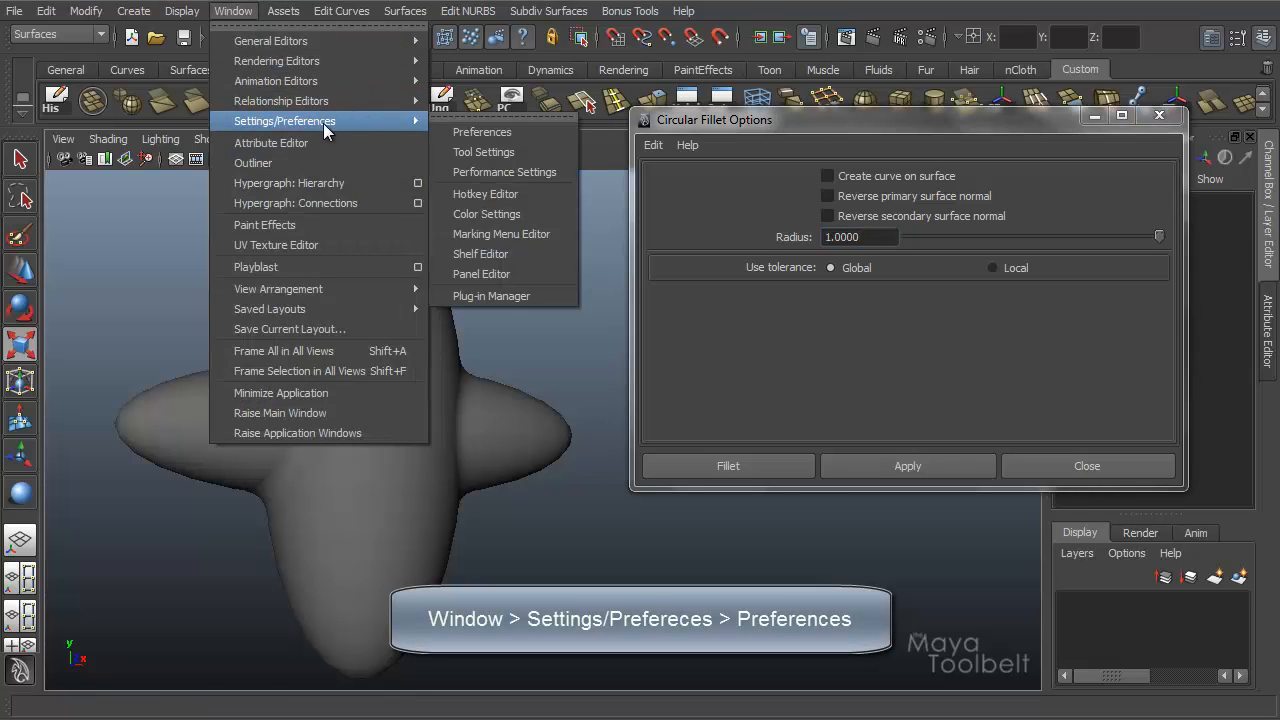
left_click(482, 132)
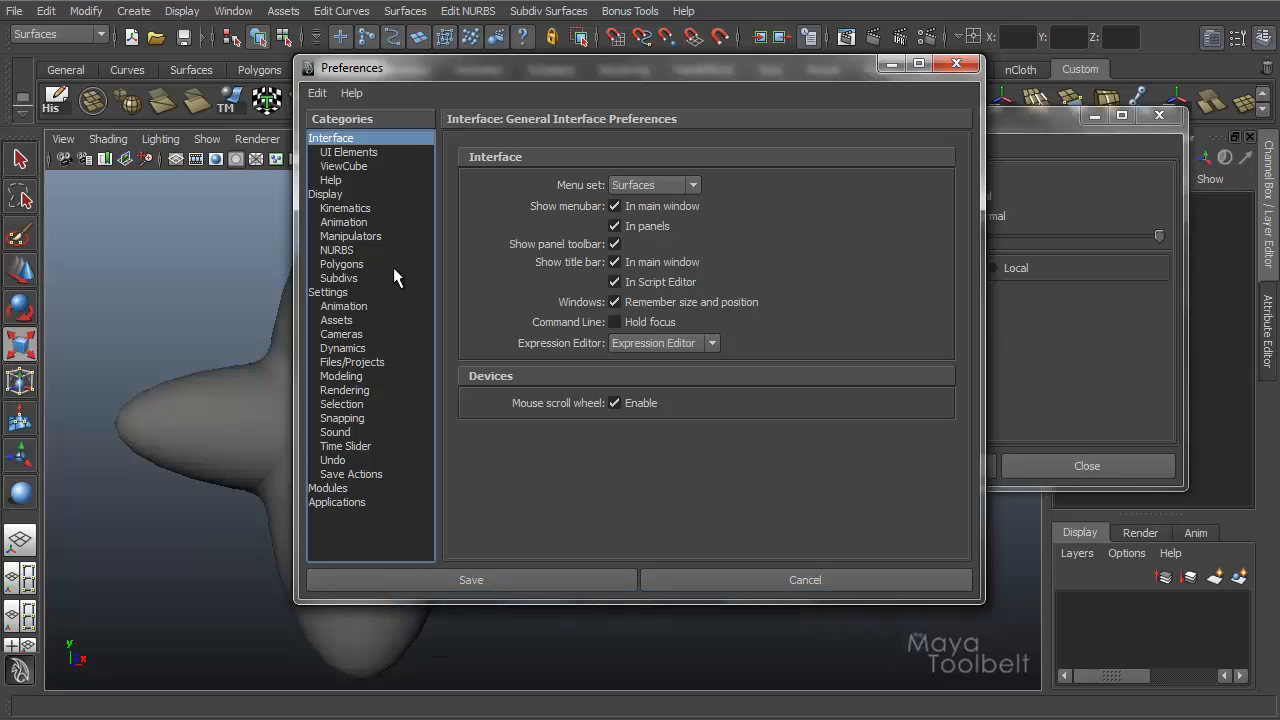
mouse_move(392, 318)
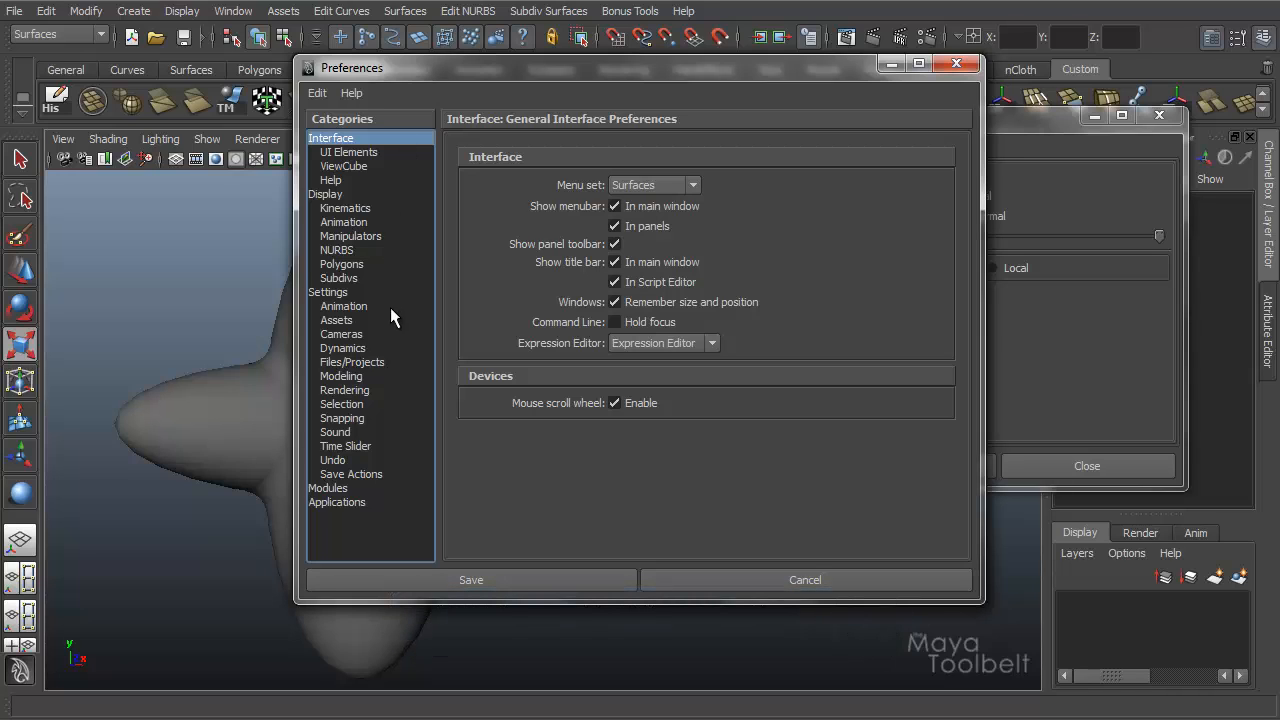
left_click(328, 292)
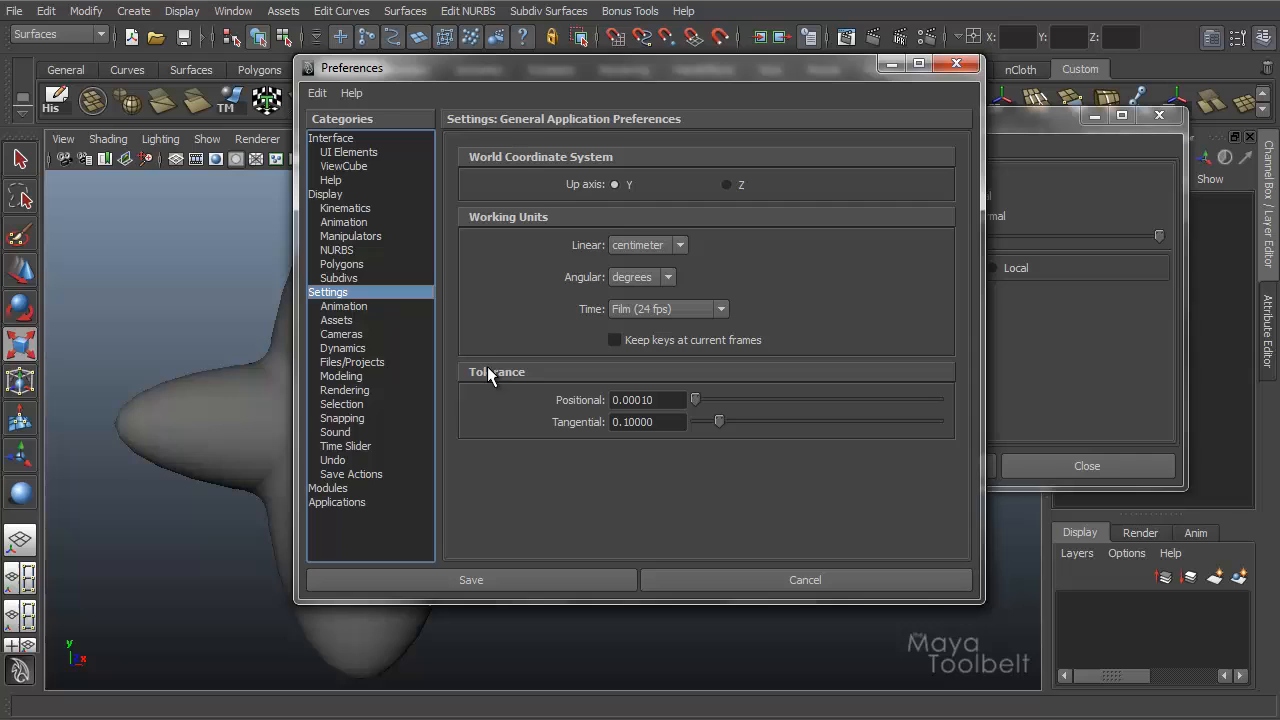
mouse_move(582, 406)
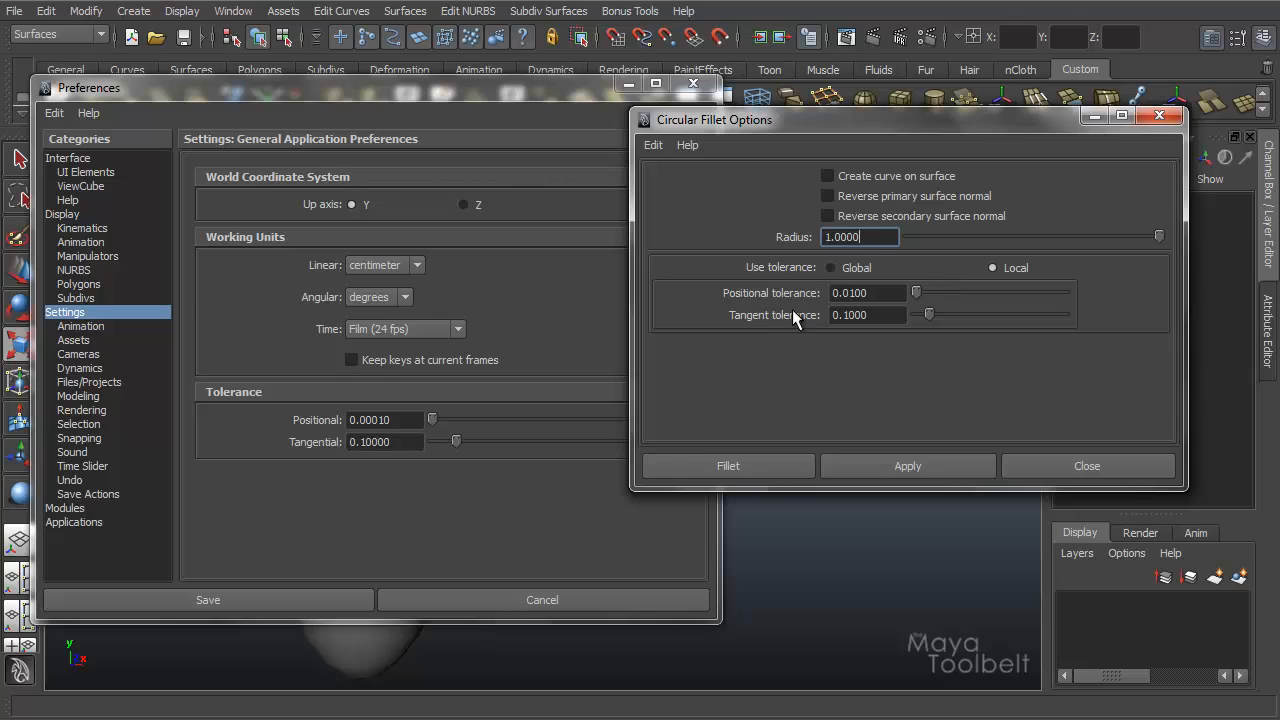
left_click(830, 268)
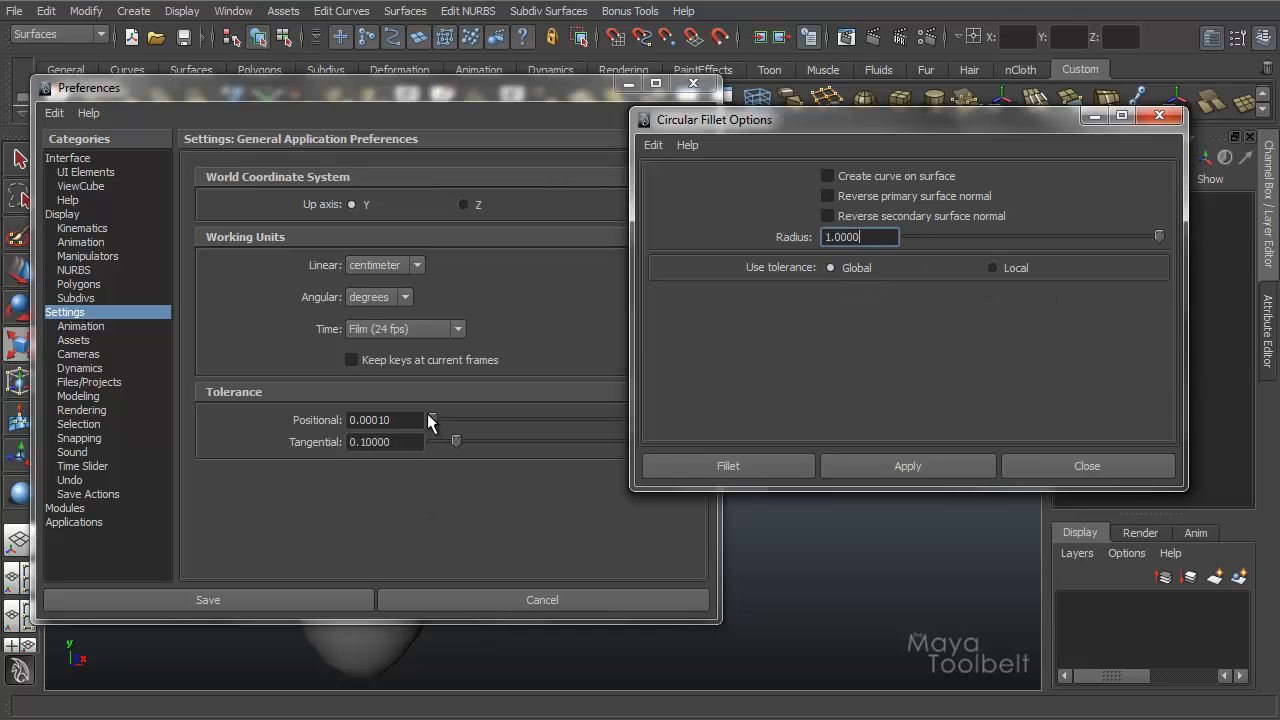
left_click_drag(400, 88, 430, 72)
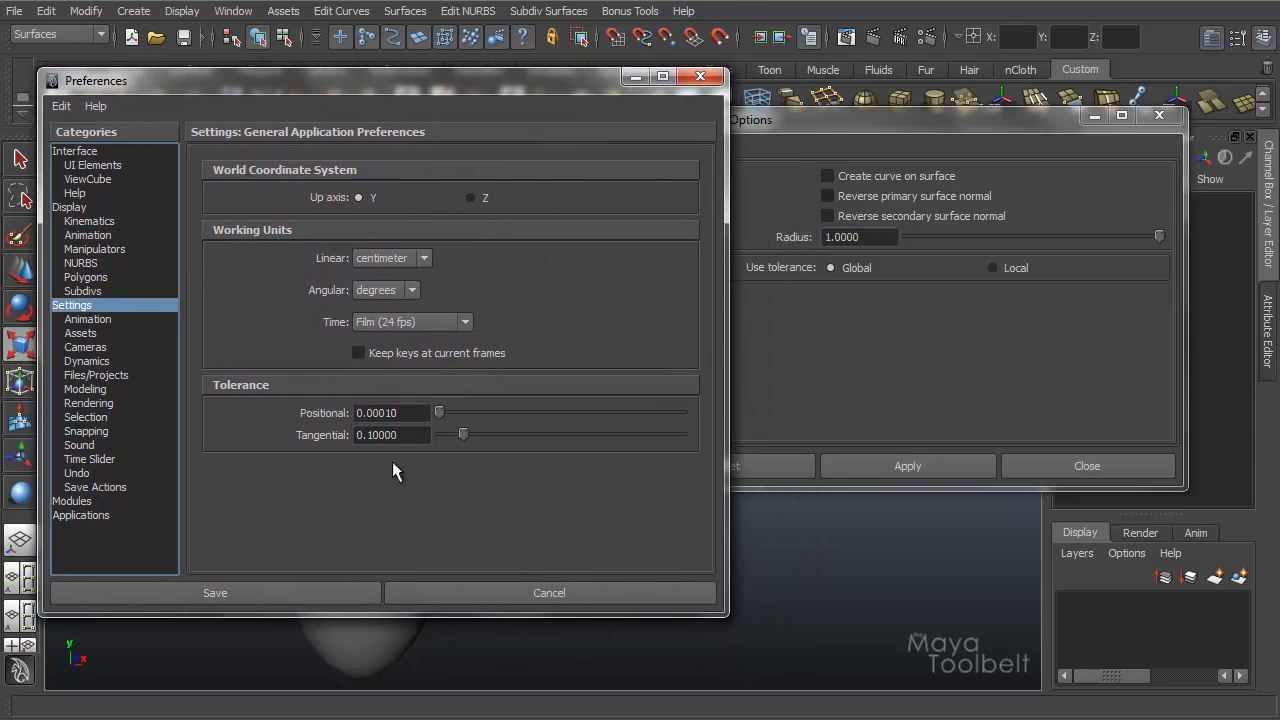
mouse_move(344, 466)
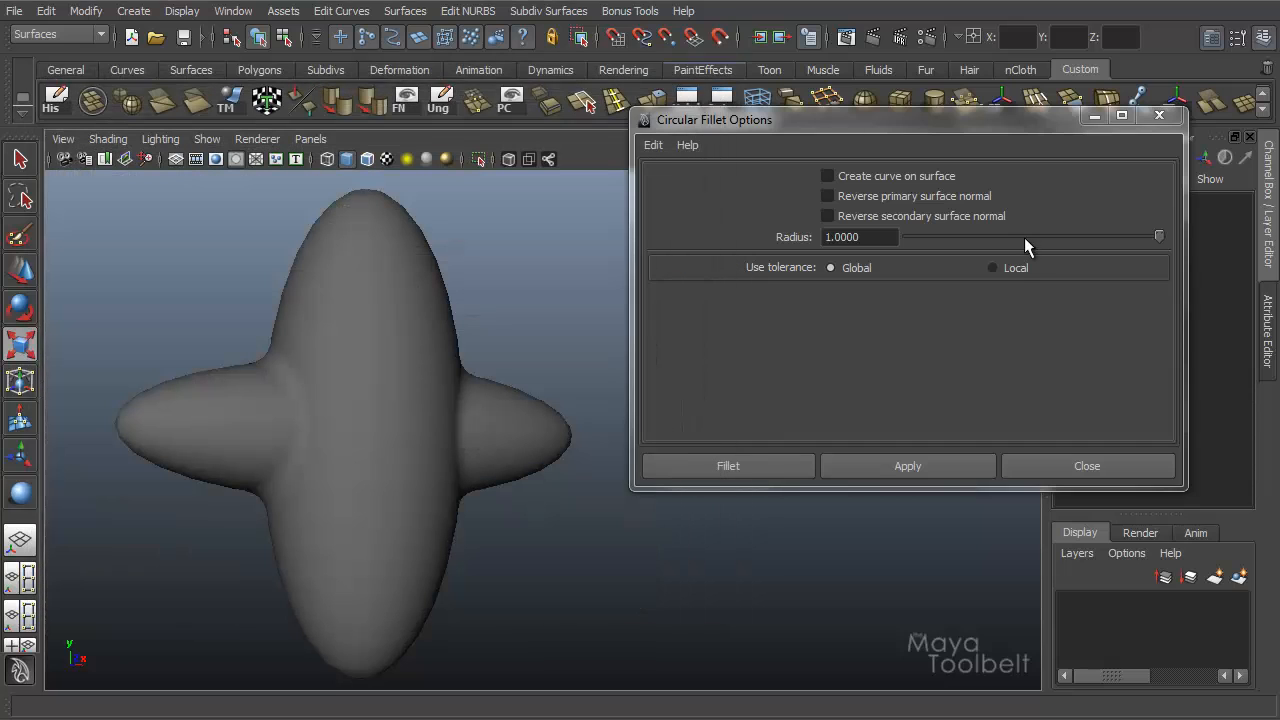
left_click(992, 268)
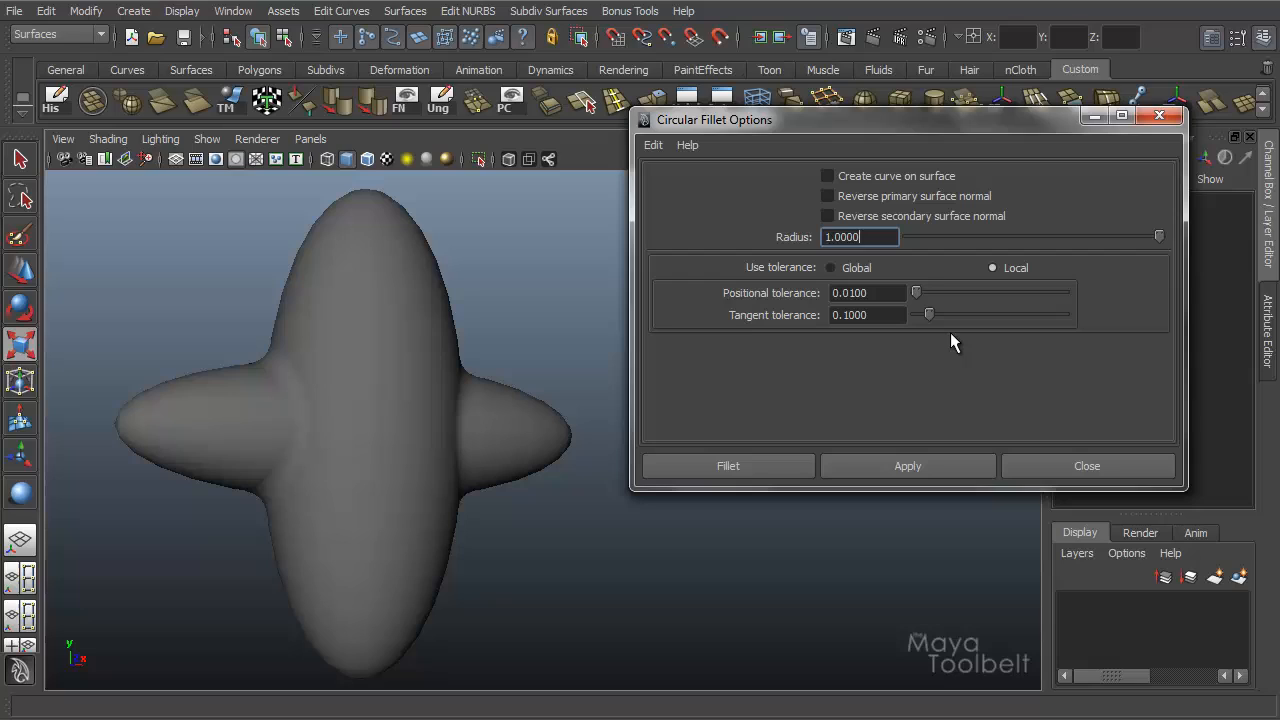
mouse_move(942, 324)
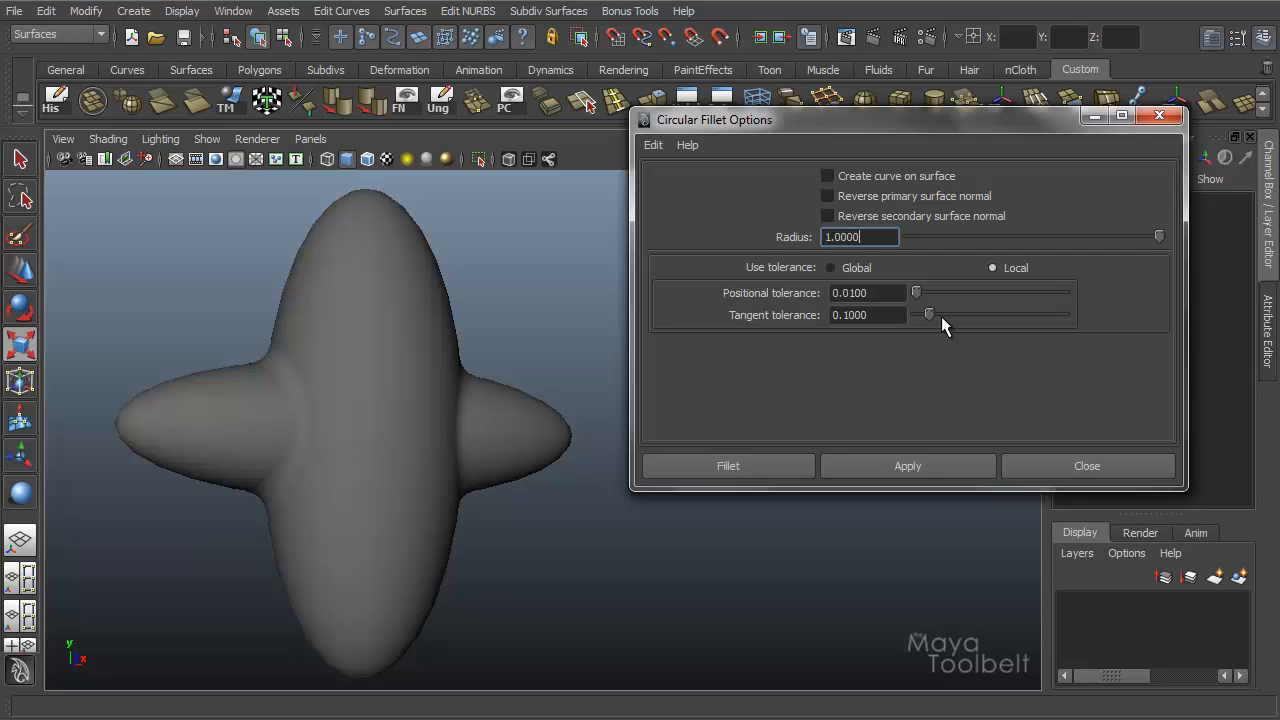
mouse_move(990, 326)
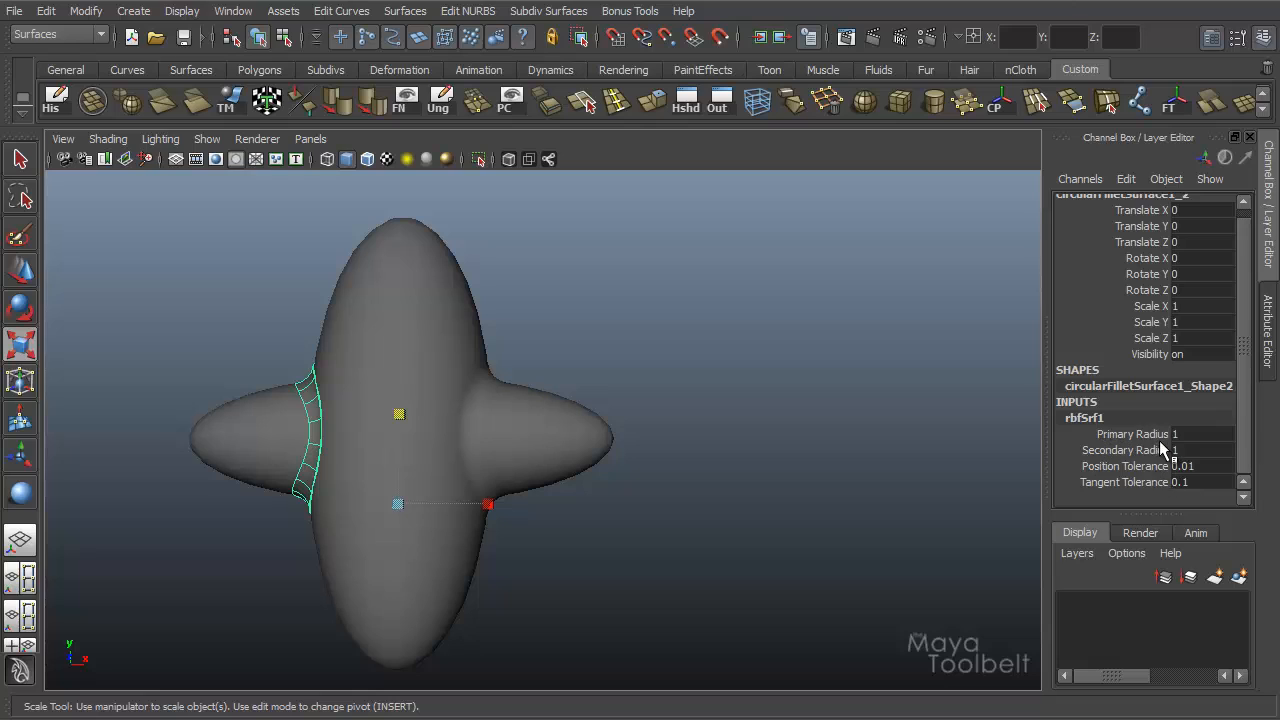
mouse_move(1156, 458)
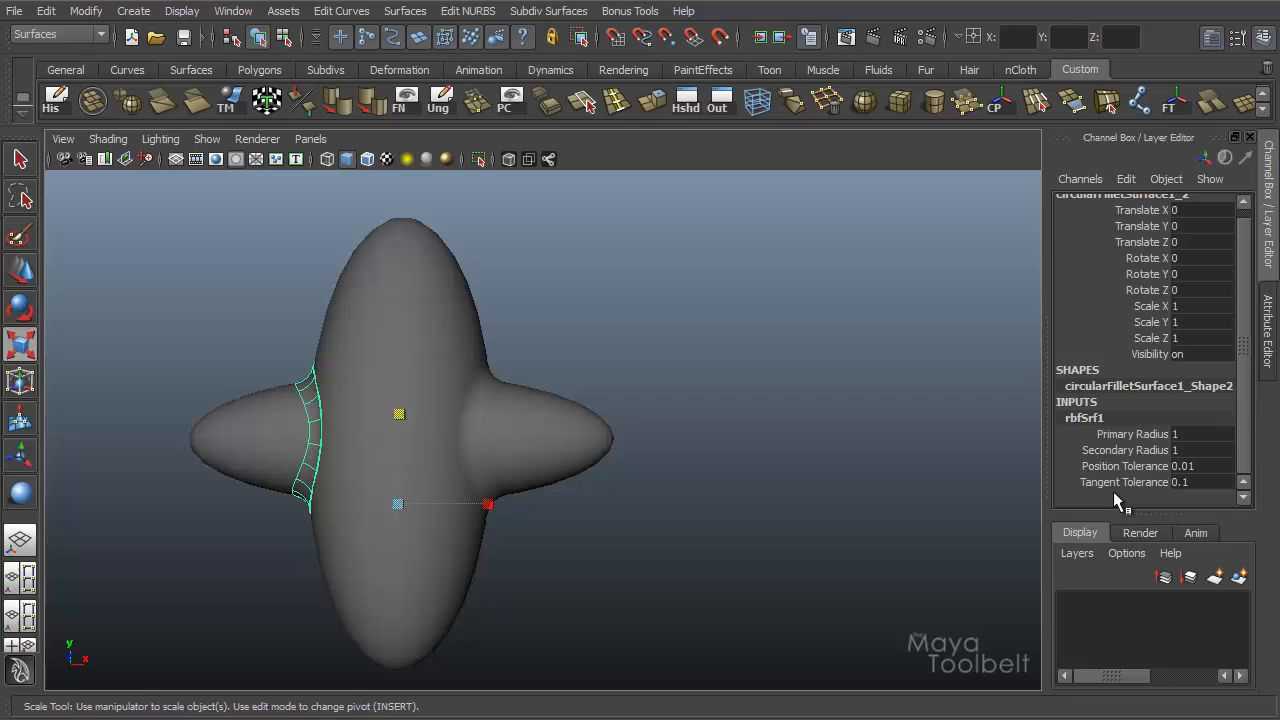
mouse_move(1172, 500)
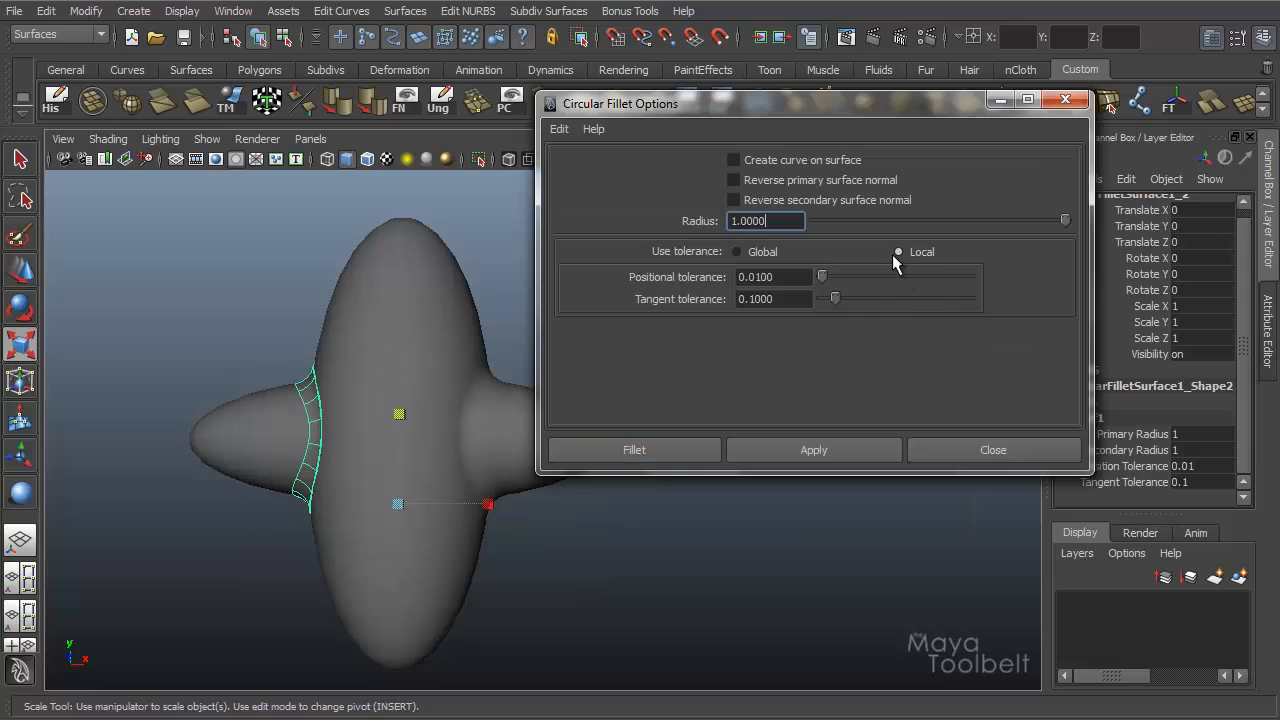
mouse_move(952, 246)
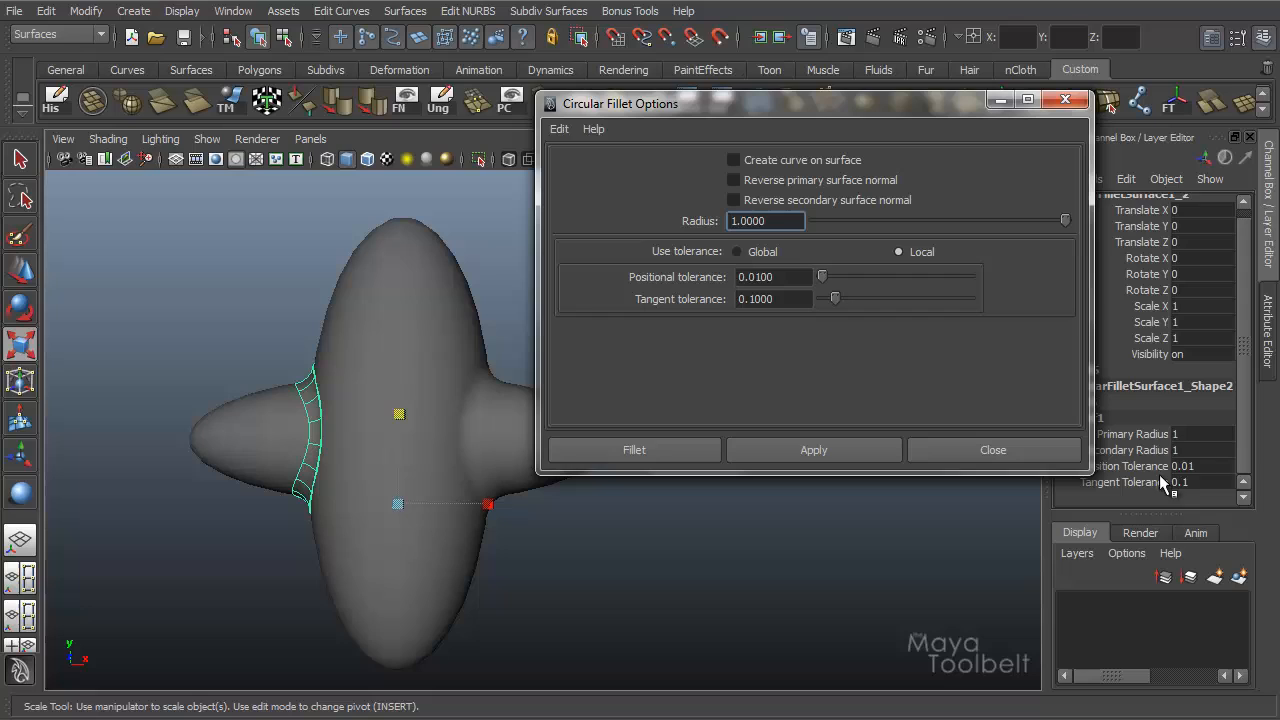
Pick the rbfSrf1 fillet's tangent tolerance attribute in the Channel Box to confirm 0.1.
left_click(1130, 482)
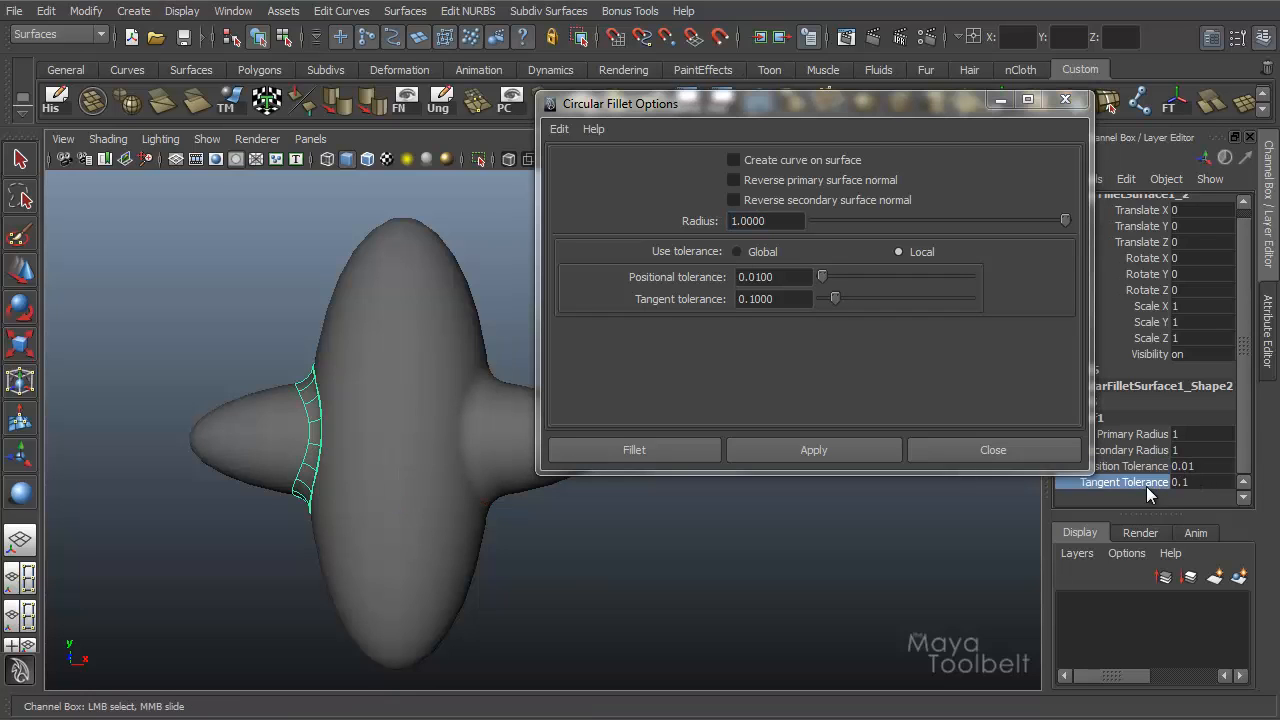
mouse_move(1150, 482)
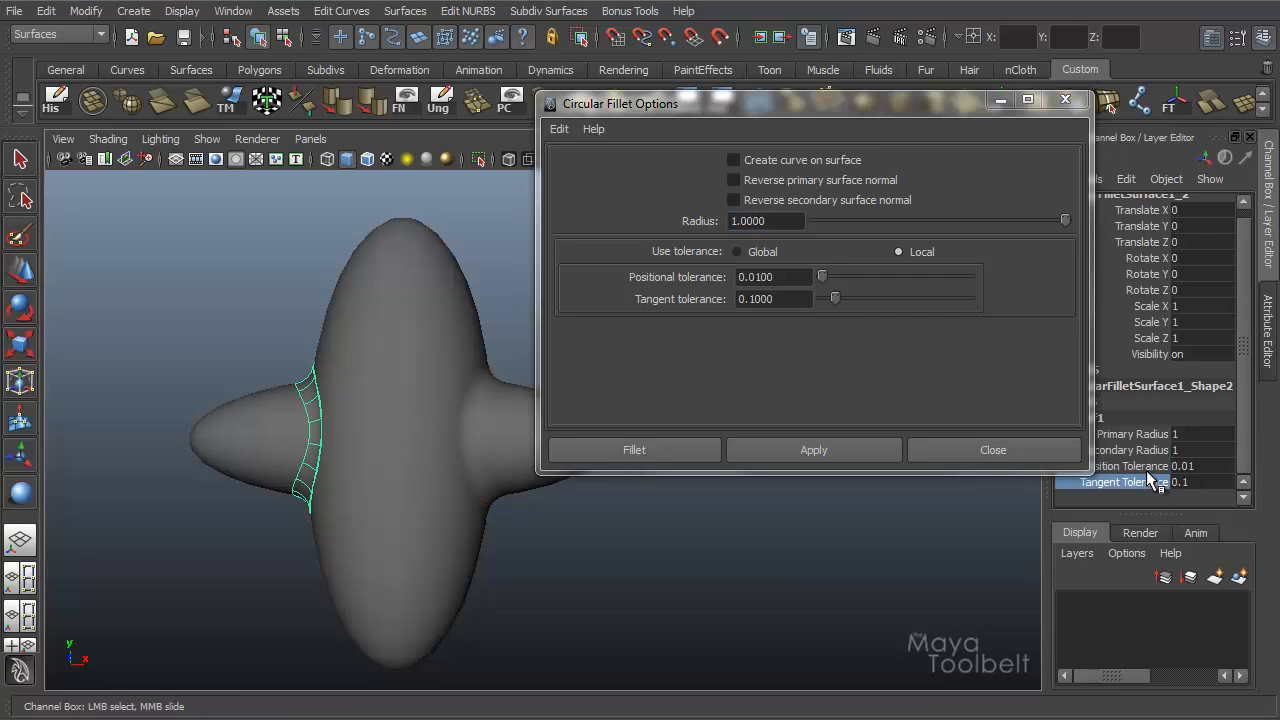
mouse_move(840, 290)
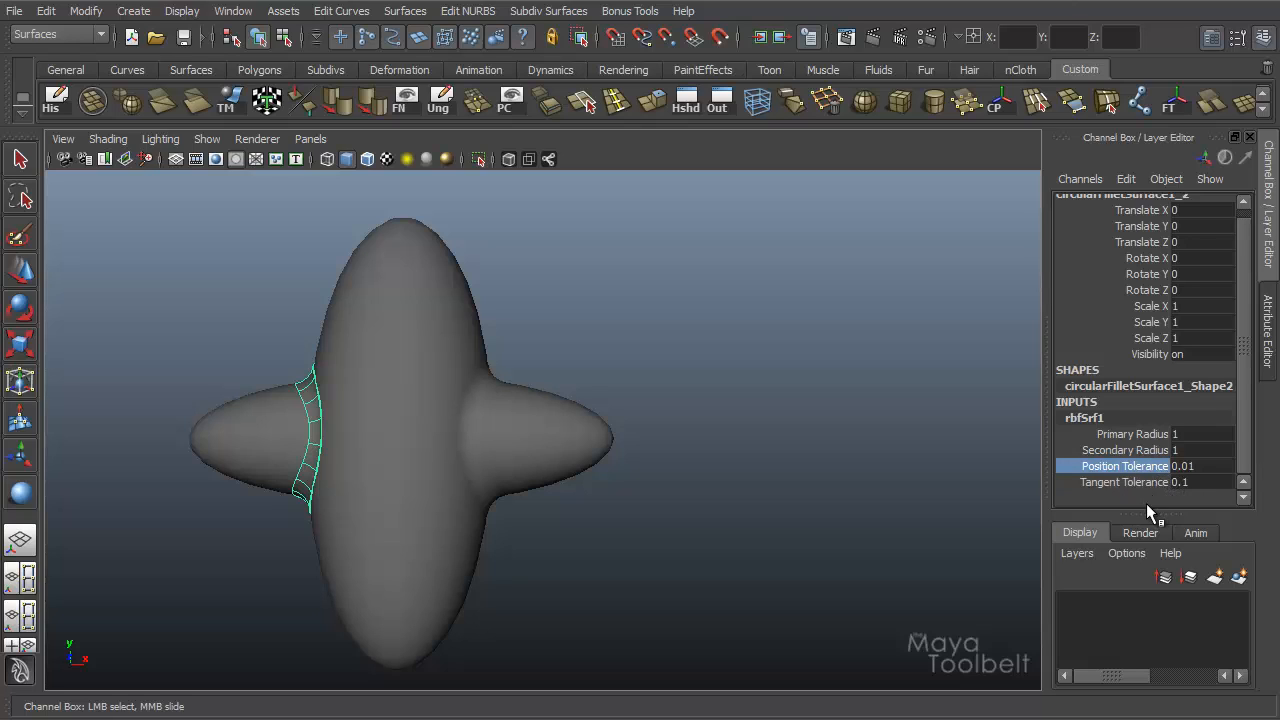
mouse_move(1138, 468)
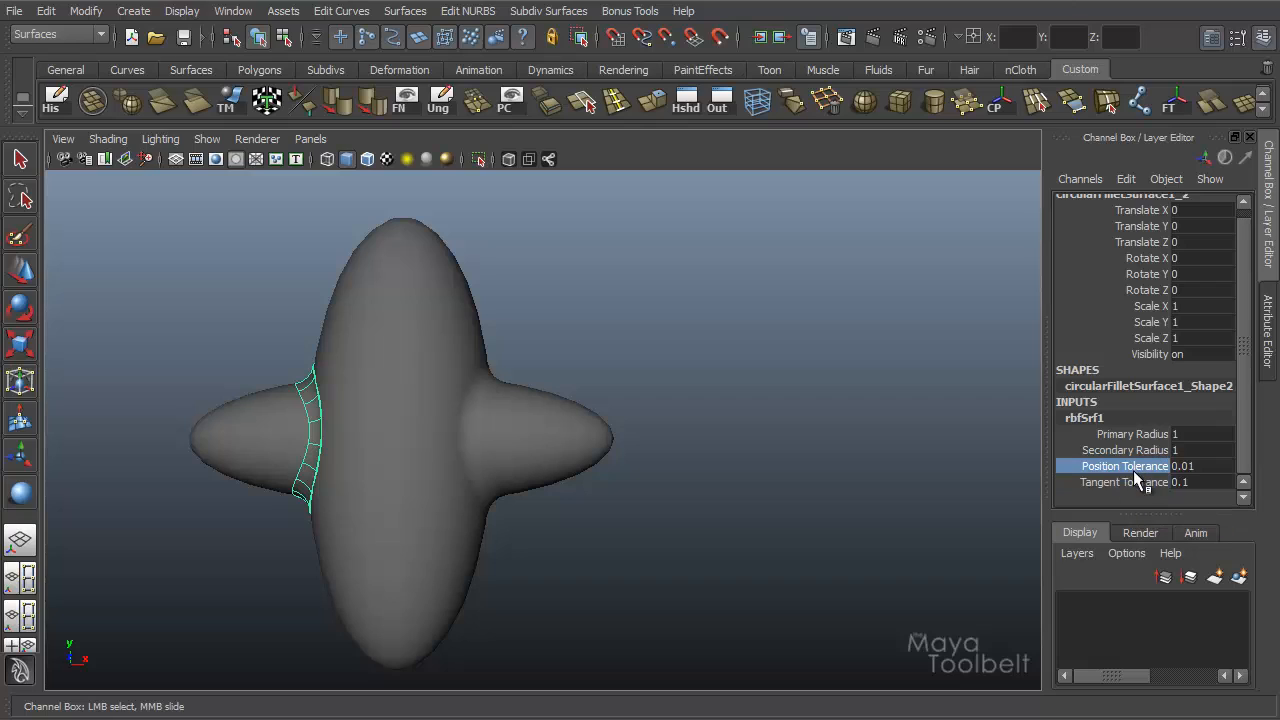
mouse_move(1148, 476)
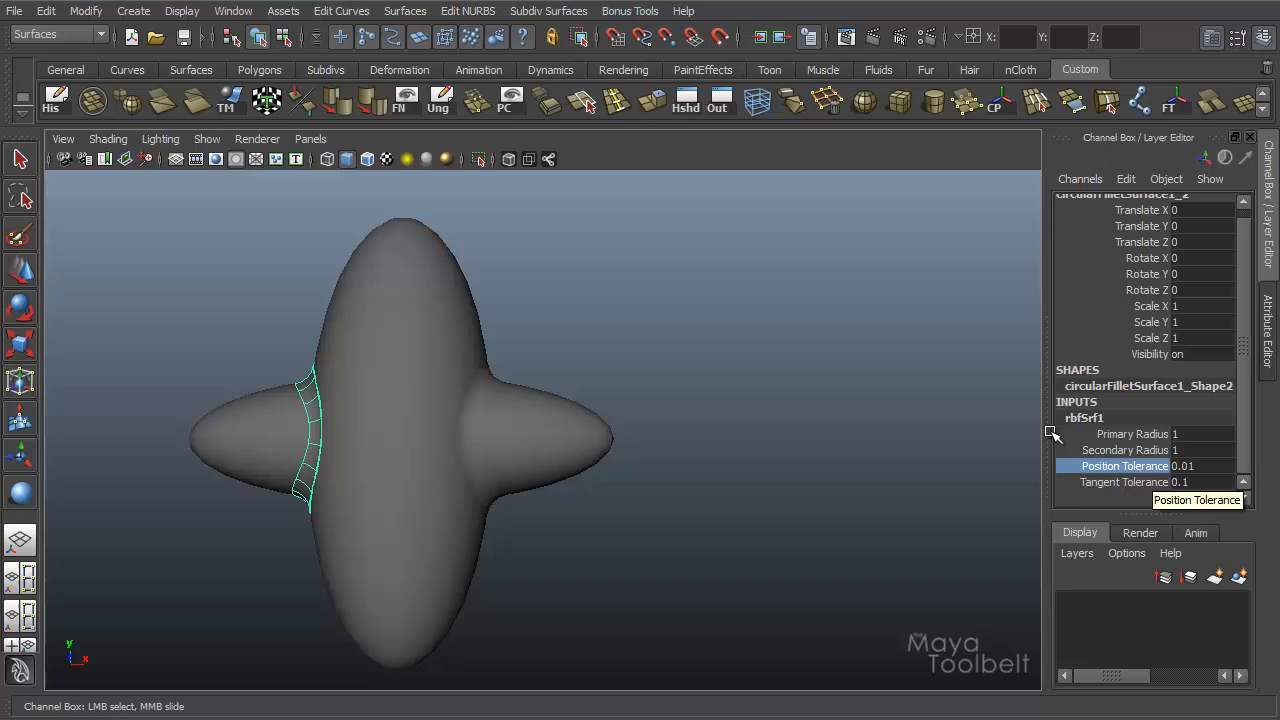
mouse_move(502, 436)
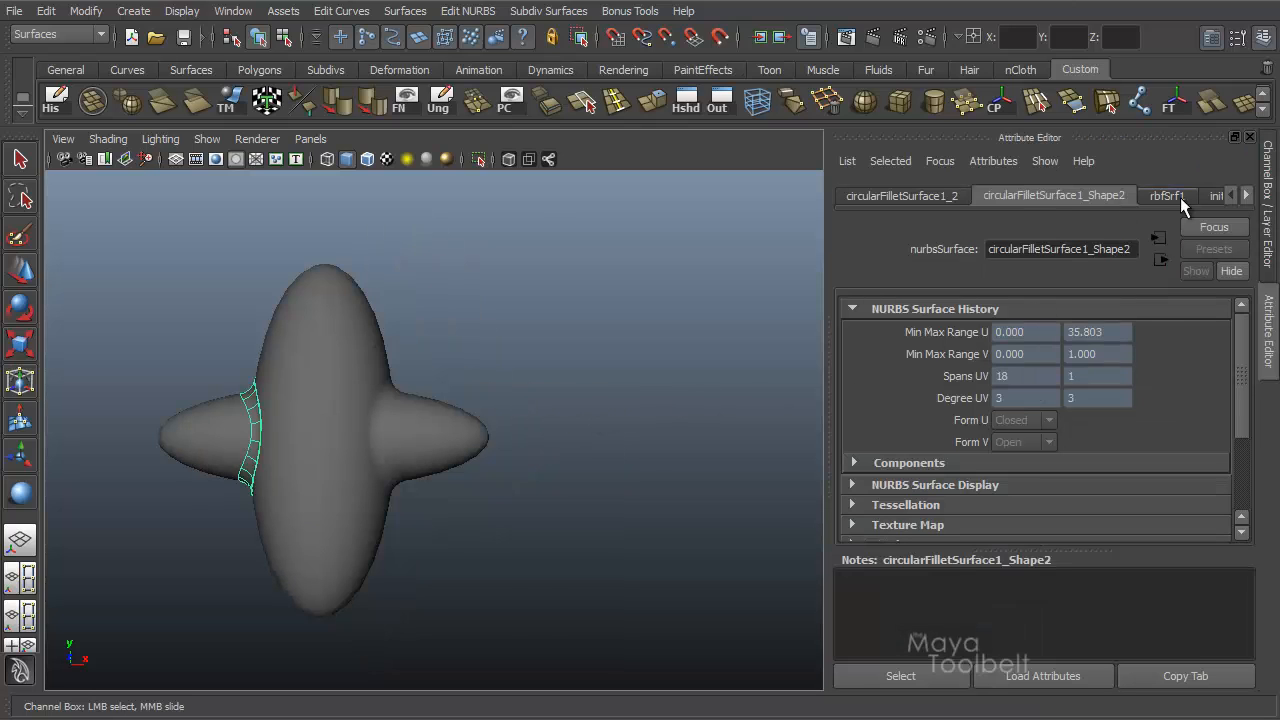
Show the circular fillet history node's attributes in the Attribute Editor.
left_click(1166, 196)
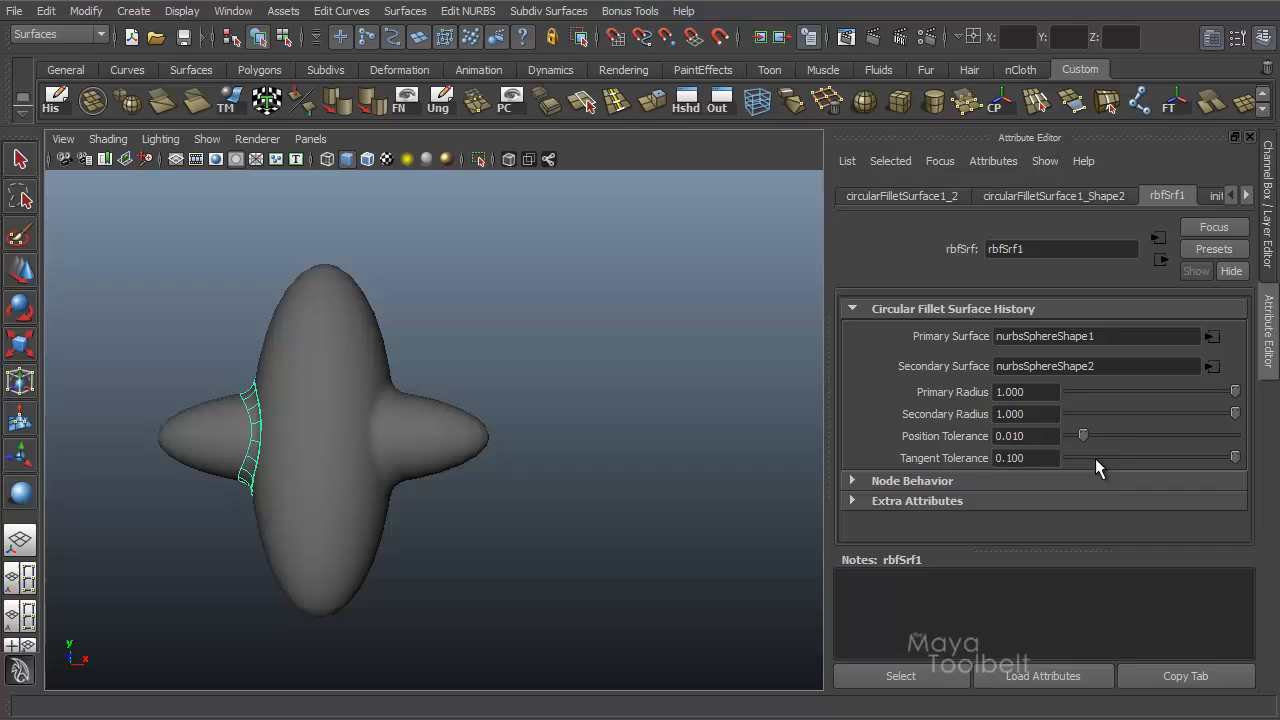
mouse_move(1064, 412)
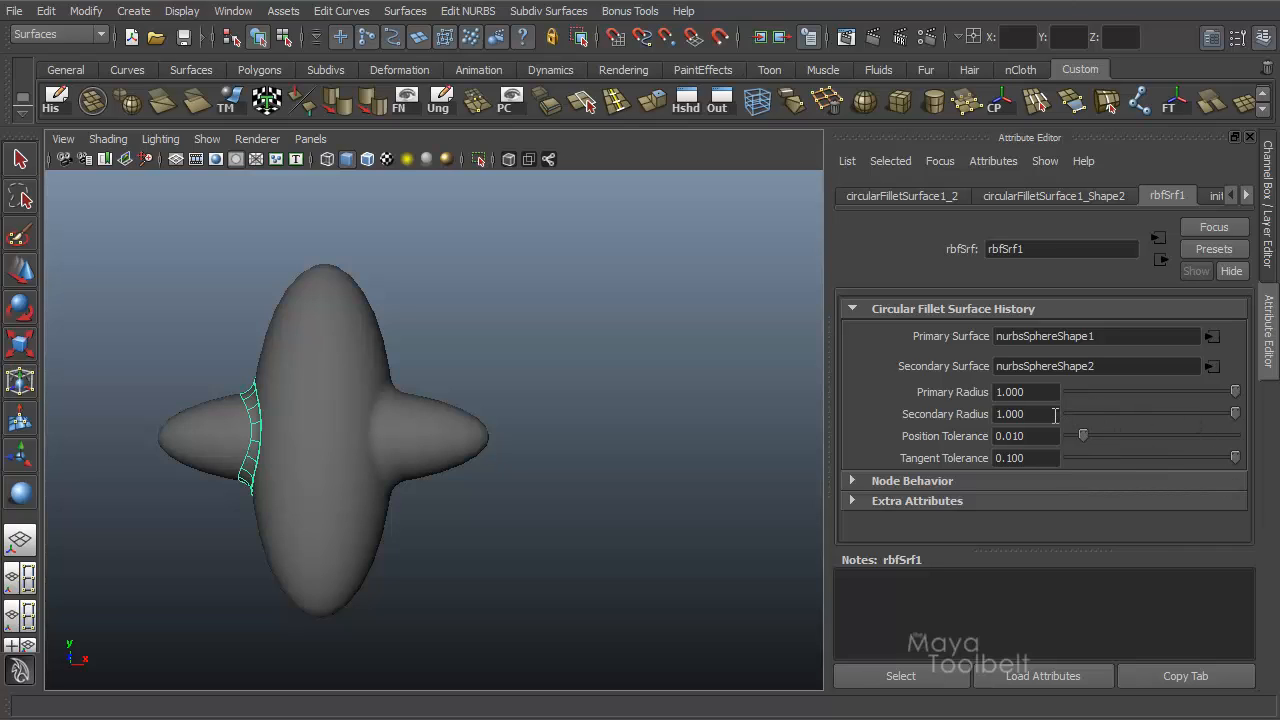
mouse_move(1040, 426)
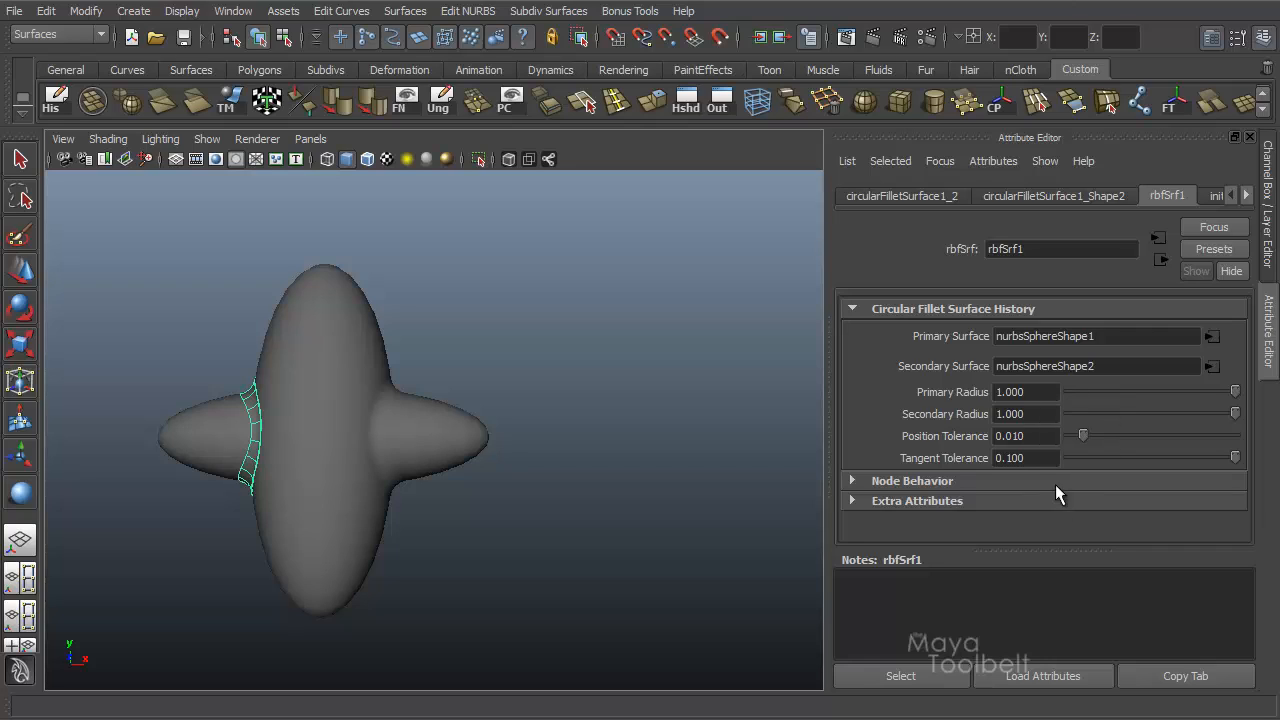
mouse_move(968, 448)
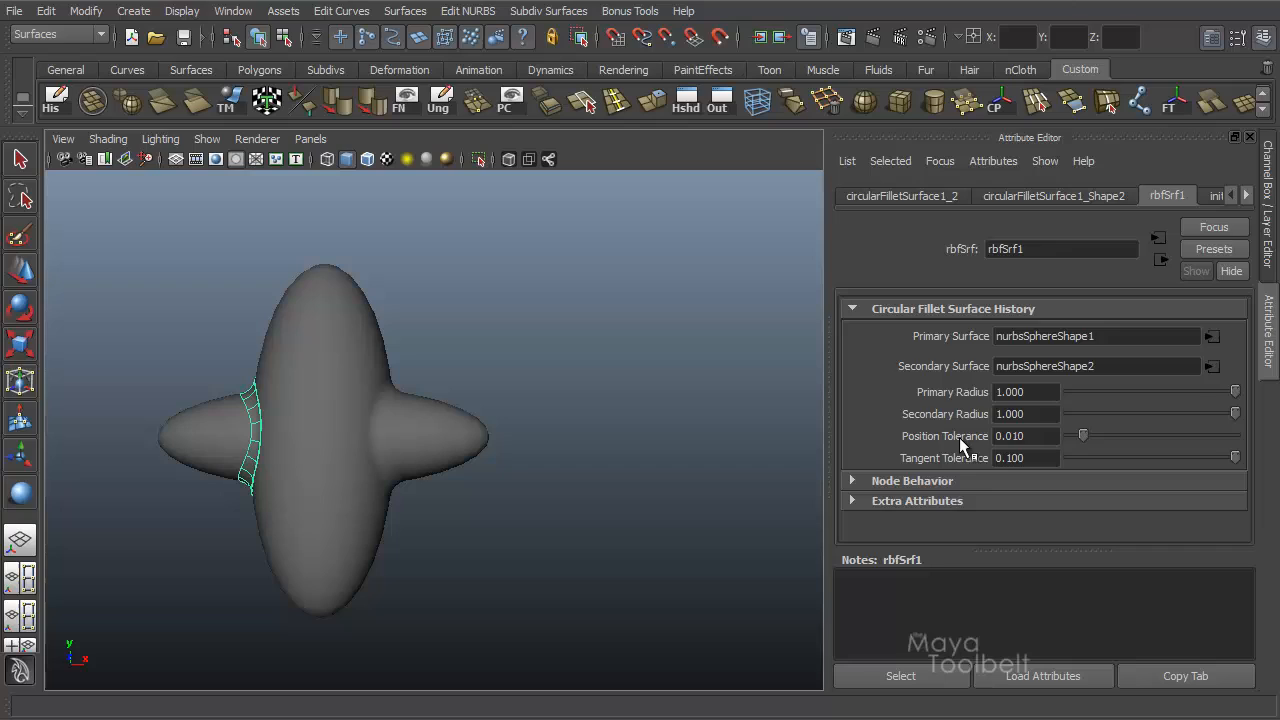
mouse_move(976, 452)
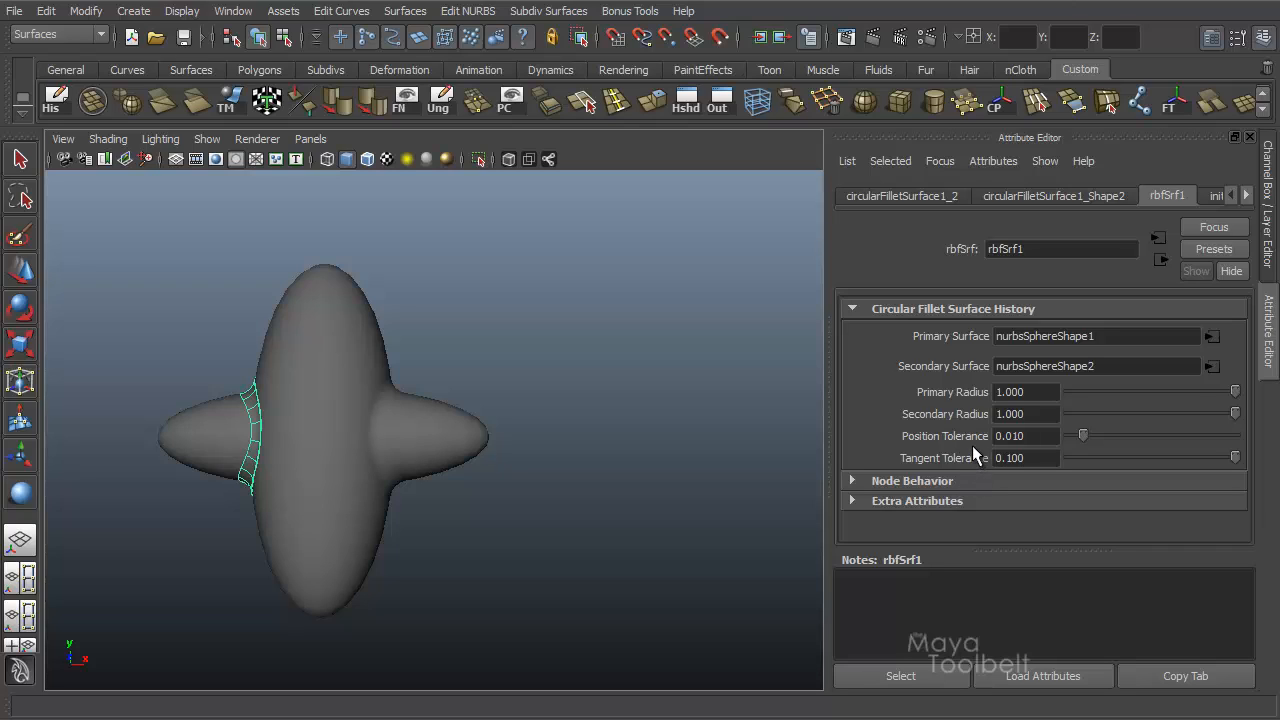
mouse_move(986, 426)
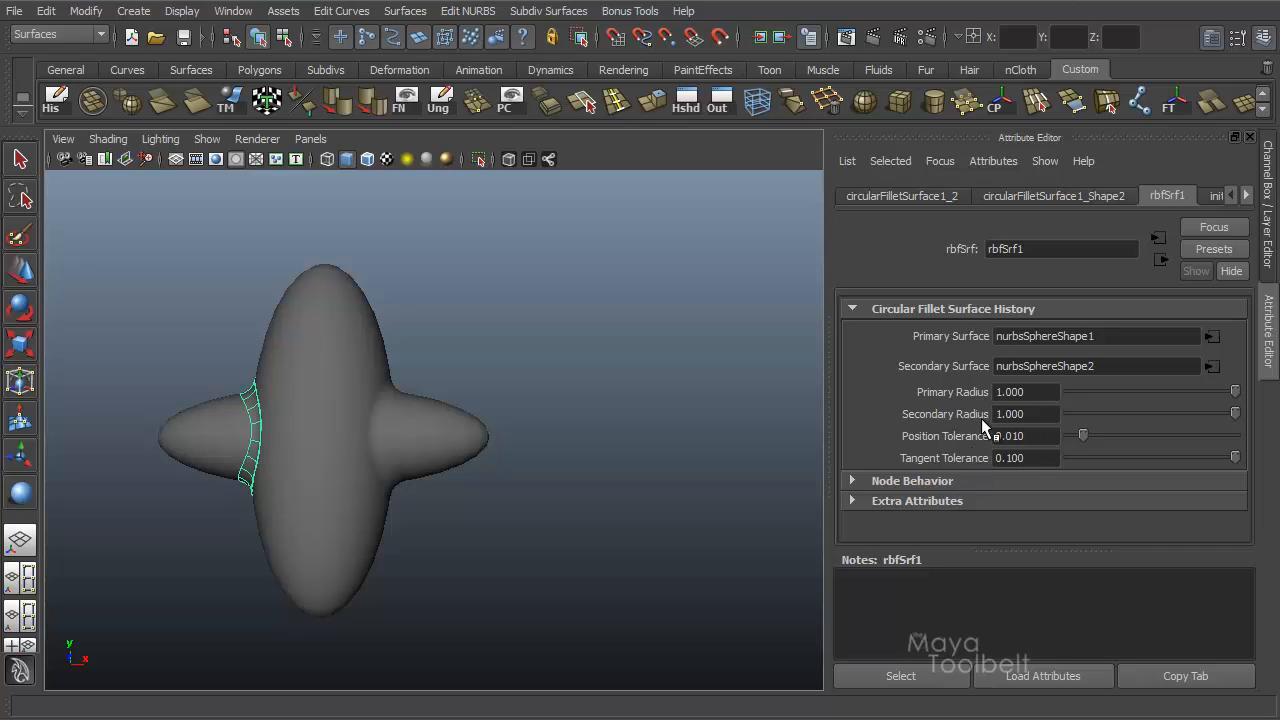
mouse_move(1156, 450)
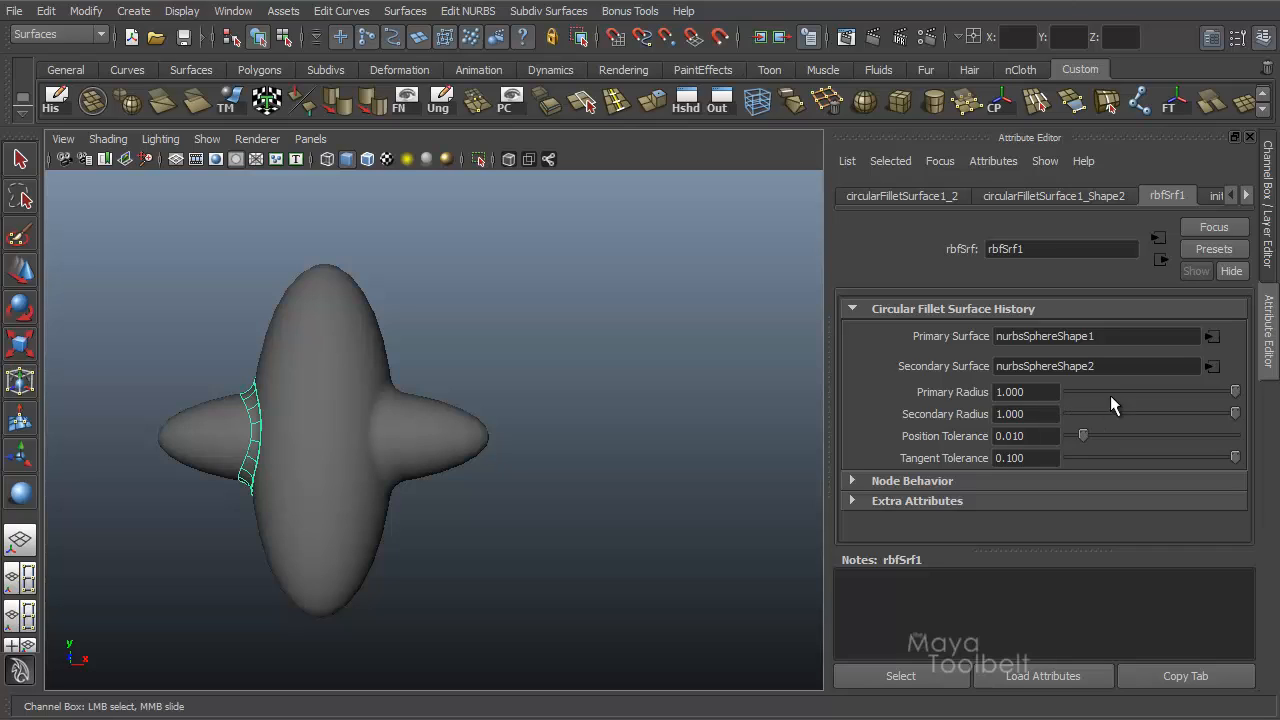
mouse_move(958, 366)
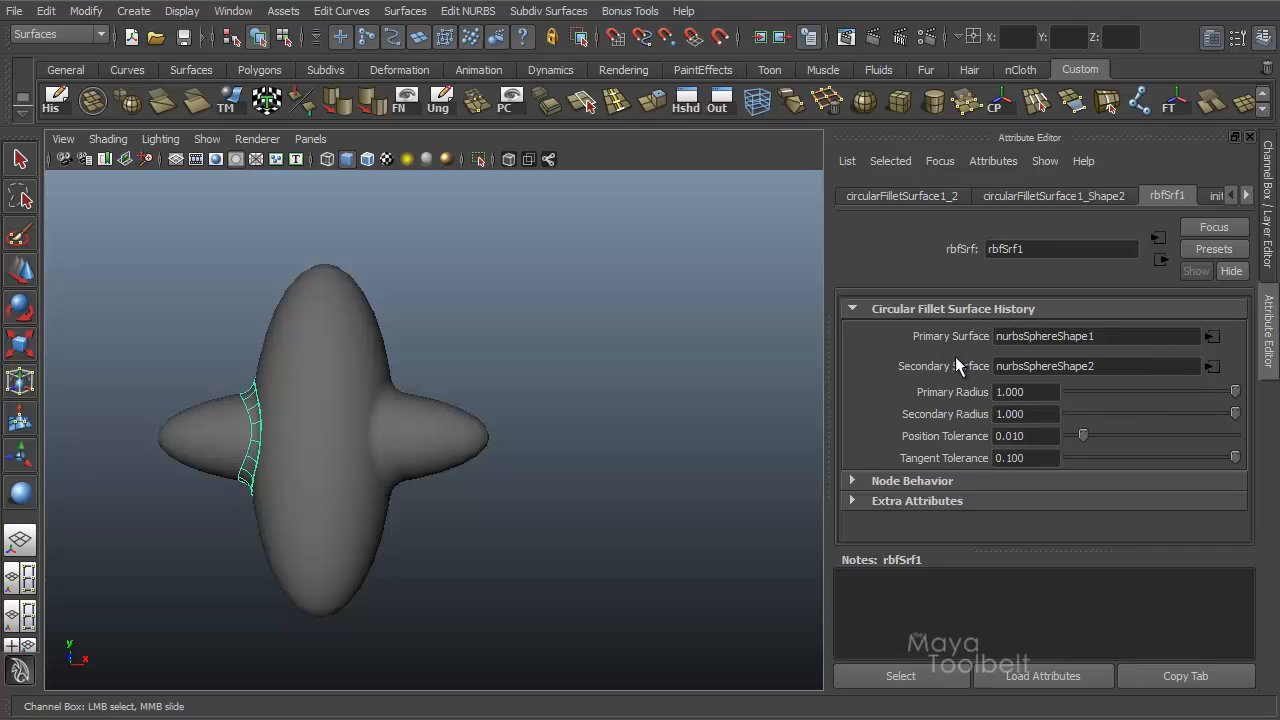
mouse_move(1068, 364)
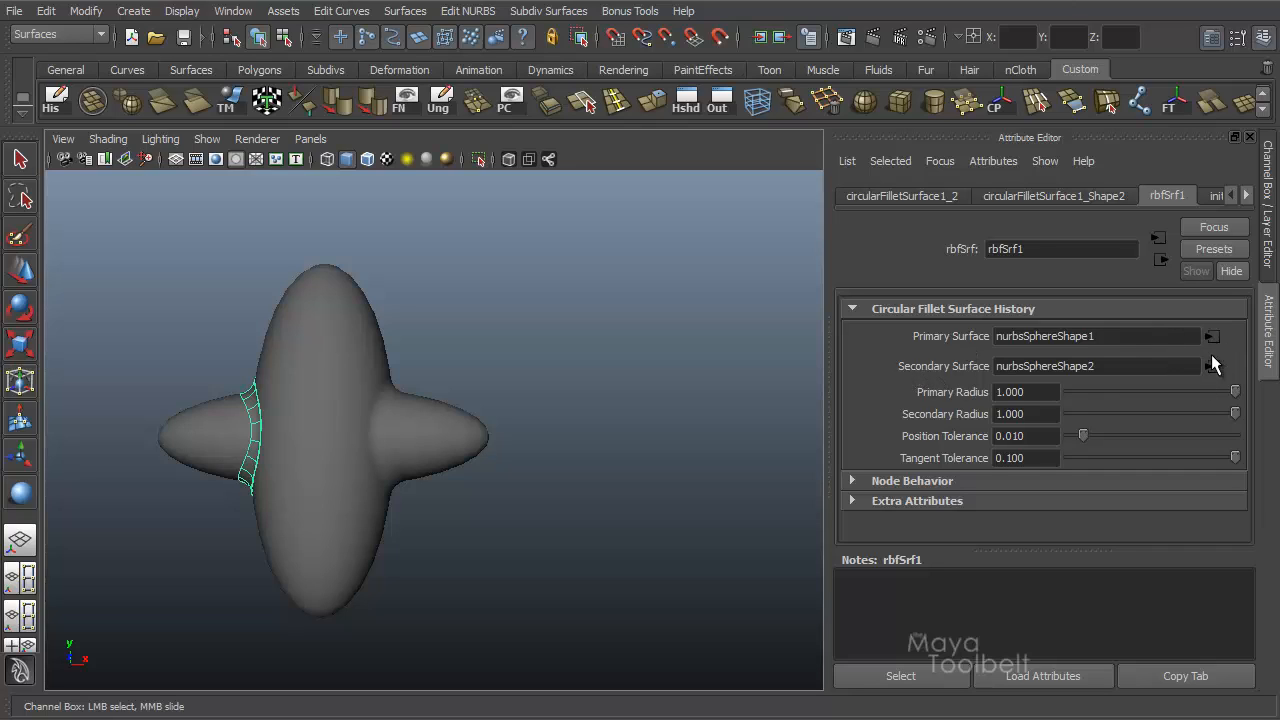
mouse_move(984, 344)
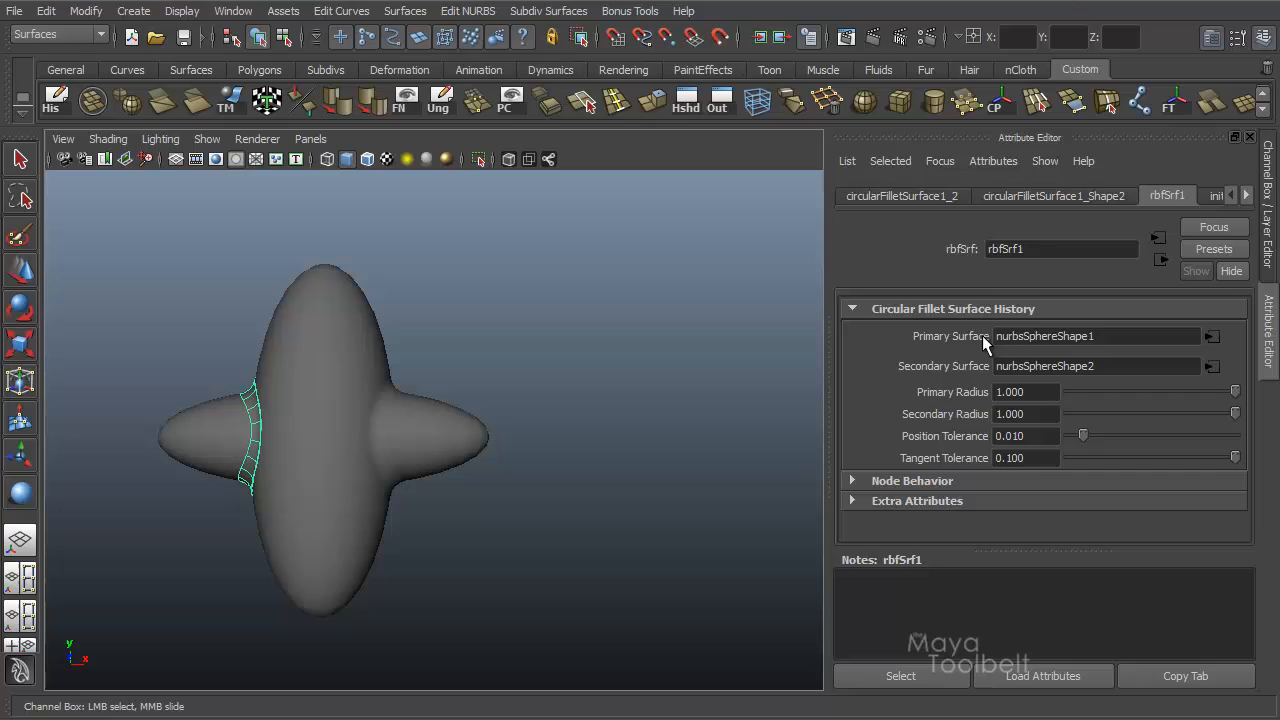
mouse_move(1078, 344)
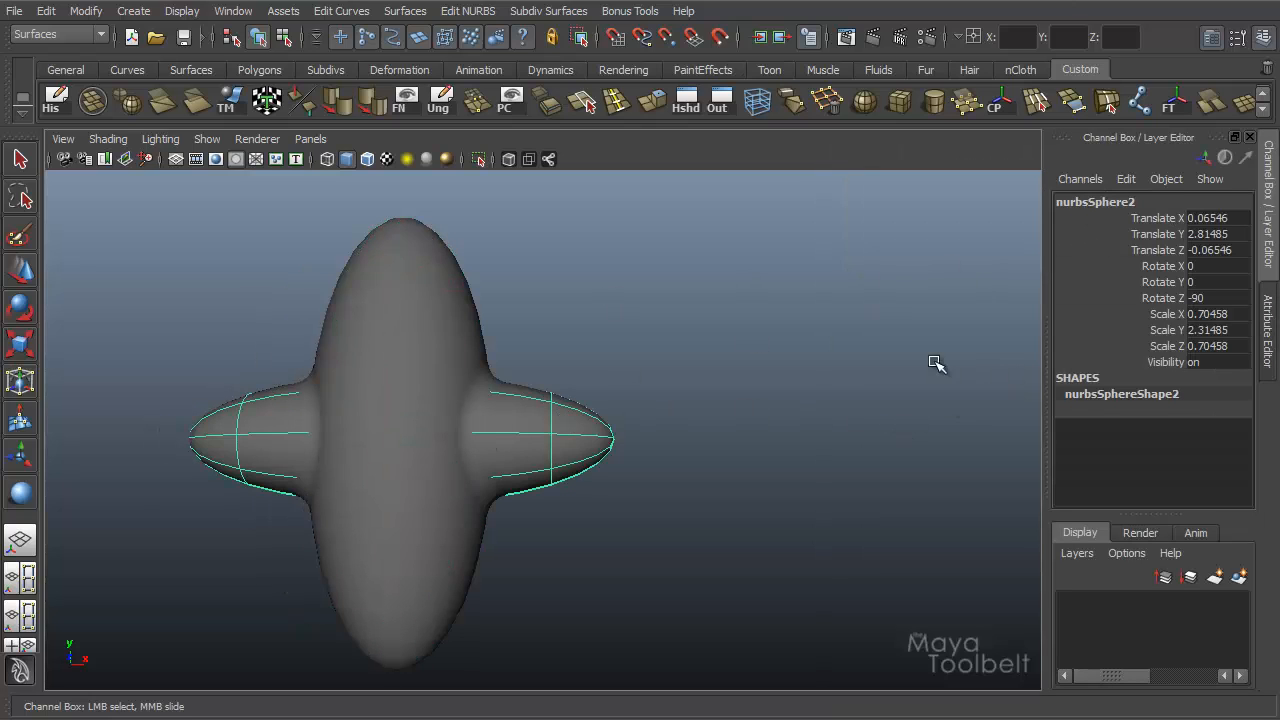
mouse_move(940, 346)
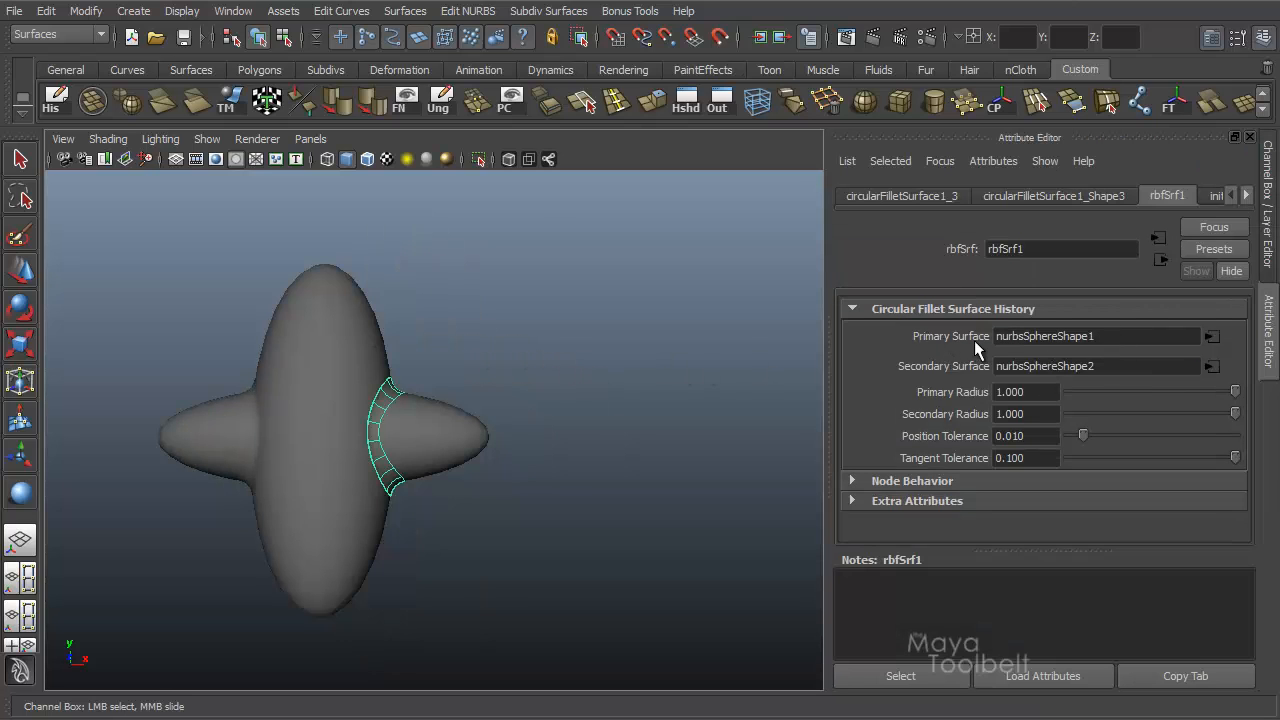
mouse_move(958, 380)
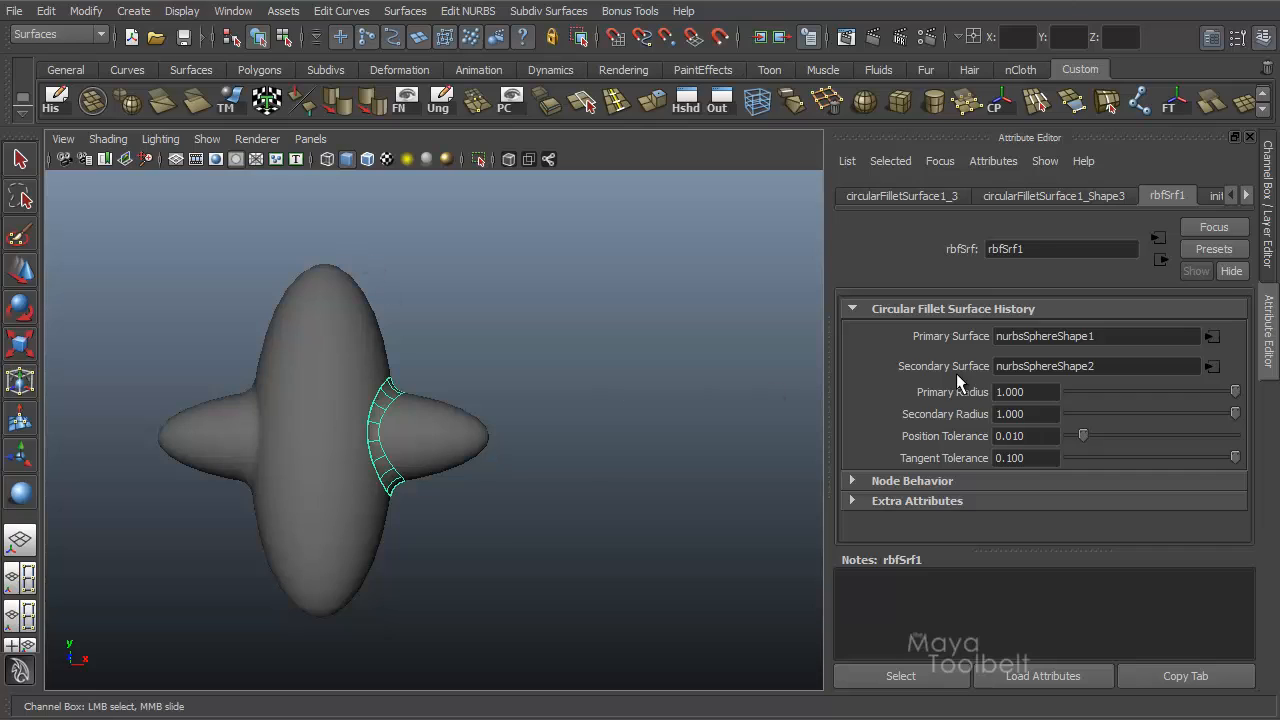
mouse_move(492, 394)
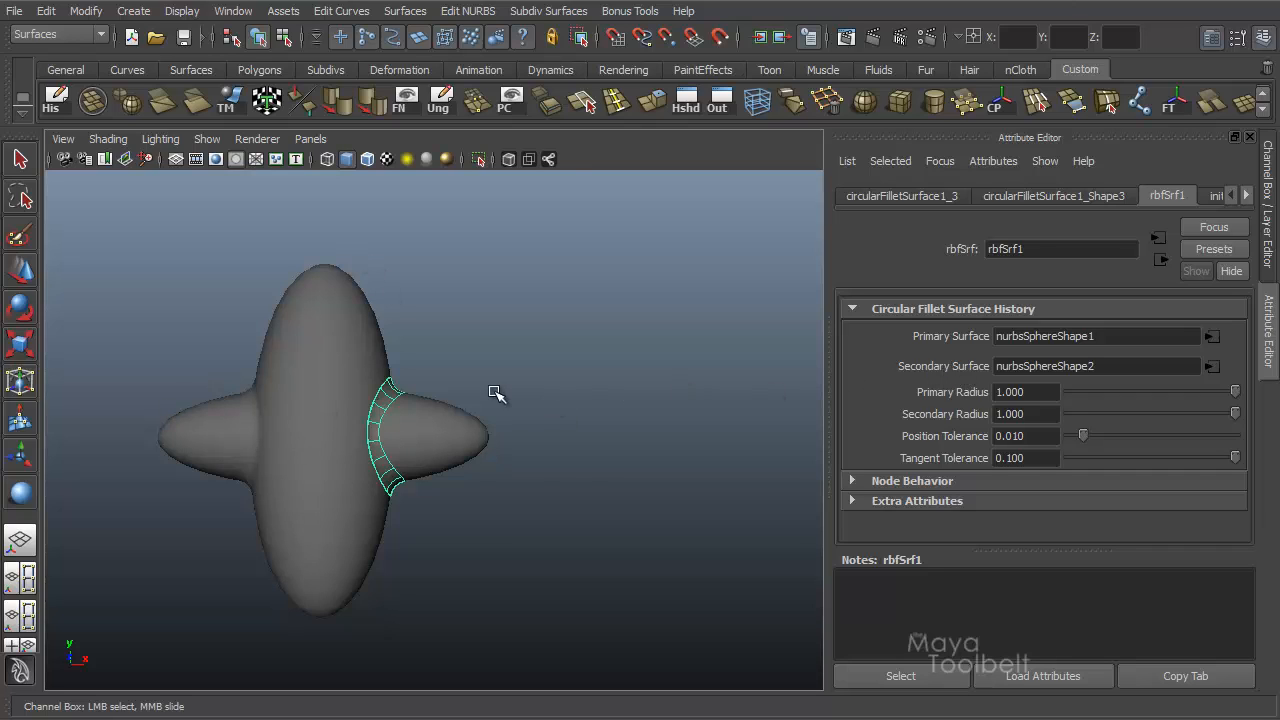
mouse_move(928, 424)
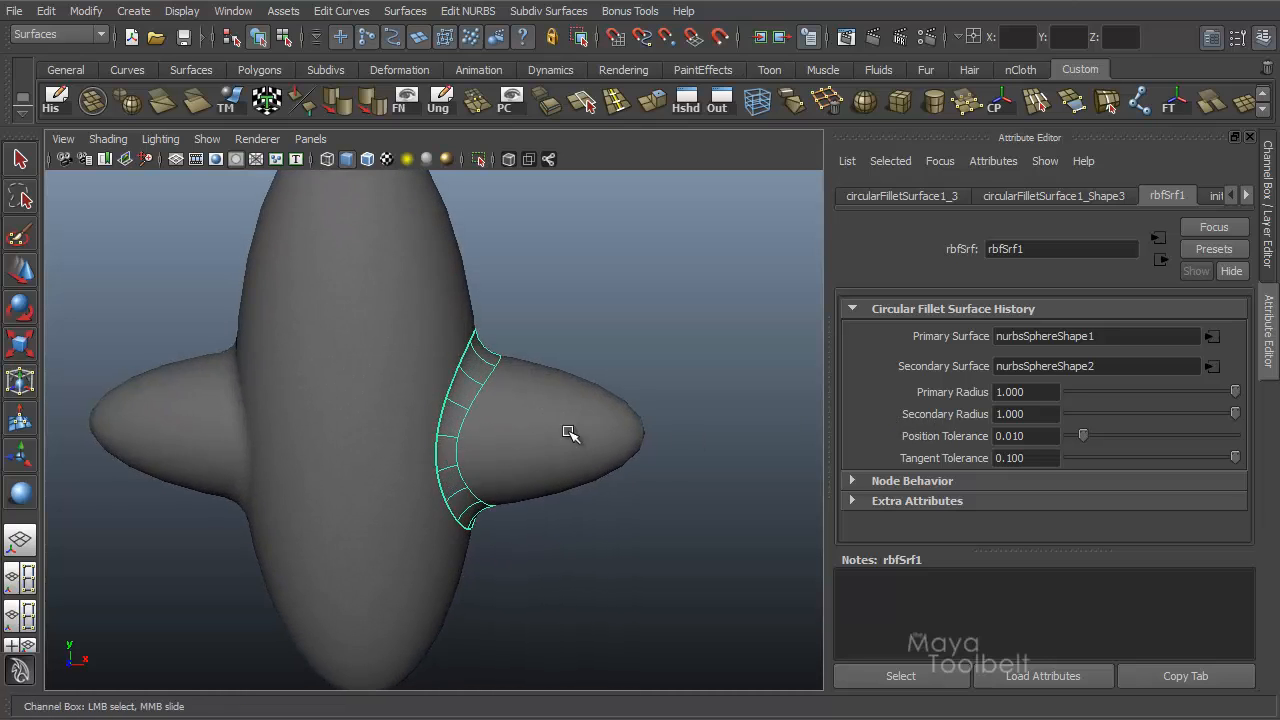
Drag the fillet's Primary Radius through 0.838, 0.563, 0.898, 0.701 and 0.916, inspecting how it meets both surfaces.
left_click_drag(570, 432, 546, 460)
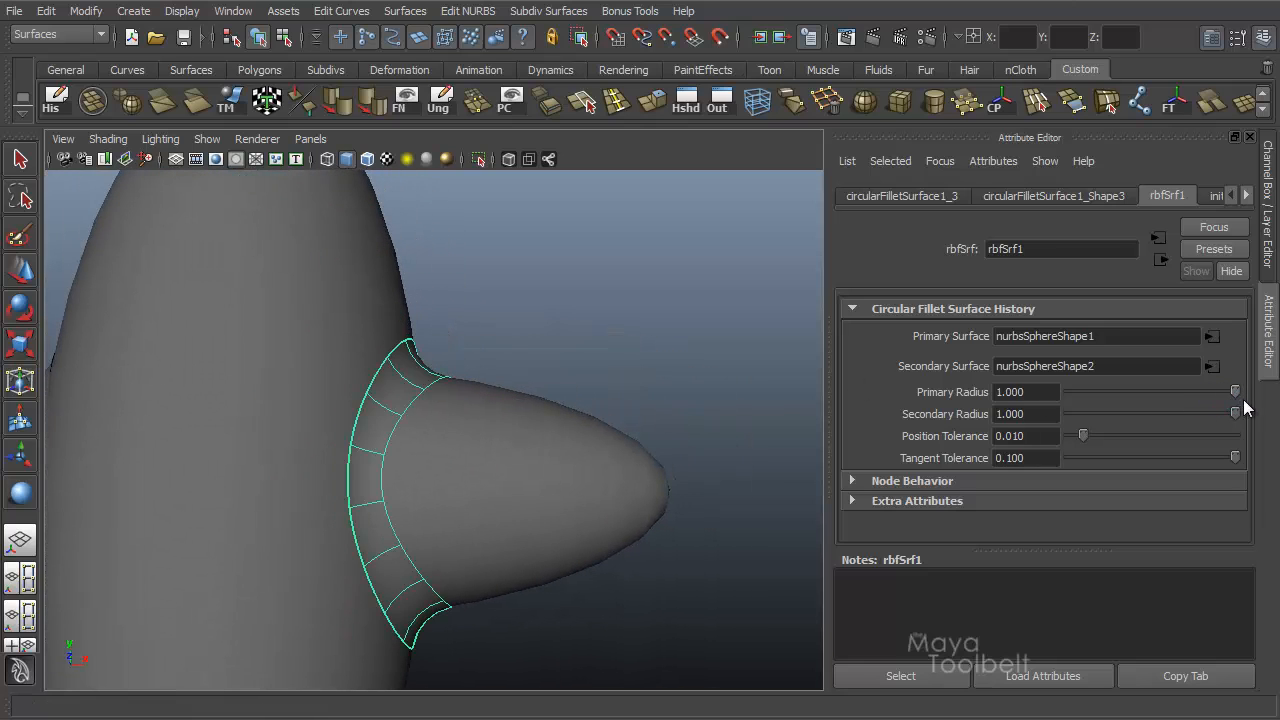
left_click_drag(1236, 390, 1208, 390)
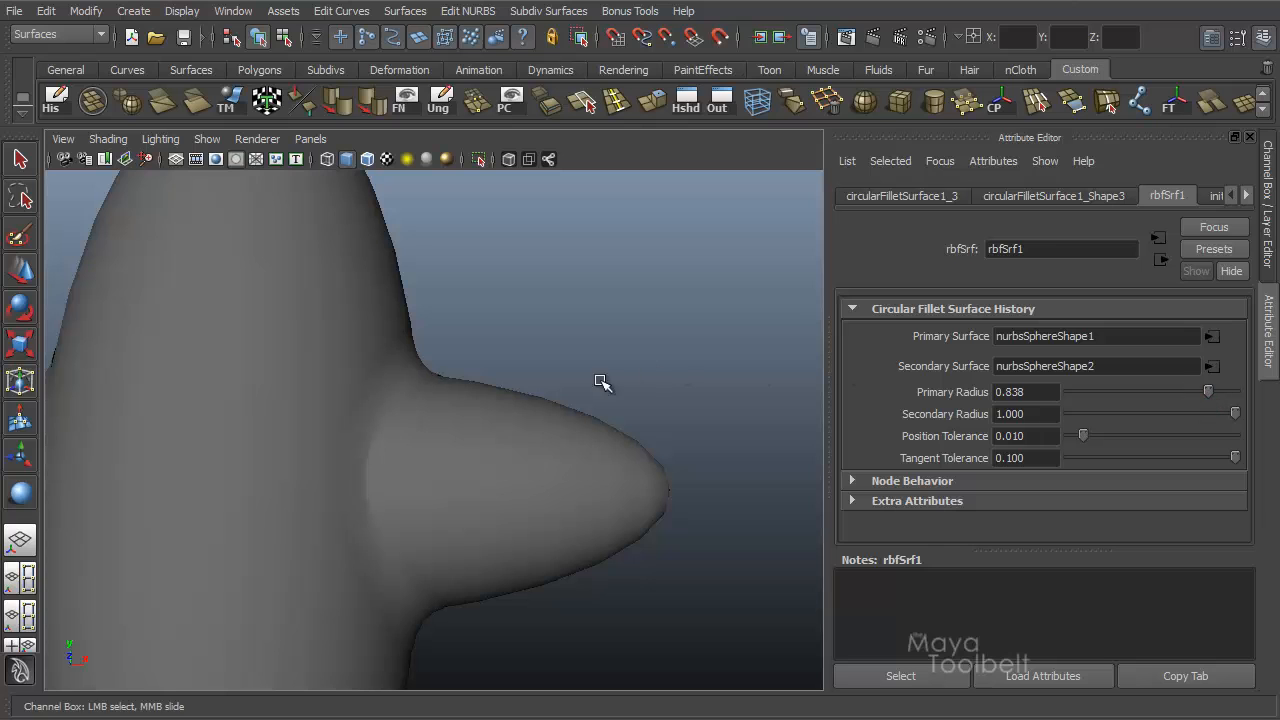
left_click_drag(600, 382, 484, 384)
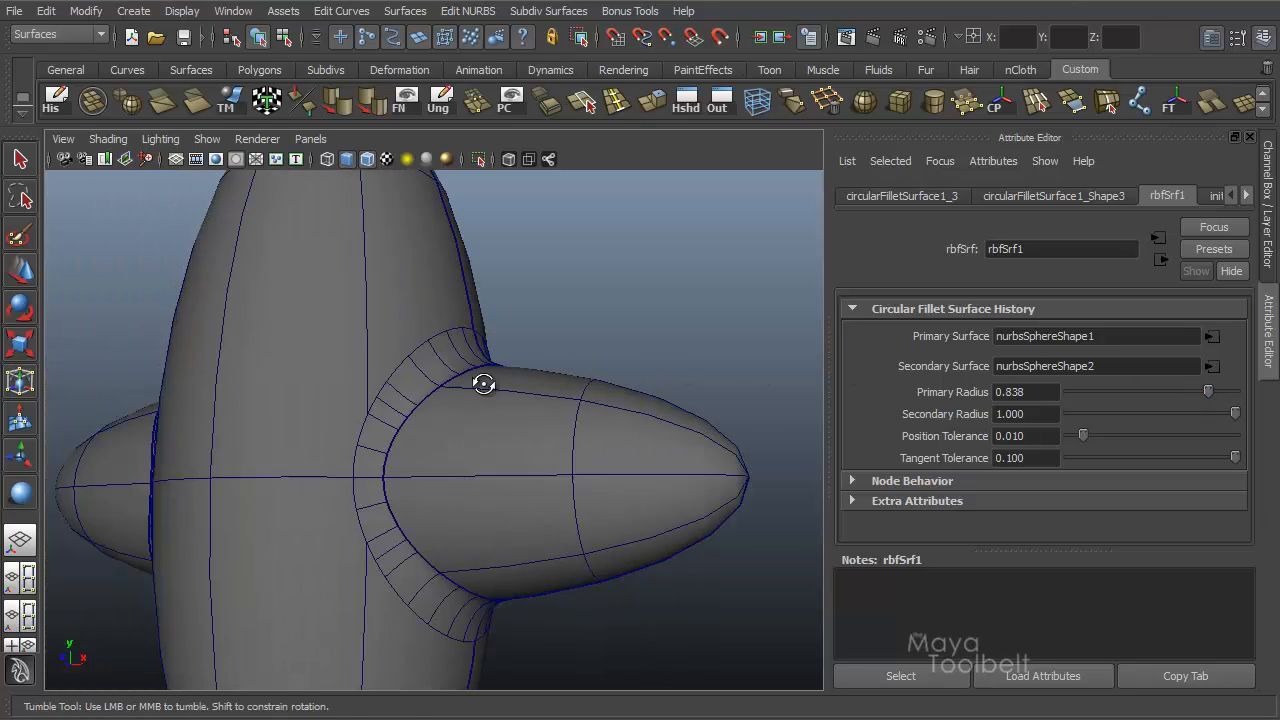
left_click_drag(484, 384, 600, 368)
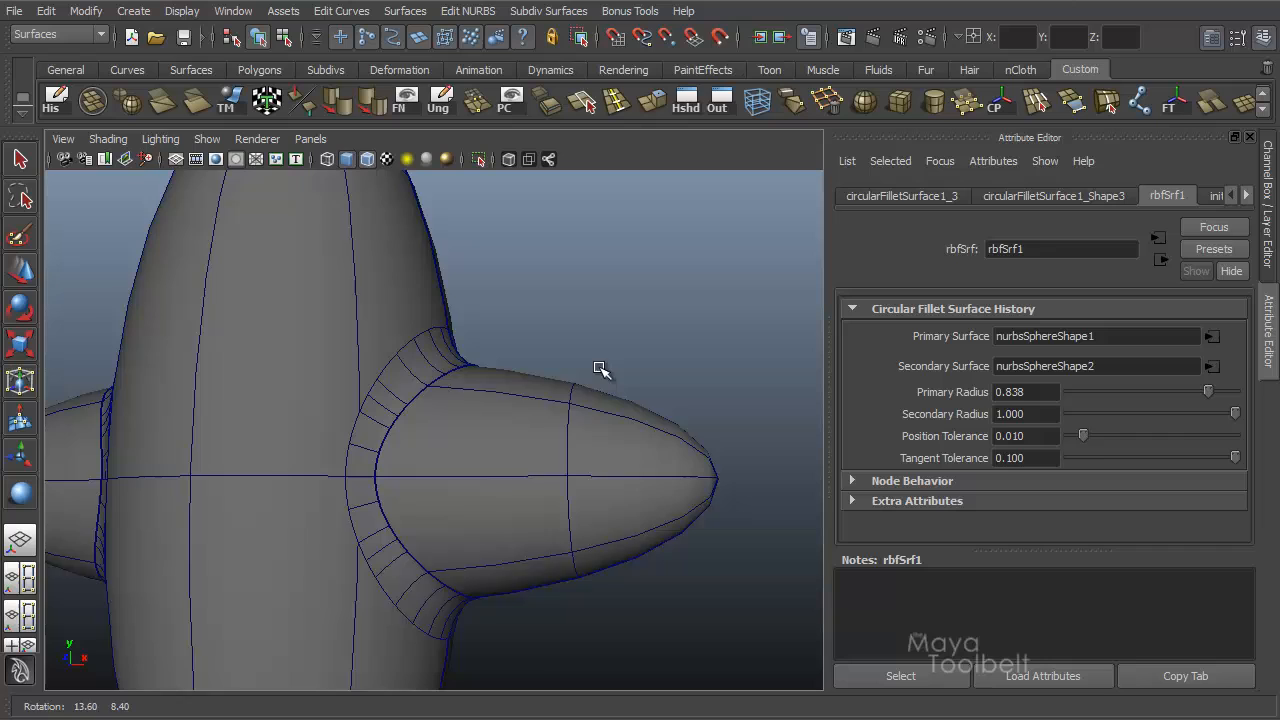
left_click_drag(1208, 390, 1160, 390)
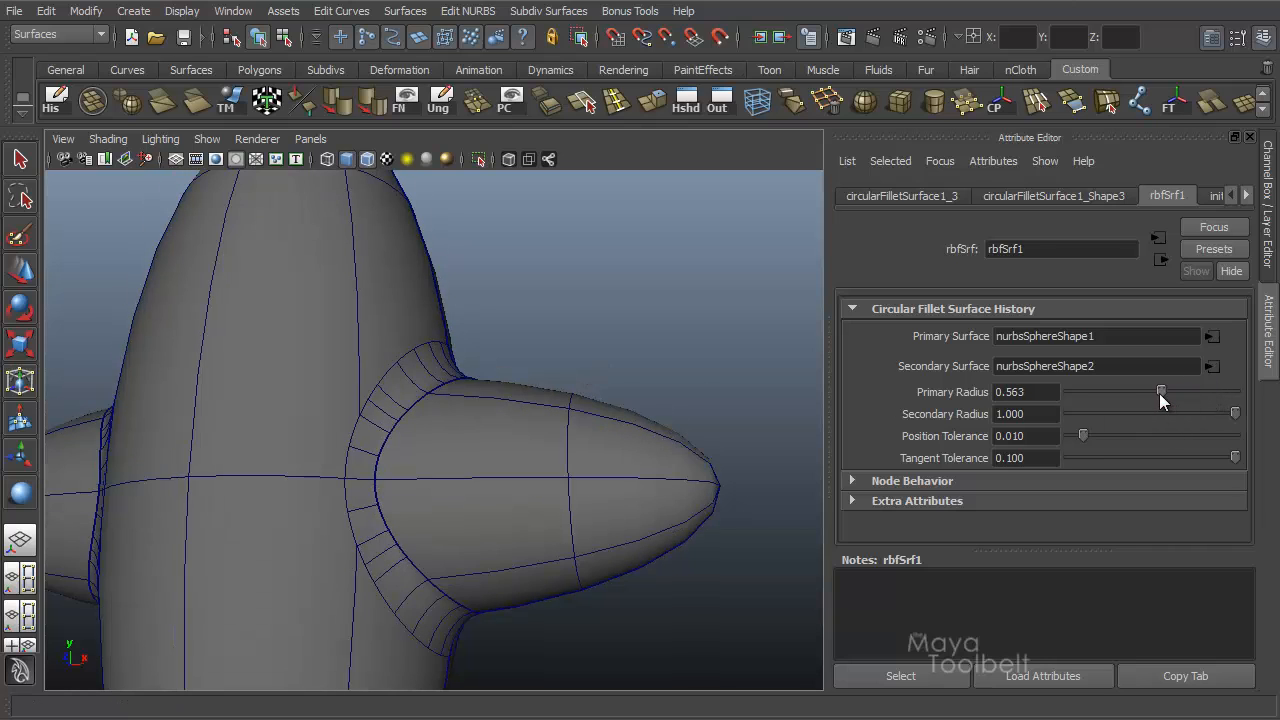
left_click_drag(1160, 390, 1216, 390)
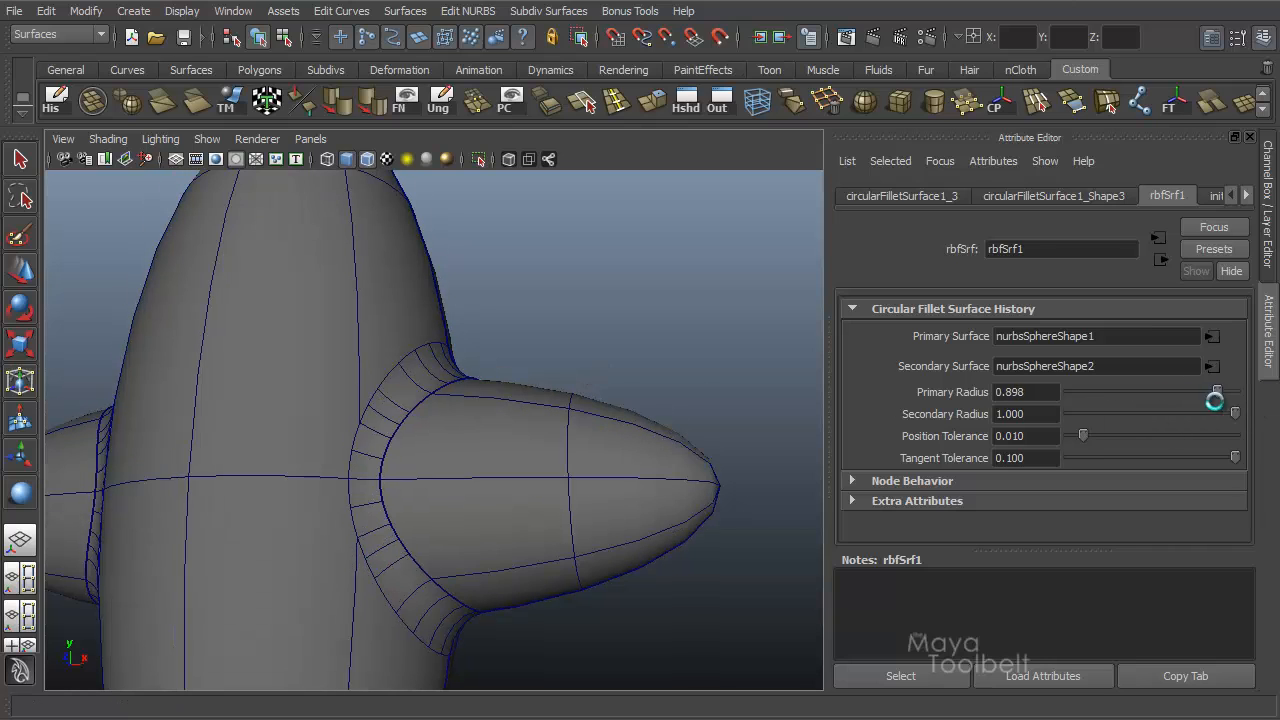
left_click_drag(1212, 400, 1222, 400)
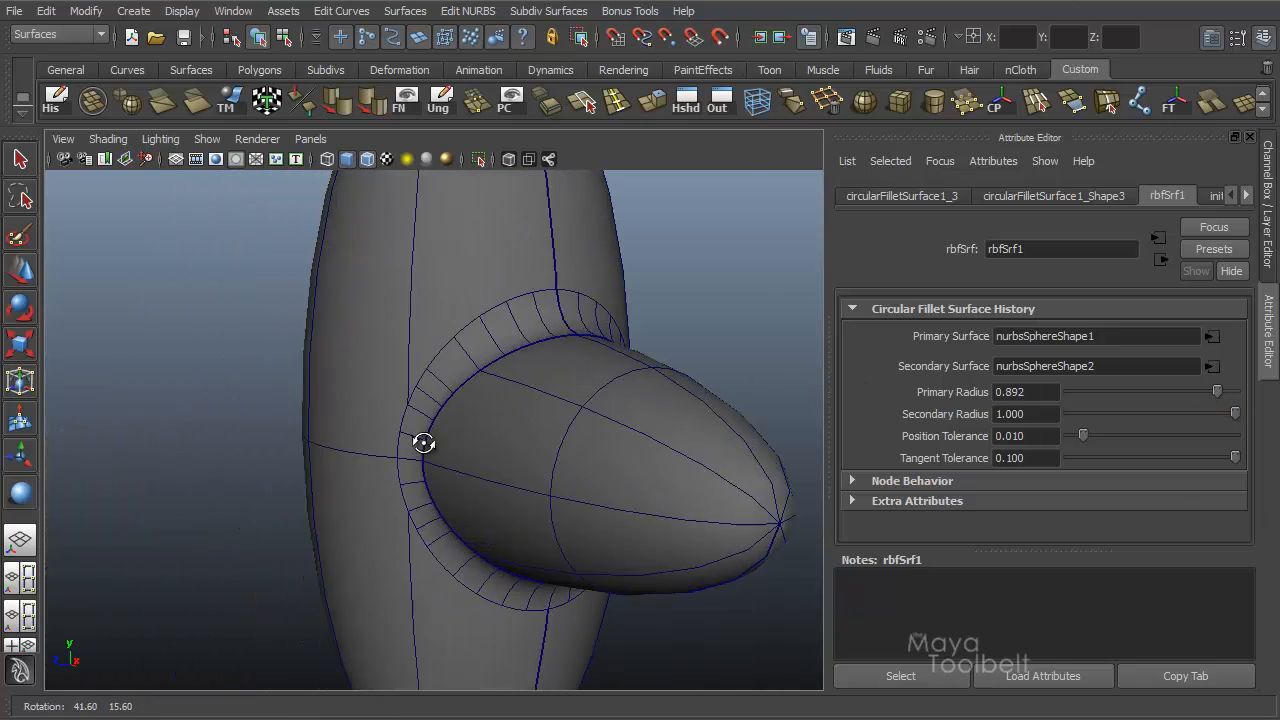
left_click_drag(424, 444, 650, 648)
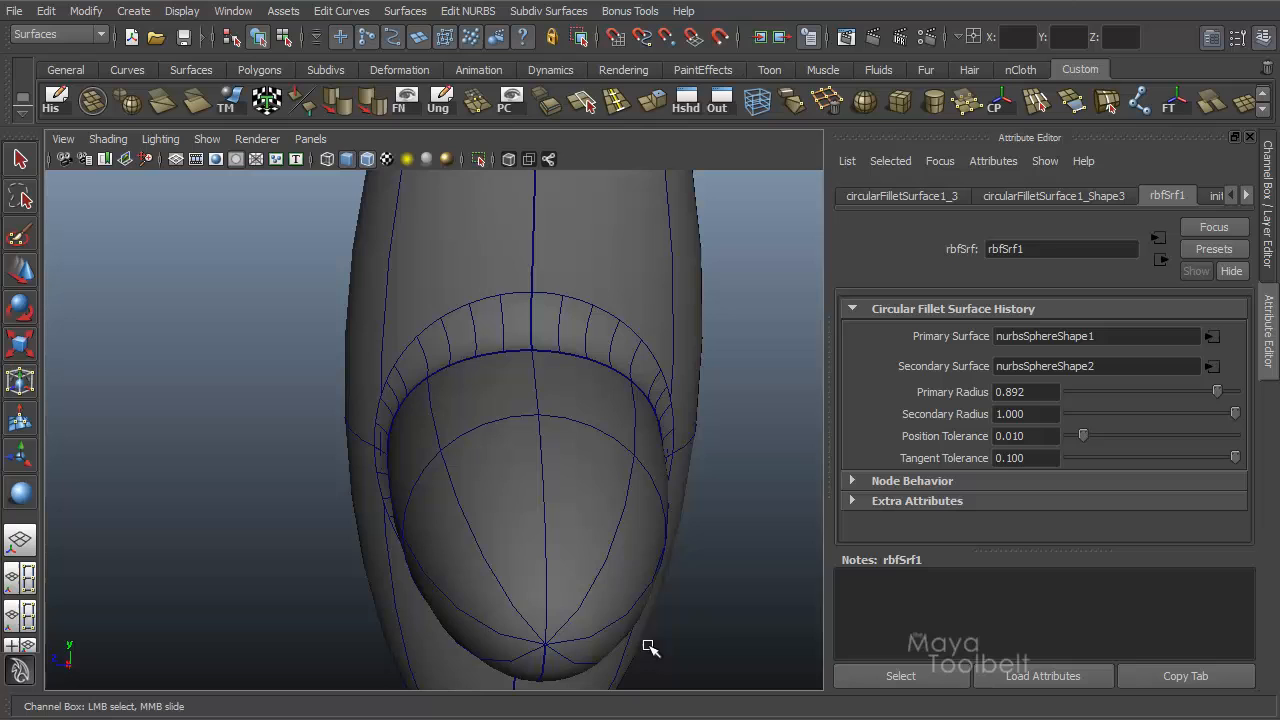
mouse_move(474, 412)
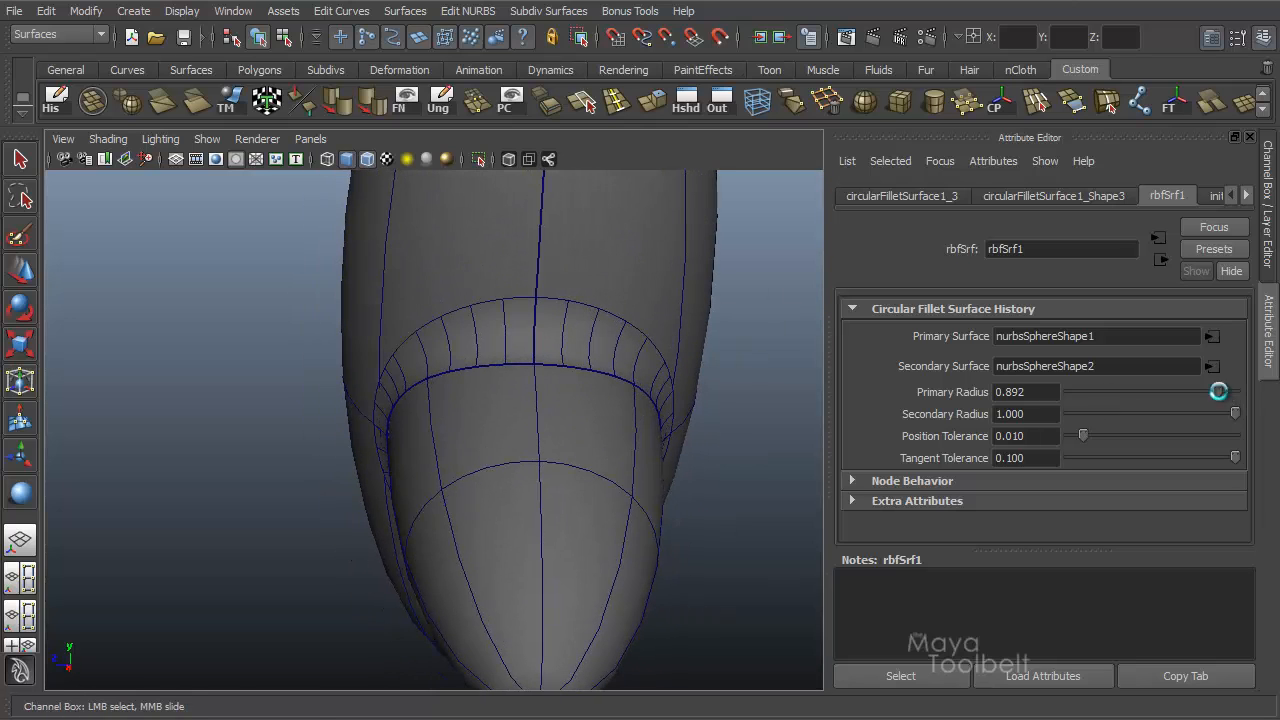
left_click_drag(1218, 390, 1184, 390)
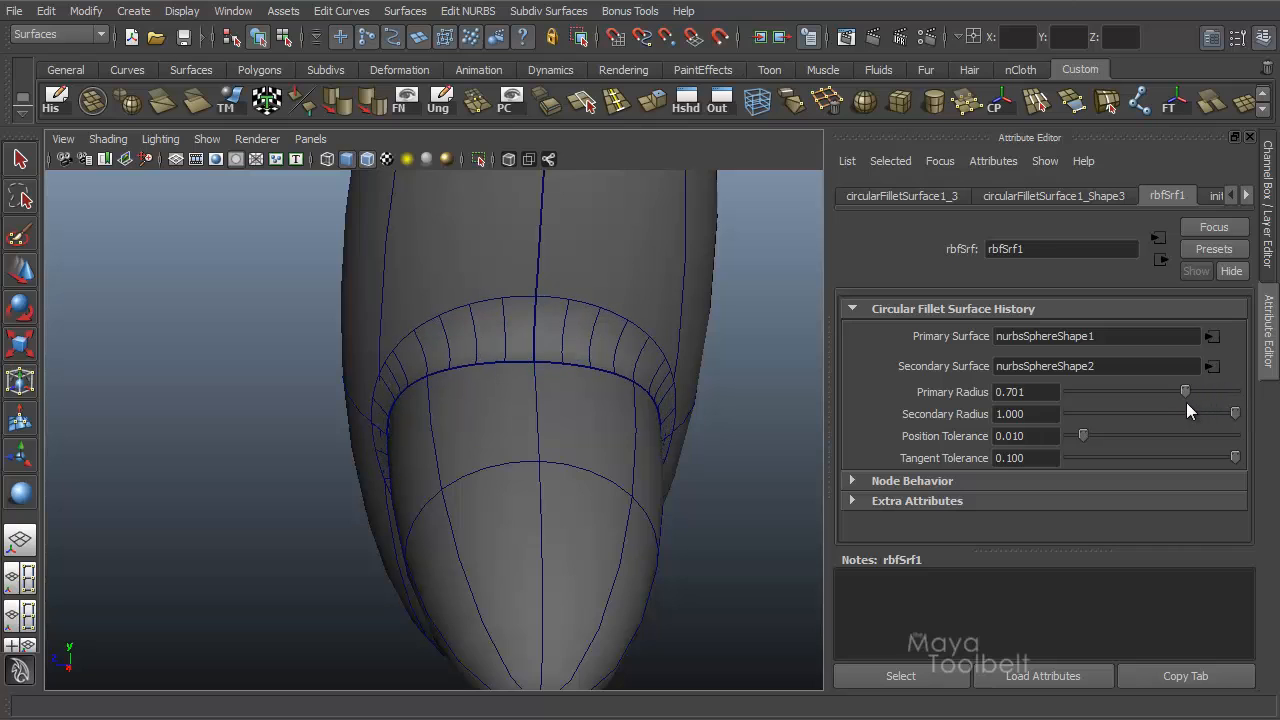
left_click_drag(1184, 390, 1220, 390)
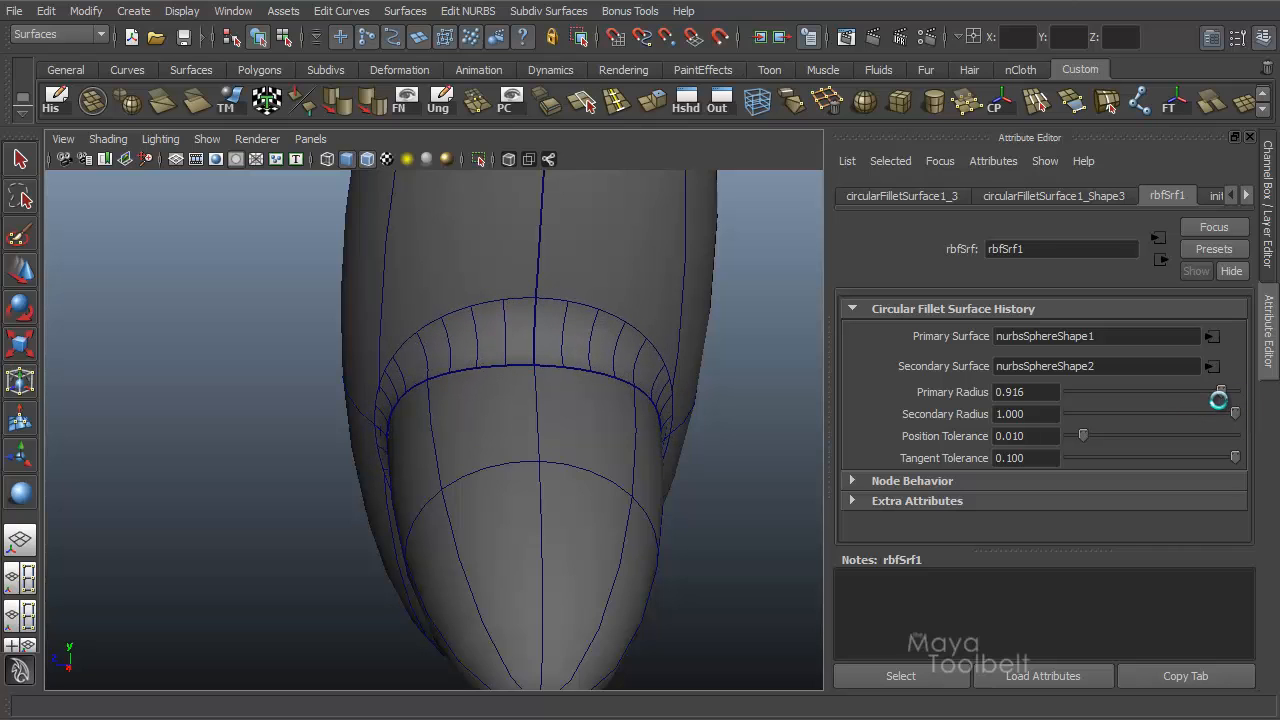
left_click_drag(1218, 390, 1208, 390)
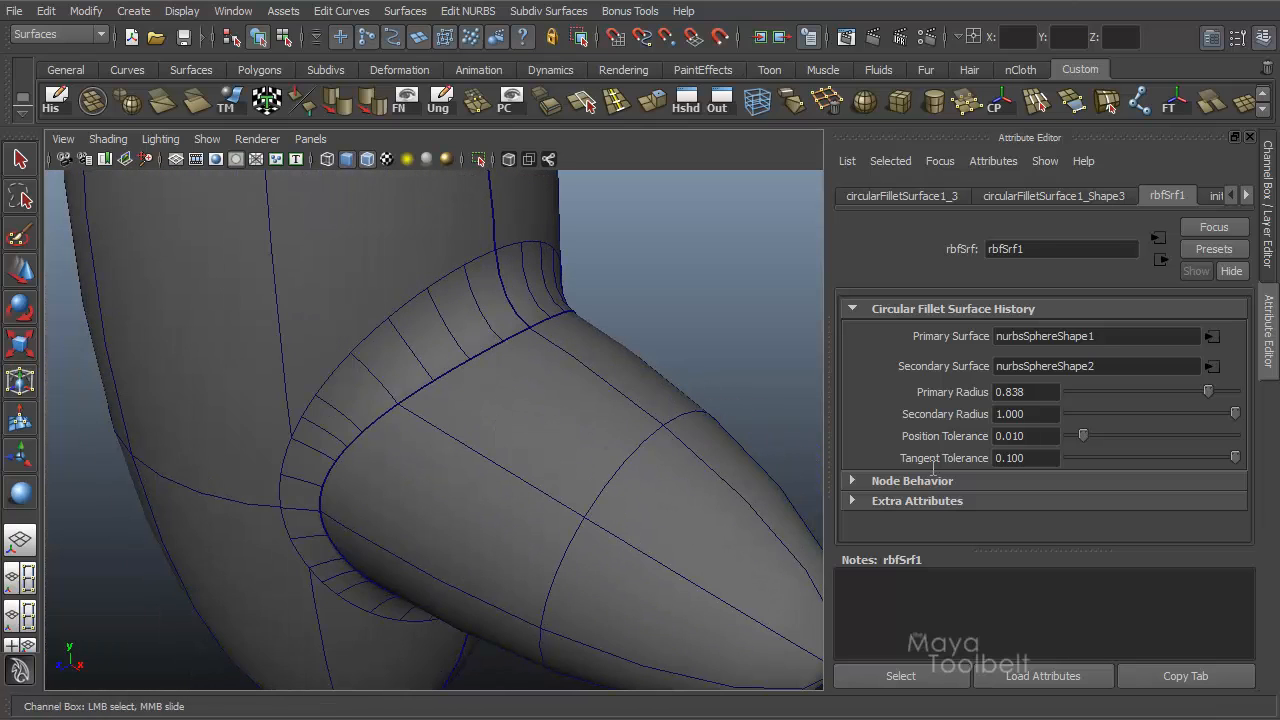
Try the right fillet's primary and secondary radii at 0.683, 0.611 and 0.862, then return both to 1.000.
left_click_drag(1236, 412, 1230, 412)
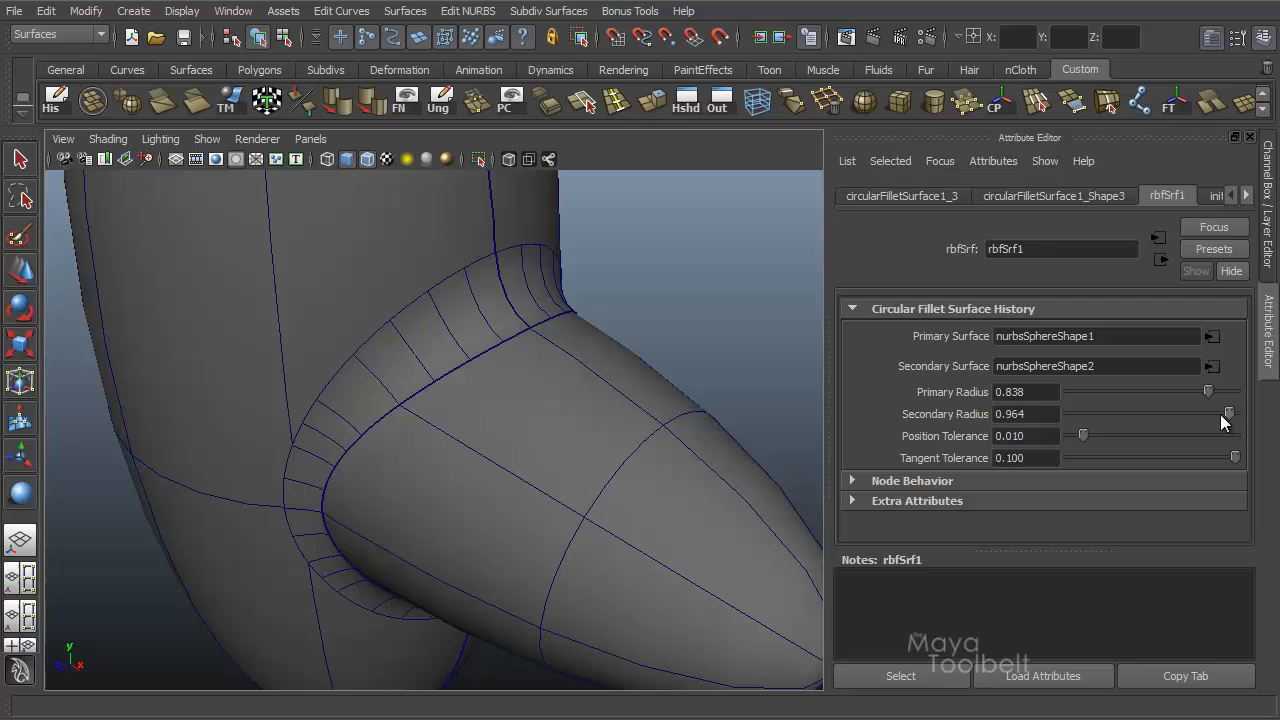
left_click_drag(1228, 412, 1180, 412)
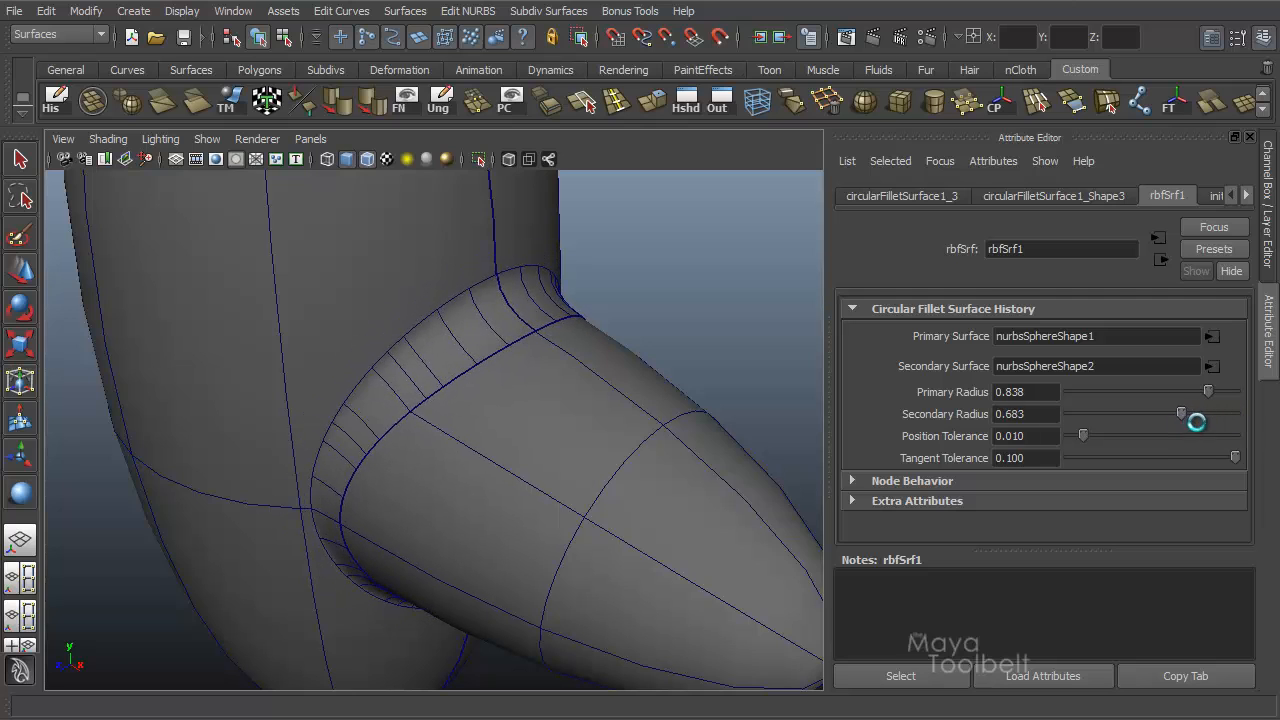
left_click_drag(1196, 412, 1152, 412)
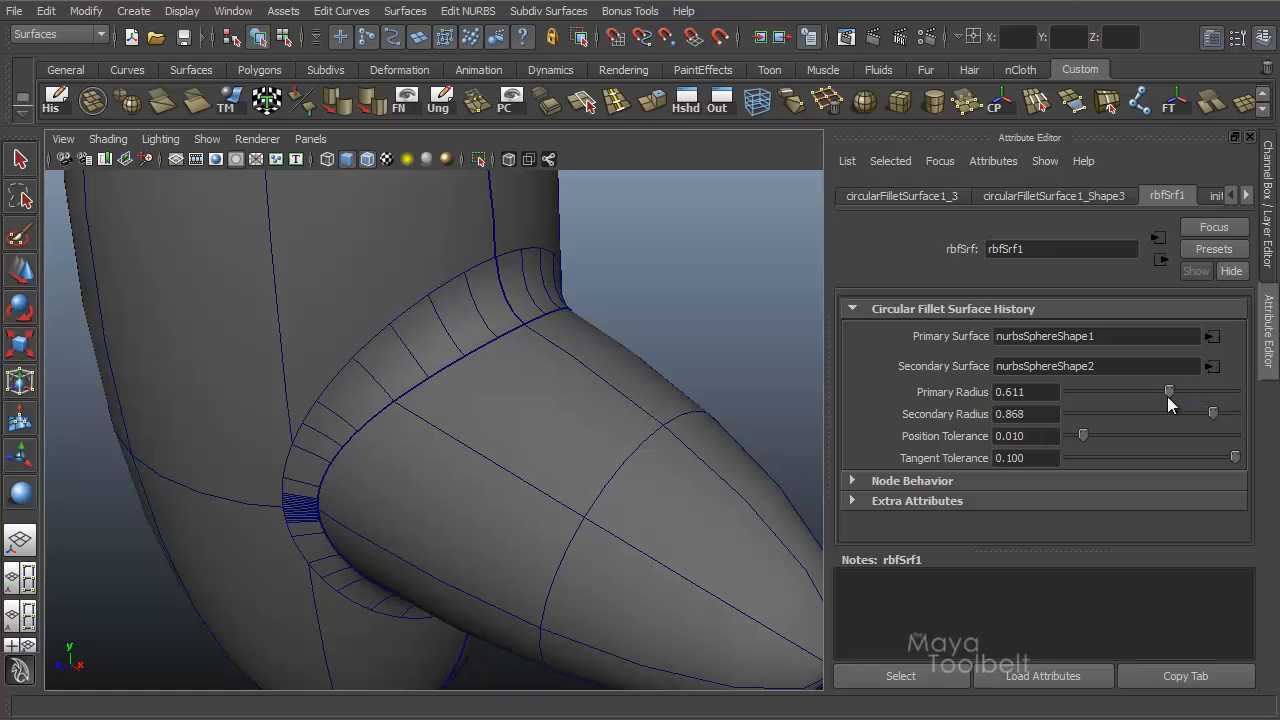
left_click_drag(1170, 390, 1212, 390)
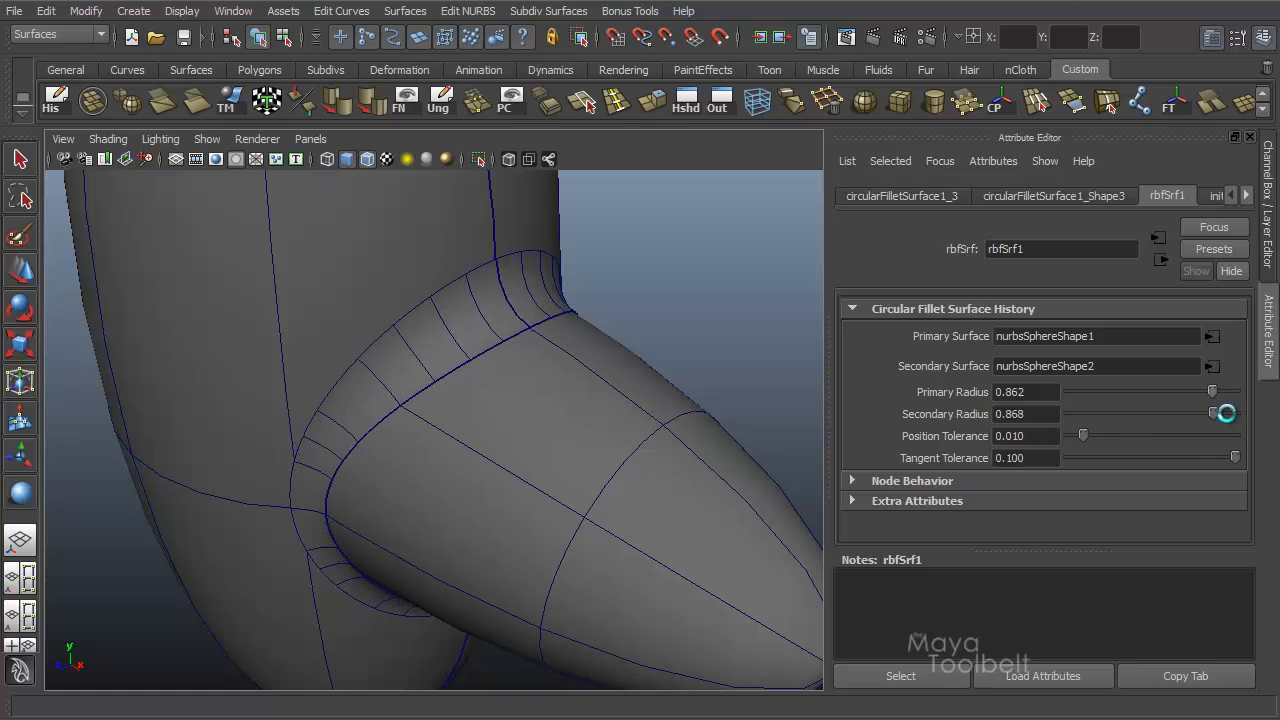
left_click_drag(1212, 412, 1168, 412)
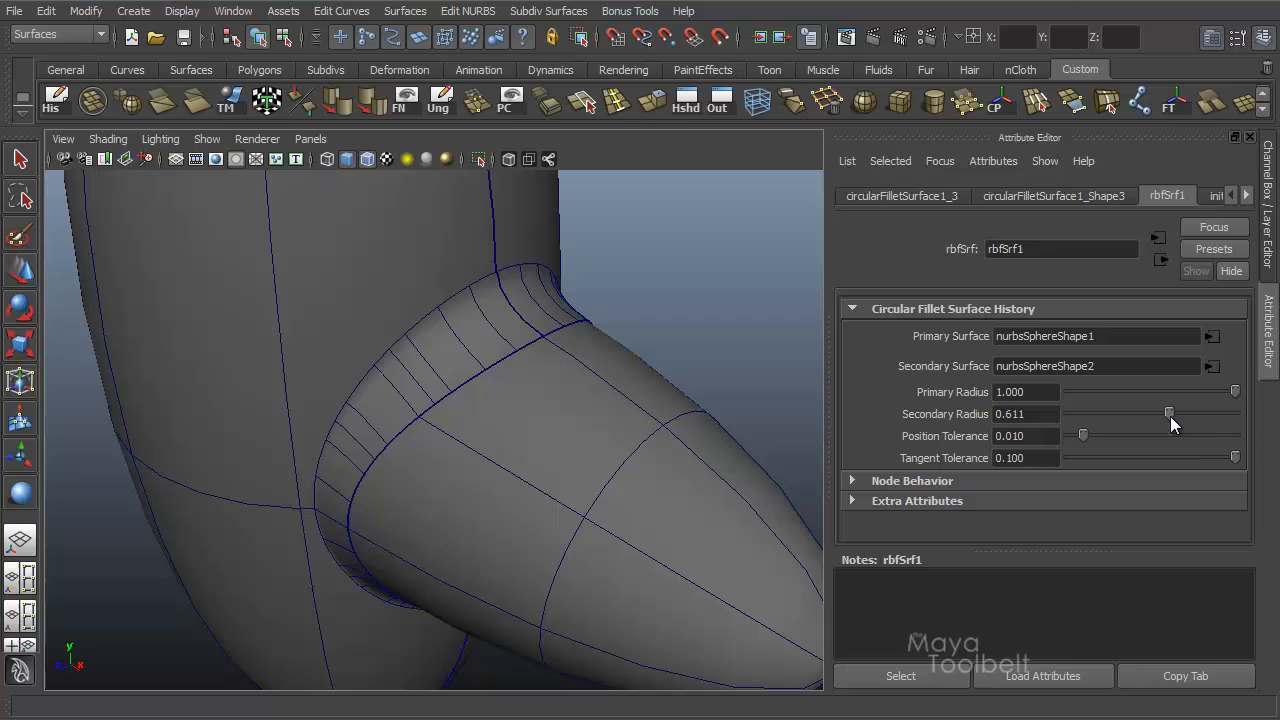
left_click_drag(1170, 412, 1236, 412)
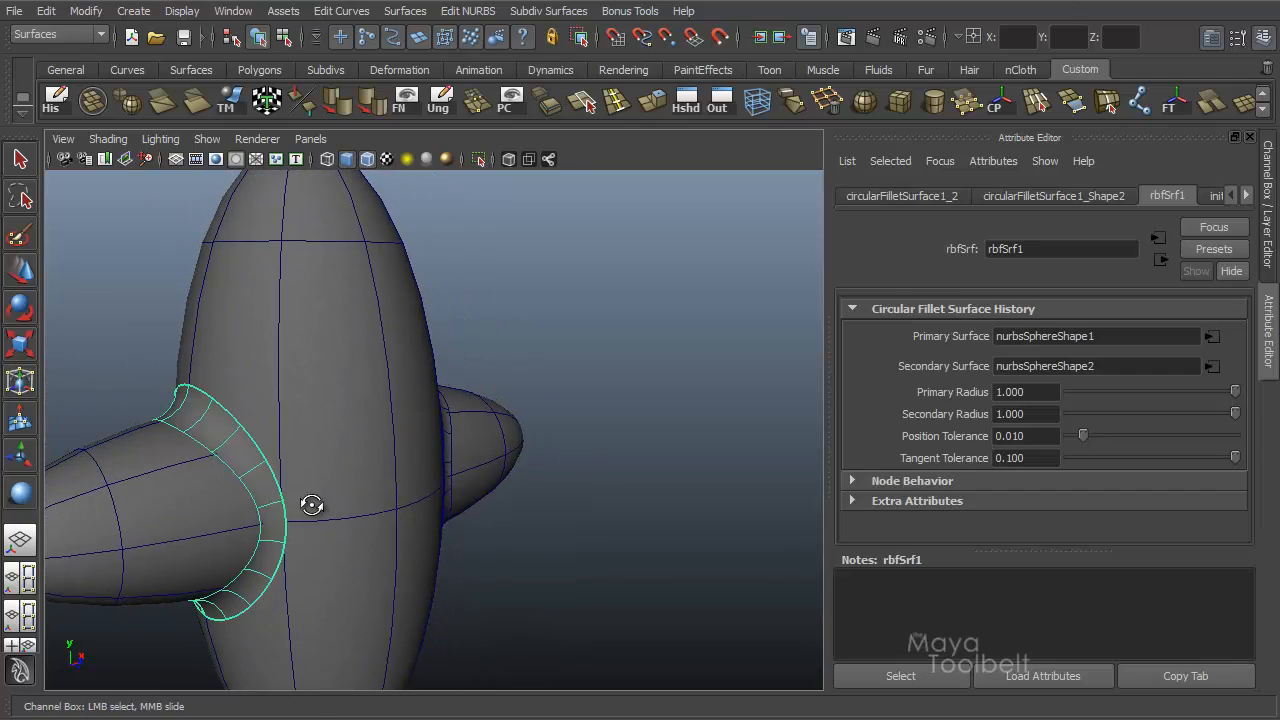
Orbit around the right arm's fillet from below and head-on, then select a fillet surface to show its history.
left_click_drag(312, 504, 384, 340)
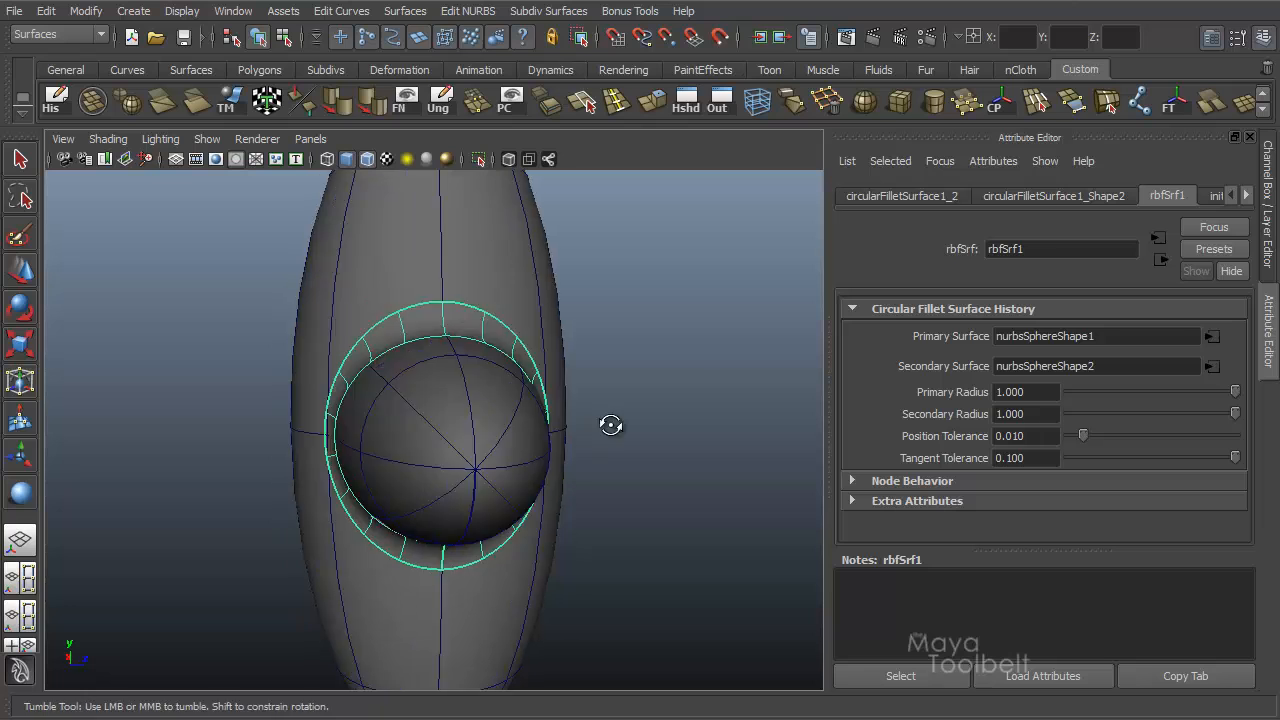
left_click_drag(610, 424, 540, 404)
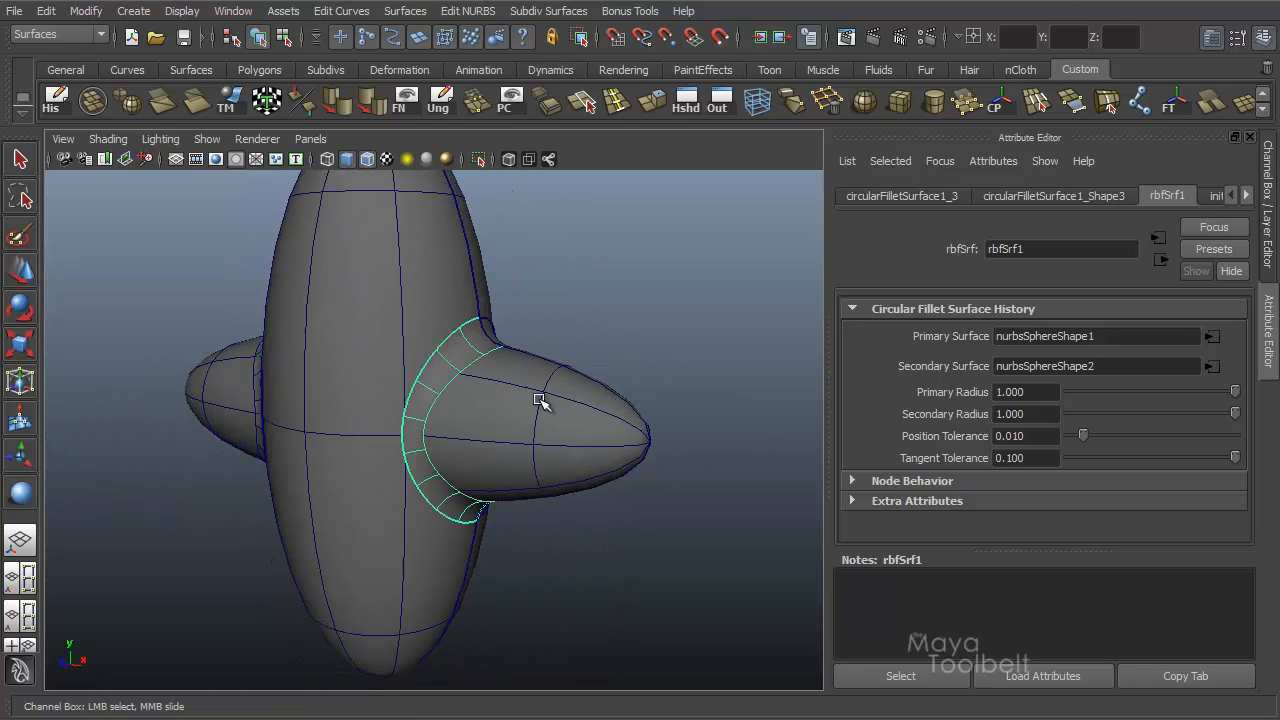
left_click_drag(540, 400, 508, 480)
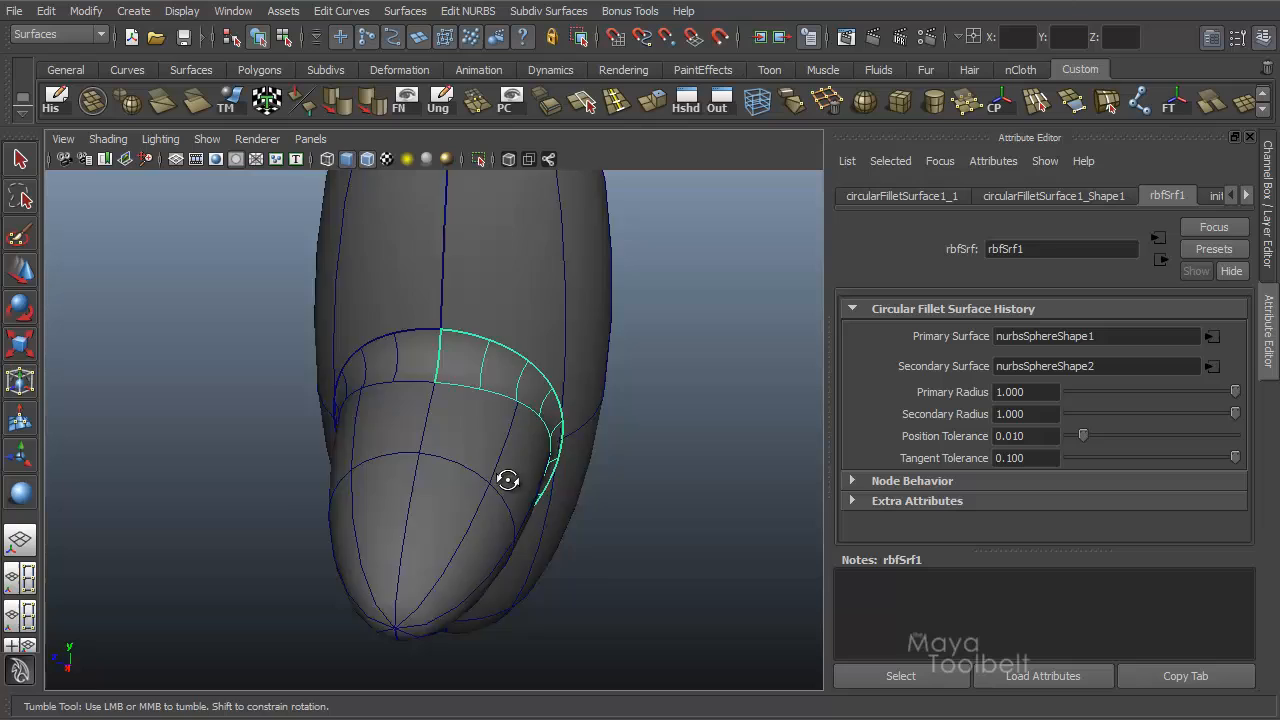
left_click_drag(508, 480, 448, 500)
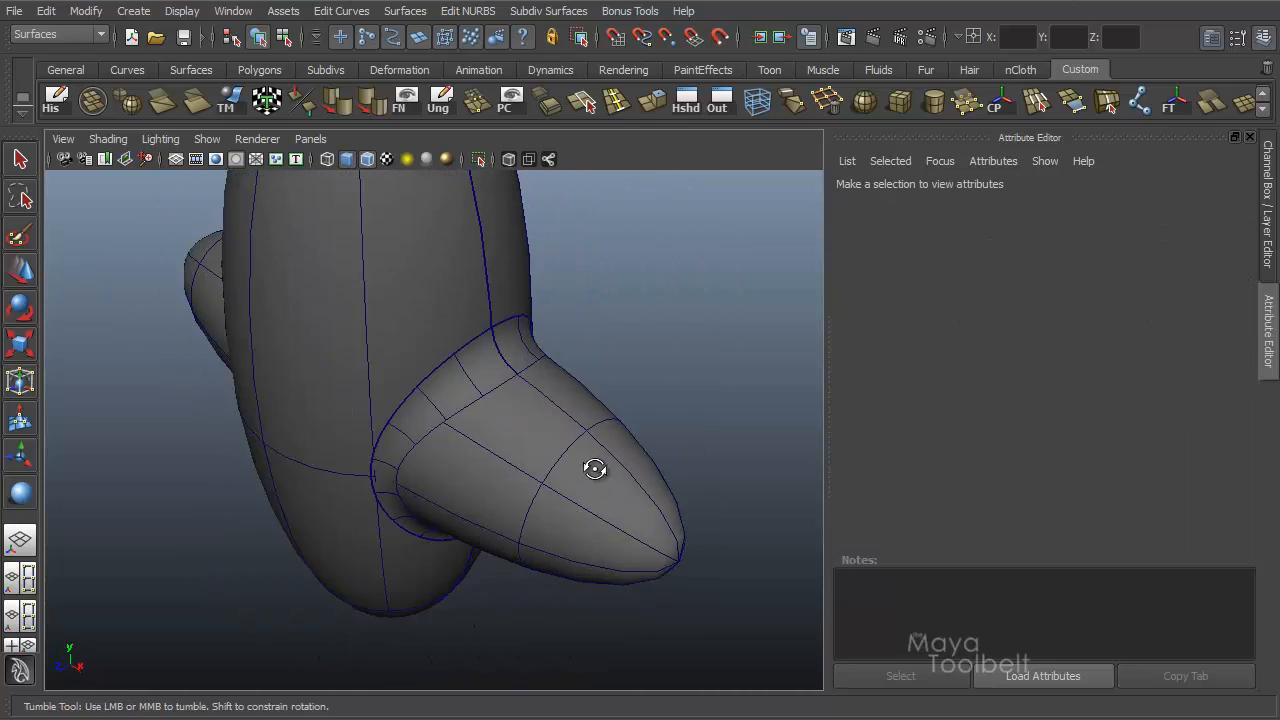
left_click_drag(596, 468, 468, 420)
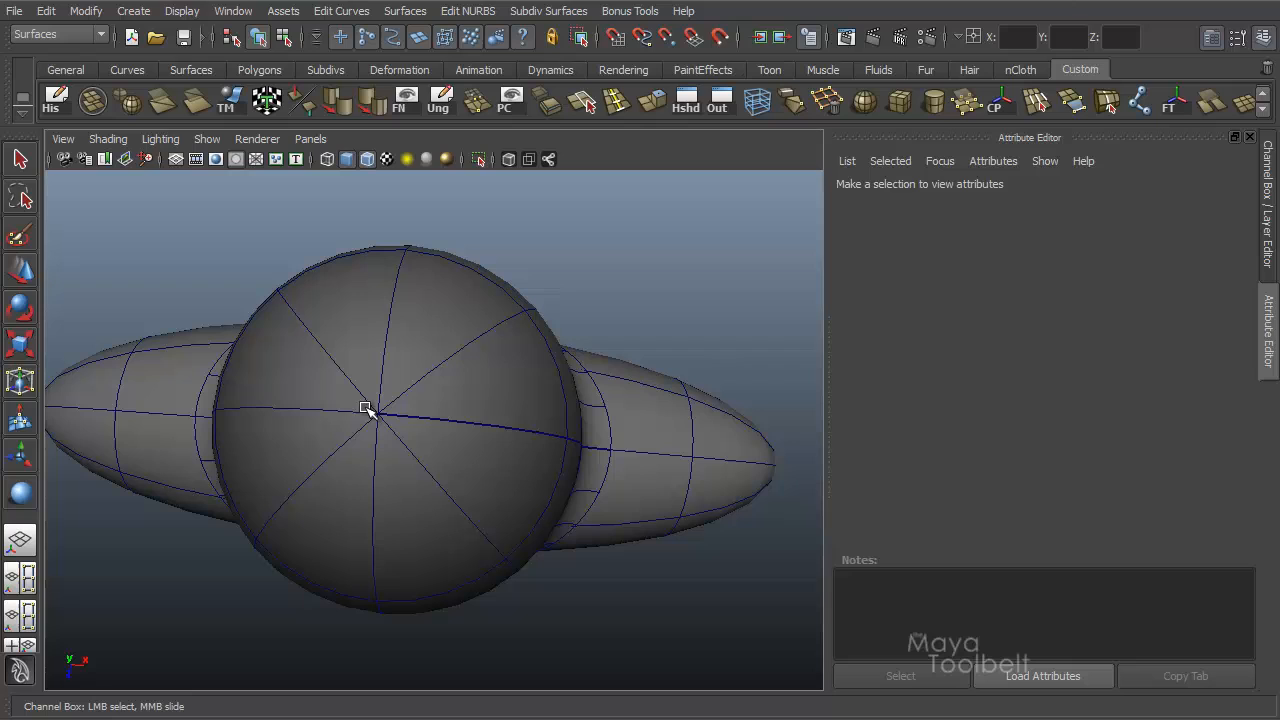
mouse_move(464, 432)
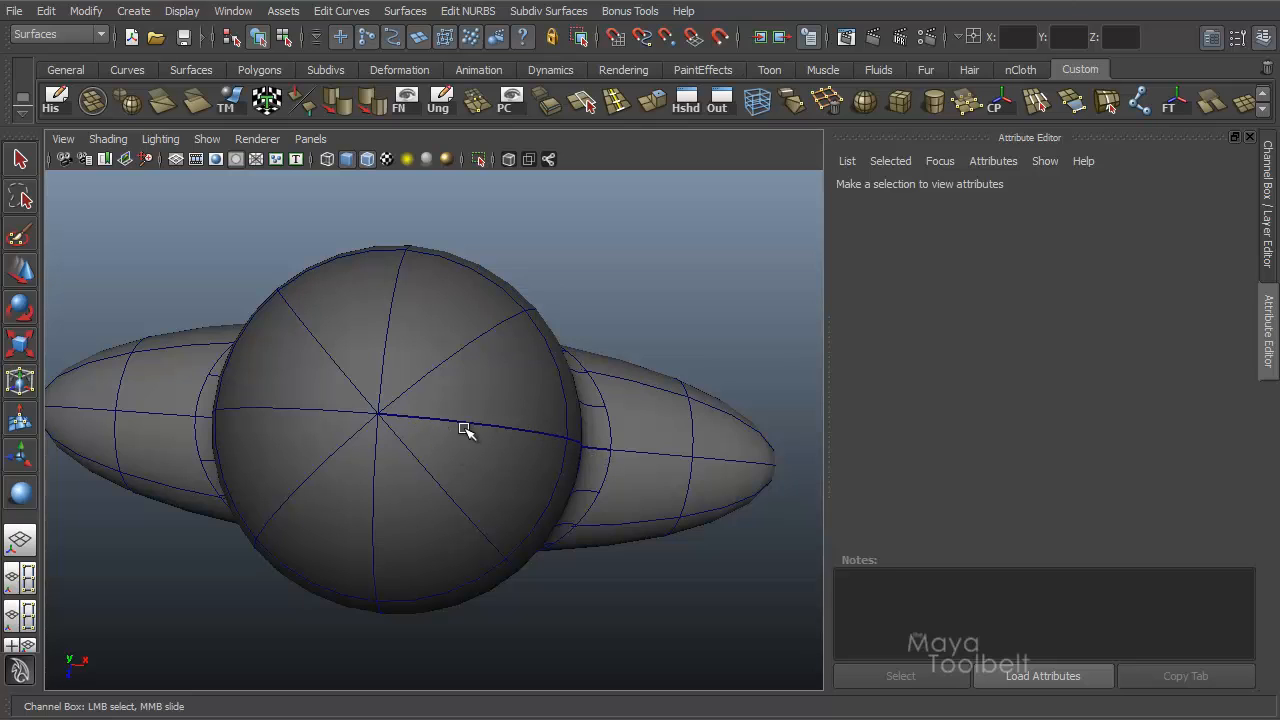
left_click(468, 432)
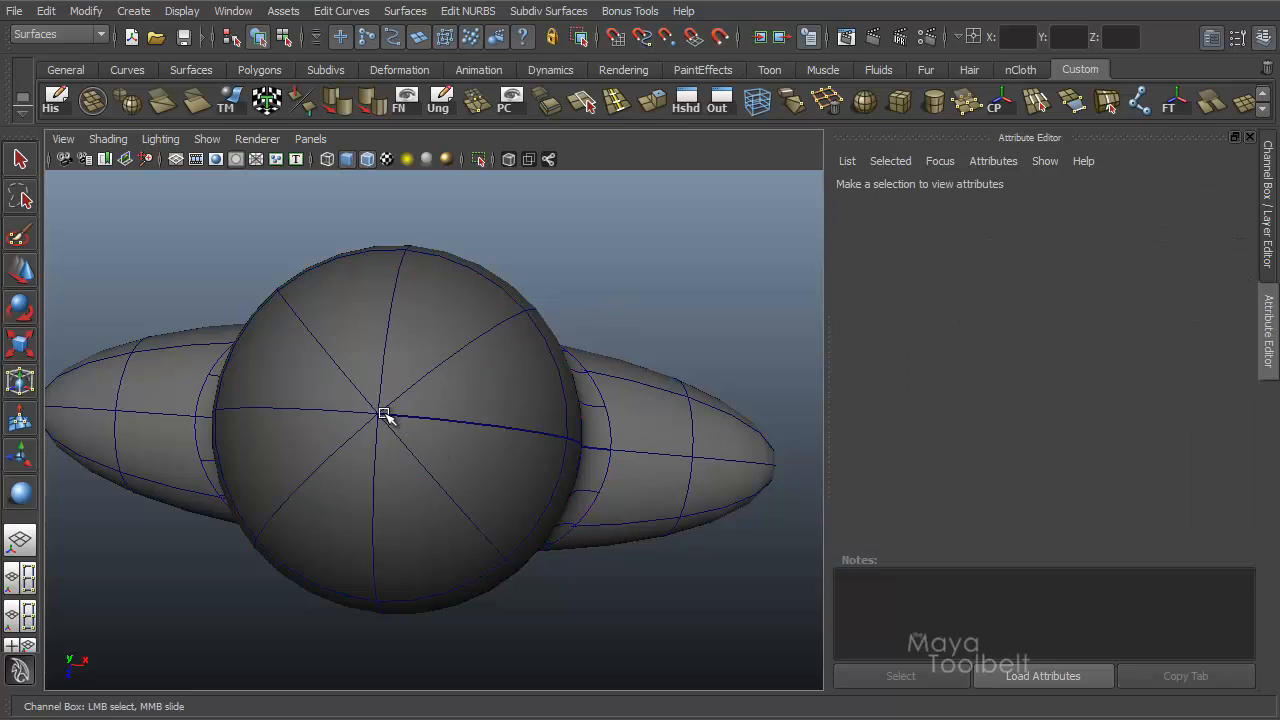
Orbit and dolly around the fillet ring and join, ending with both fillets seen from the front.
left_click_drag(384, 414, 422, 496)
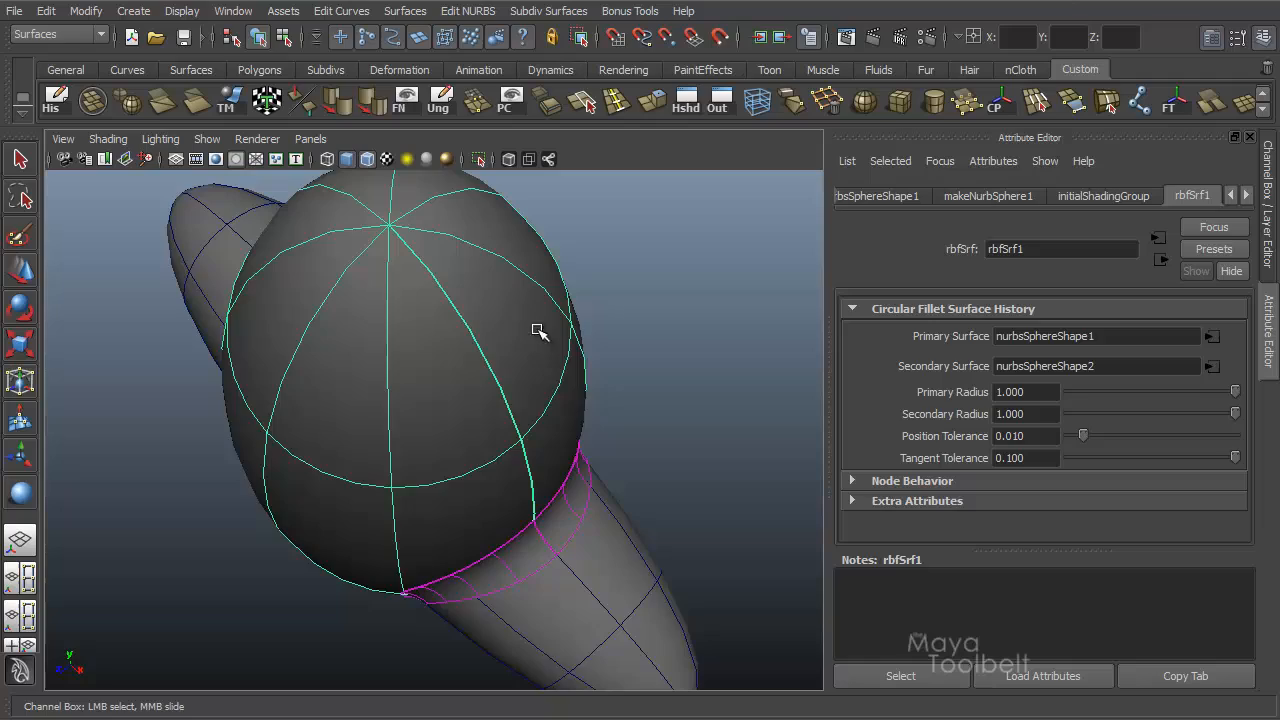
left_click_drag(540, 332, 528, 464)
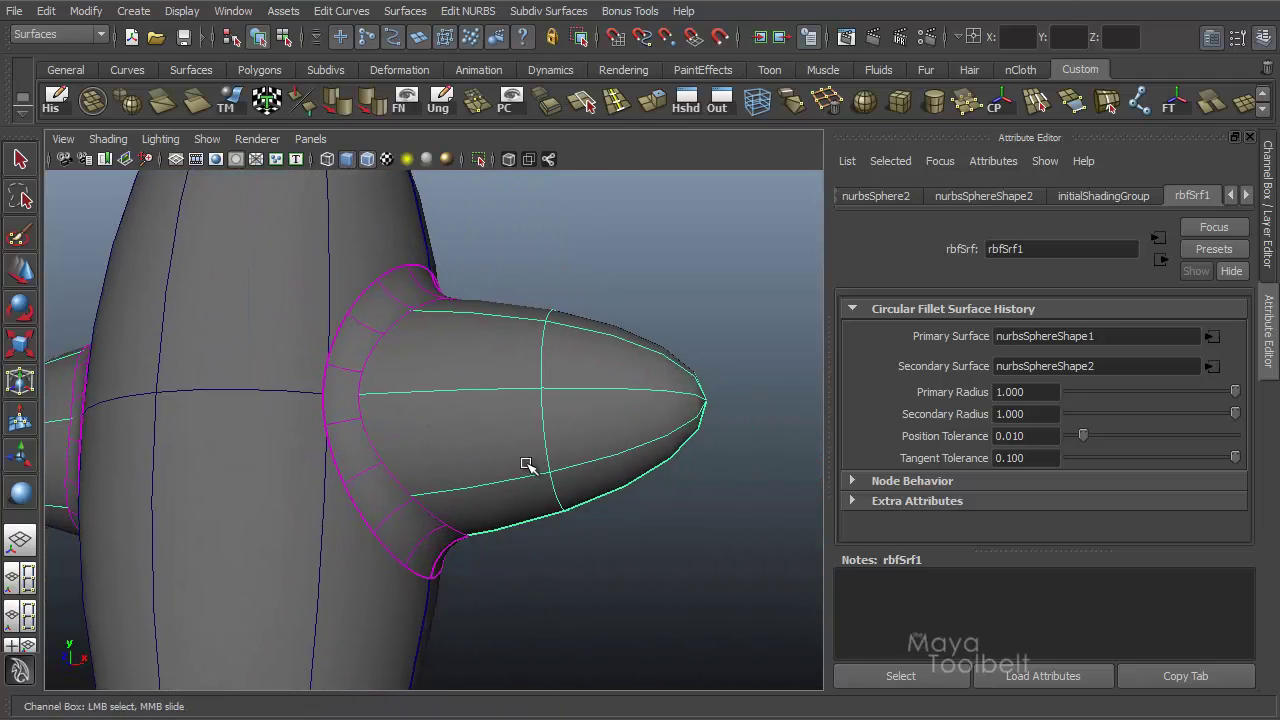
left_click_drag(528, 464, 544, 398)
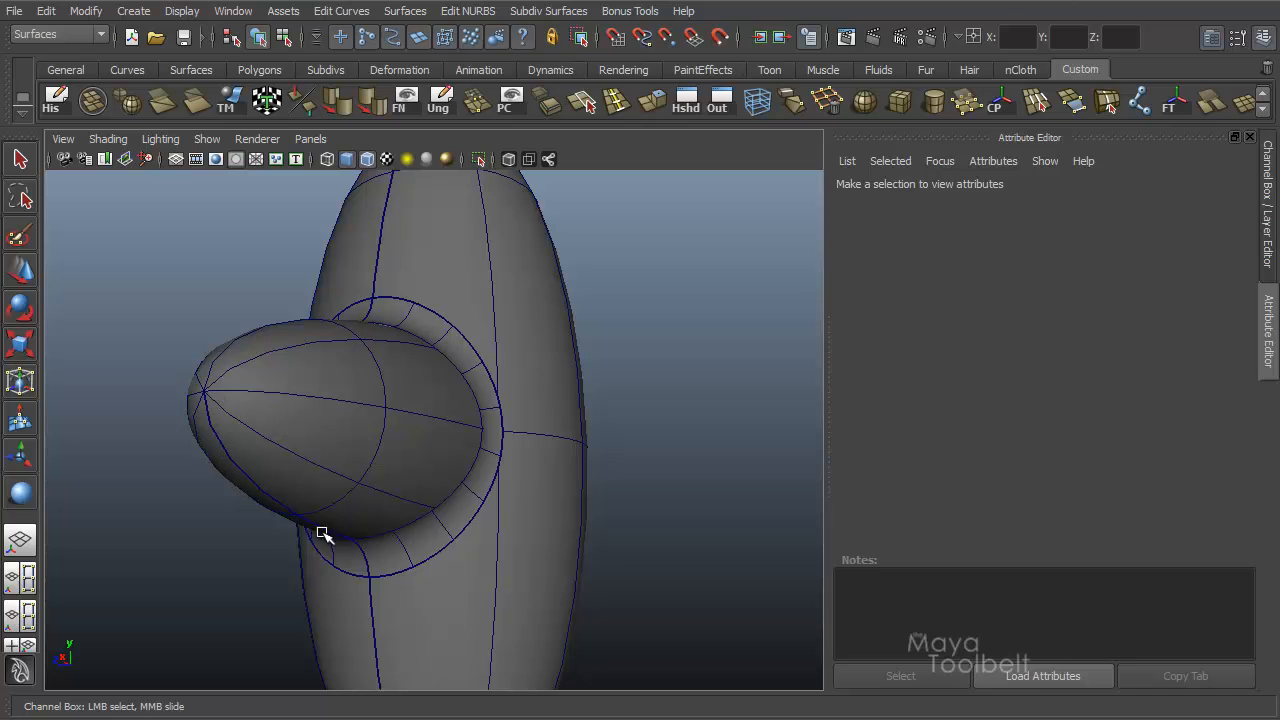
left_click_drag(324, 532, 372, 180)
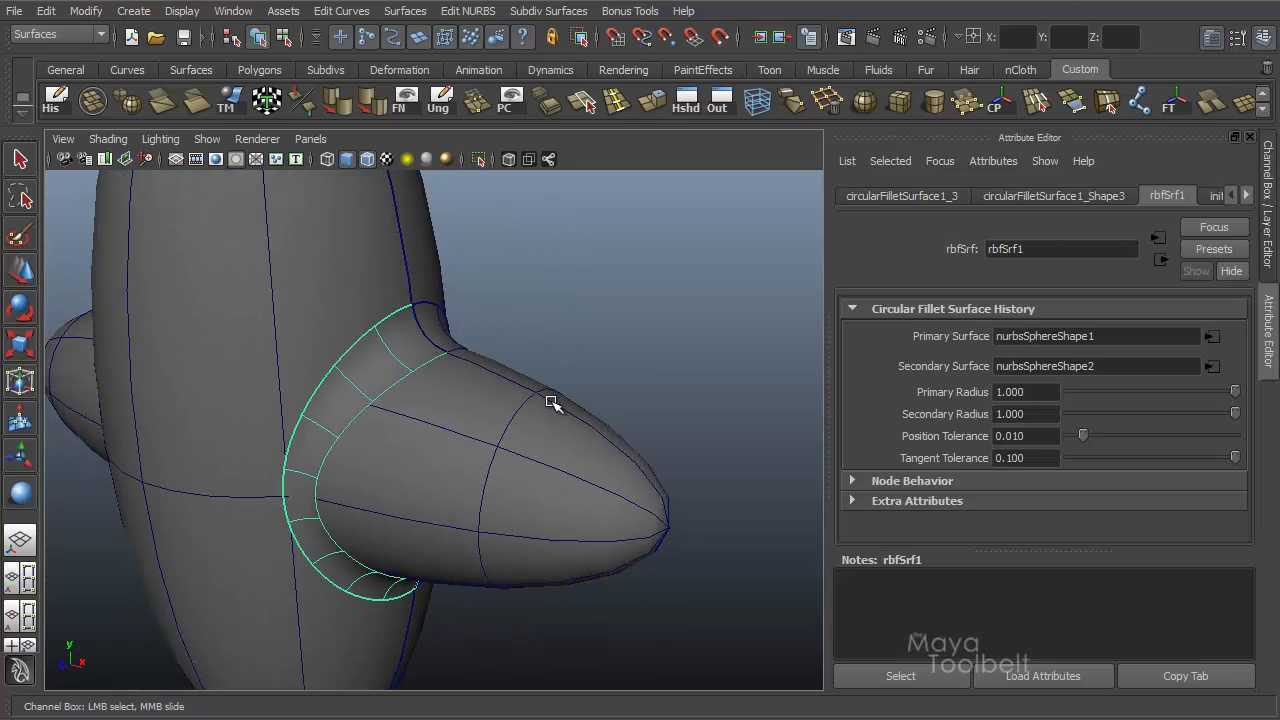
left_click_drag(550, 404, 444, 362)
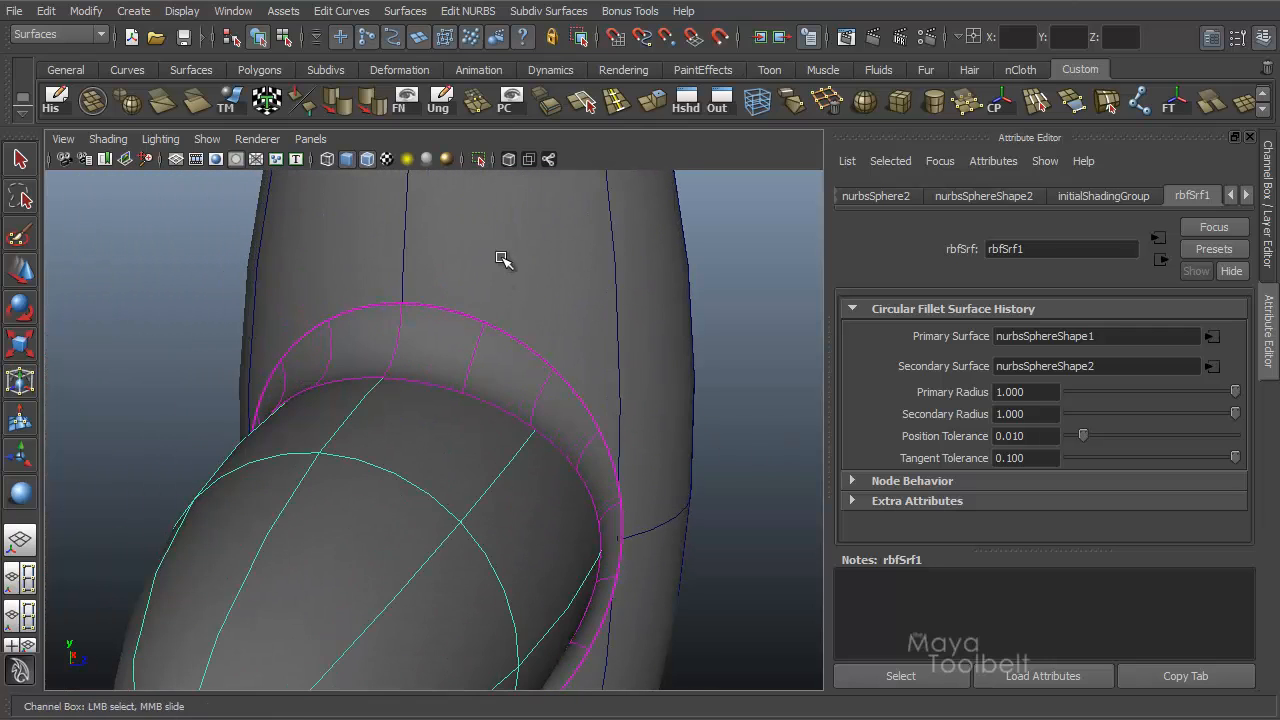
left_click_drag(504, 260, 436, 320)
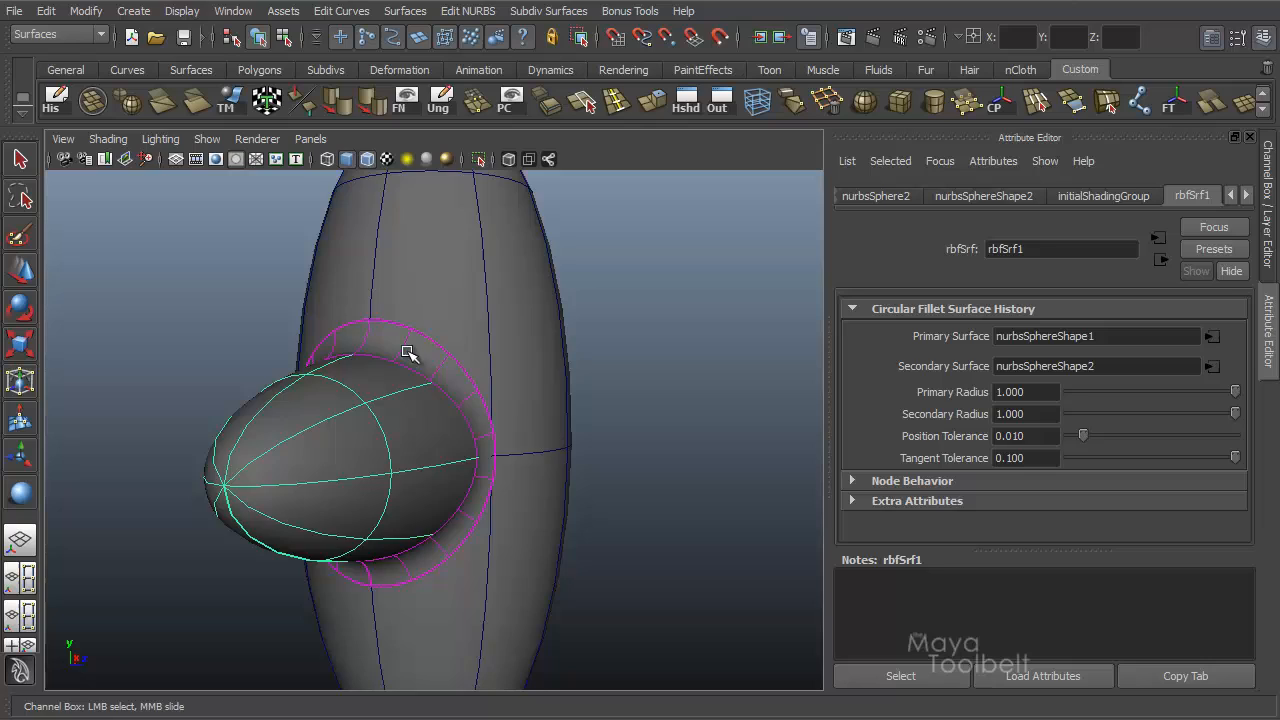
left_click_drag(408, 352, 570, 398)
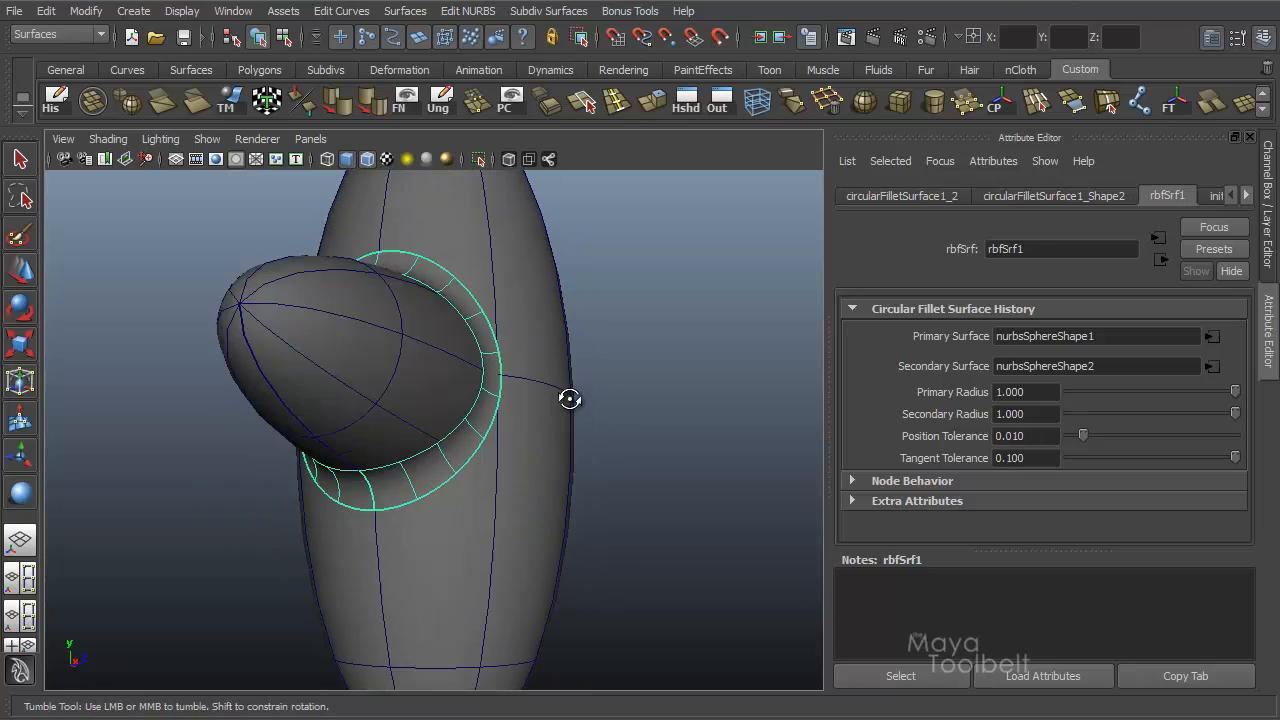
left_click_drag(570, 400, 426, 490)
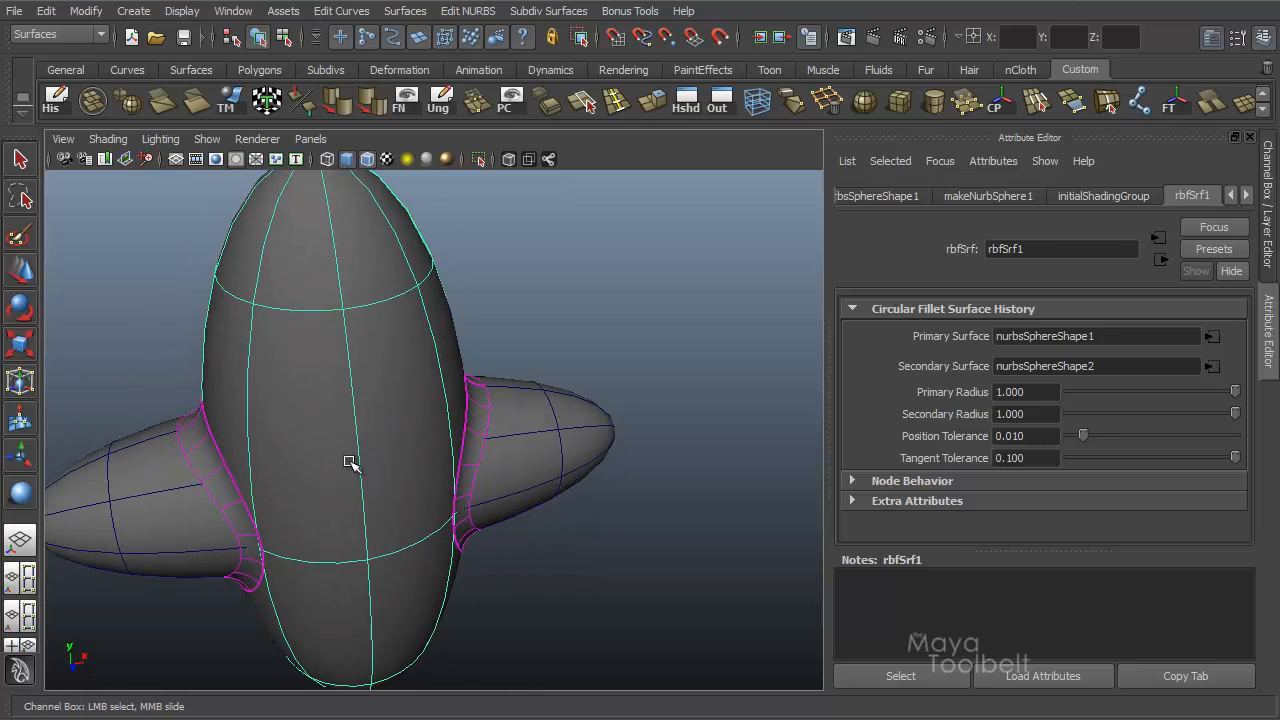
Rotate the tall sphere toward the camera and orbit to confirm the fillets stay attached to both surfaces.
left_click_drag(352, 460, 420, 508)
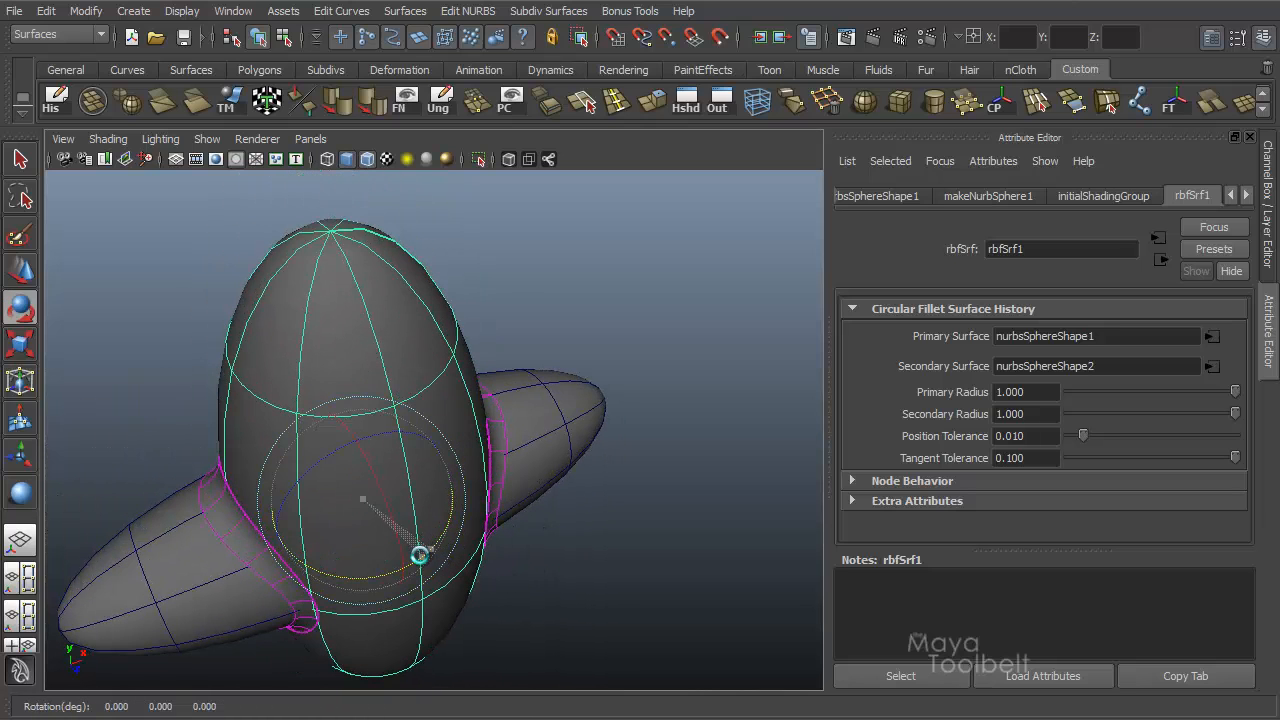
left_click_drag(420, 556, 336, 596)
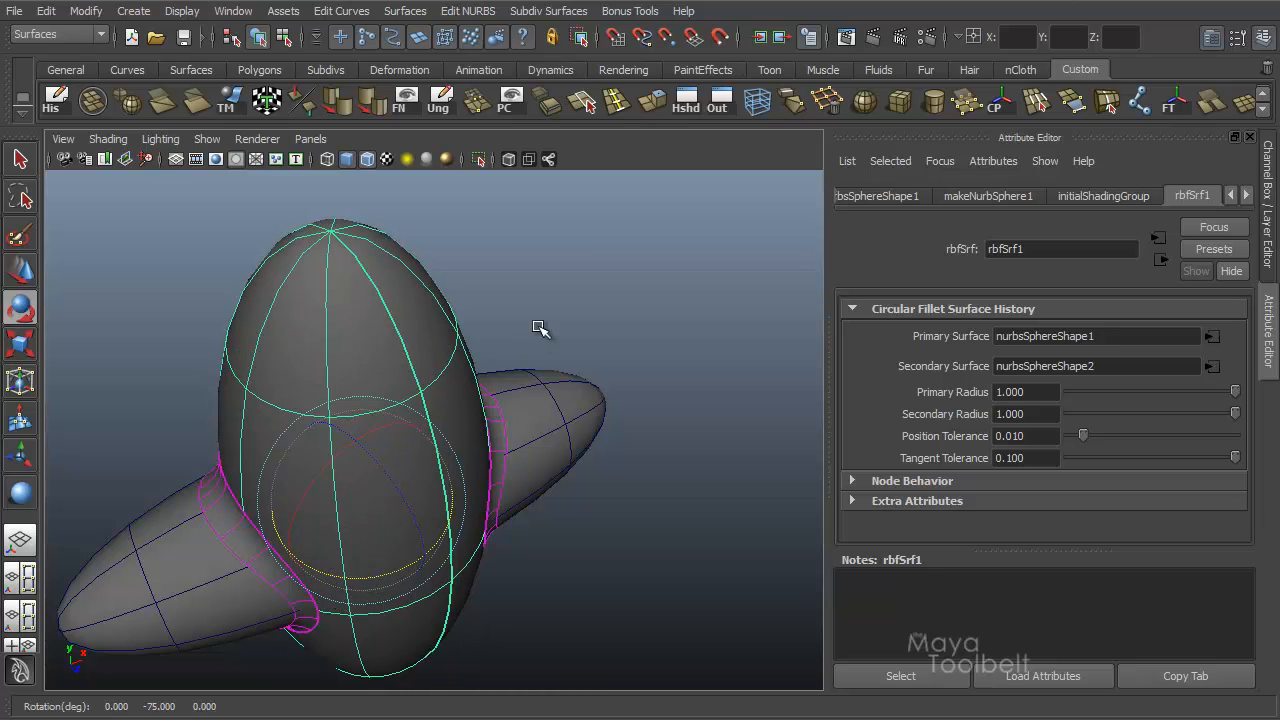
left_click_drag(540, 330, 376, 556)
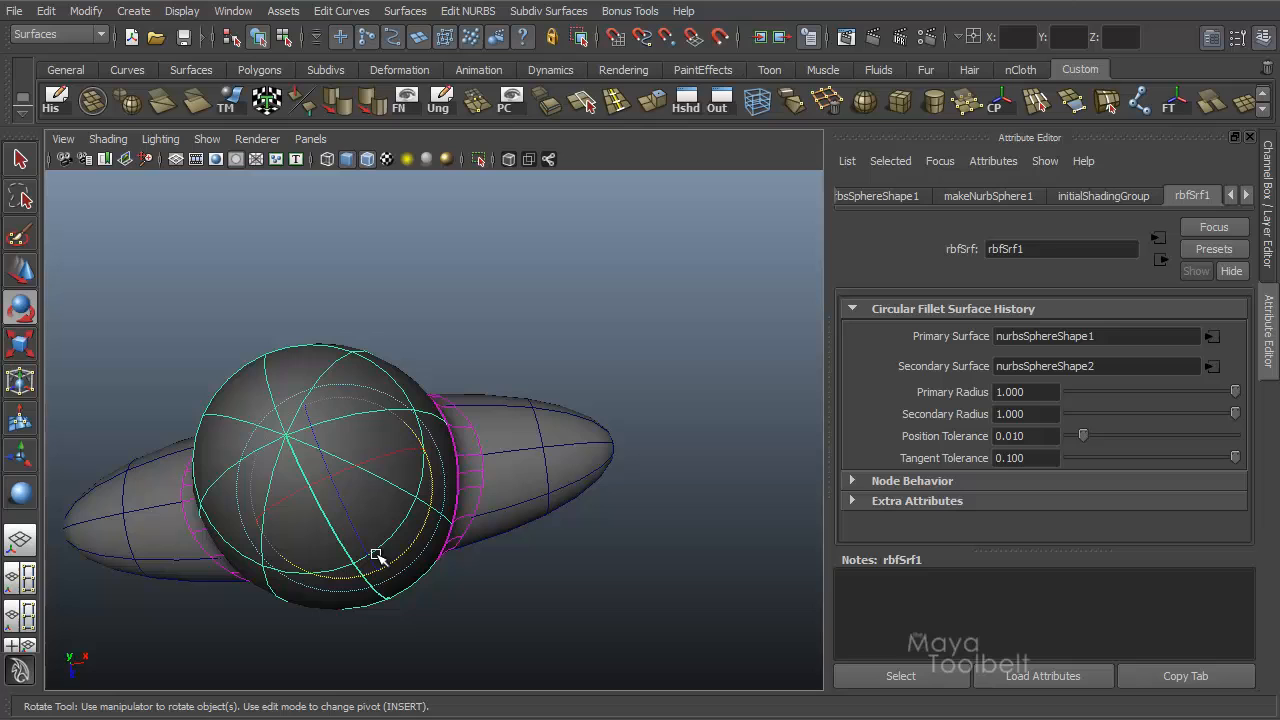
left_click_drag(376, 556, 464, 446)
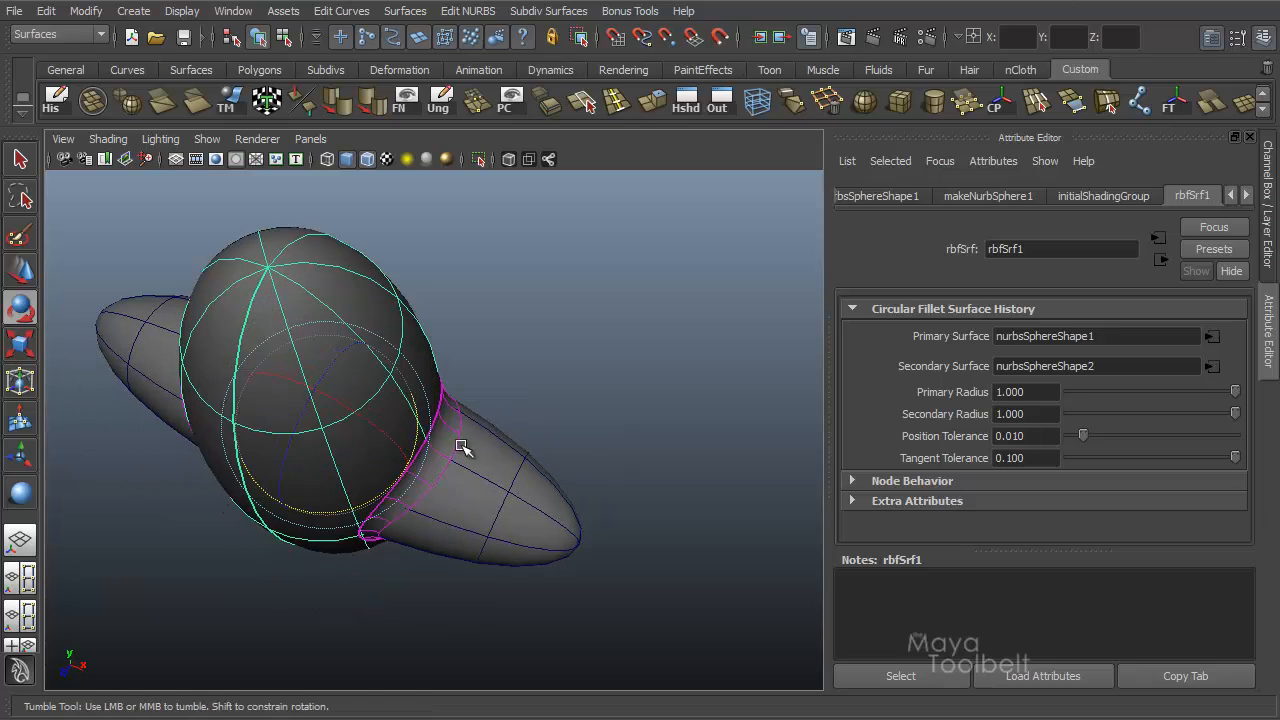
left_click_drag(464, 446, 342, 412)
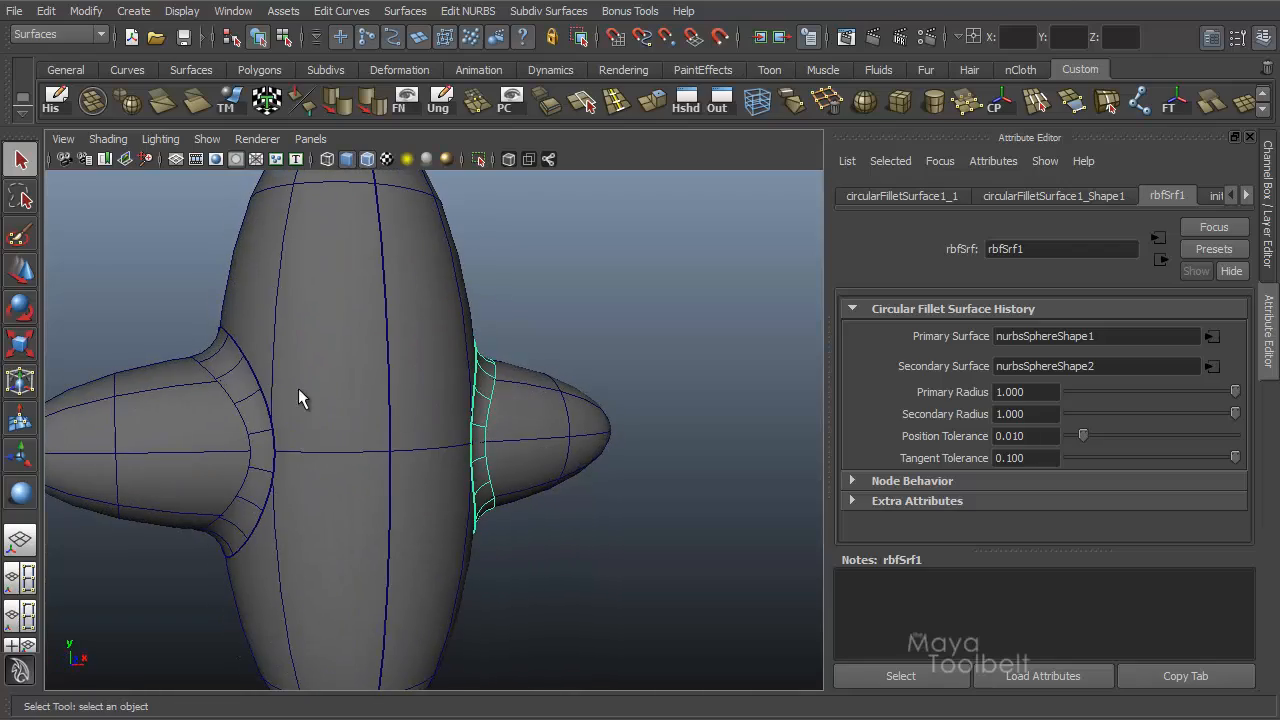
Orbit to face the whole model and move the tall sphere's seam to the chosen isoparm via Move Seam.
left_click_drag(304, 398, 266, 468)
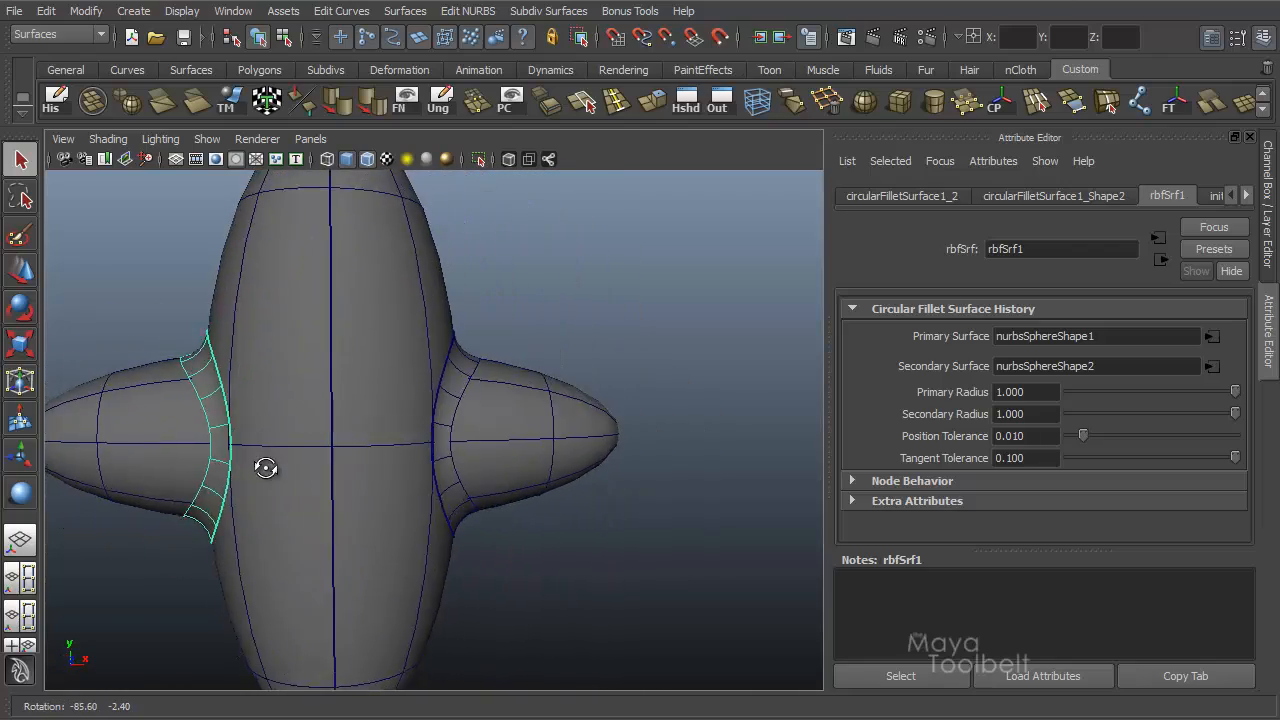
left_click_drag(266, 468, 220, 470)
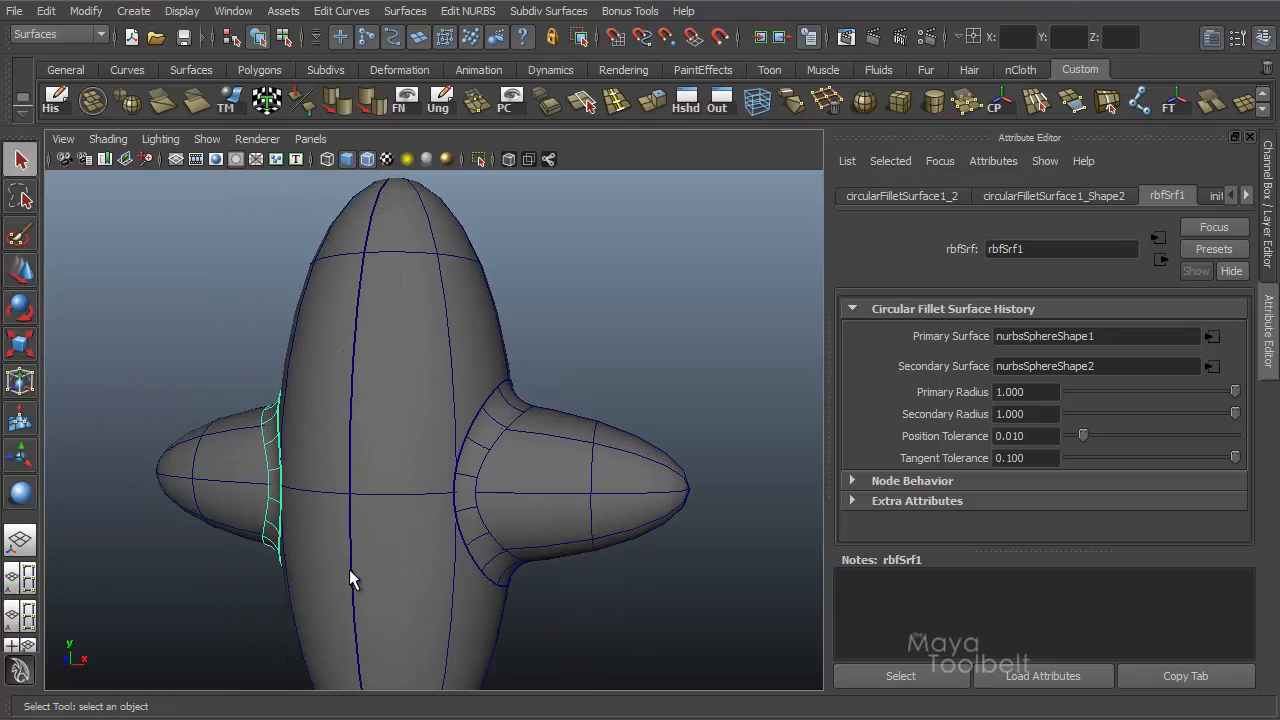
left_click_drag(350, 580, 612, 440)
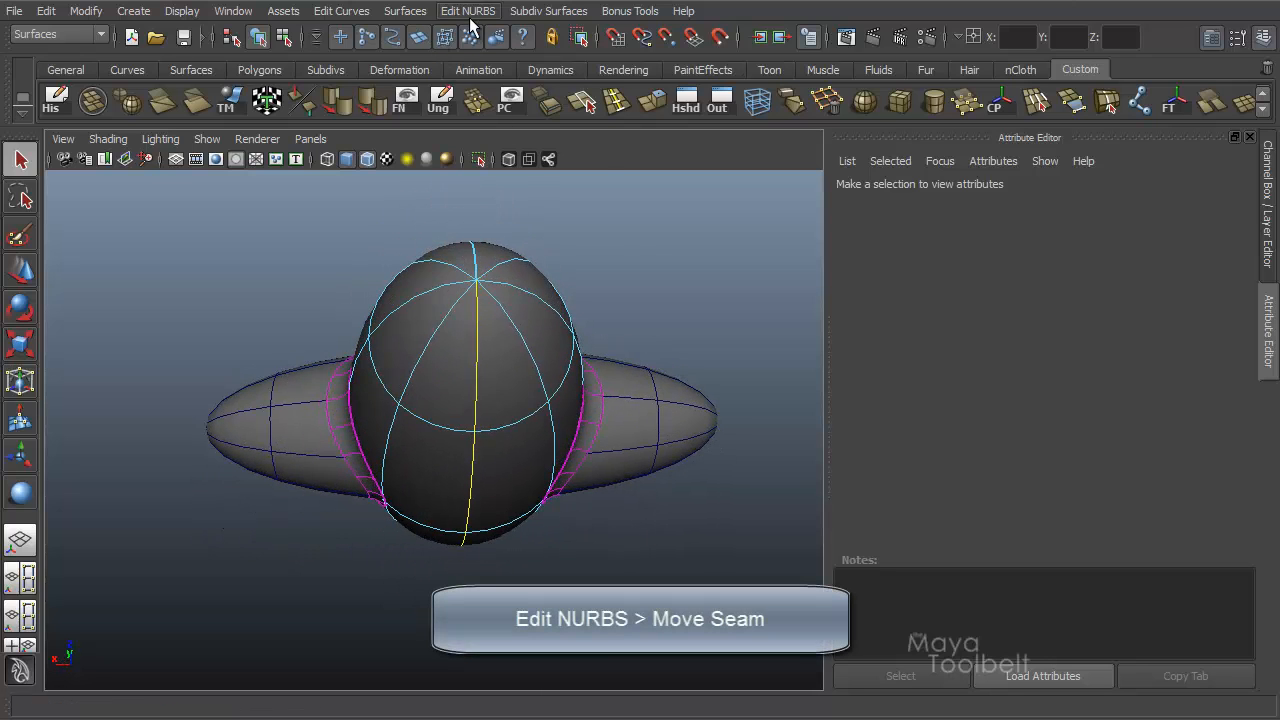
left_click(468, 12)
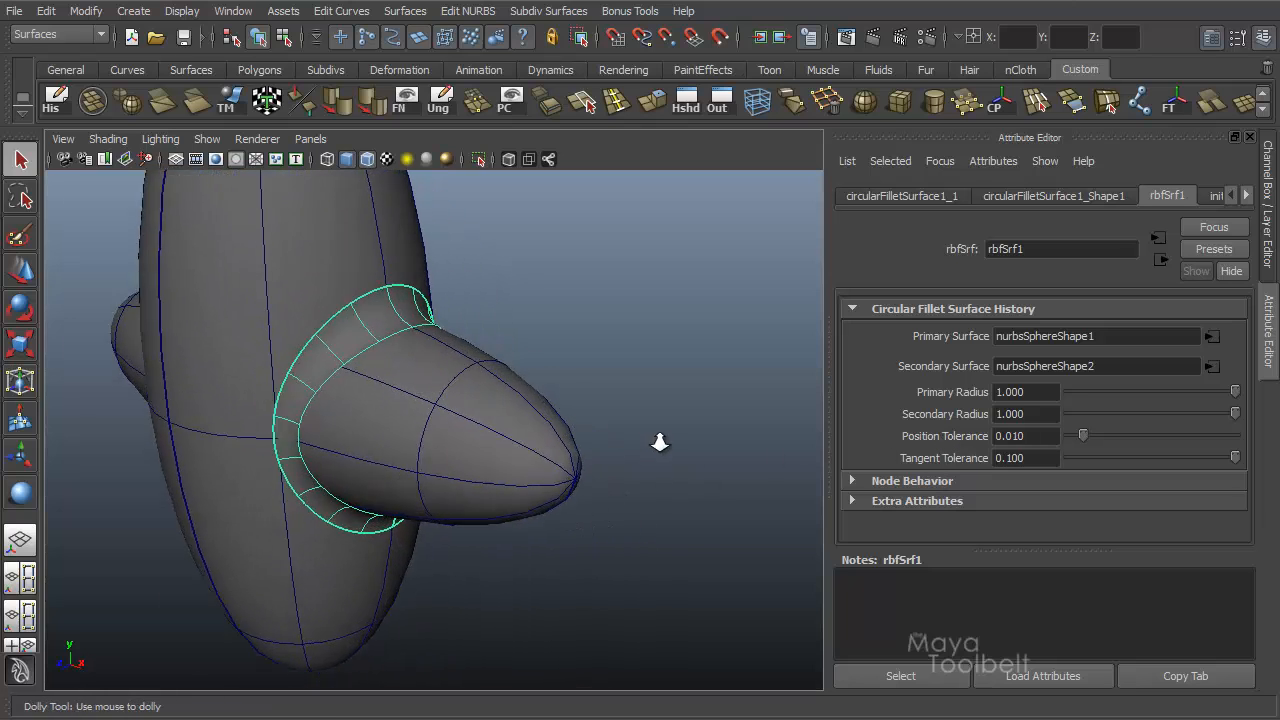
Slide the fillet's position tolerance up and back down to 0.001 to compare fillet density.
left_click_drag(660, 444, 732, 406)
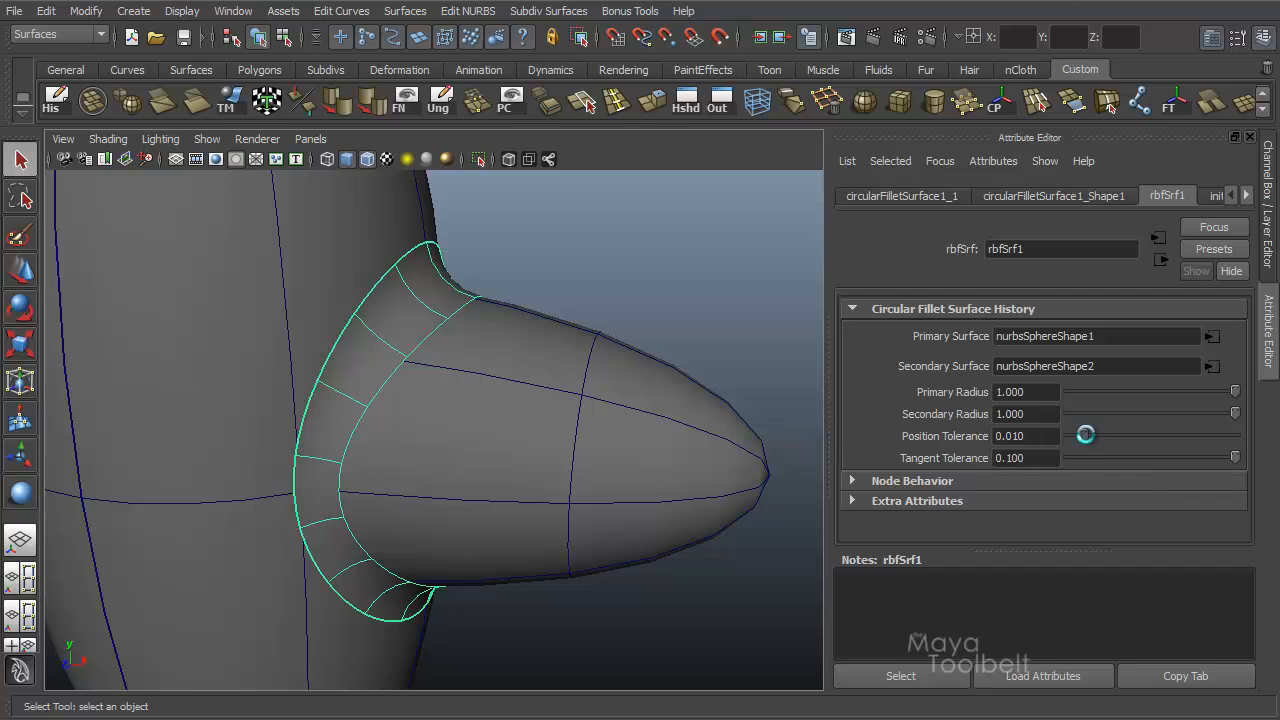
left_click_drag(1084, 434, 1140, 434)
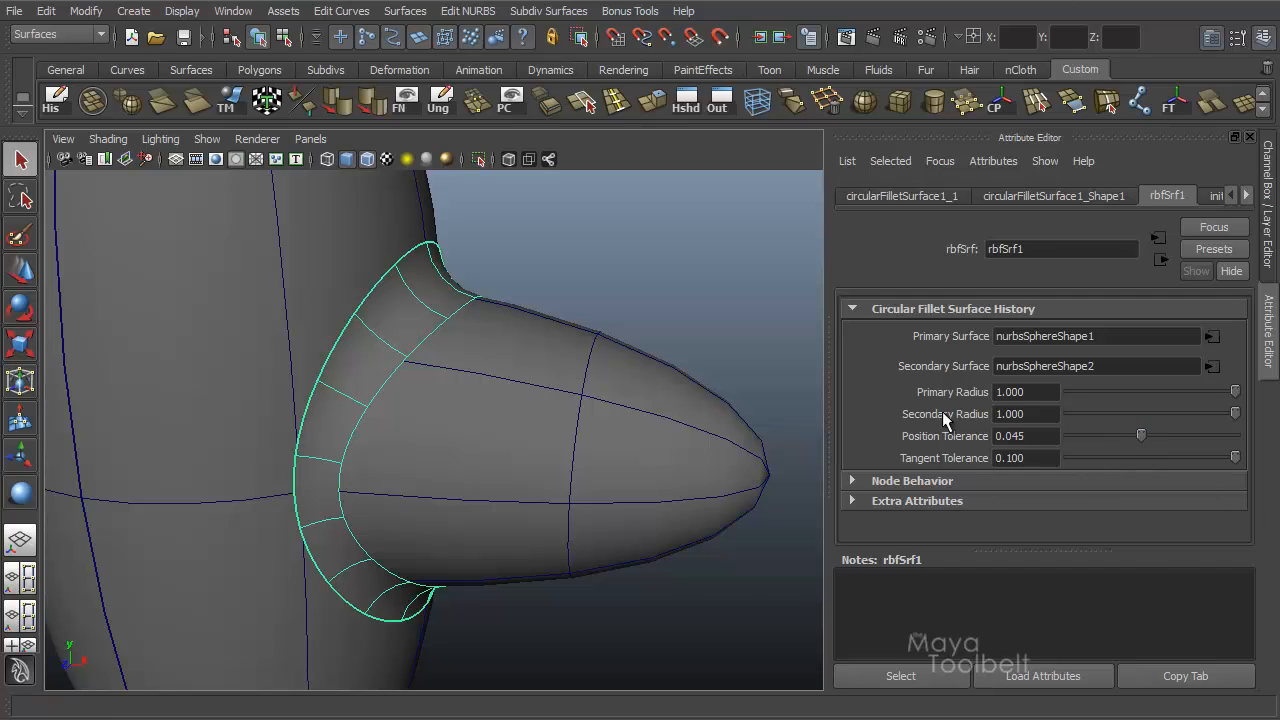
left_click_drag(1140, 434, 1178, 434)
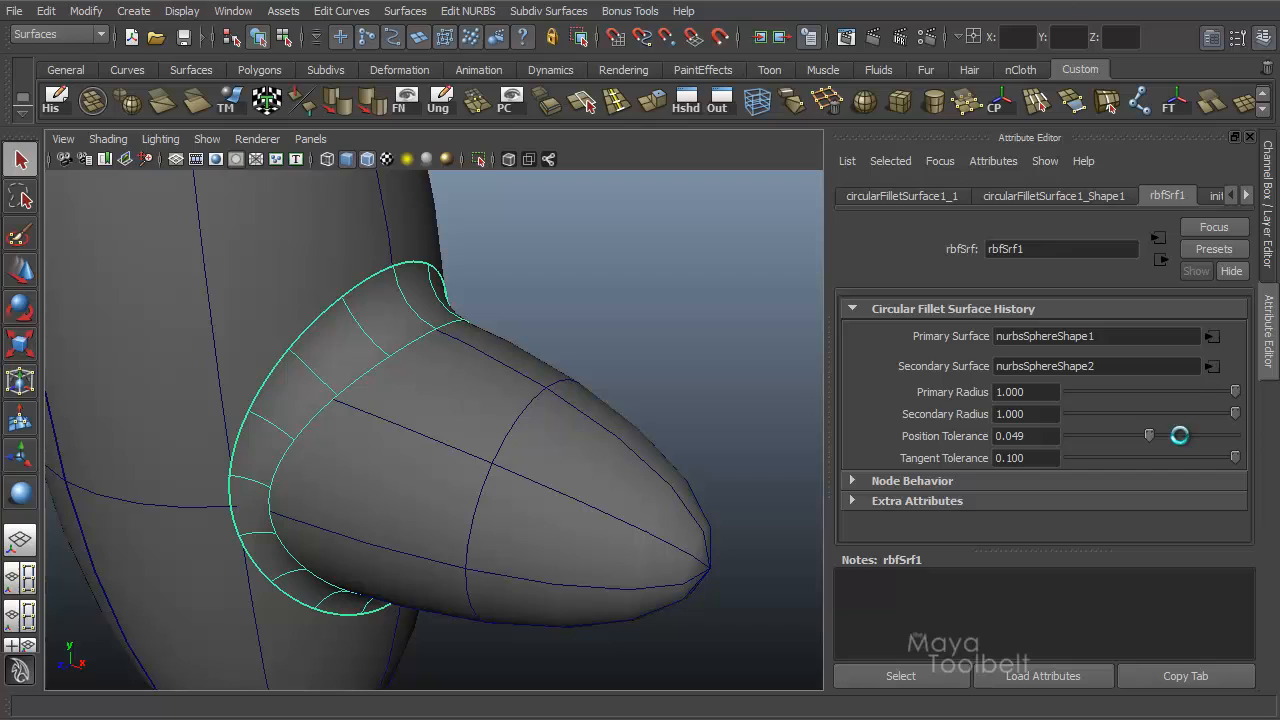
left_click_drag(1180, 434, 1108, 434)
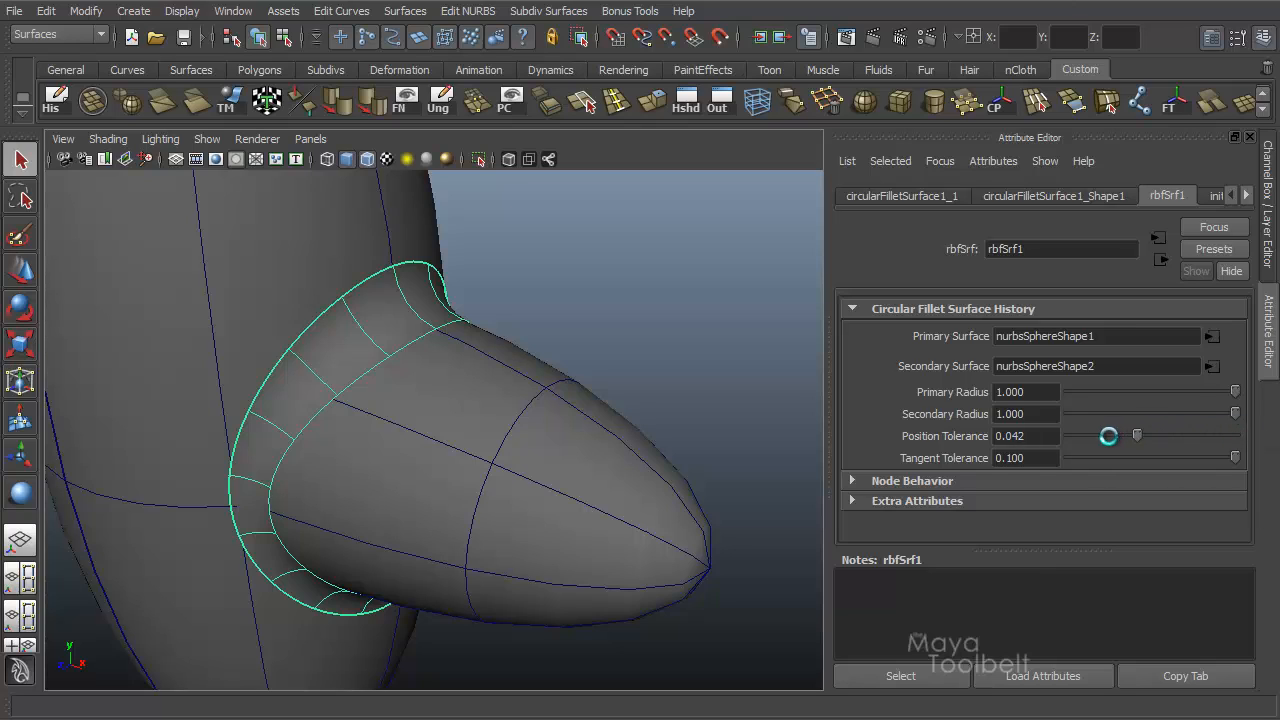
left_click_drag(1108, 436, 1078, 436)
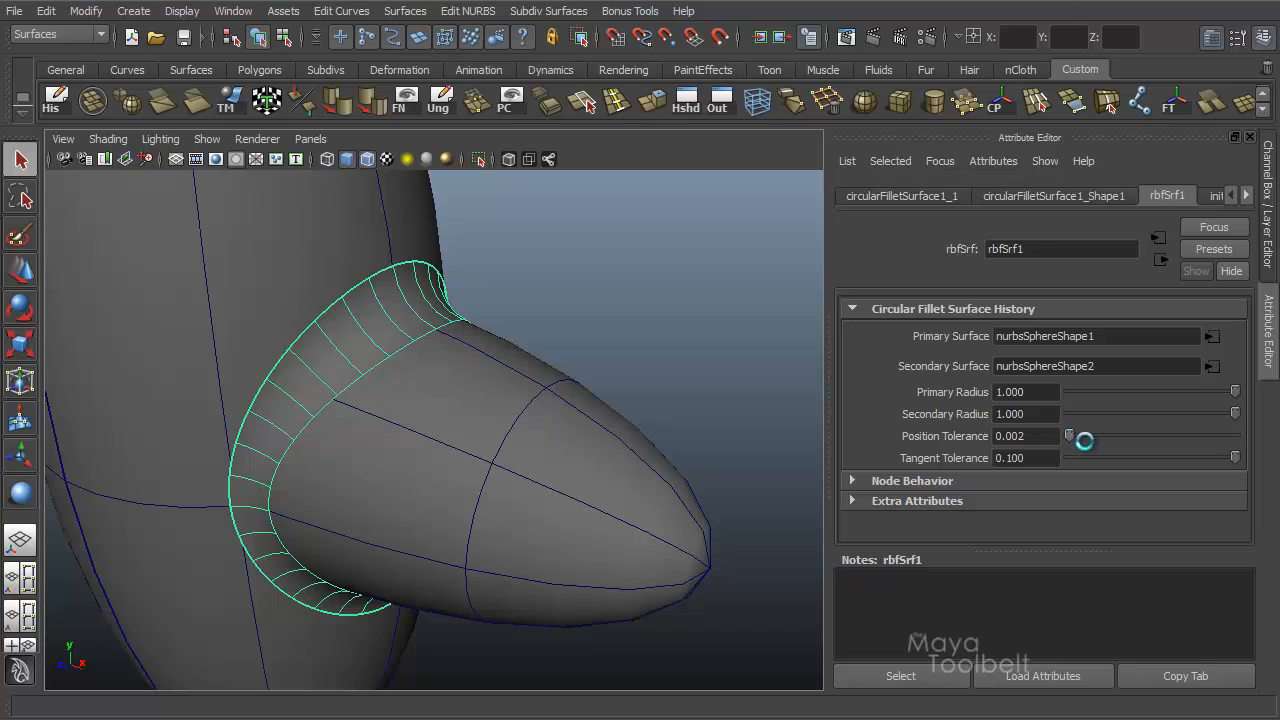
left_click_drag(1068, 436, 1070, 436)
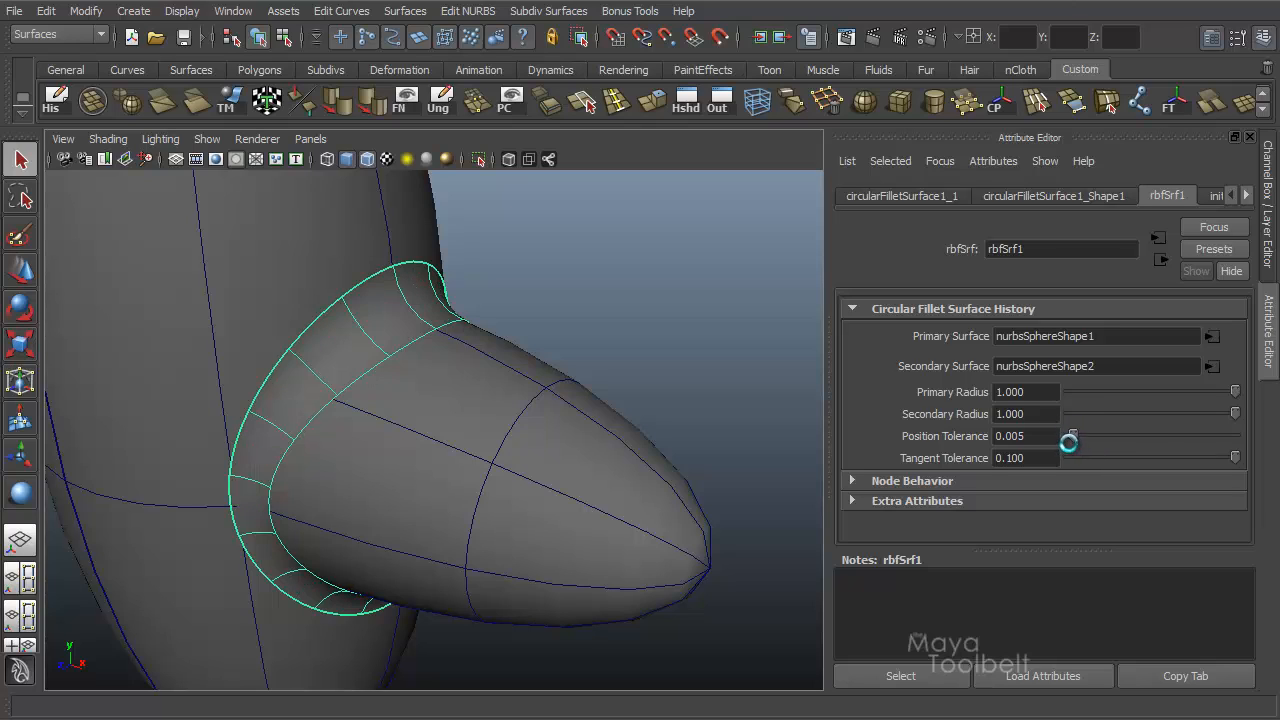
left_click_drag(1070, 436, 1068, 436)
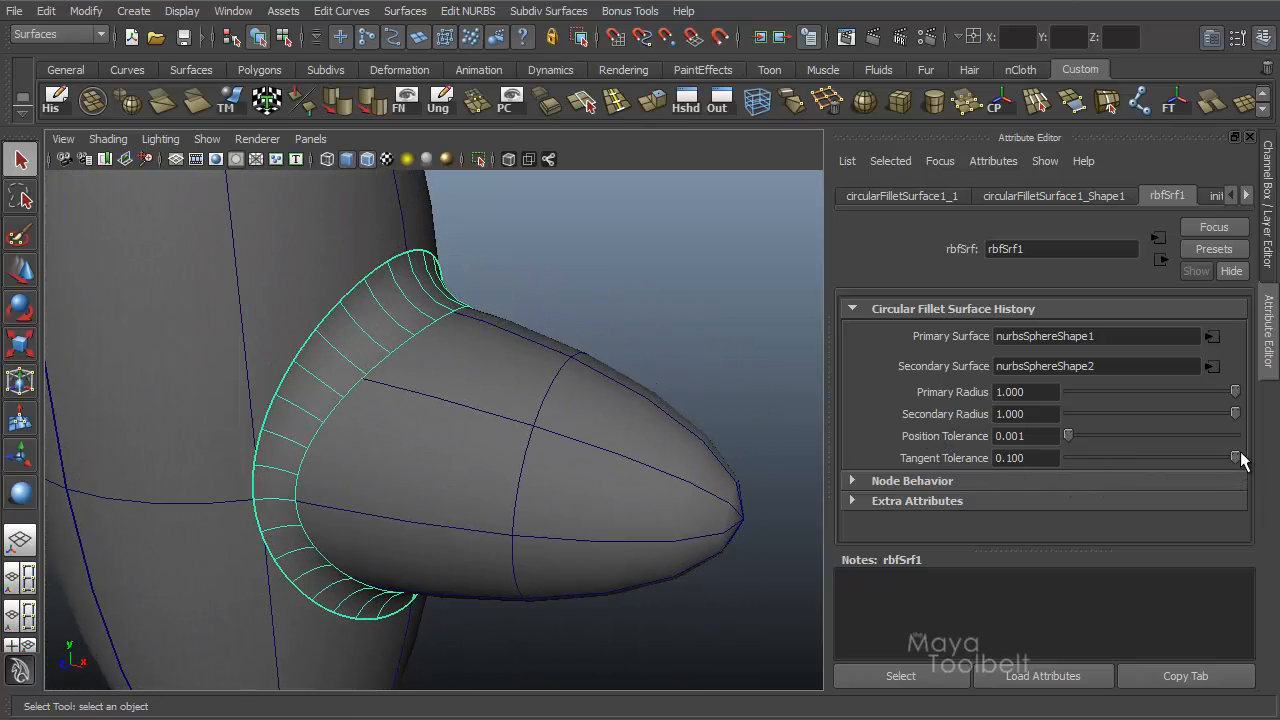
Lower the tangent tolerance to 0.001, then raise it to about 0.030 and higher while checking the fillet.
left_click_drag(1236, 458, 1164, 460)
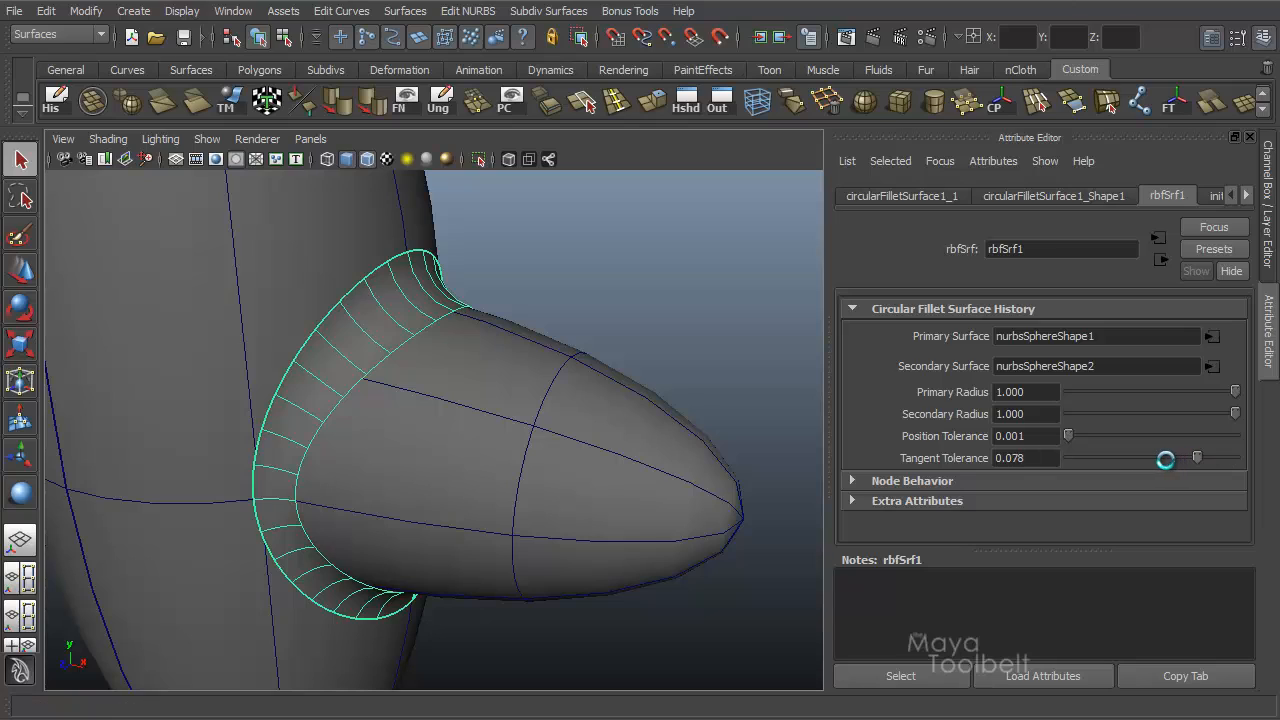
left_click_drag(1166, 458, 1056, 458)
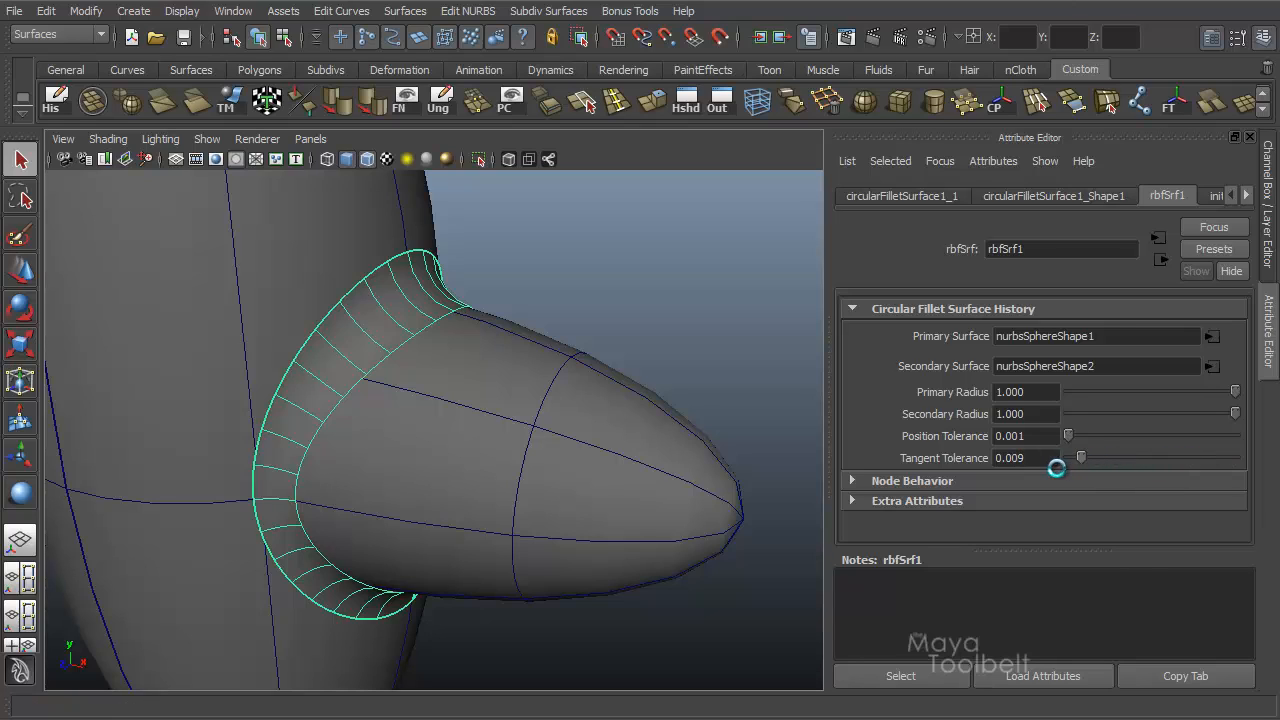
left_click_drag(1080, 458, 1068, 458)
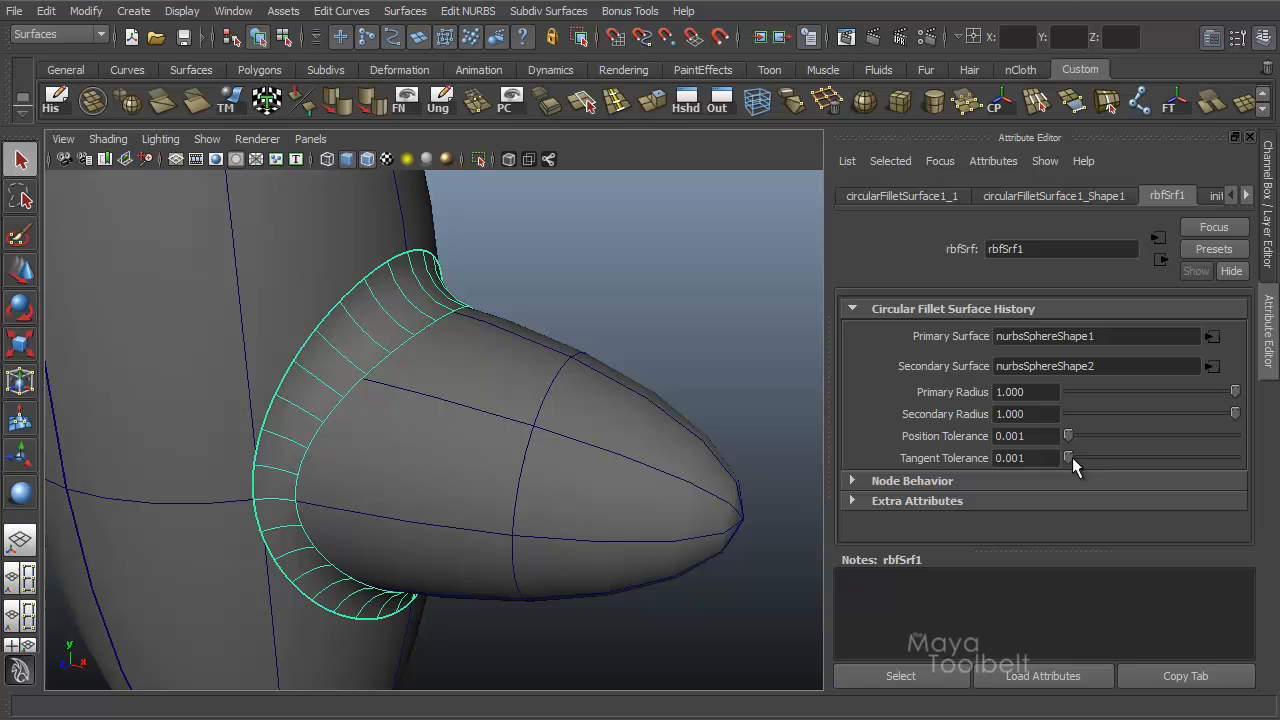
left_click_drag(1068, 456, 1112, 456)
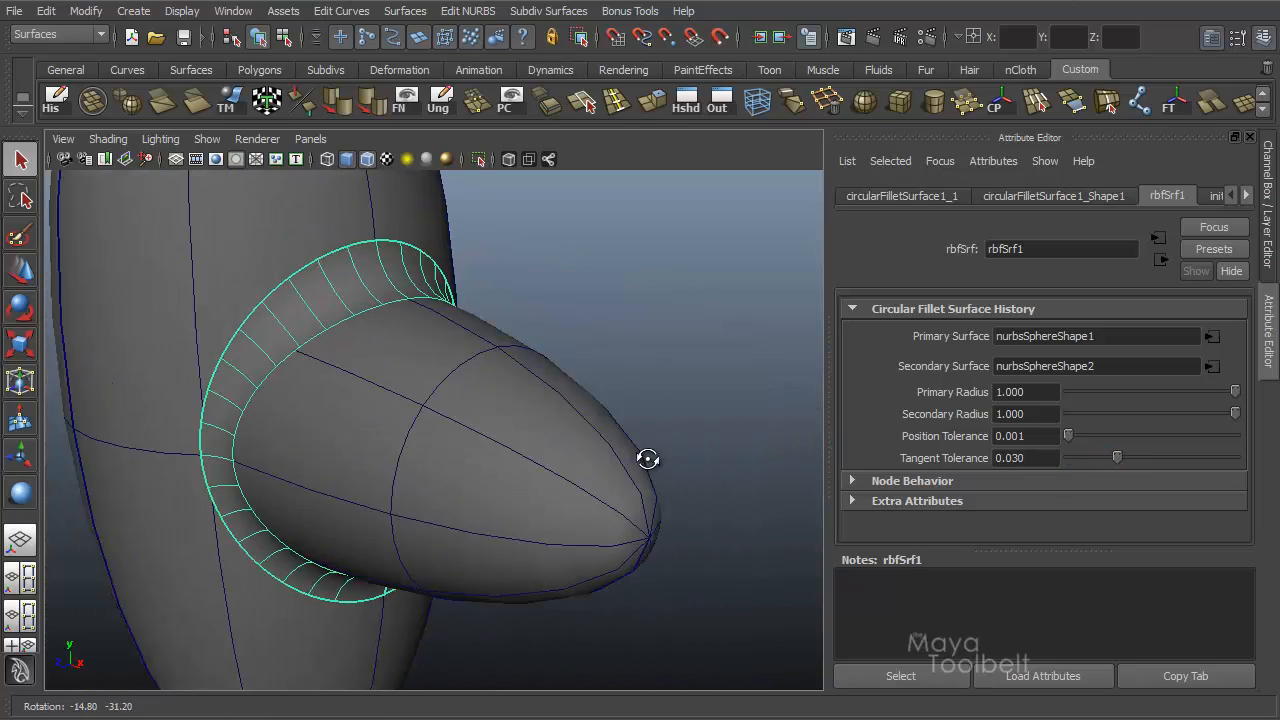
left_click_drag(648, 458, 596, 428)
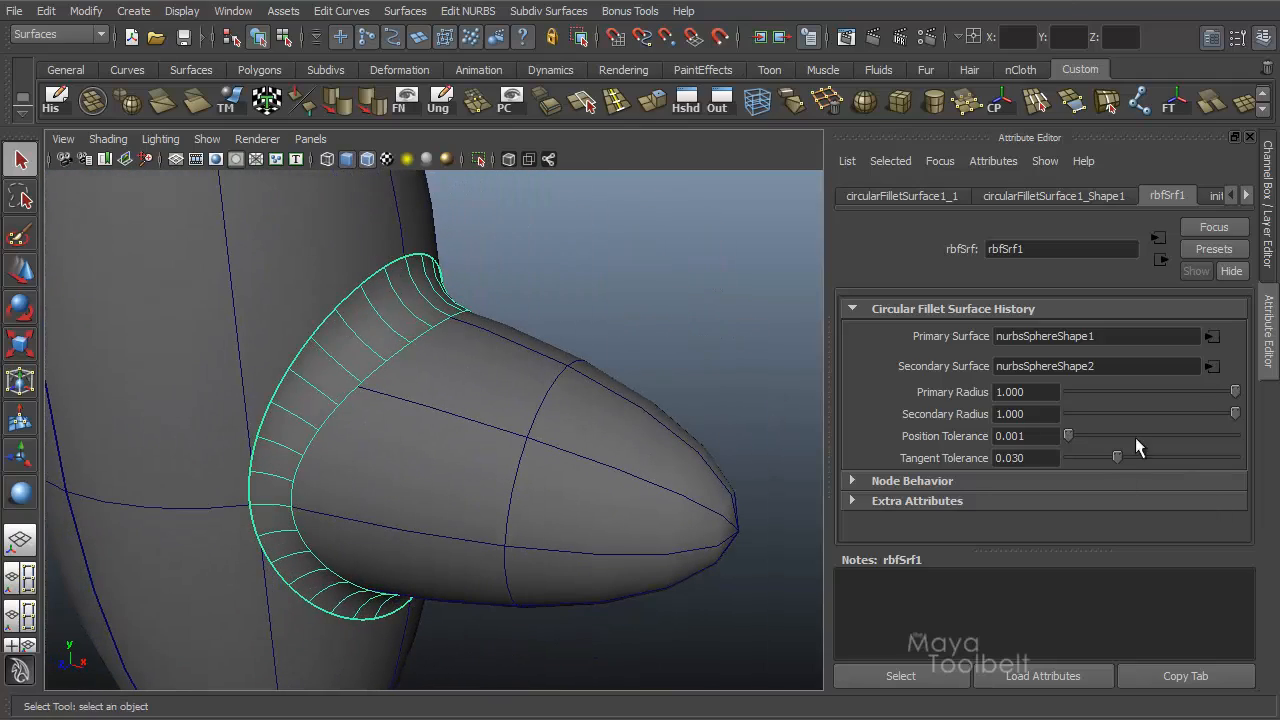
left_click_drag(1116, 456, 1160, 456)
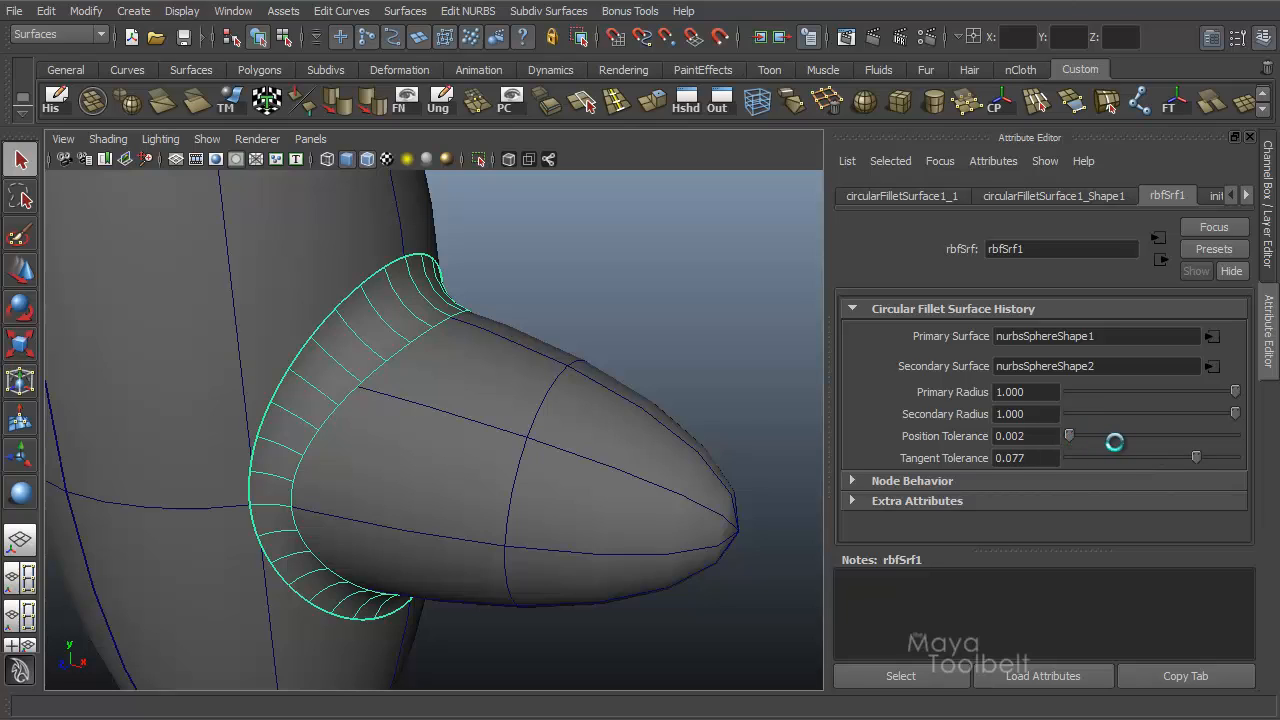
Raise the position tolerance step by step up to 0.1 for a coarser fillet, then view both spheres.
left_click_drag(1114, 442, 1068, 436)
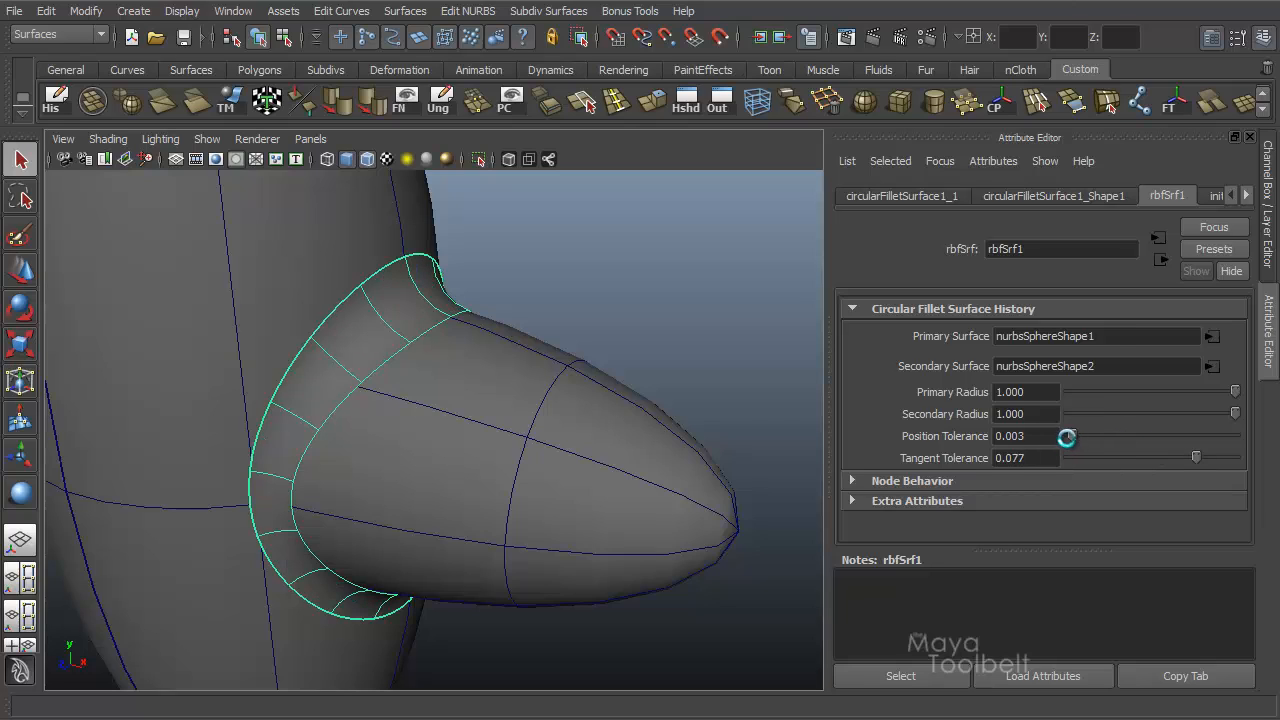
left_click_drag(1066, 436, 1072, 436)
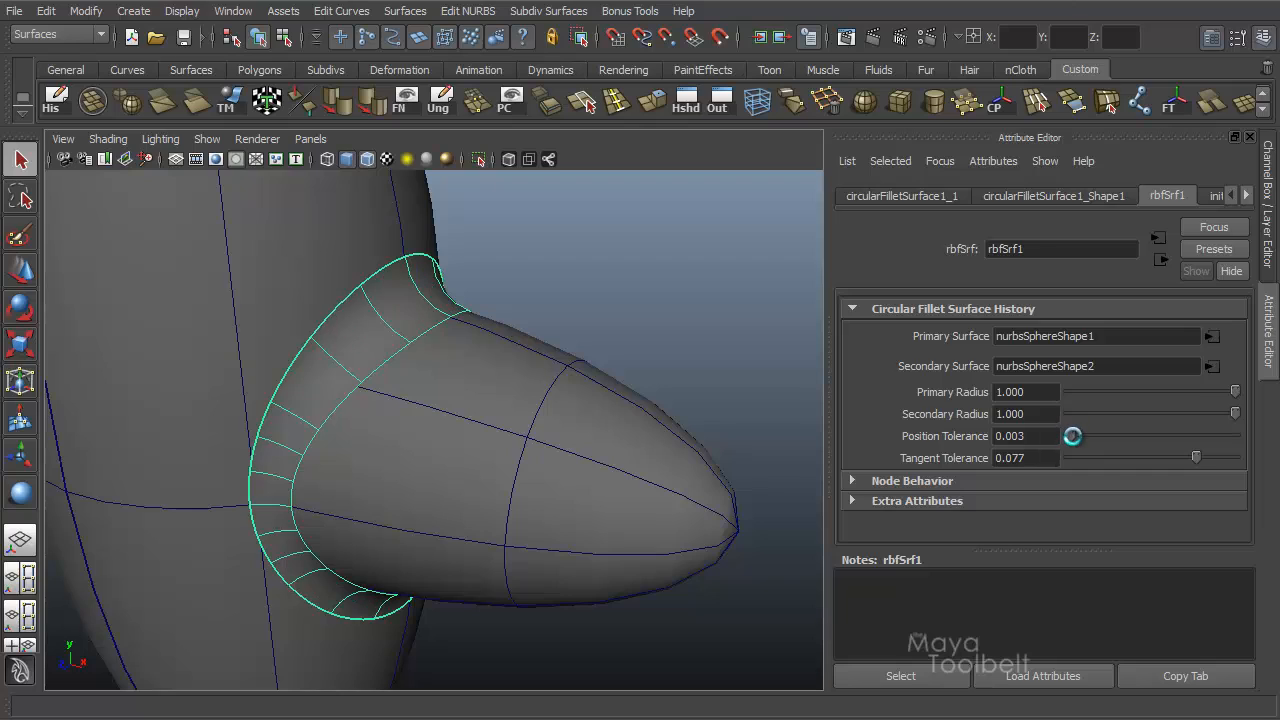
left_click_drag(1072, 436, 1076, 436)
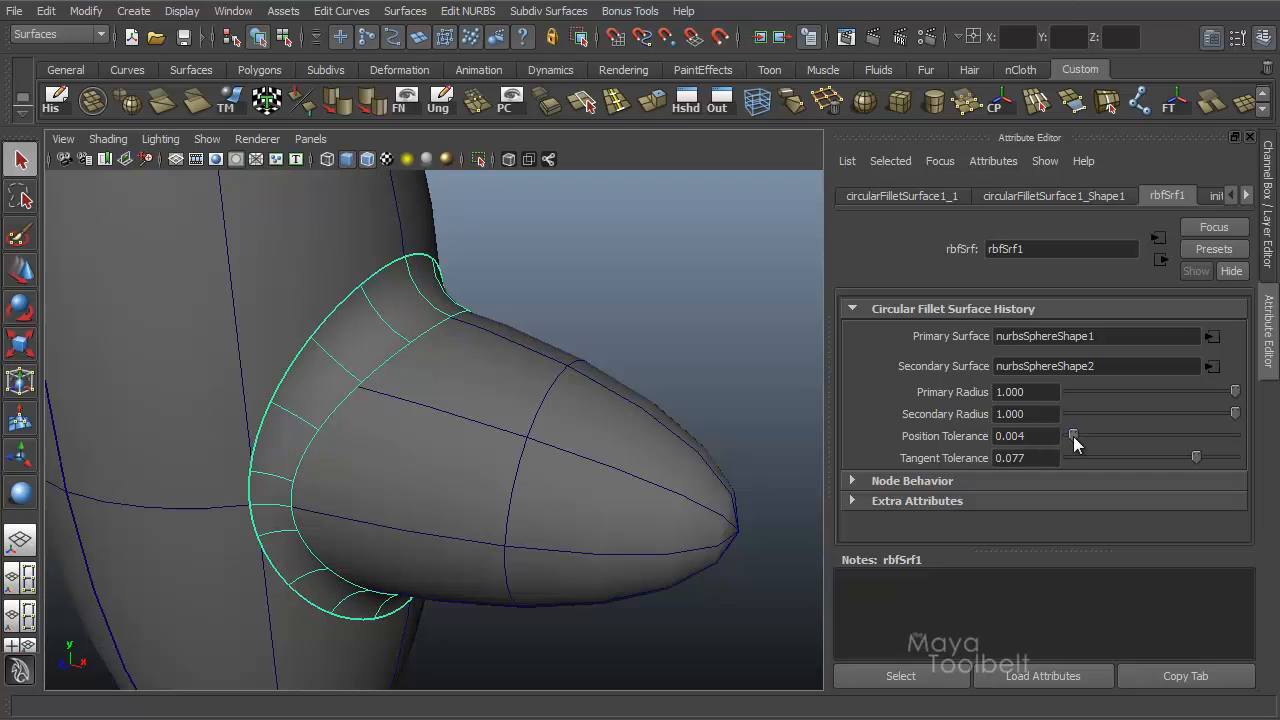
left_click_drag(1072, 436, 1100, 436)
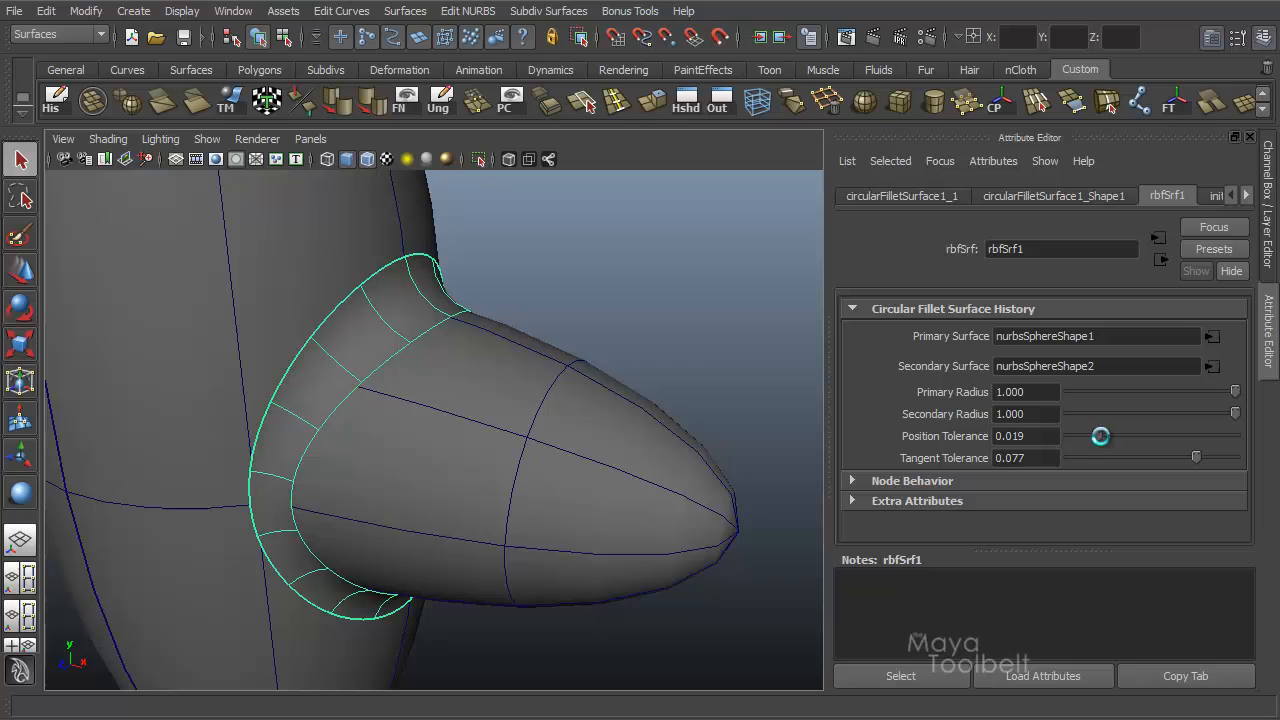
left_click_drag(1100, 436, 1240, 436)
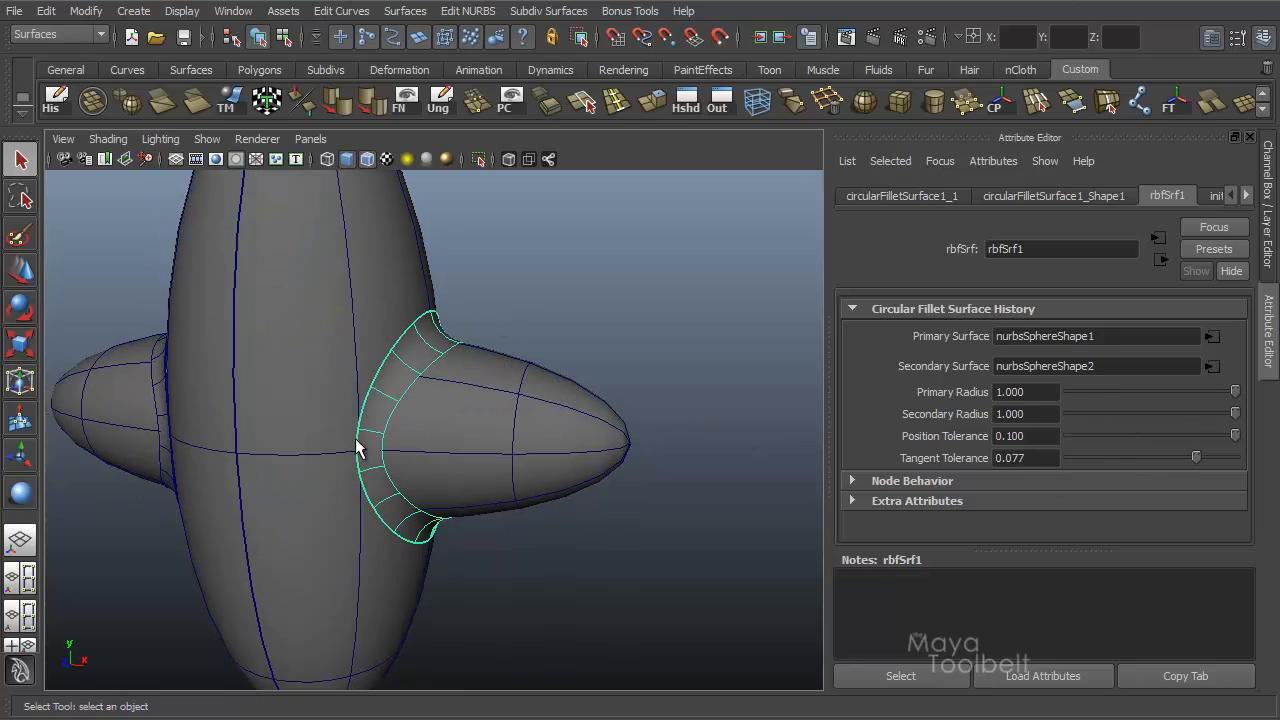
left_click_drag(360, 450, 614, 430)
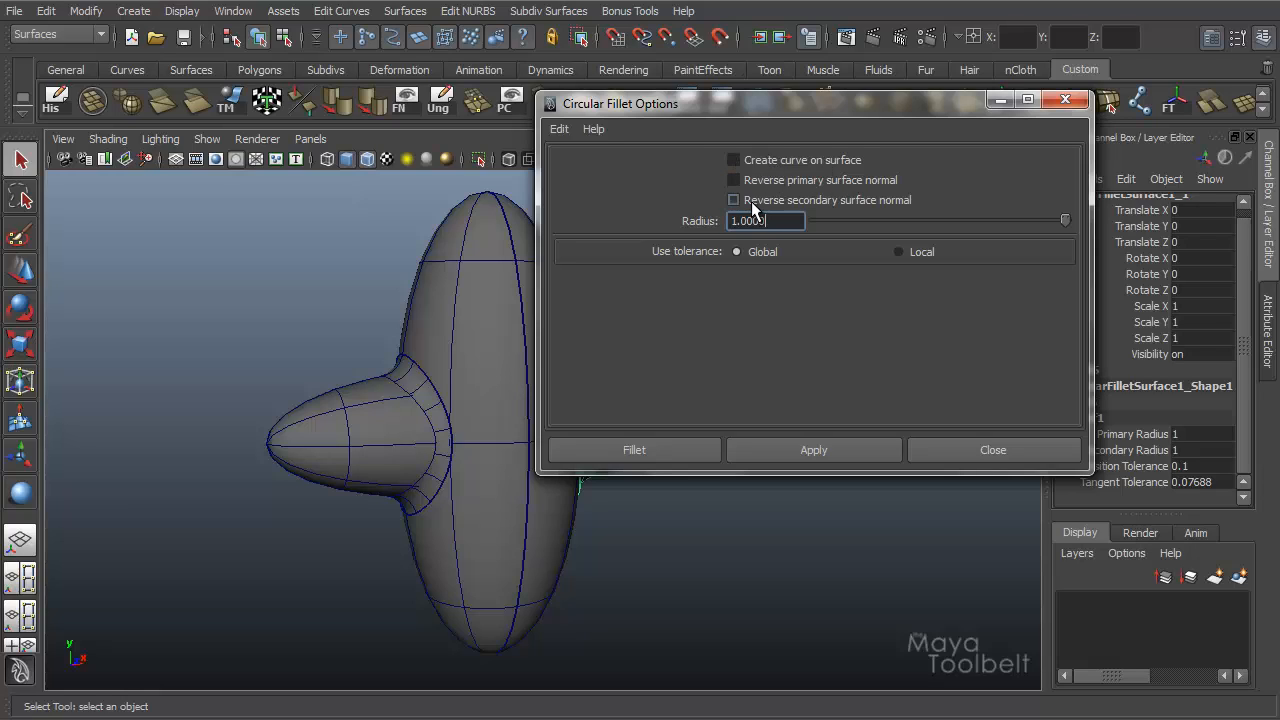
Turn on Create curve on surface in Circular Fillet Options and fillet both spheres.
left_click(632, 448)
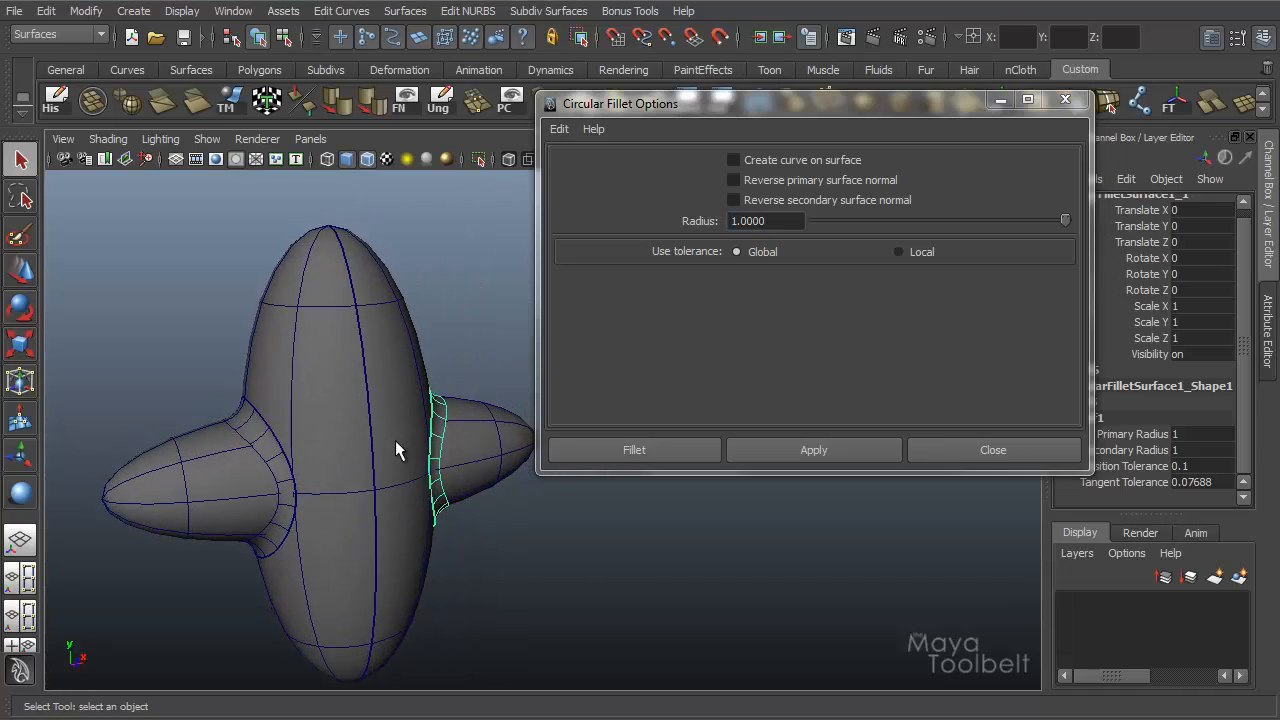
left_click_drag(398, 450, 458, 428)
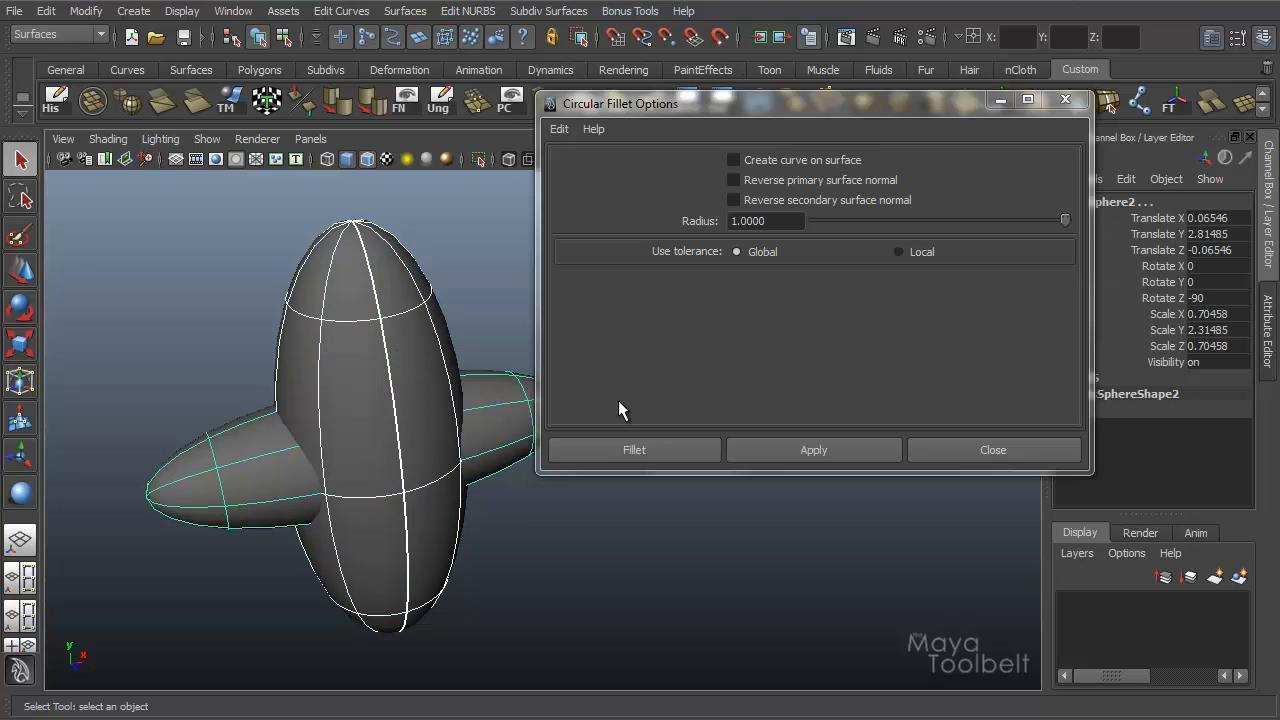
left_click(732, 160)
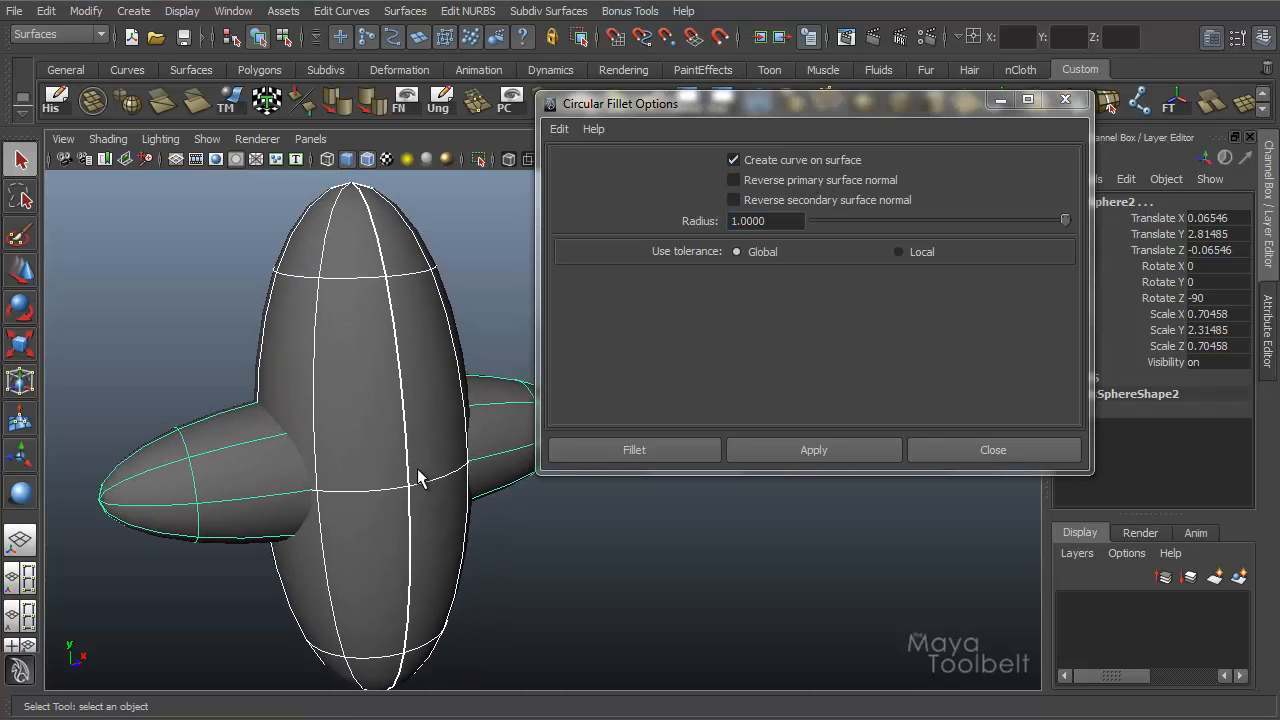
left_click(814, 448)
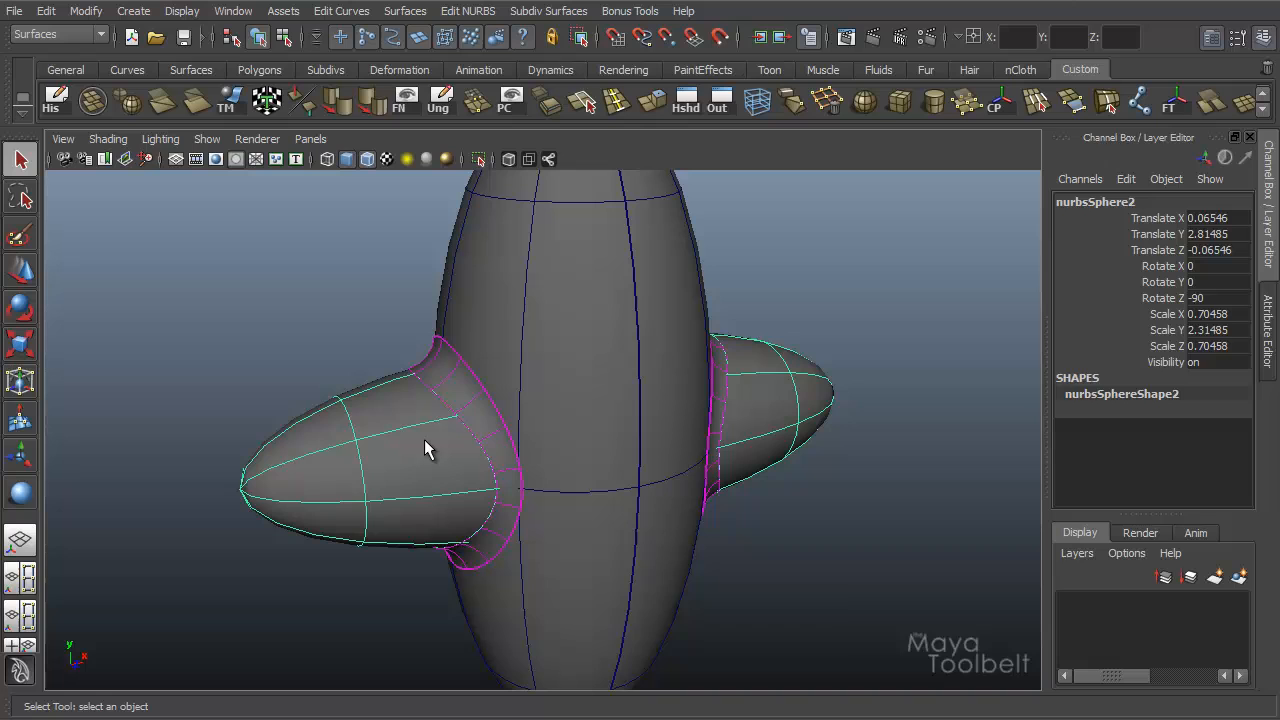
key("ctrl+h")
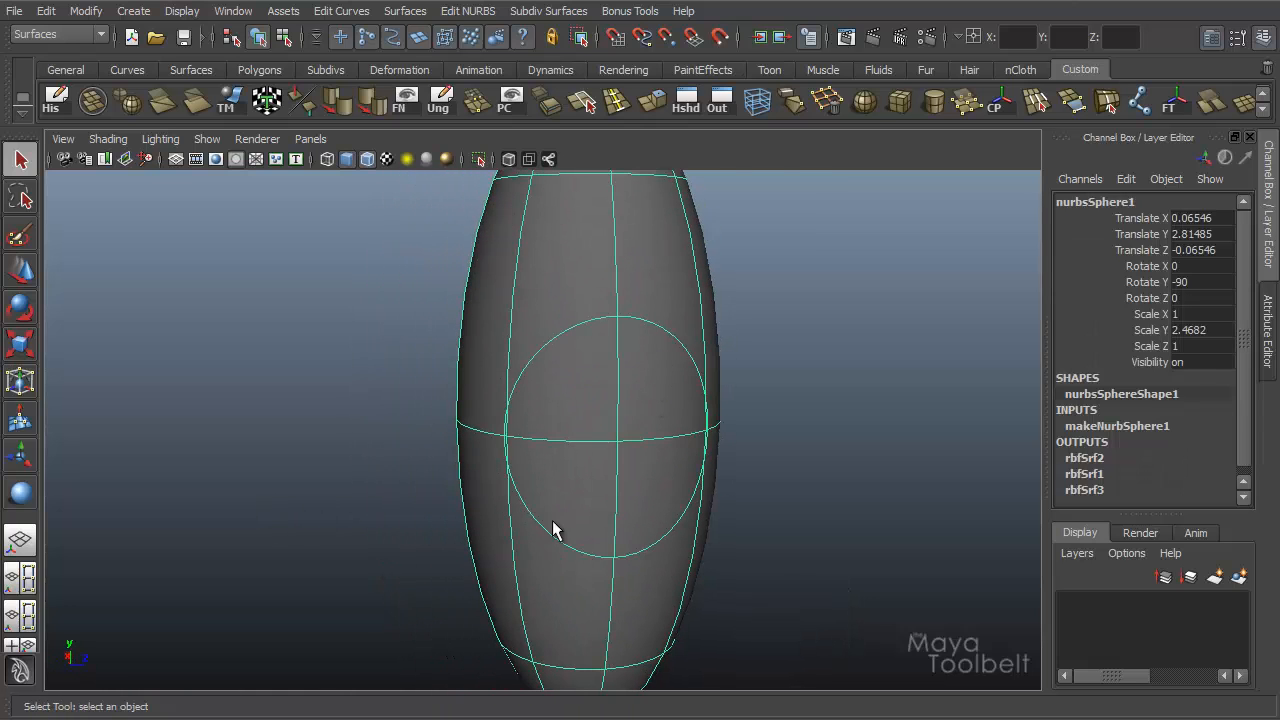
left_click_drag(556, 530, 464, 448)
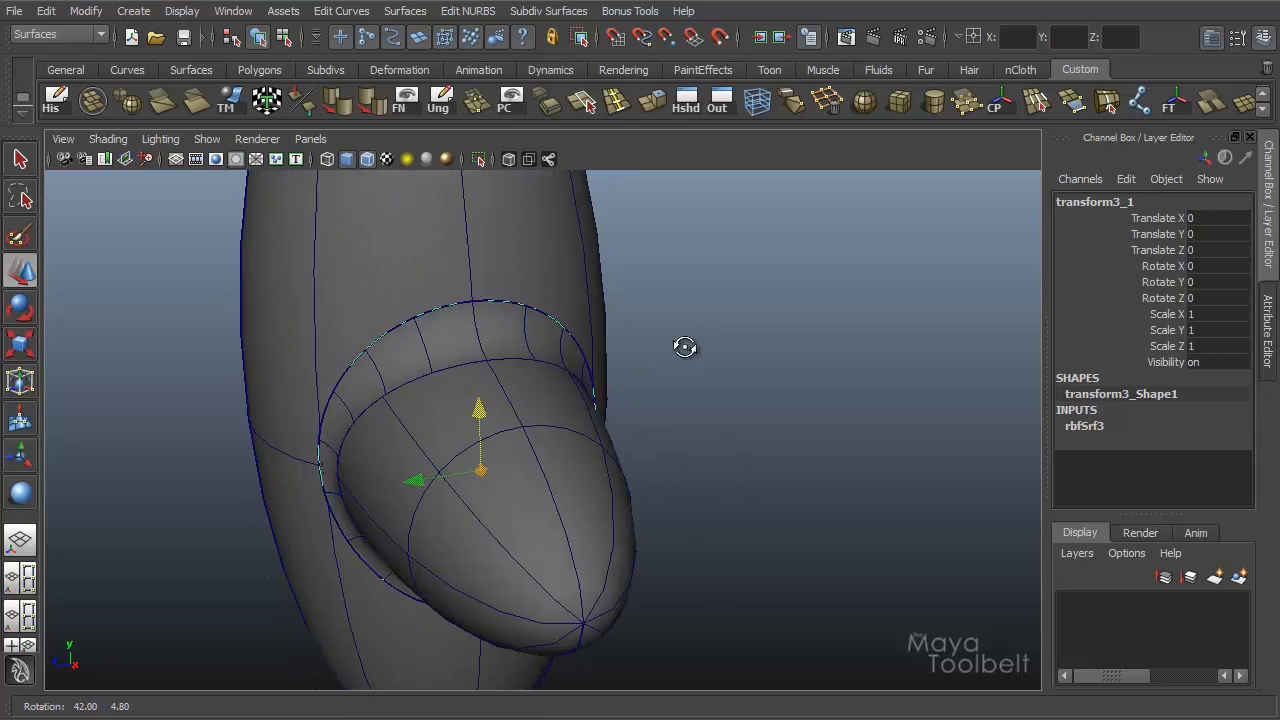
left_click_drag(684, 348, 640, 570)
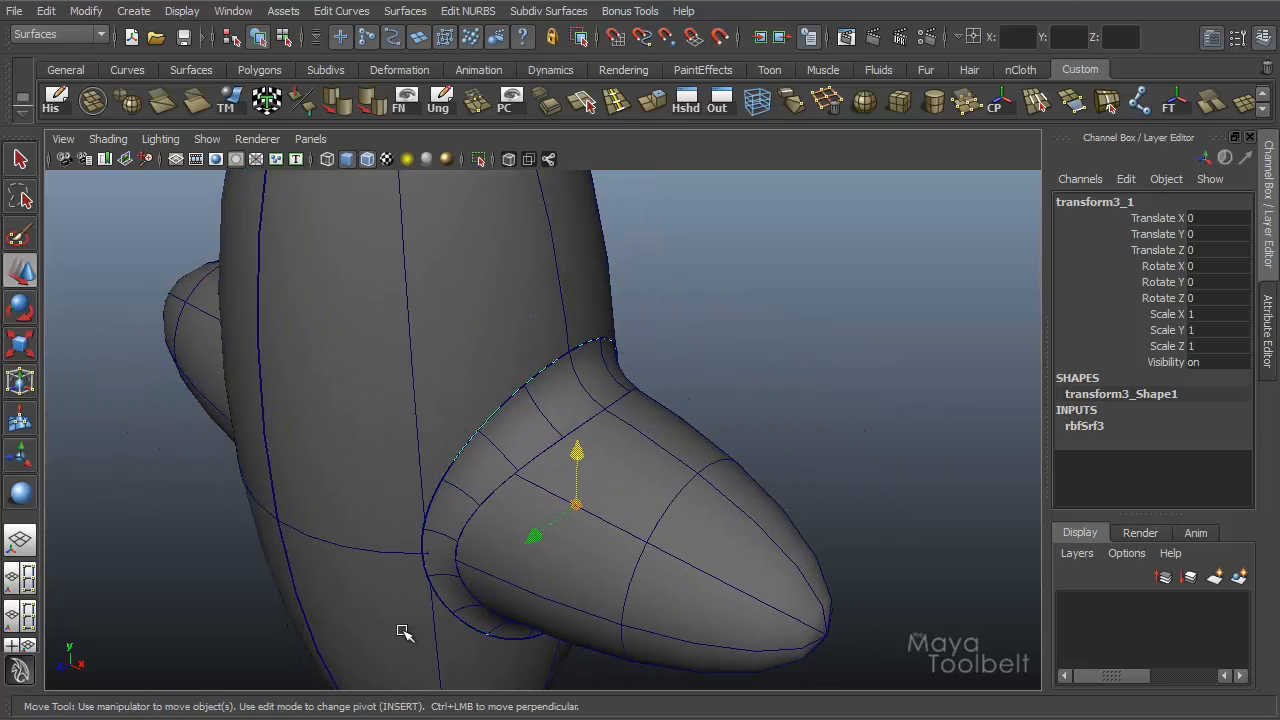
mouse_move(688, 388)
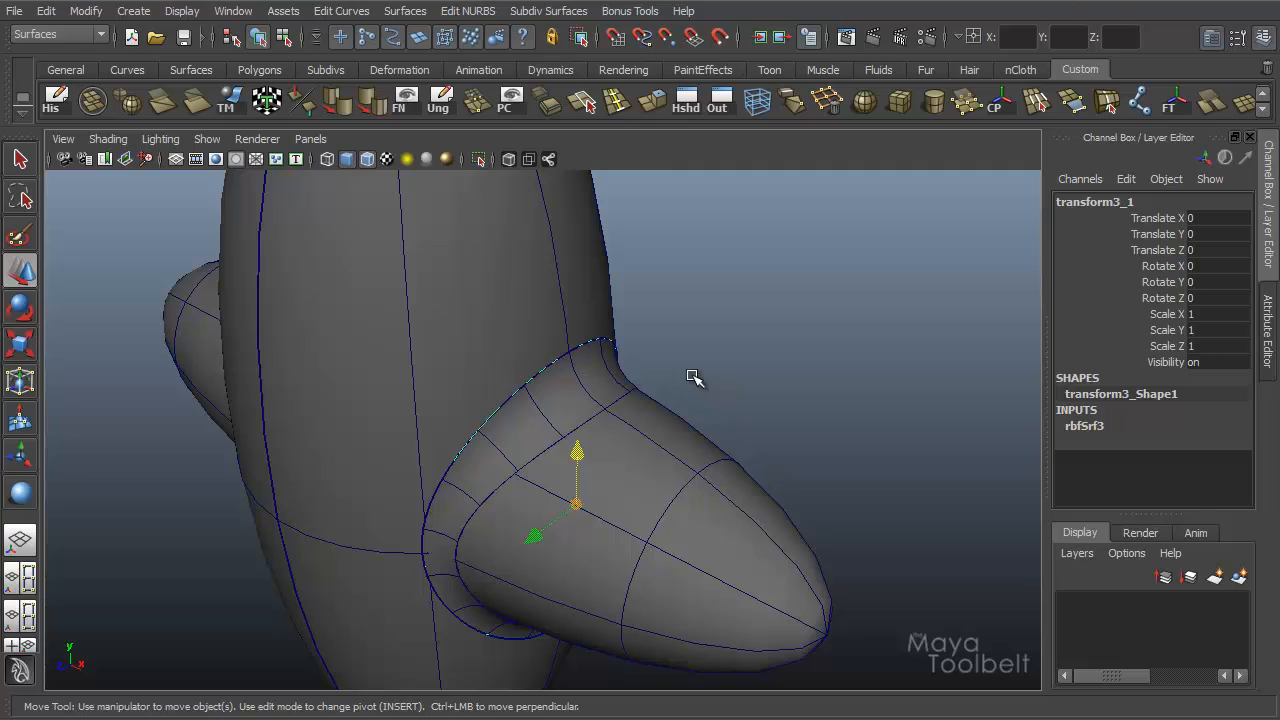
mouse_move(688, 388)
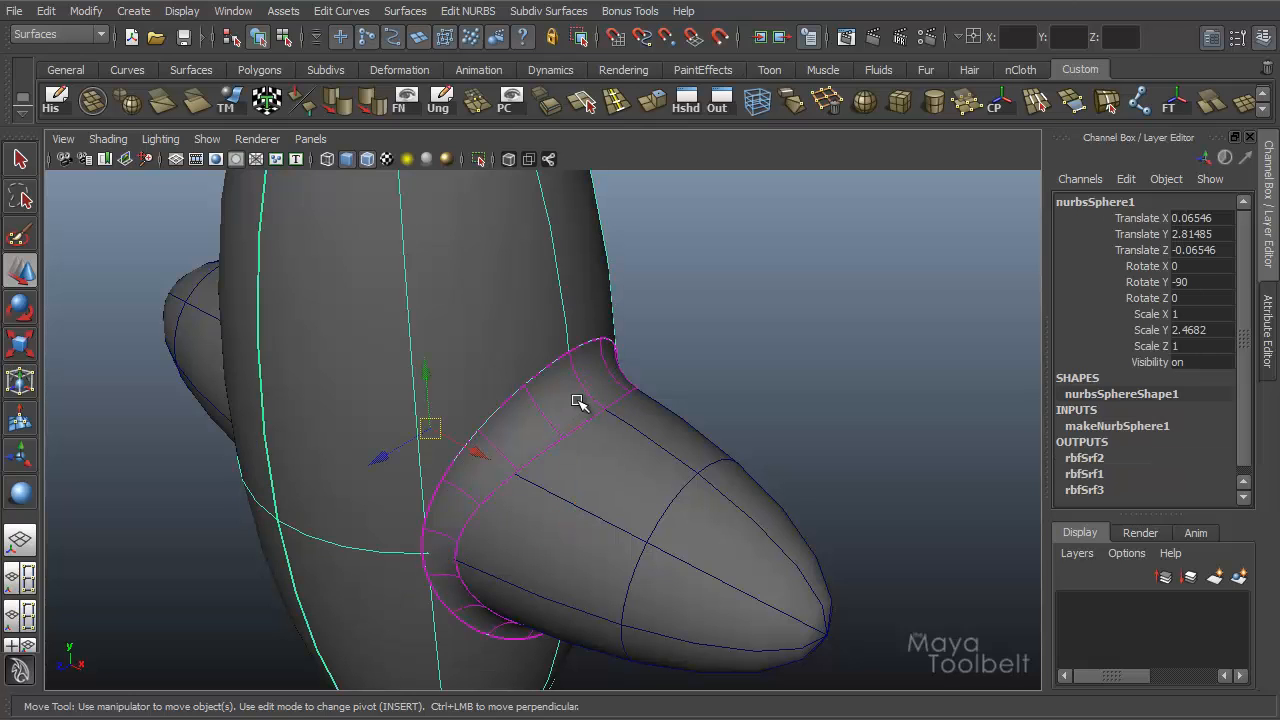
left_click_drag(580, 404, 650, 458)
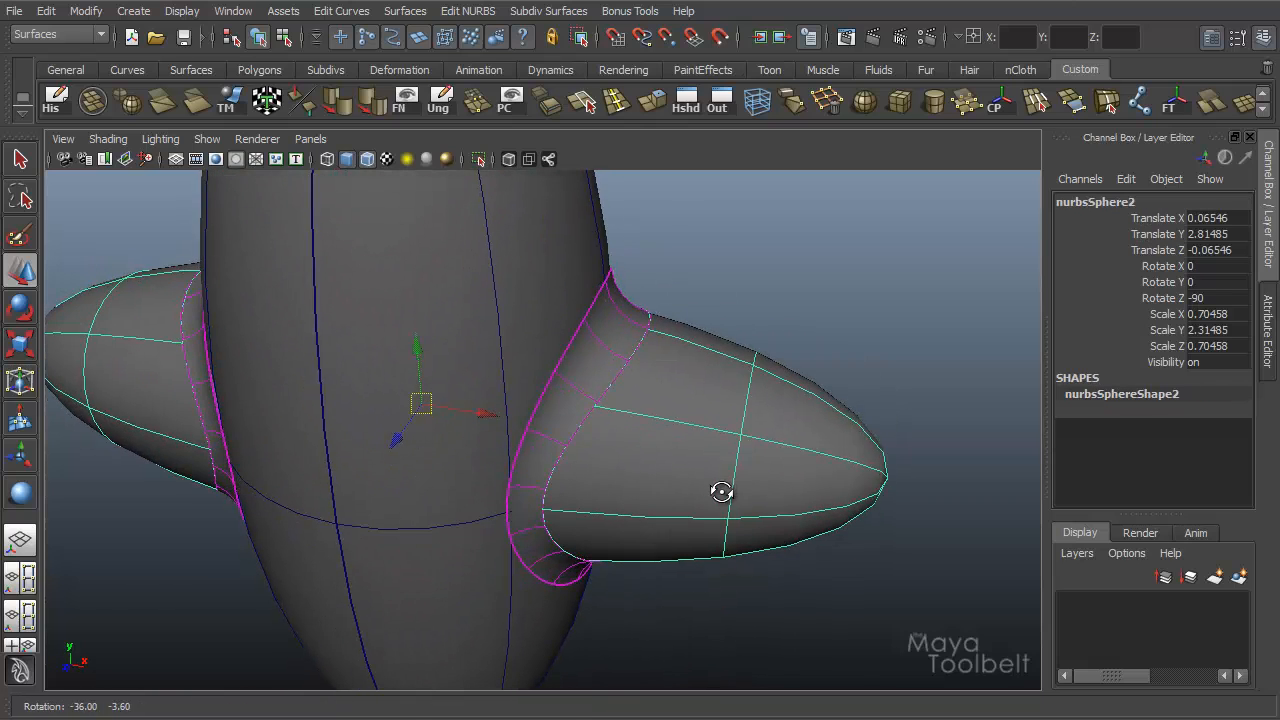
left_click_drag(720, 490, 760, 446)
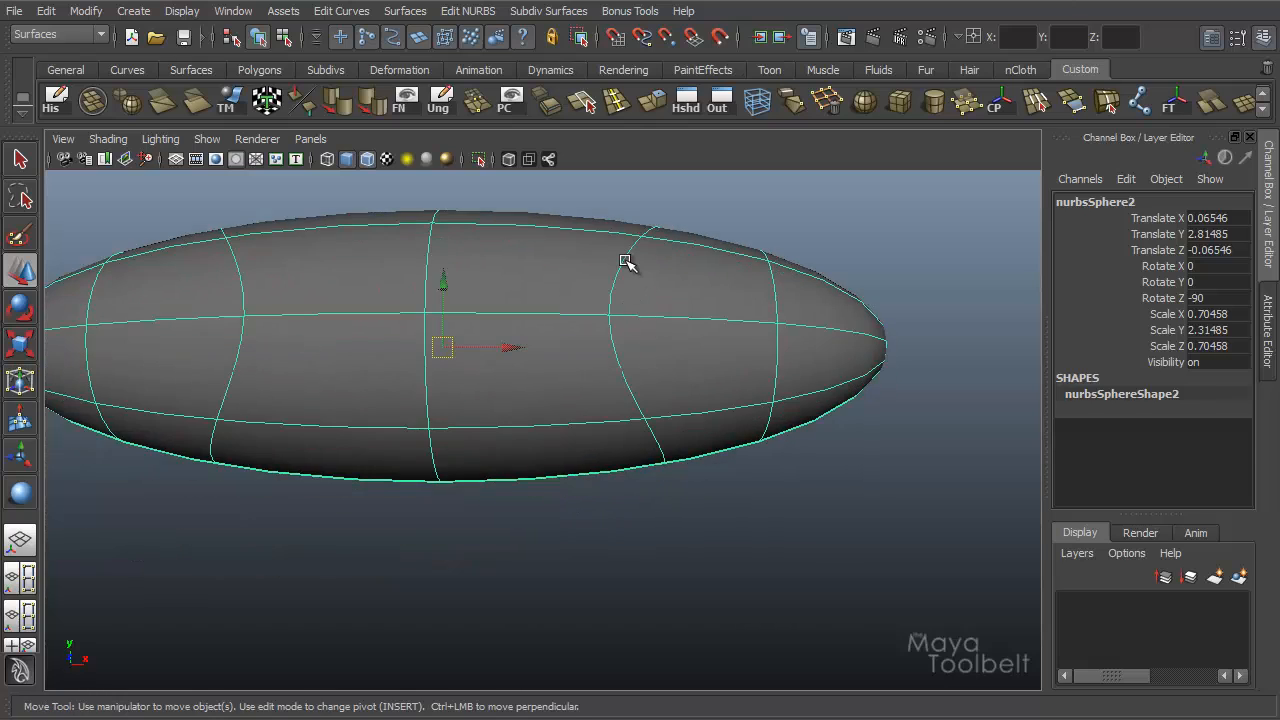
left_click_drag(624, 264, 736, 442)
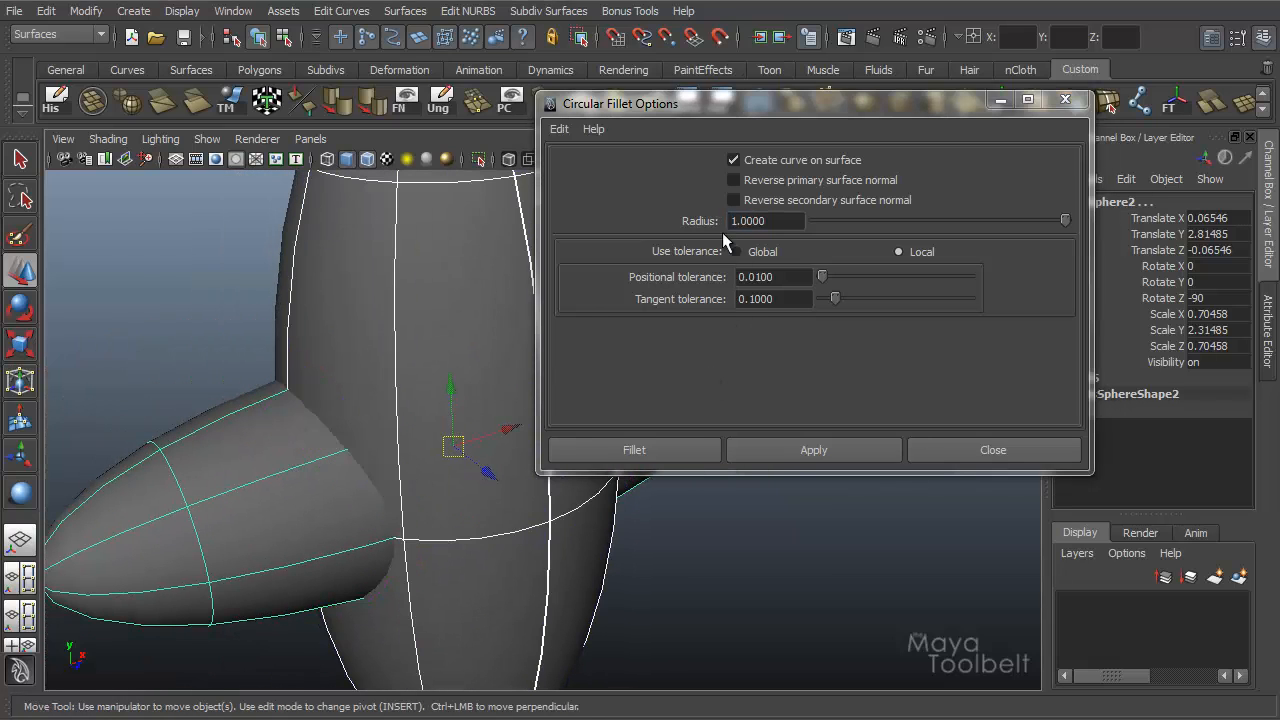
Uncheck curve-on-surface, reverse the primary surface normal, apply the fillet and view the resulting bands from below.
left_click(734, 160)
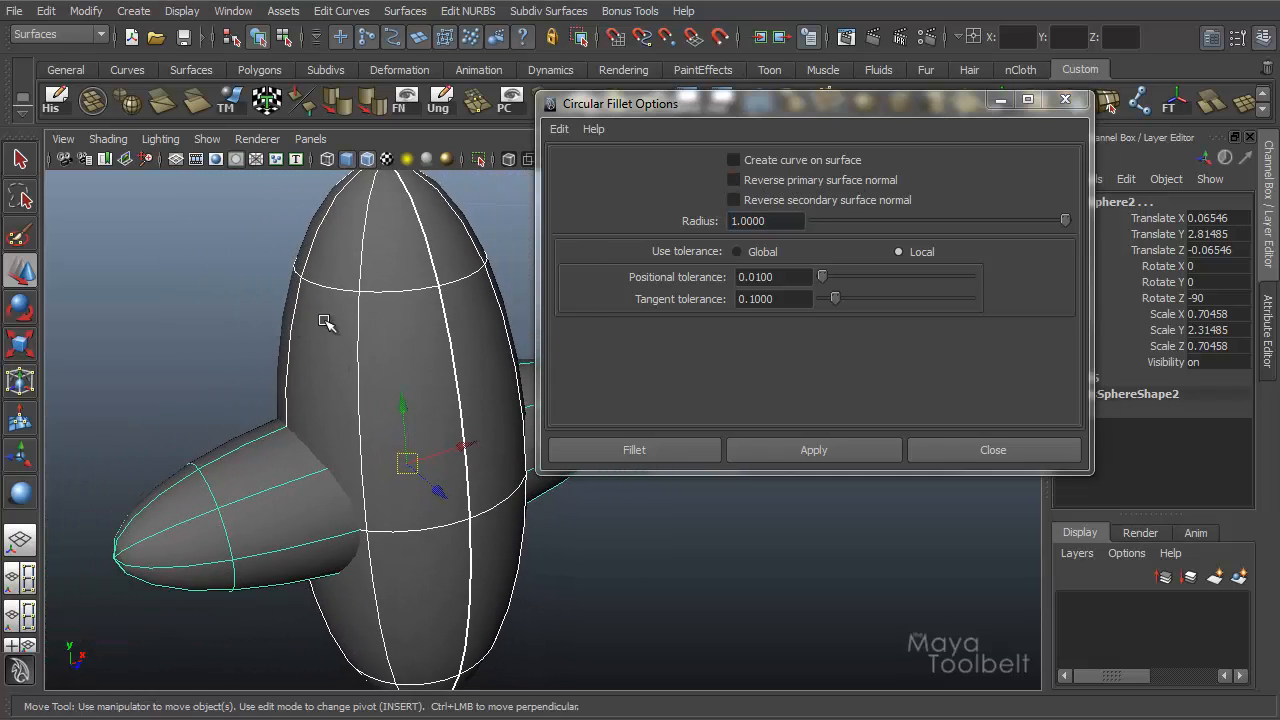
left_click(734, 180)
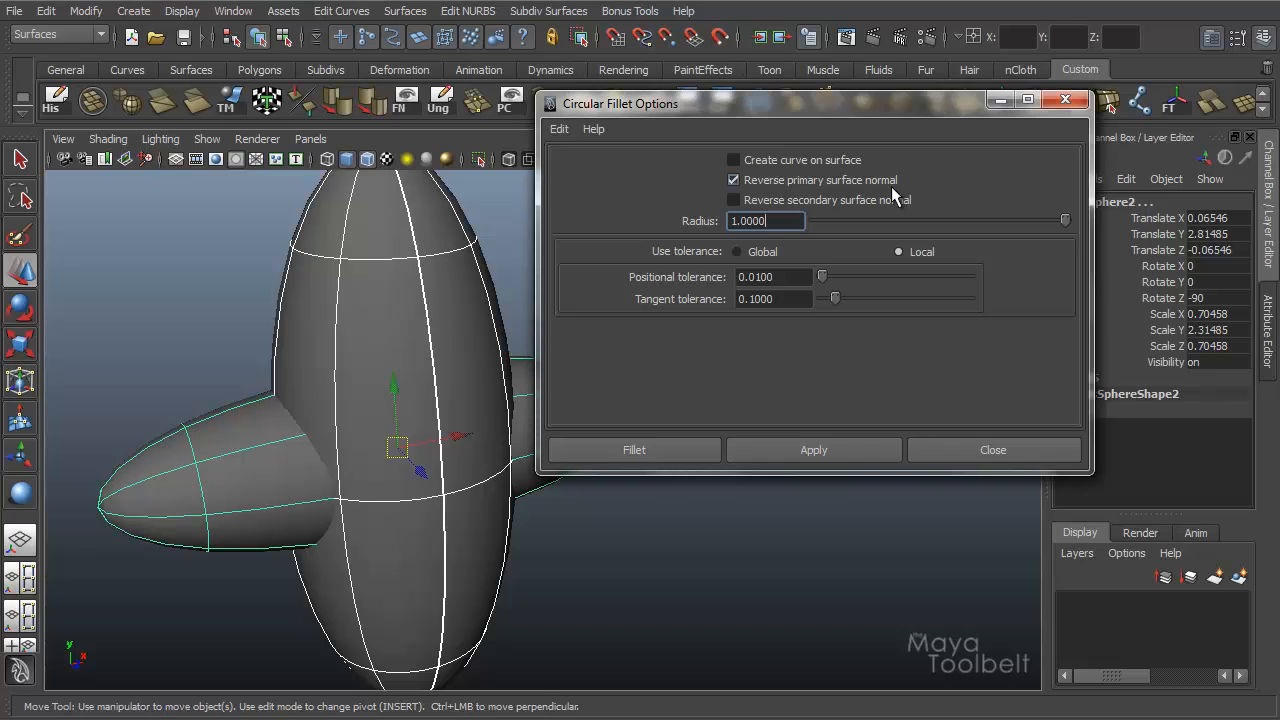
left_click(632, 448)
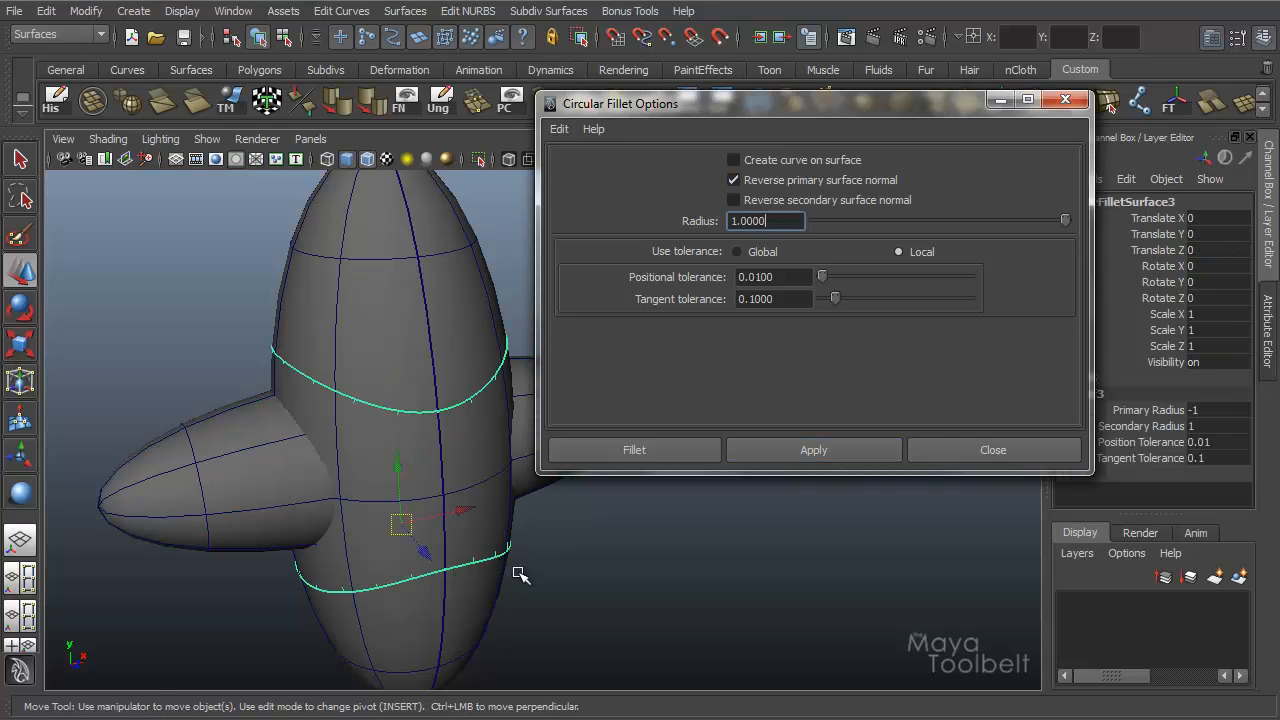
left_click_drag(520, 574, 520, 536)
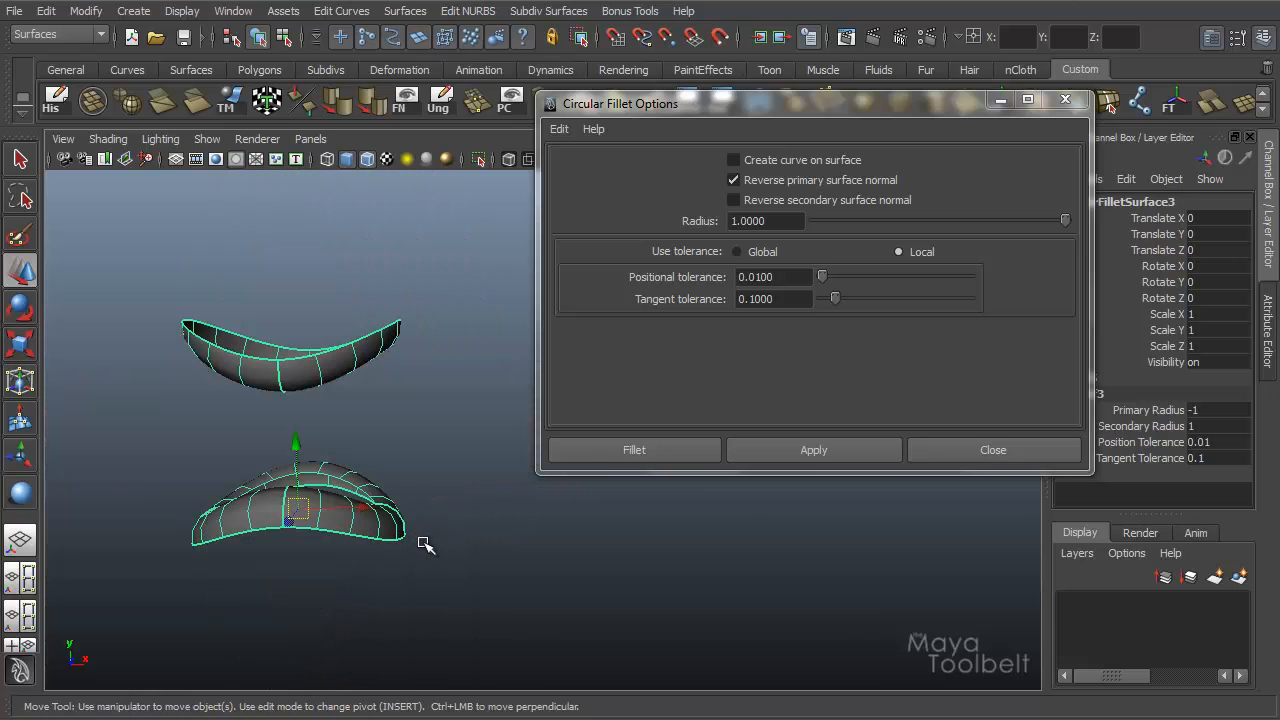
left_click_drag(430, 540, 516, 480)
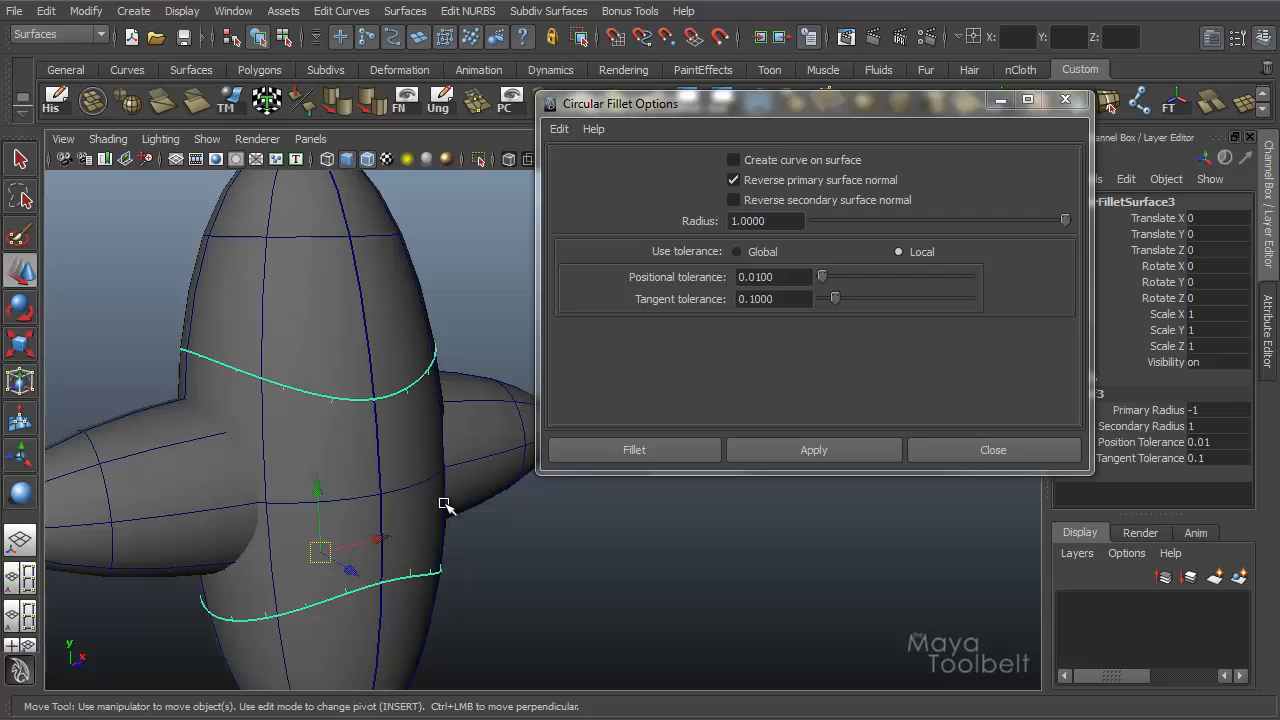
Fillet with only the secondary surface normal reversed and orbit to inspect the result.
left_click(734, 180)
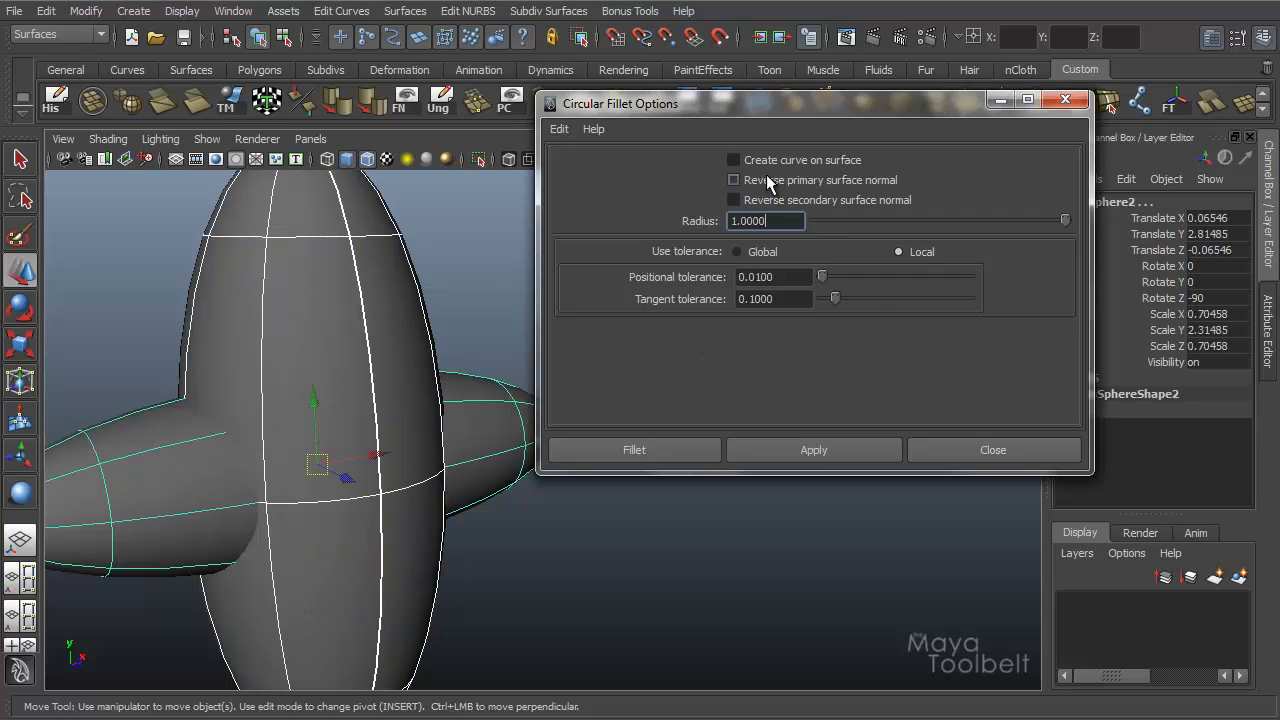
left_click(732, 200)
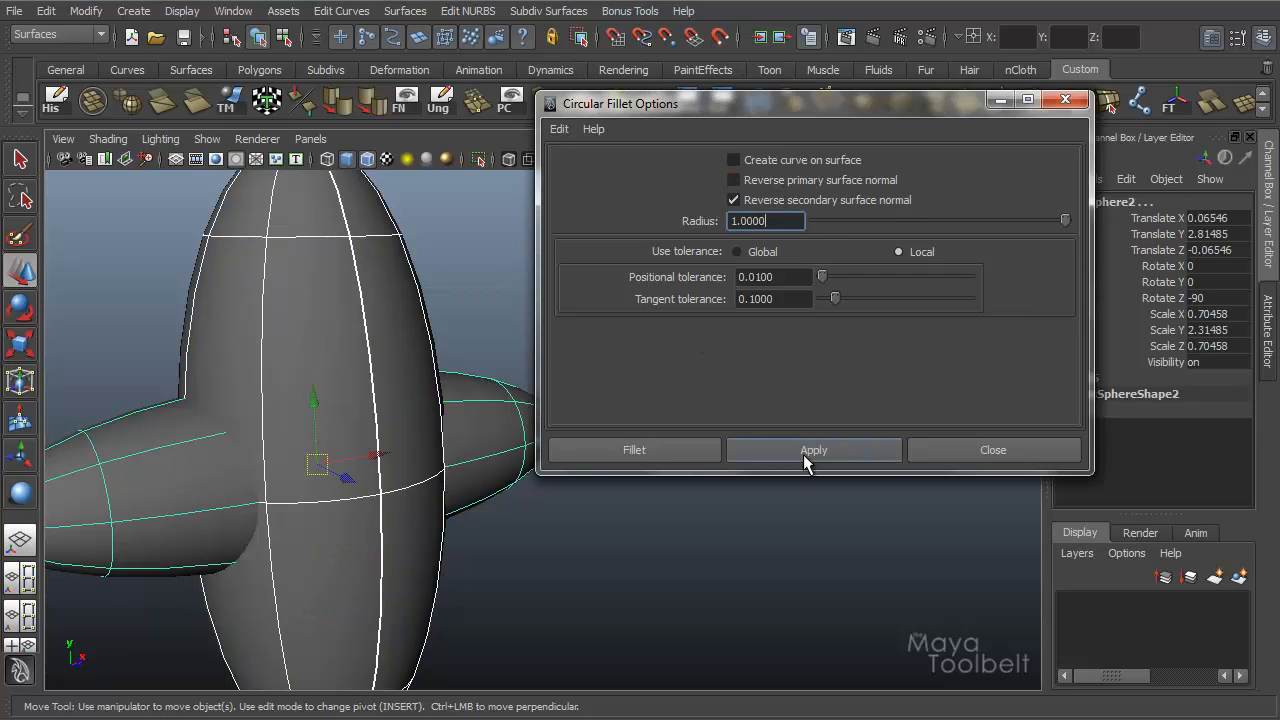
left_click(812, 448)
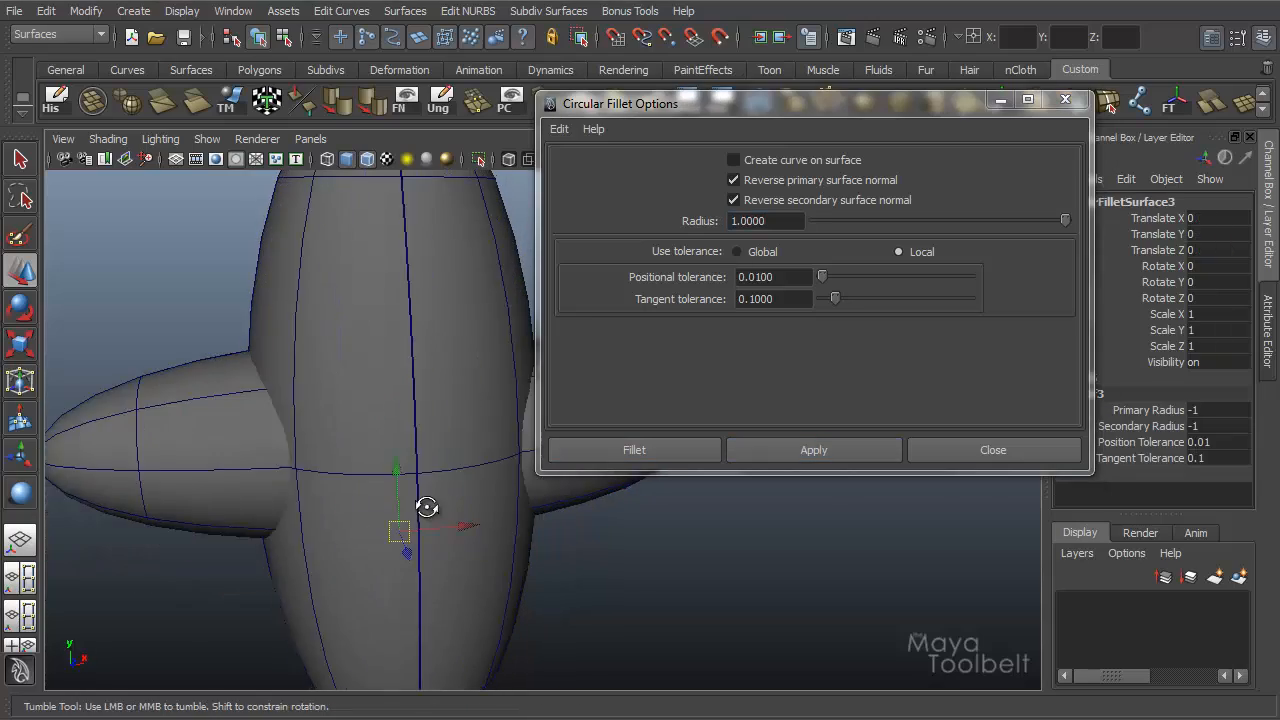
left_click_drag(428, 504, 496, 496)
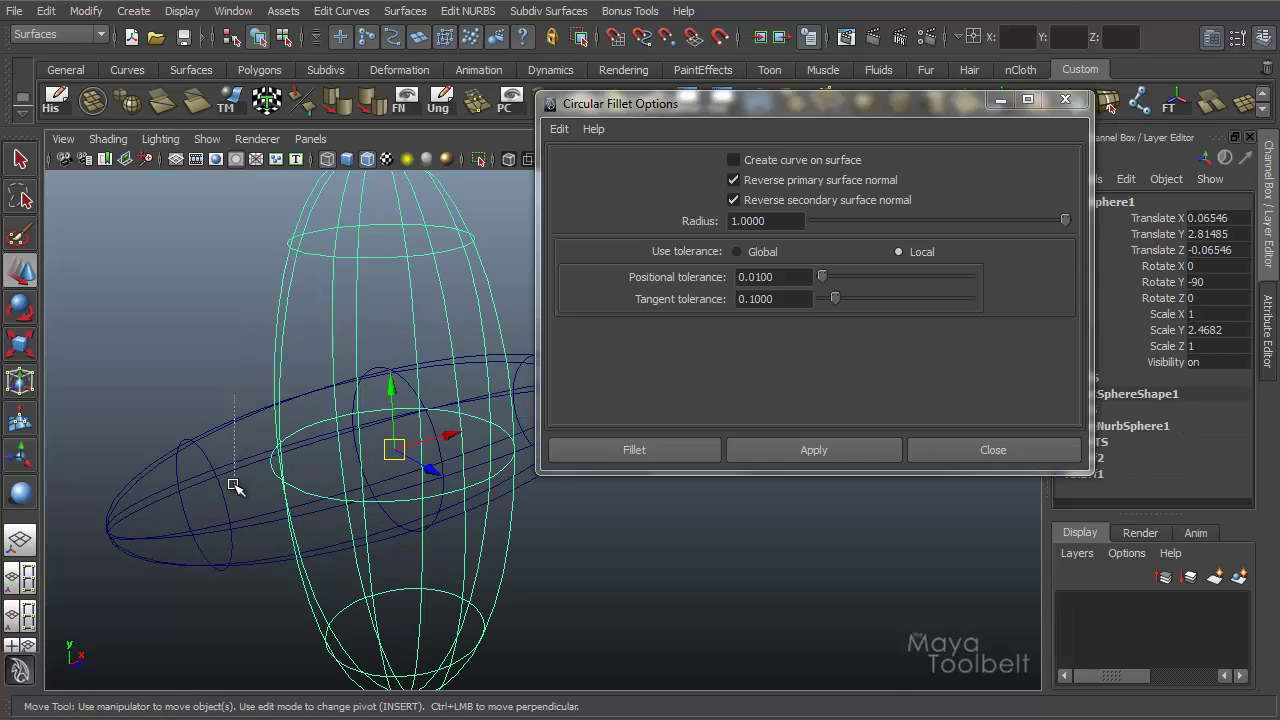
Clear both normal reversals and apply a smooth fillet between the two spheres.
left_click(812, 448)
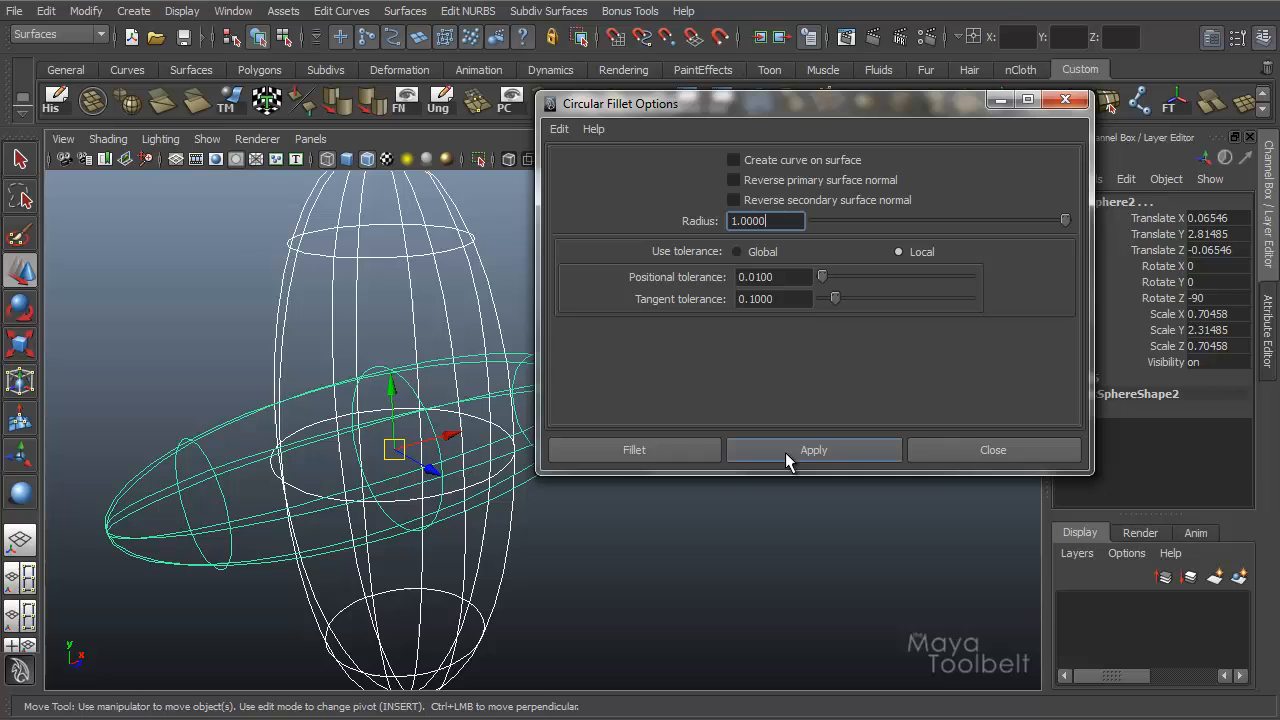
left_click(812, 448)
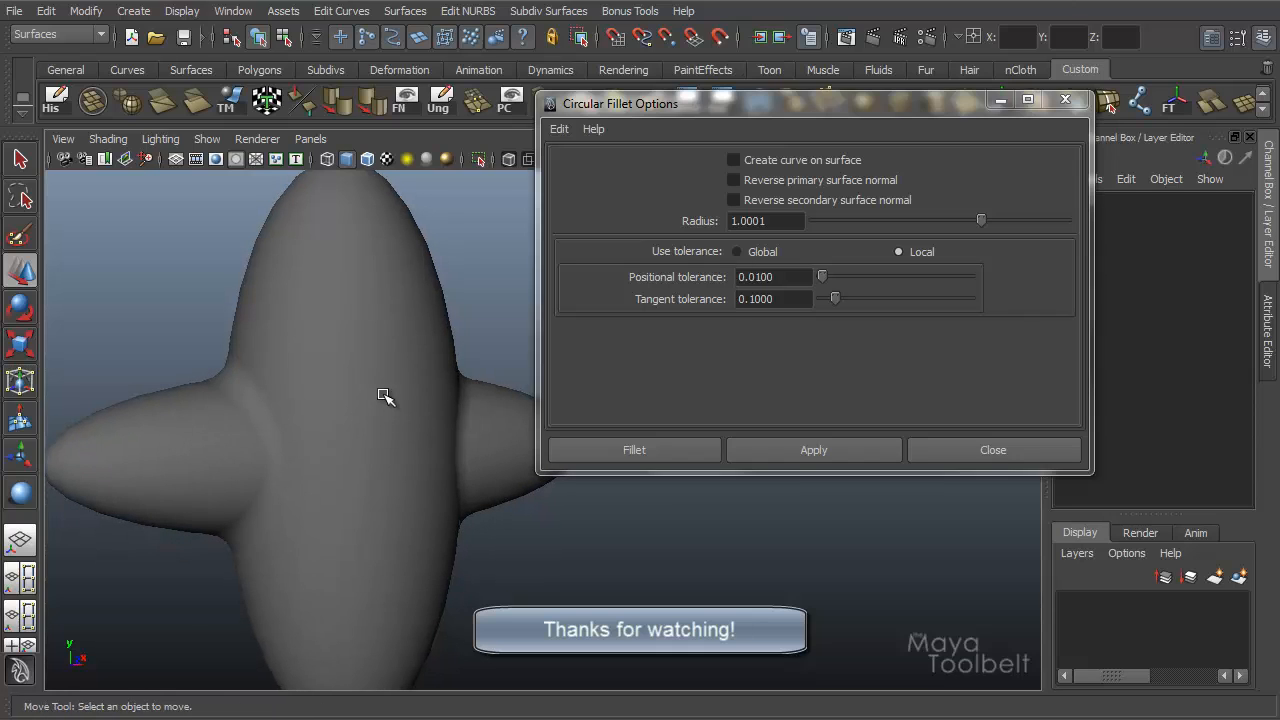
mouse_move(406, 358)
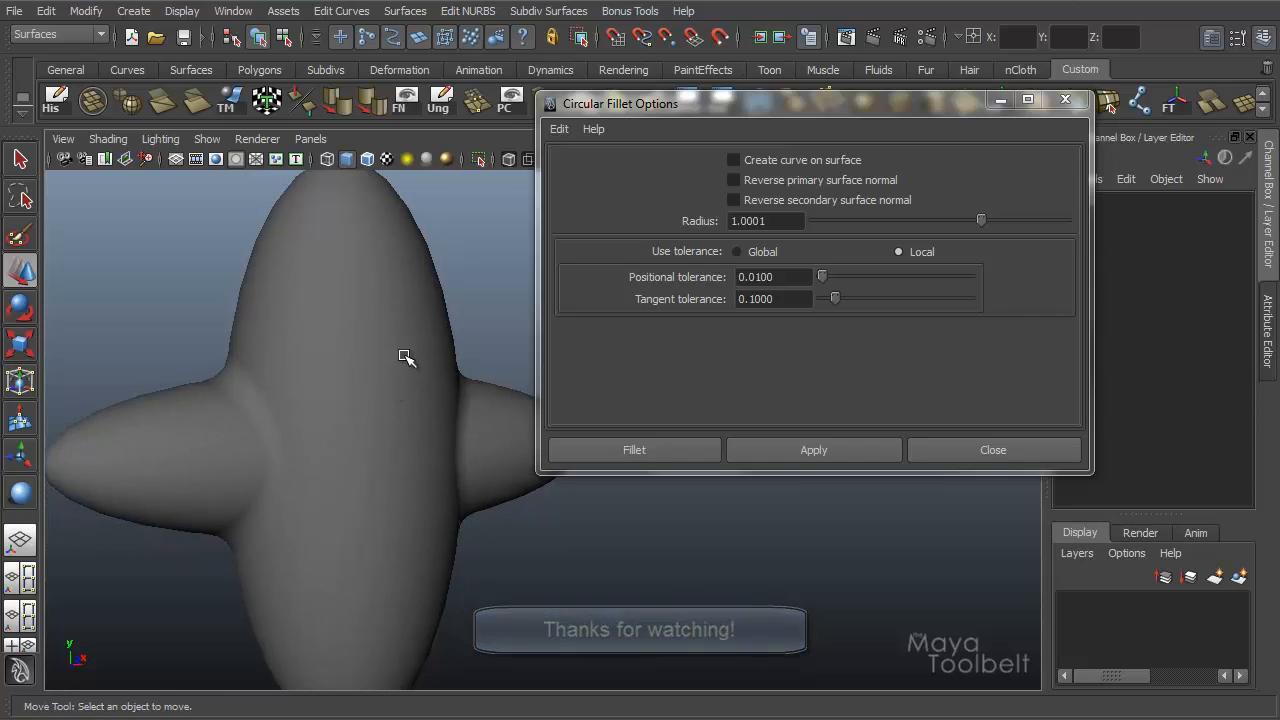